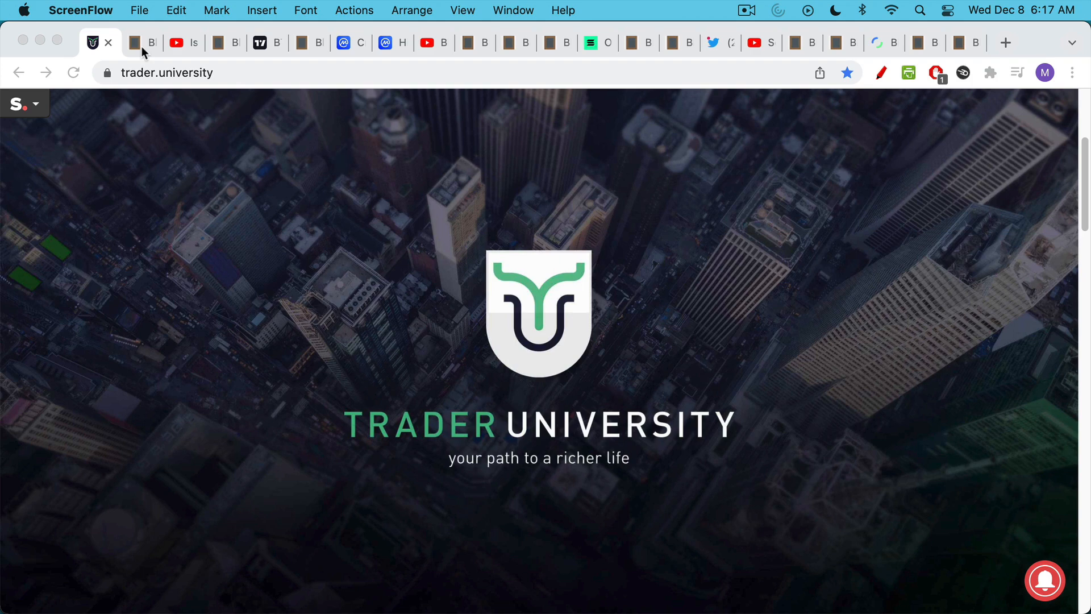
- Switch to the blankslate.io tab showing the 'Bitcoin Dominance and The Flippening' title note
left_click(142, 42)
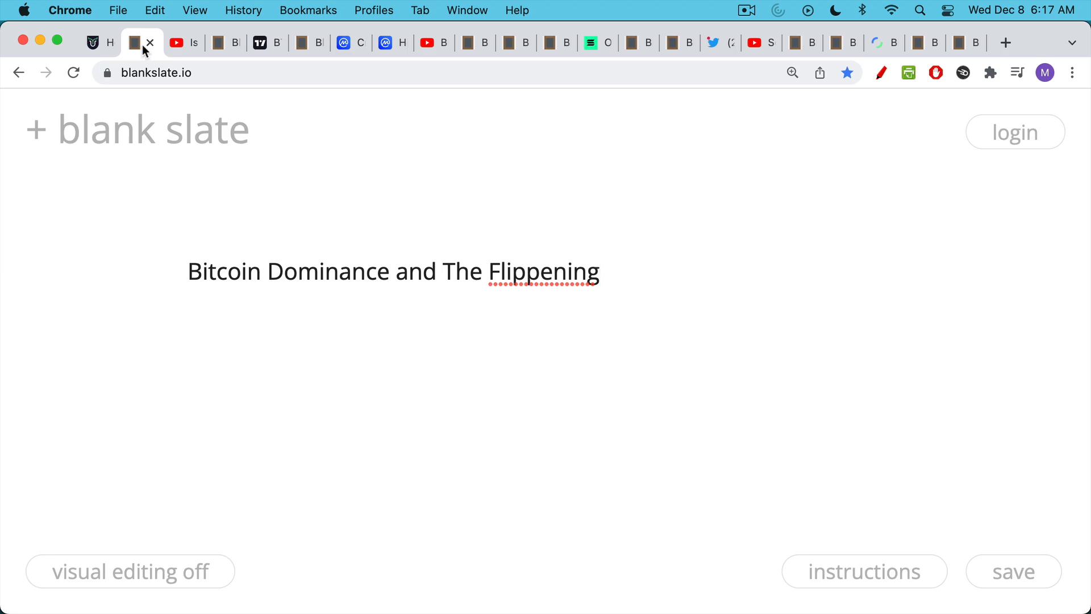
left_click(176, 43)
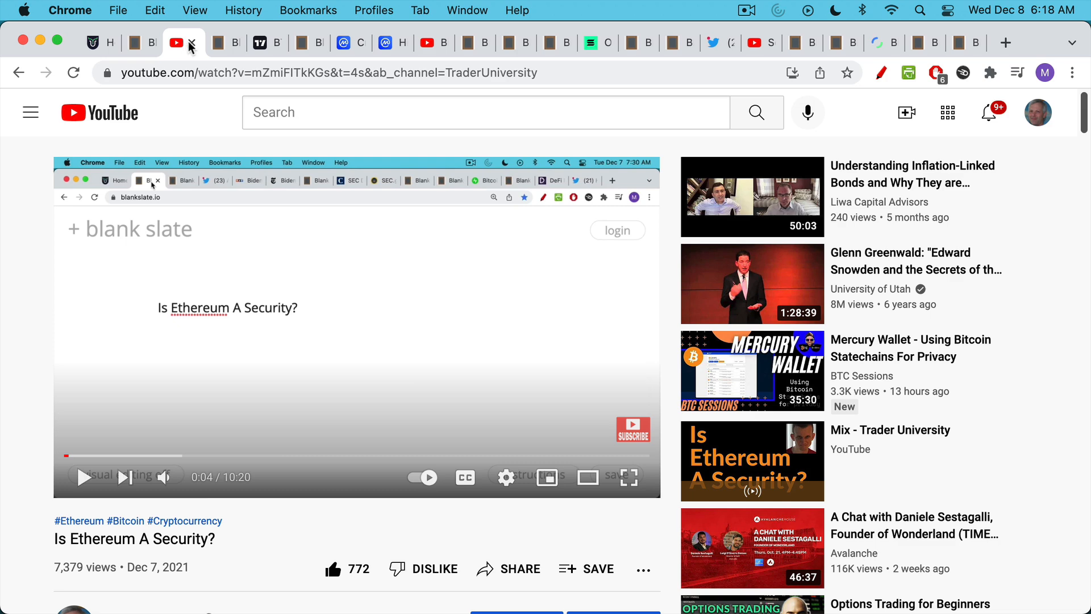
- Switch to the YouTube tab playing 'Is Ethereum A Security?'
left_click(217, 42)
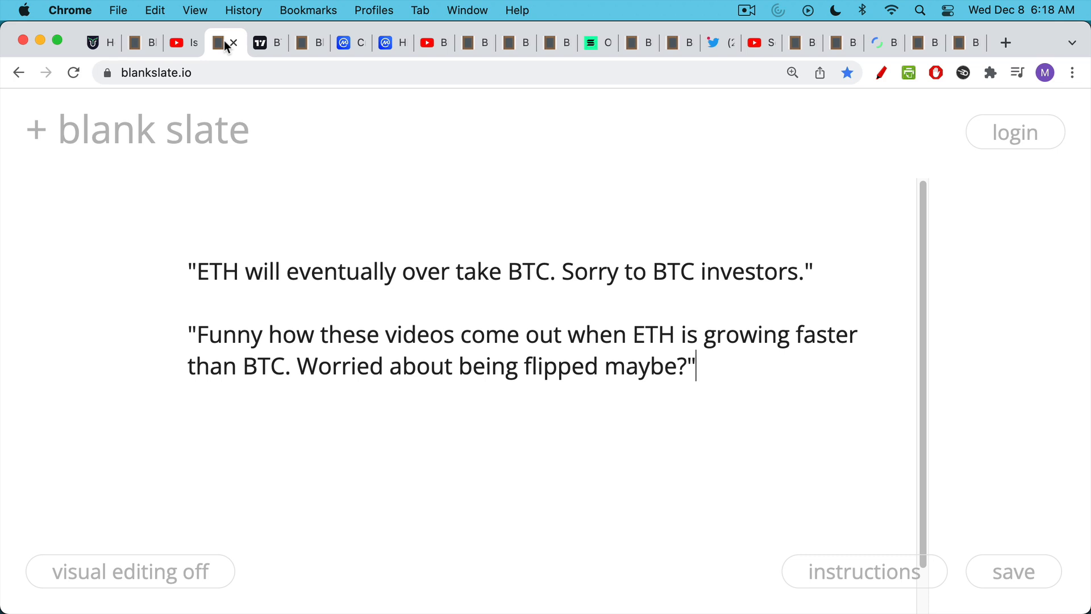
mouse_move(229, 55)
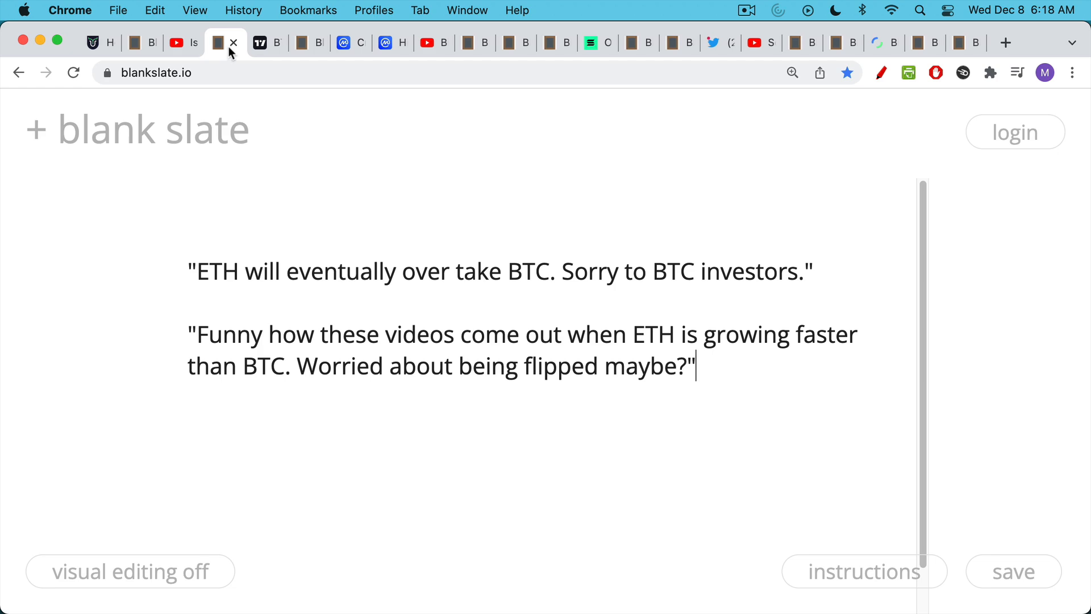
- Switch to TradingView's daily BTC.D Market Cap BTC Dominance chart
left_click(259, 42)
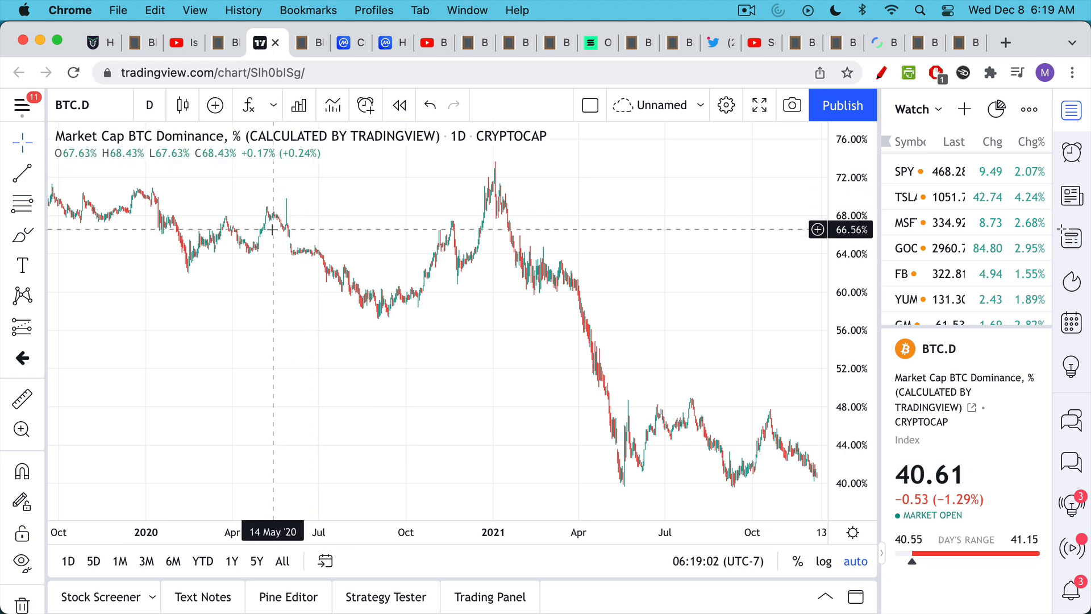
mouse_move(277, 224)
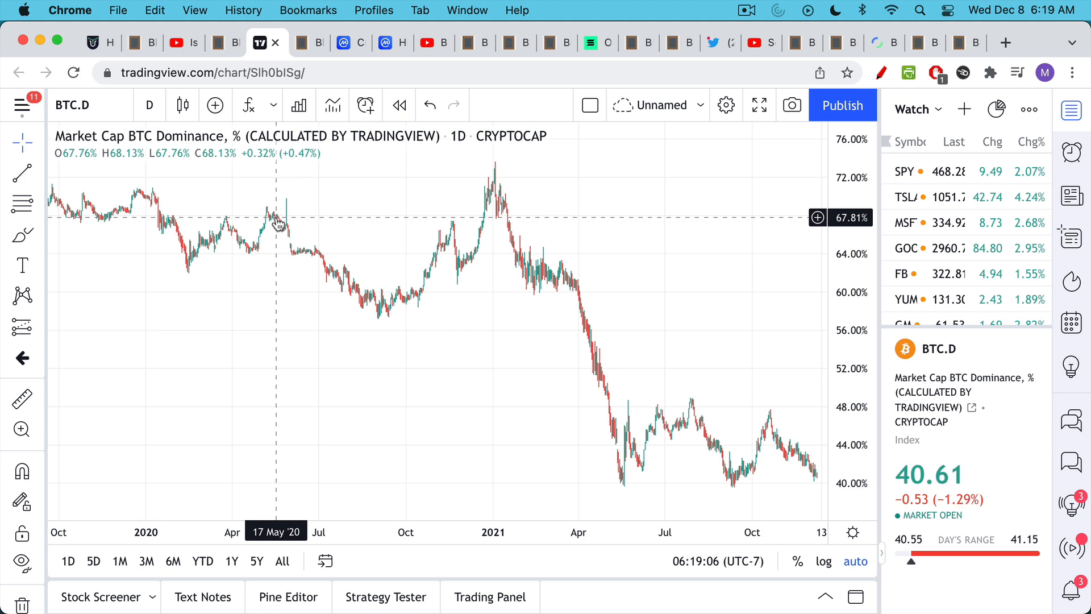
mouse_move(745, 338)
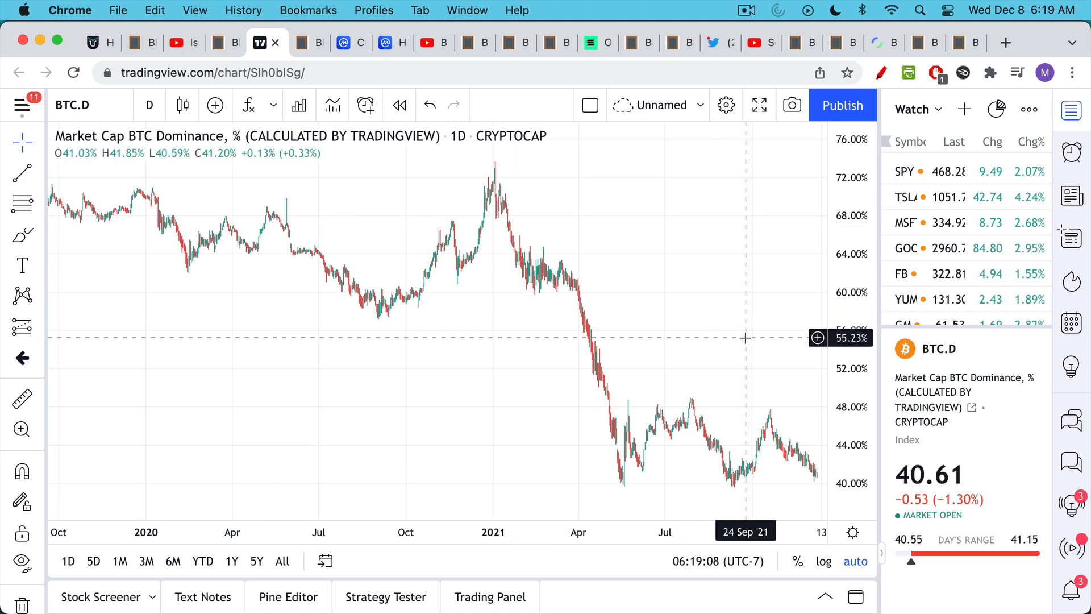
mouse_move(731, 375)
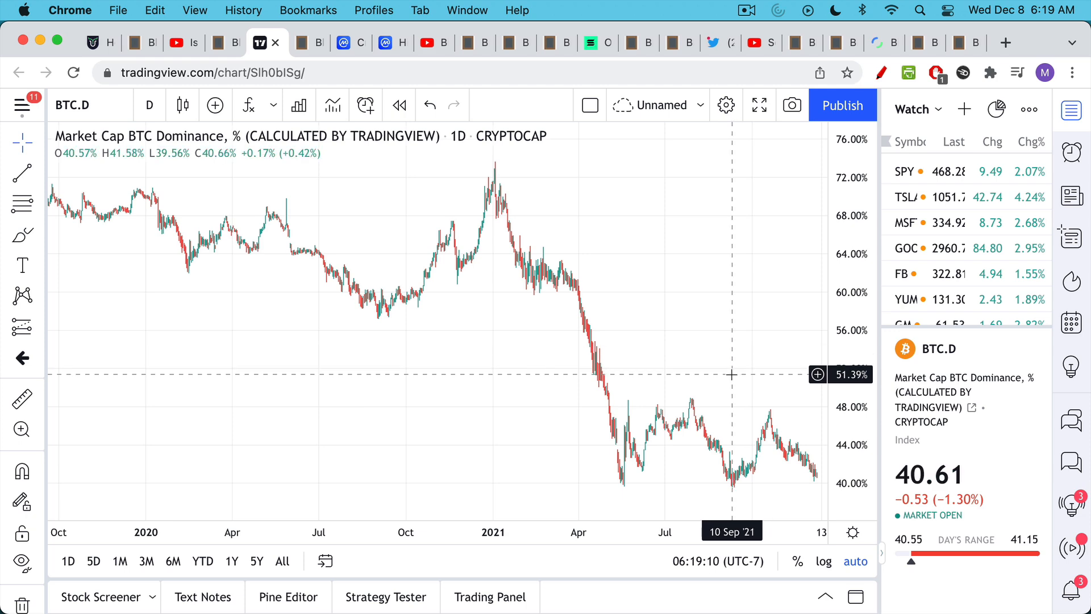
- Show the blankslate.io note on calculating Bitcoin dominance and scroll through its text
left_click(310, 43)
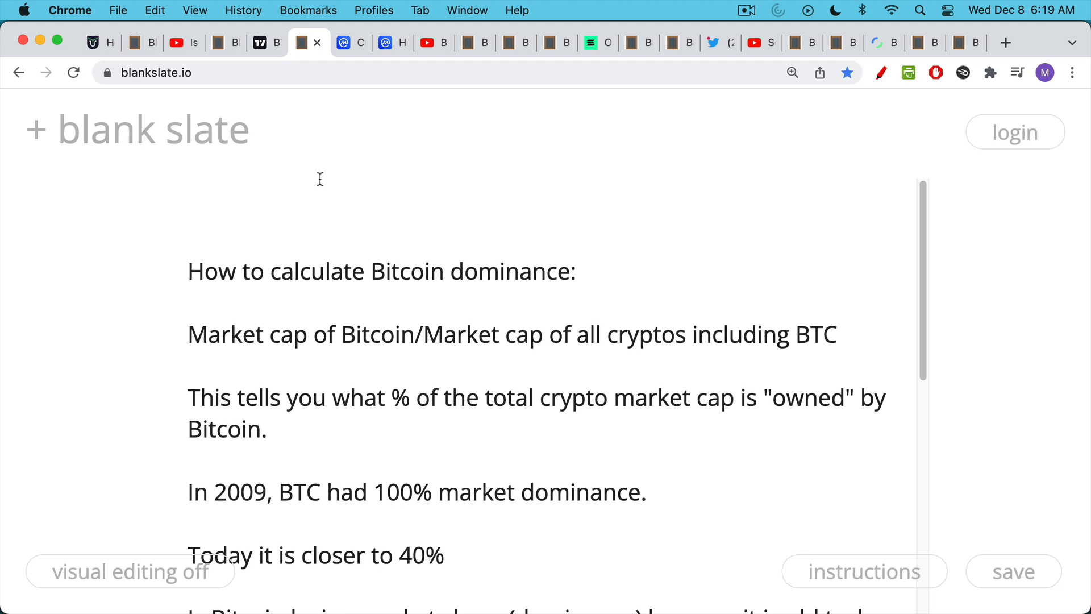
scroll("down", 3)
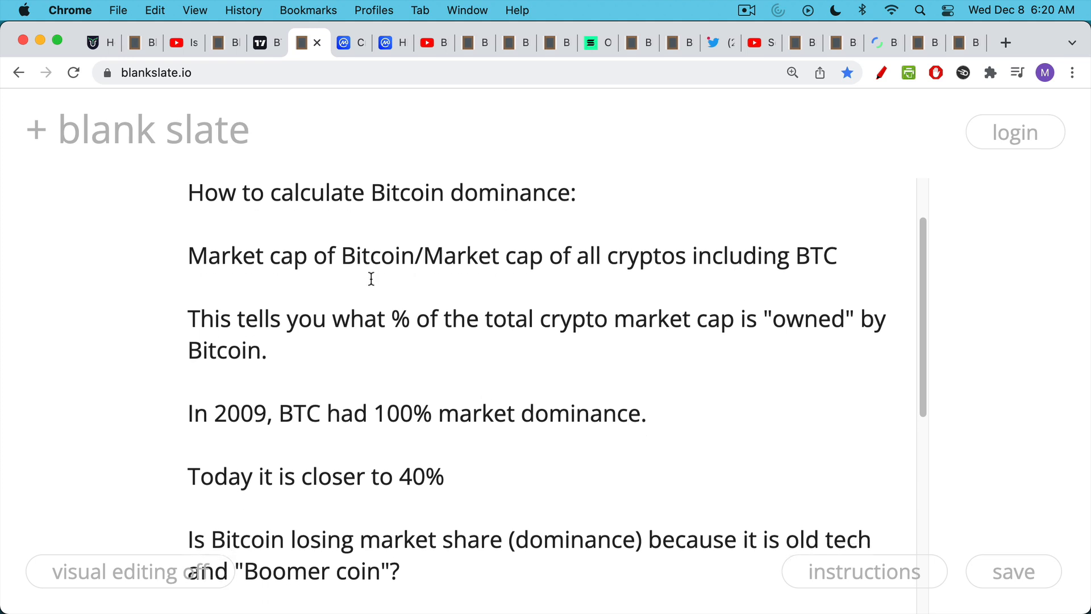
scroll("down", 3)
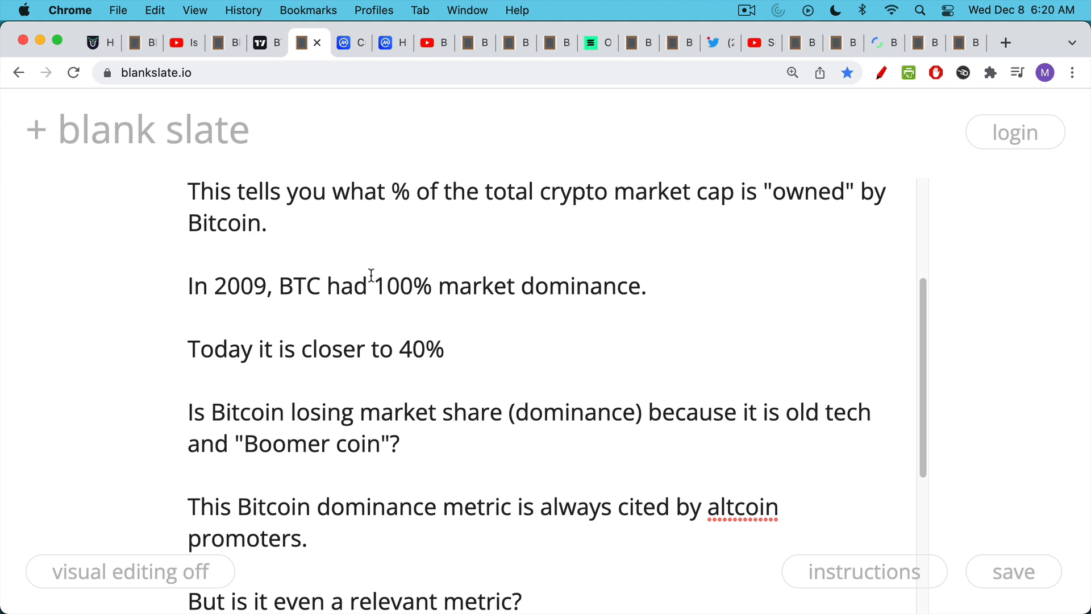
mouse_move(357, 308)
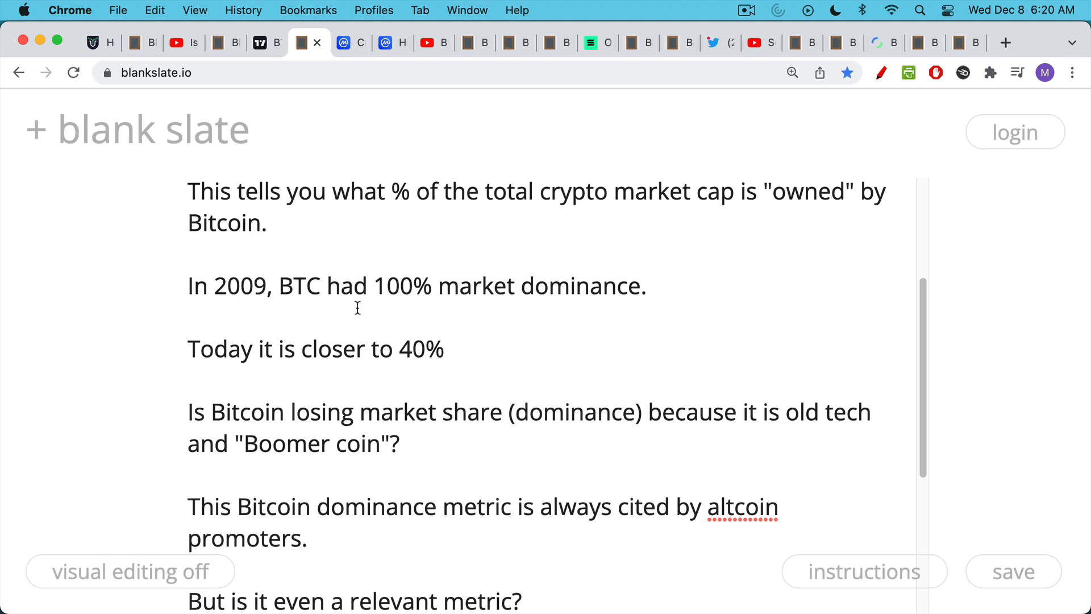
scroll("down", 3)
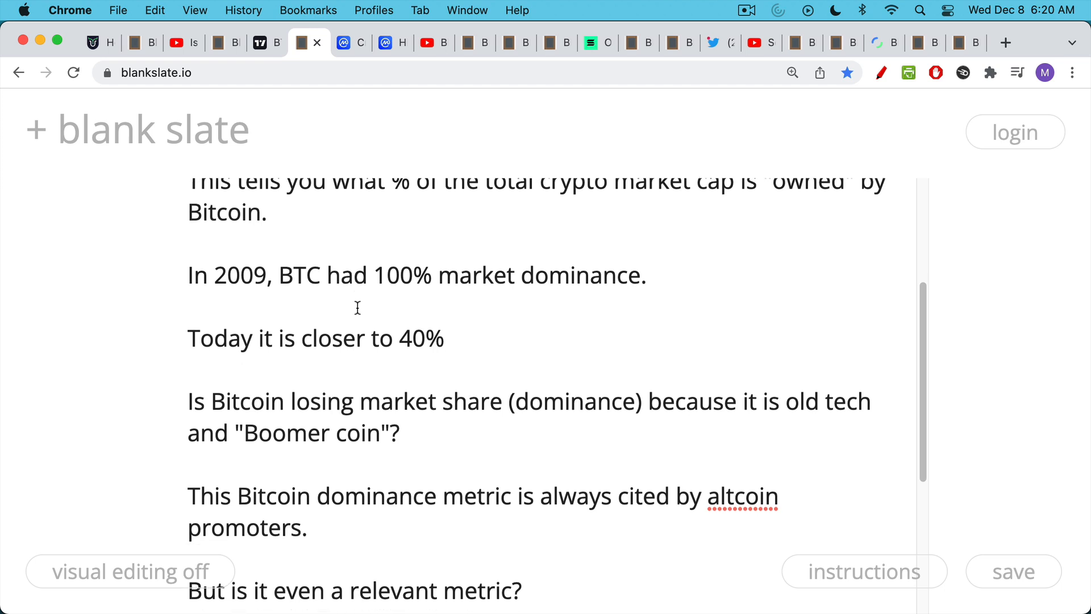
scroll("down", 3)
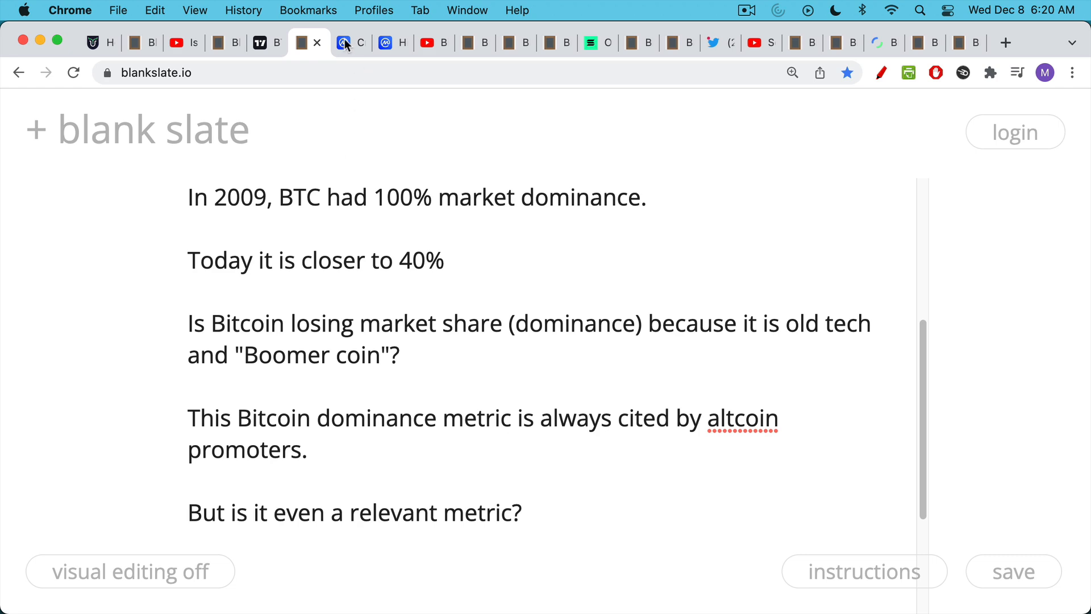
- On CoinMarketCap, red-pen underline coin count, total market cap, Bitcoin's market cap and BTC/ETH dominance
left_click(342, 42)
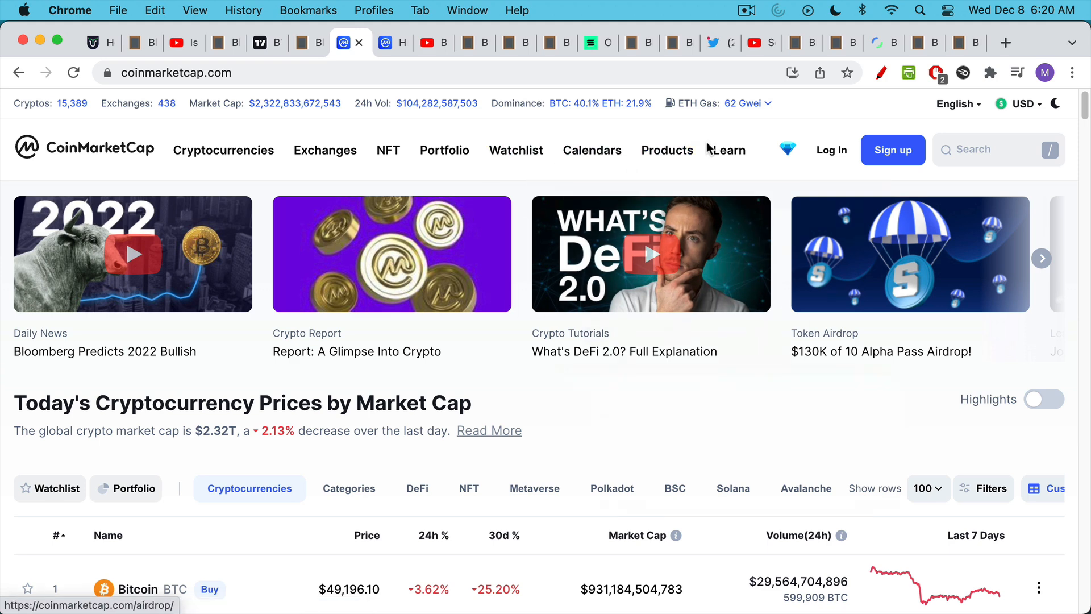
left_click(882, 73)
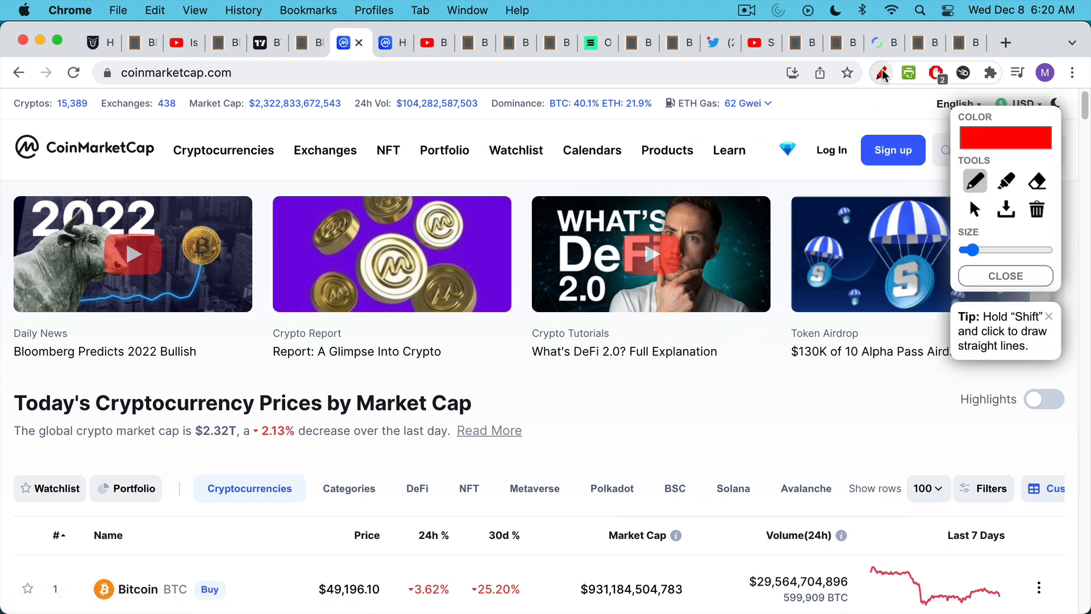
left_click_drag(242, 116, 305, 112)
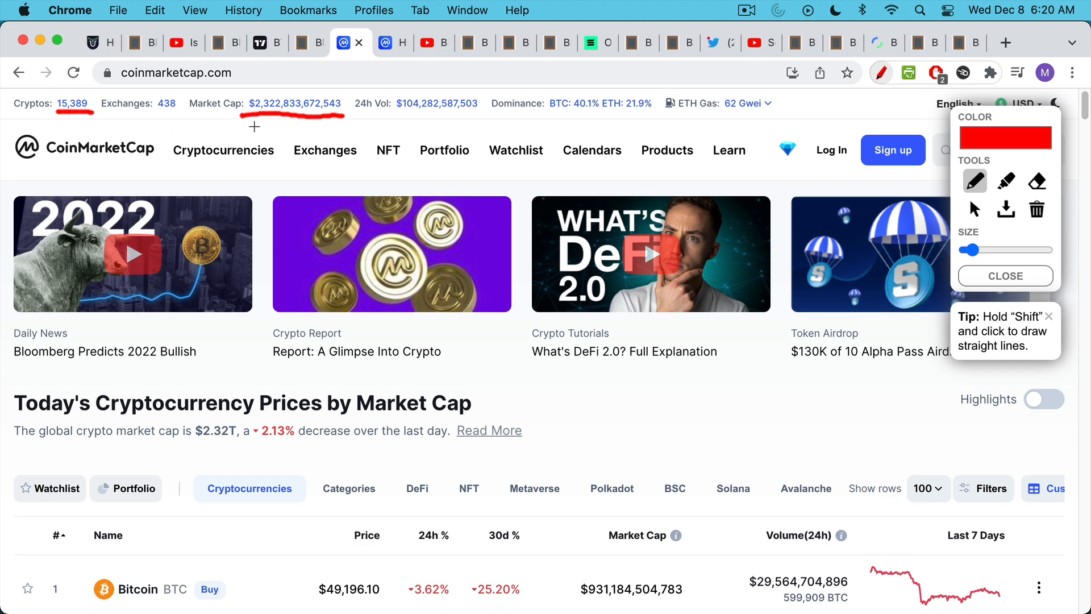
mouse_move(394, 115)
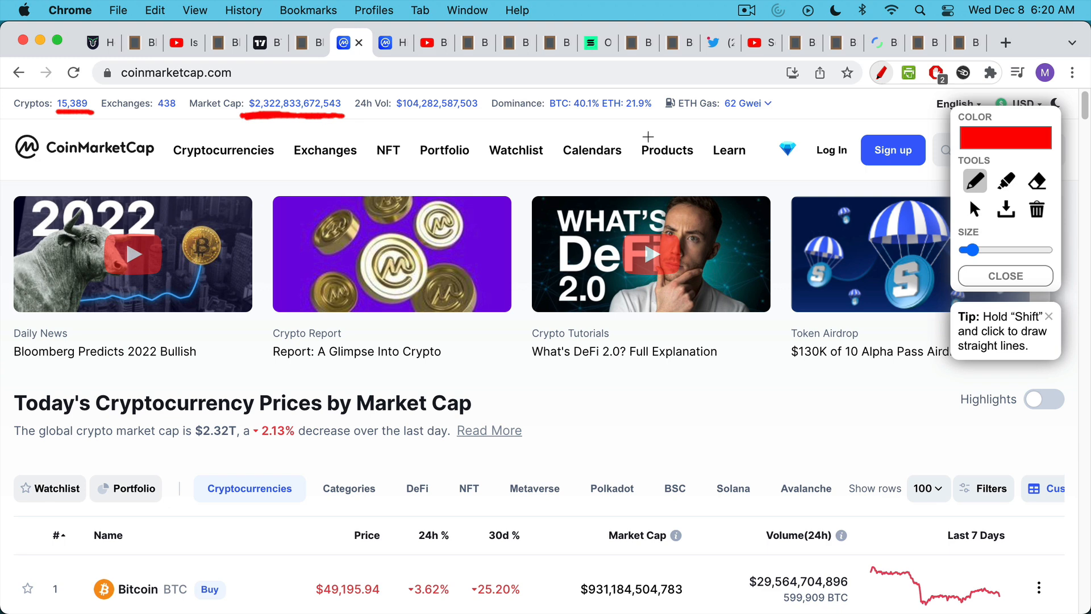
mouse_move(512, 292)
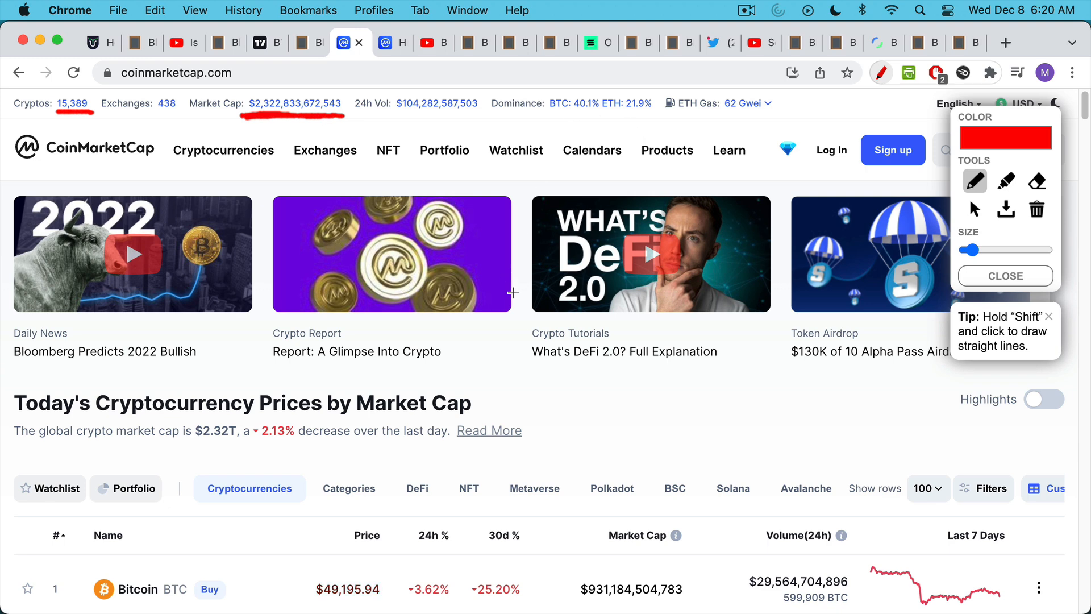
left_click_drag(584, 600, 668, 602)
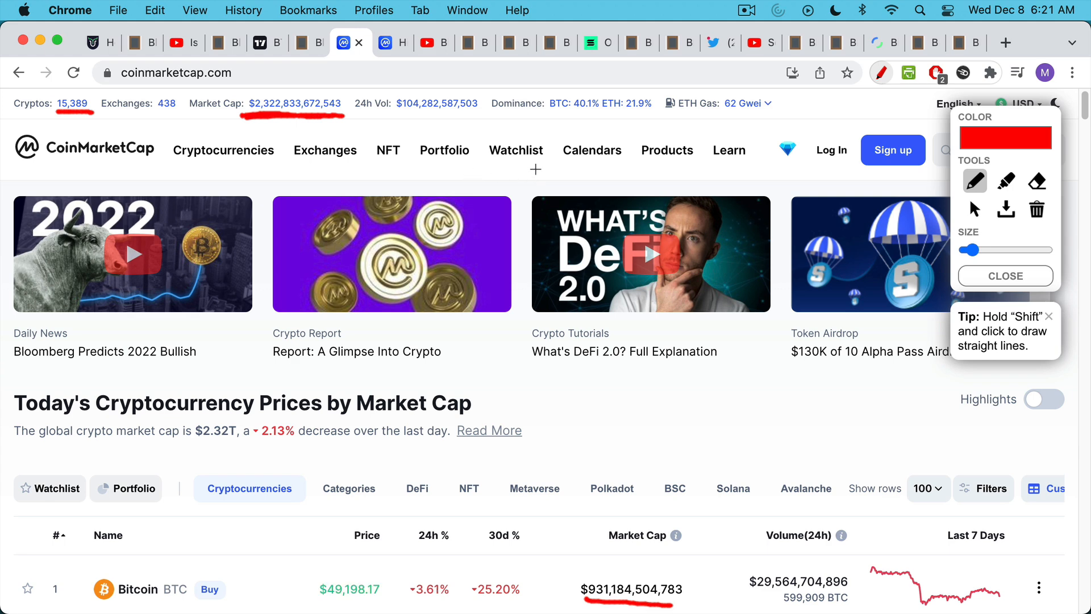
mouse_move(551, 112)
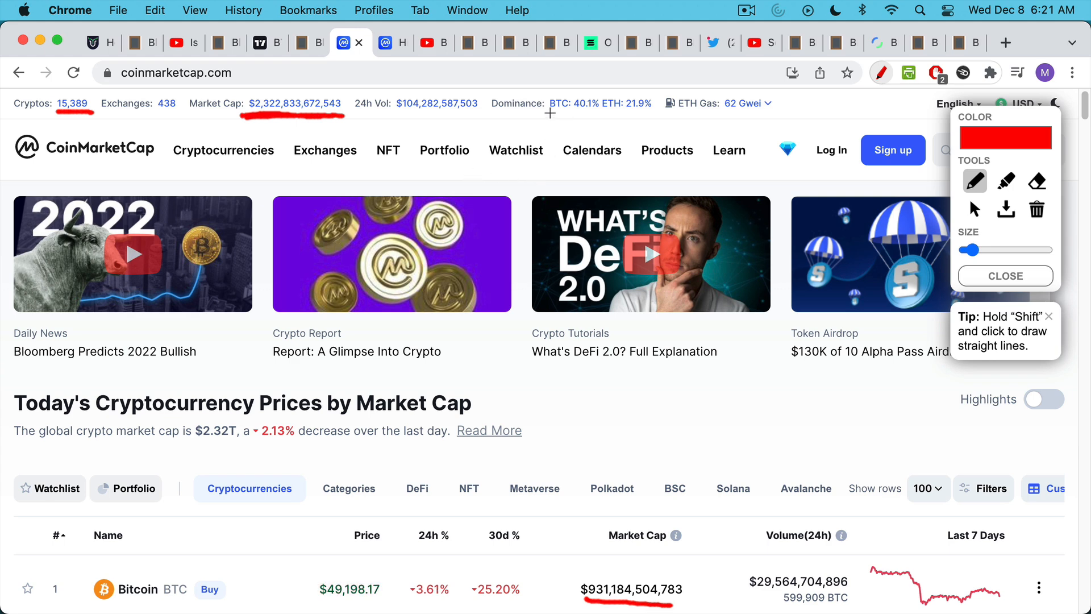
left_click_drag(552, 112, 630, 112)
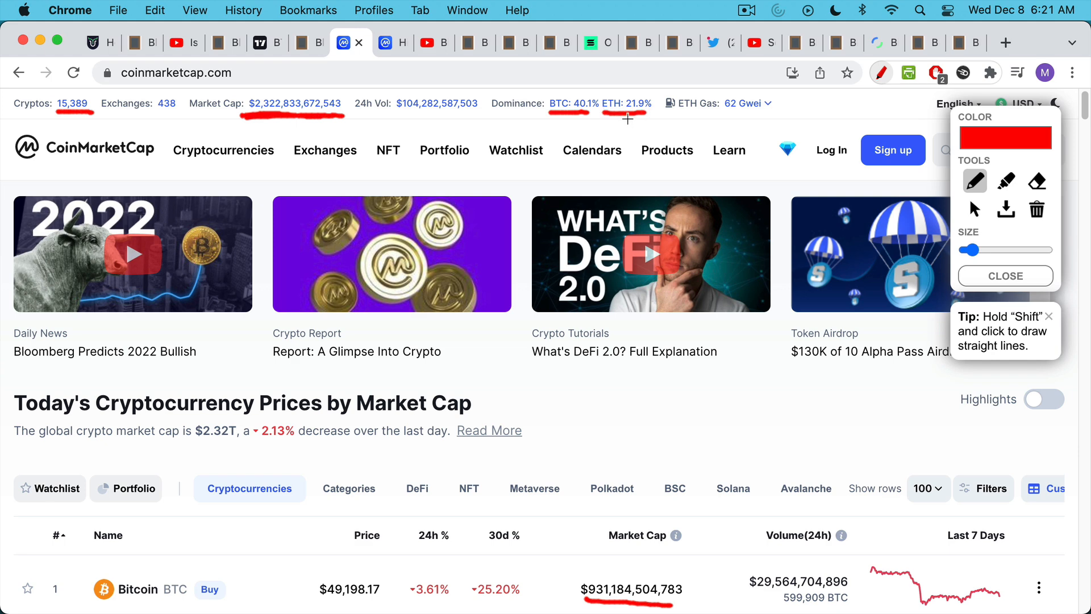
mouse_move(414, 224)
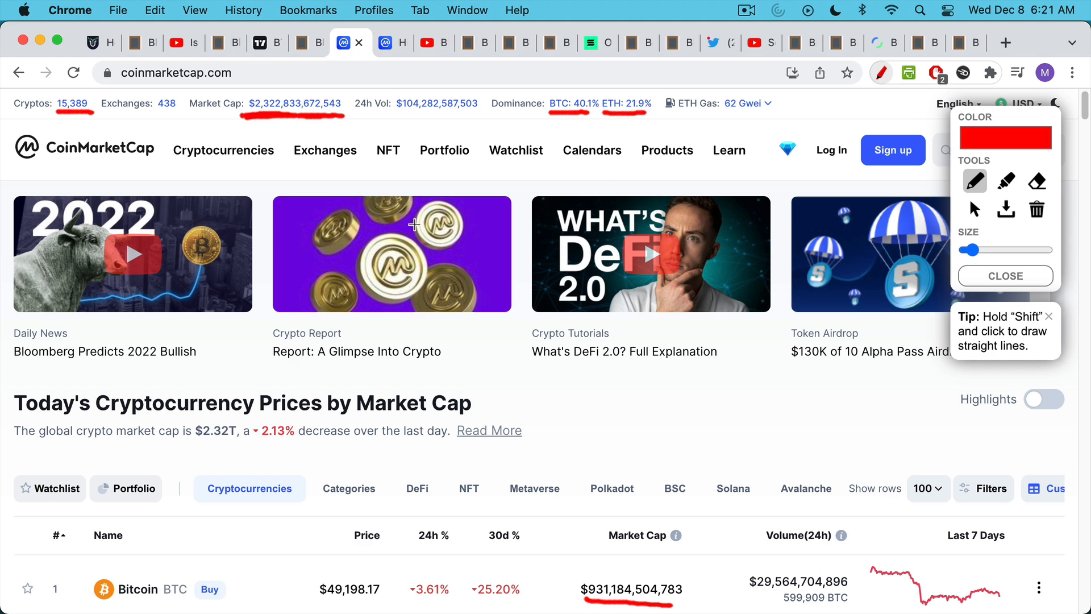
- Scroll down CoinMarketCap's current coin ranking through to USD Coin
scroll("down", 3)
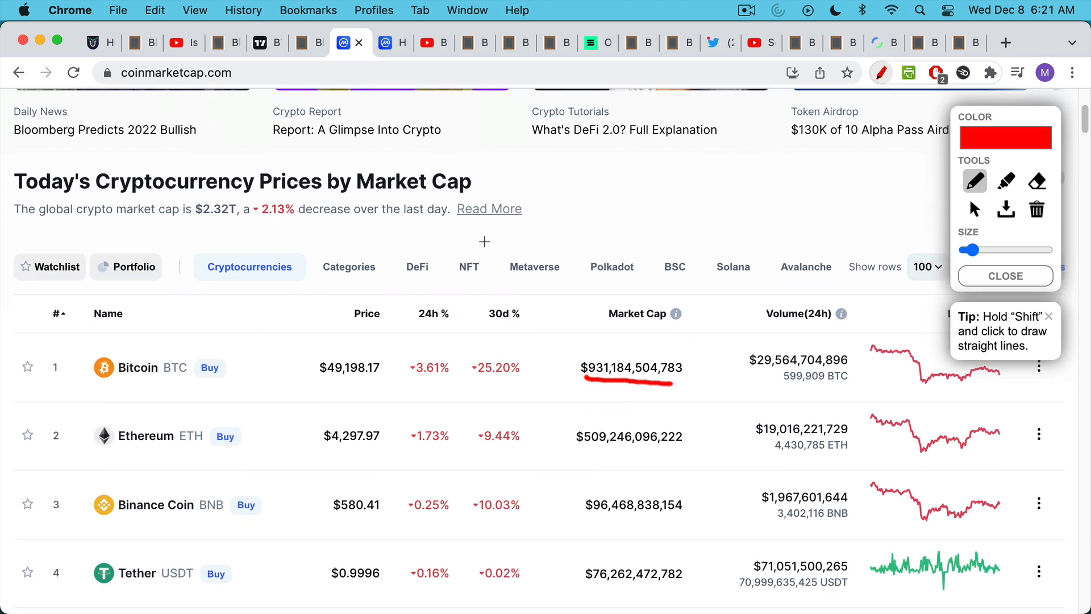
scroll("down", 3)
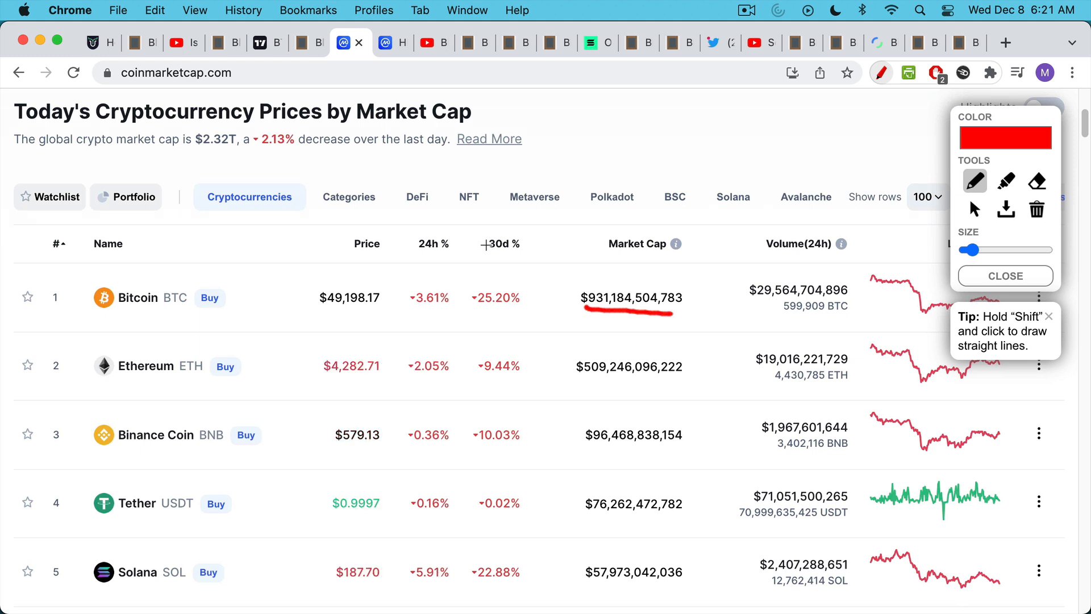
scroll("down", 3)
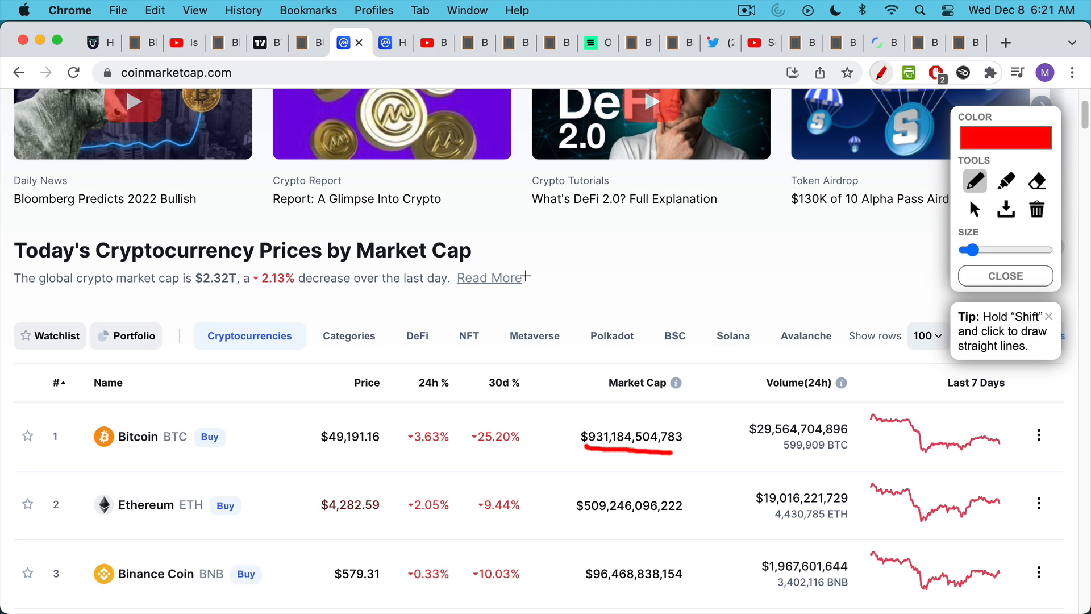
scroll("down", 3)
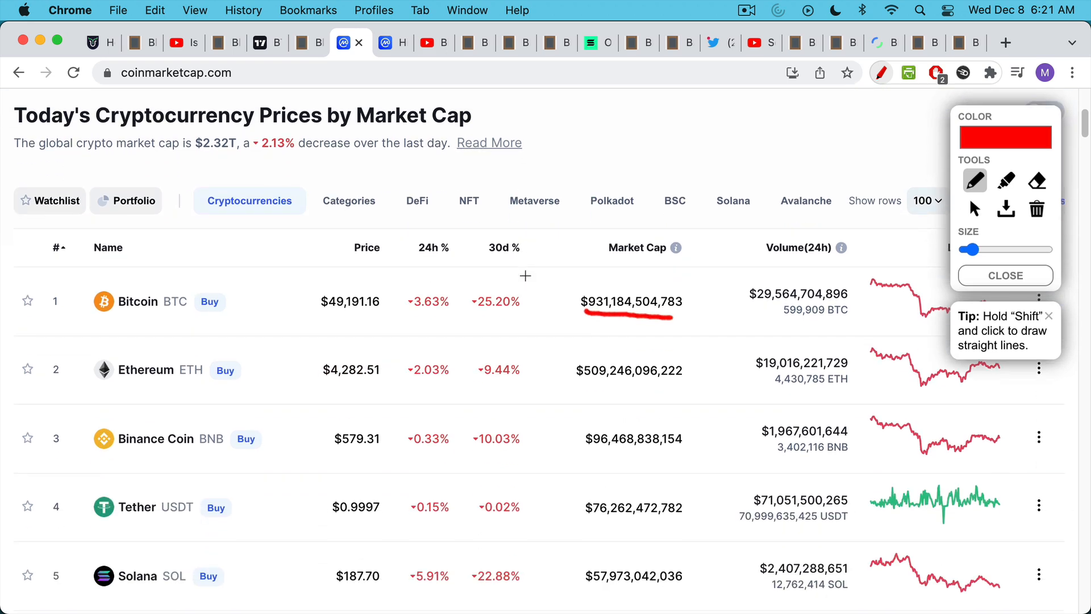
scroll("down", 3)
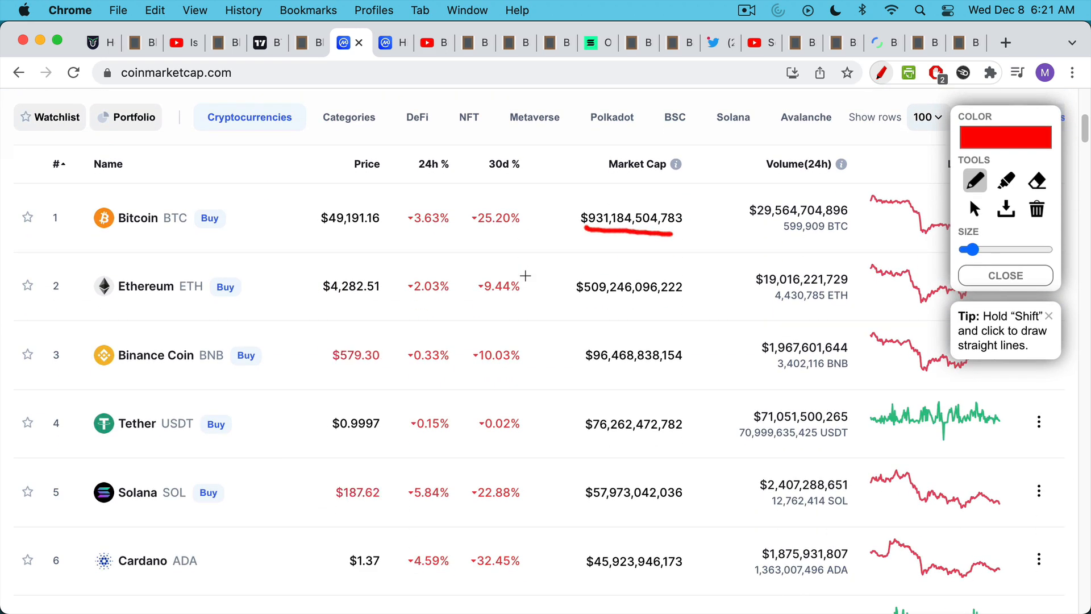
scroll("down", 3)
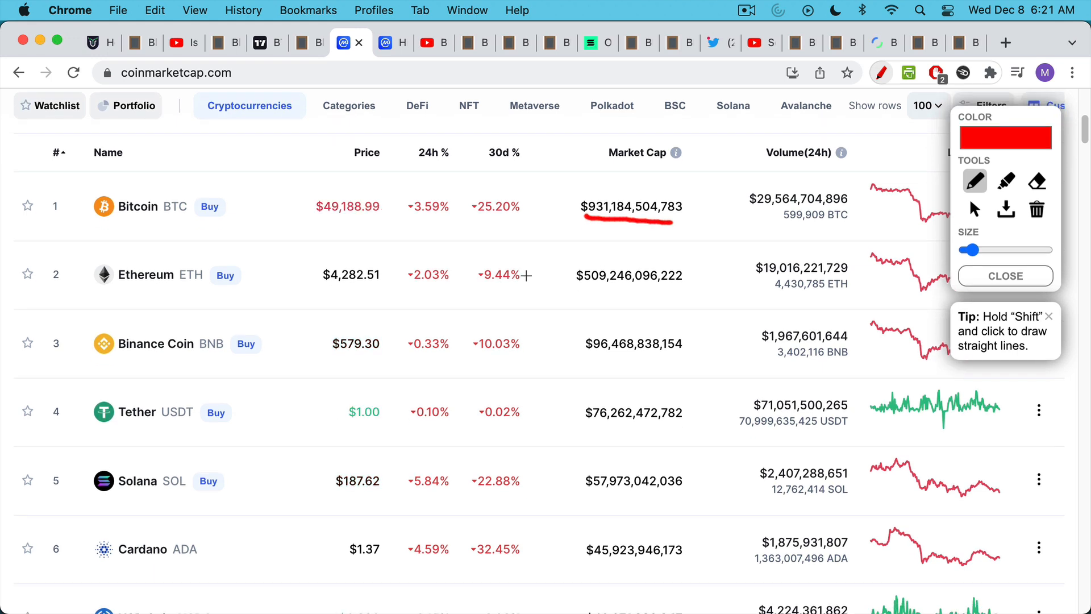
scroll("down", 3)
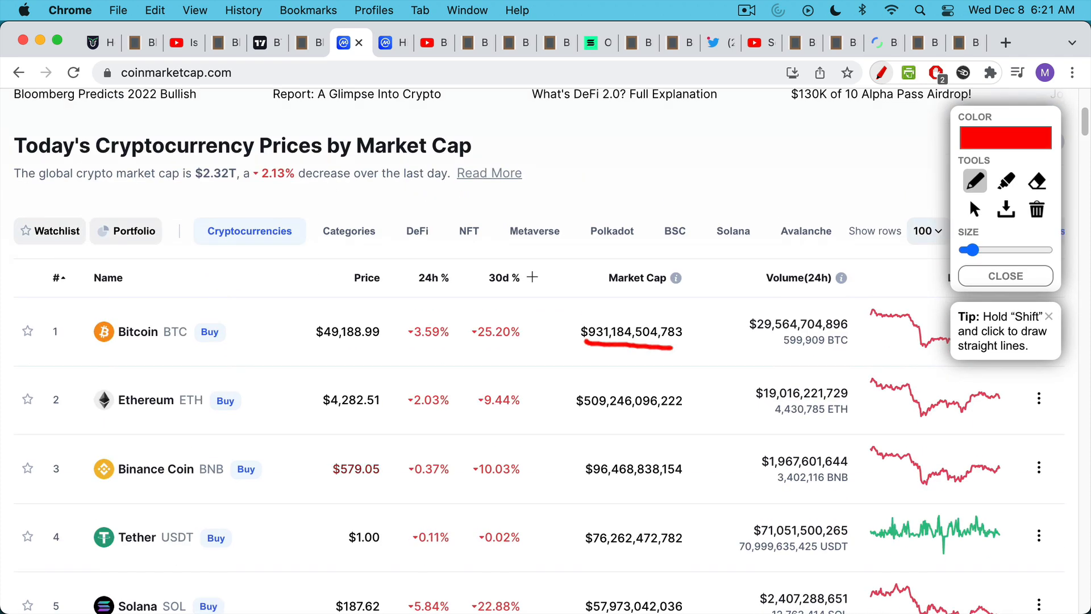
scroll("down", 3)
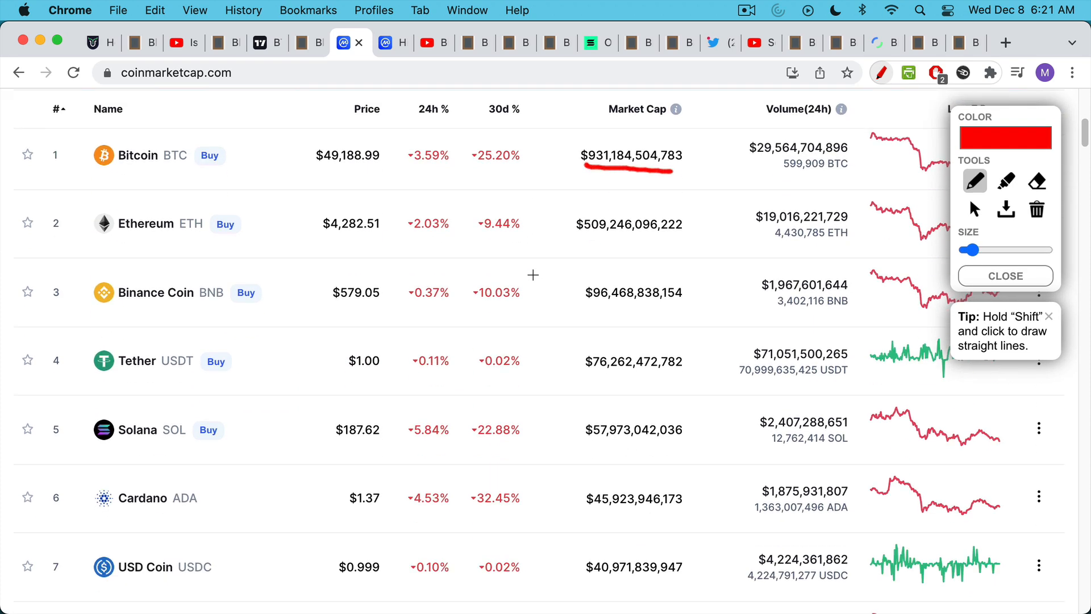
scroll("down", 3)
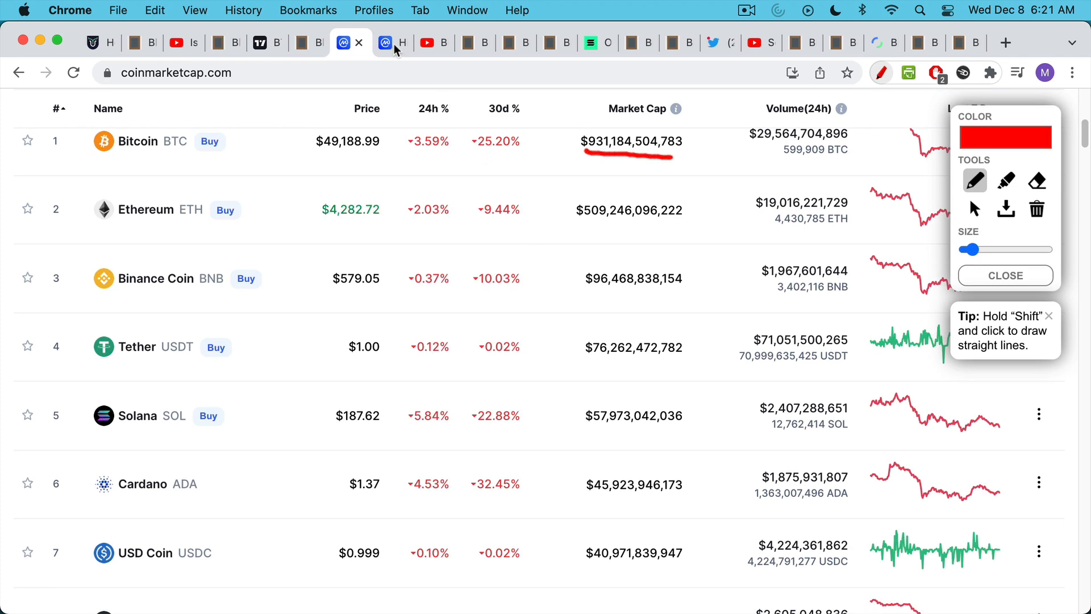
- Open the 08 December 2017 snapshot and mark Bitcoin, Ethereum and XRP in red
left_click(384, 42)
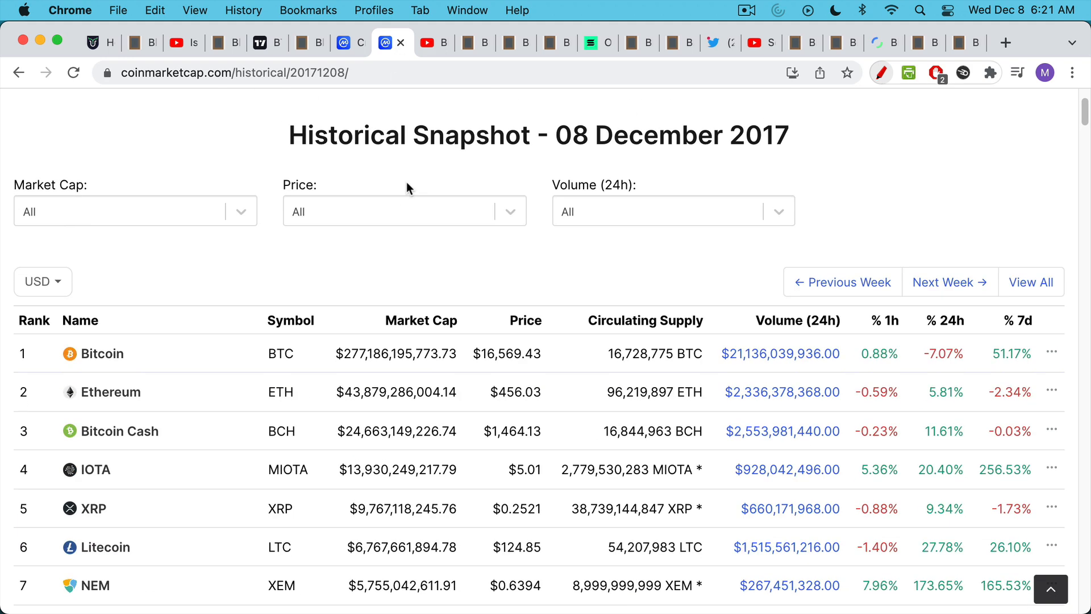
scroll("down", 3)
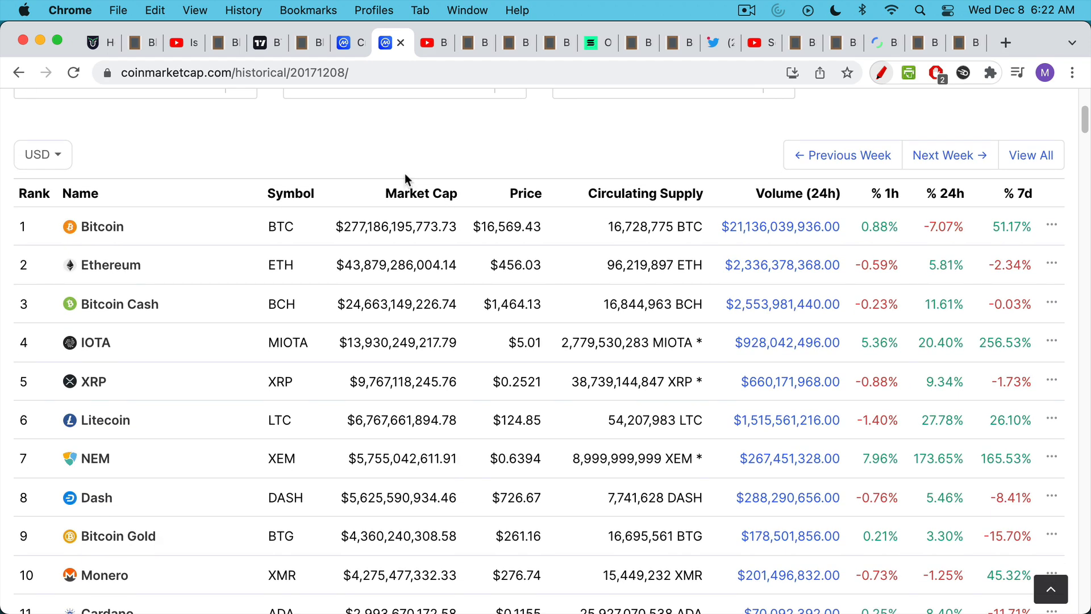
mouse_move(875, 86)
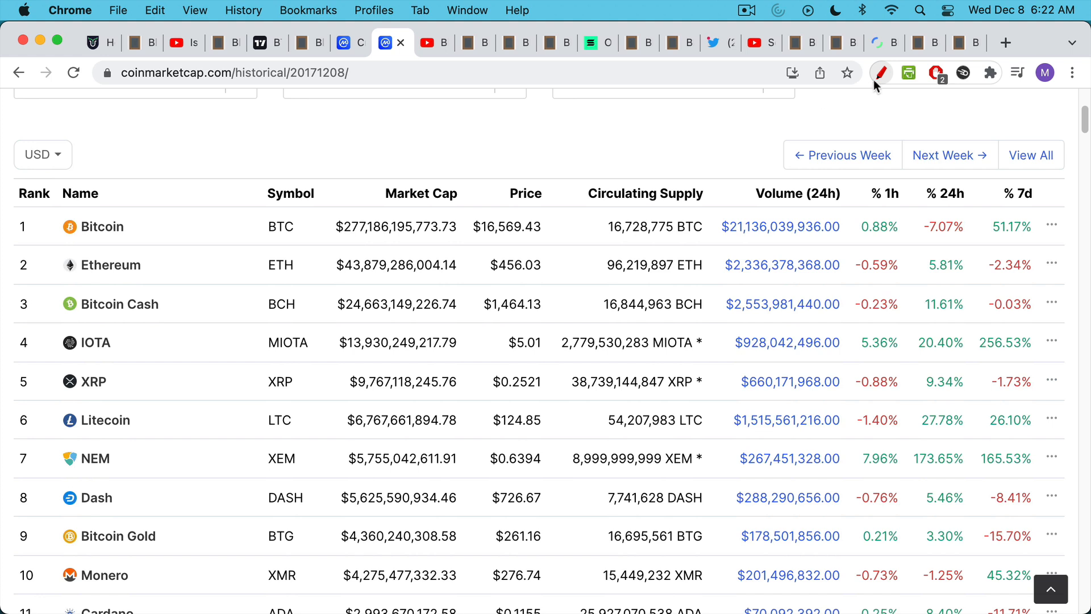
left_click(880, 72)
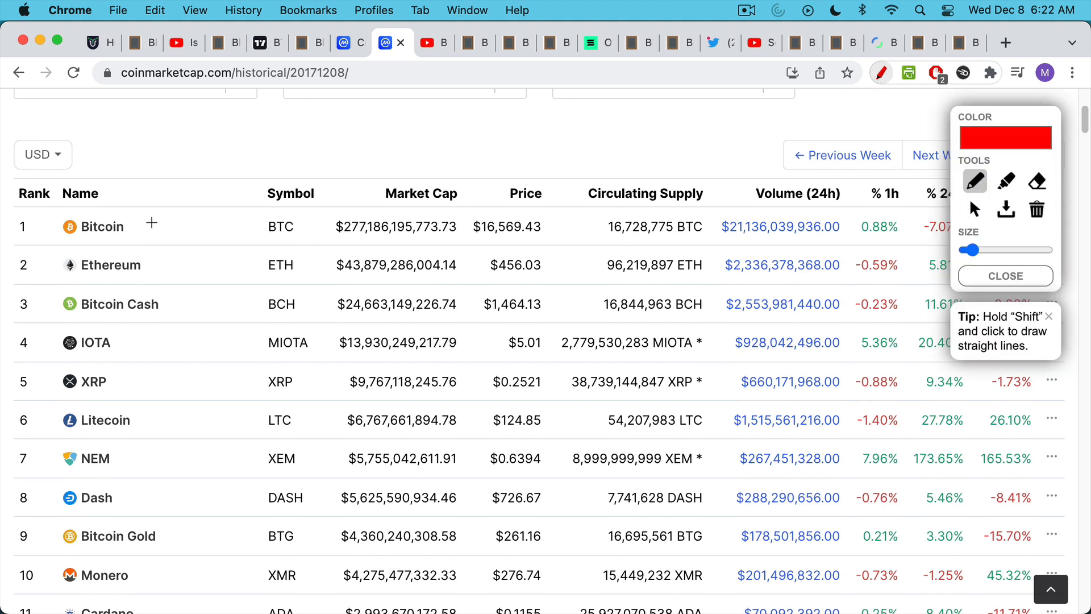
left_click_drag(149, 223, 201, 192)
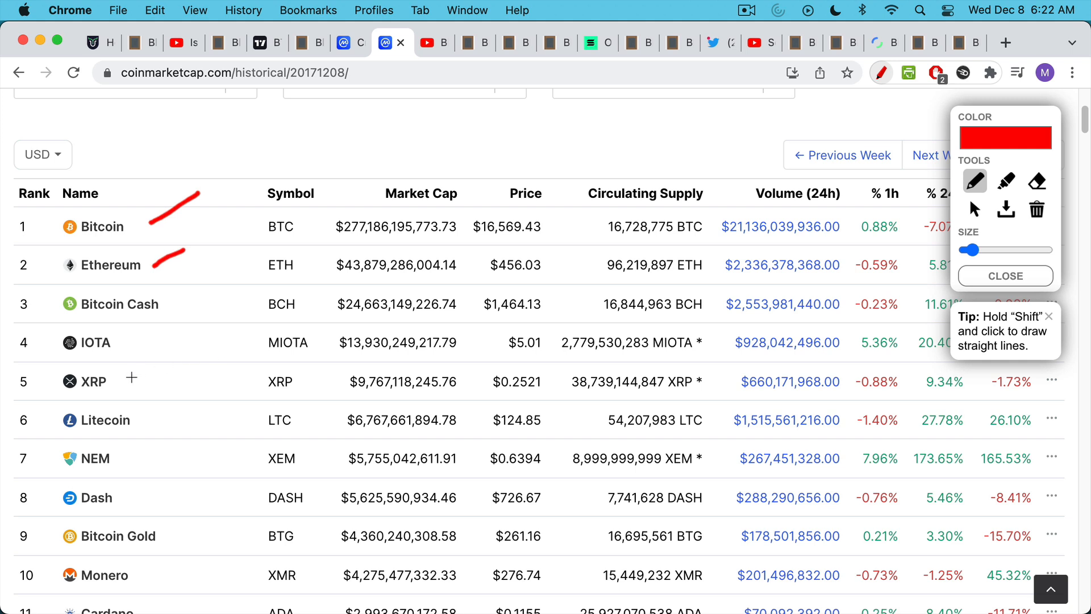
left_click_drag(127, 381, 167, 365)
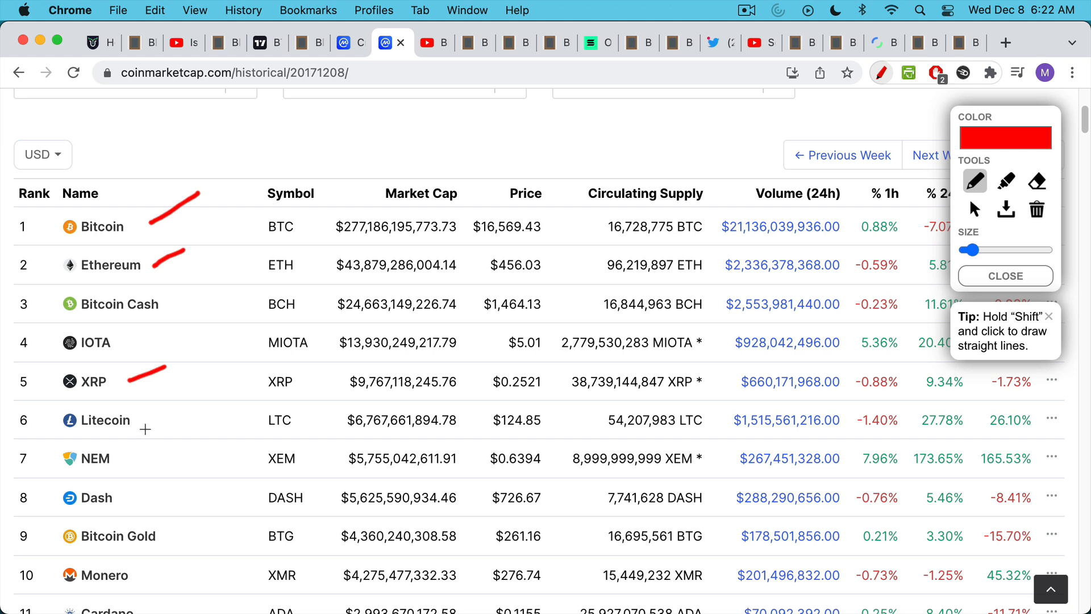
mouse_move(70, 318)
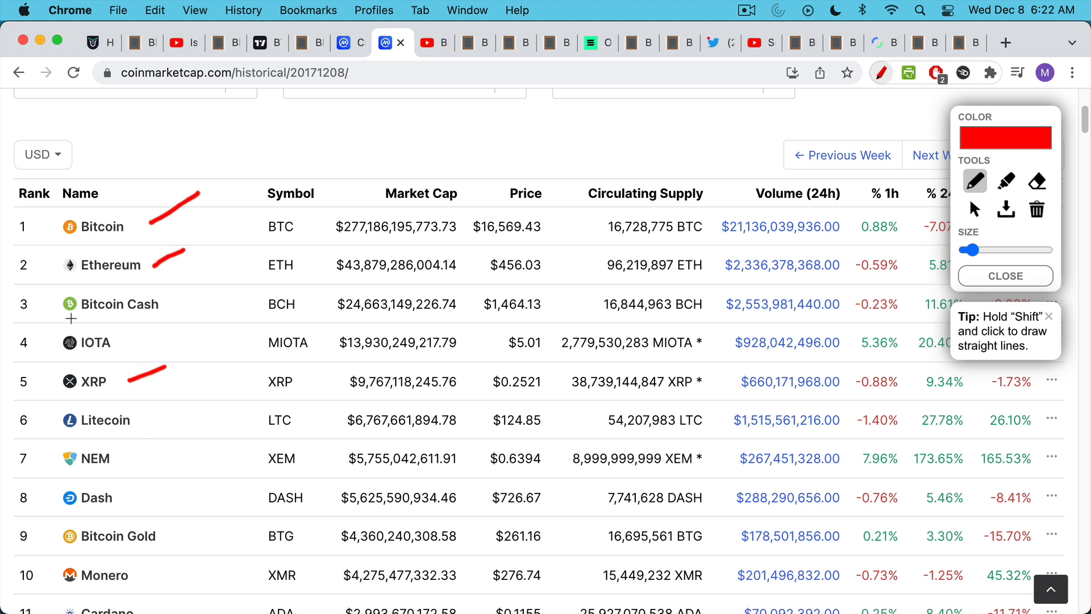
left_click_drag(80, 315, 129, 315)
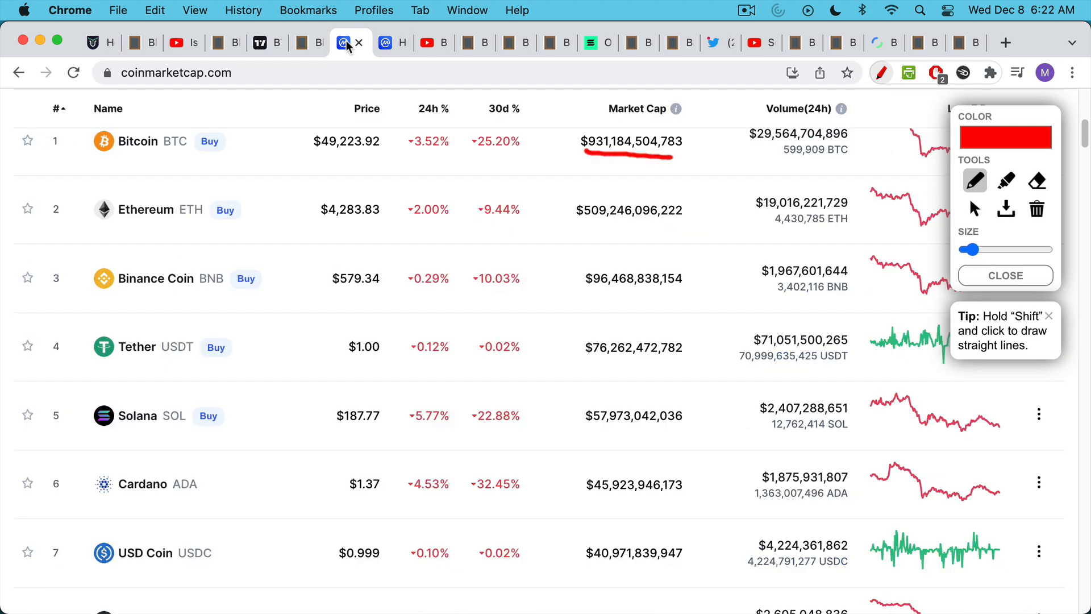
- Scroll down and underline Ethereum in red in today's ranking list
scroll("down", 3)
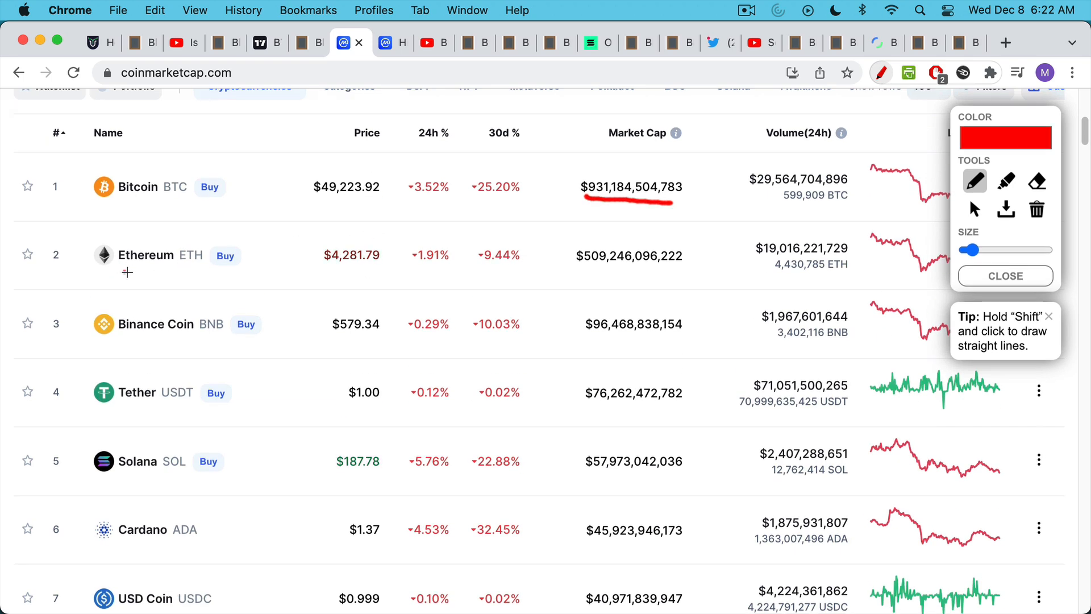
left_click_drag(125, 273, 219, 274)
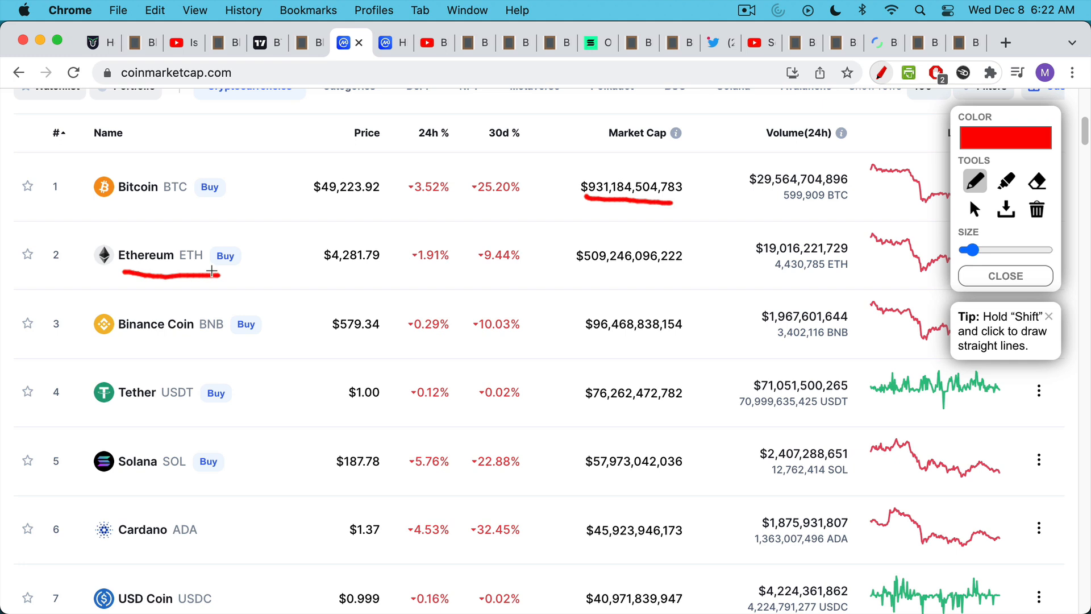
mouse_move(212, 270)
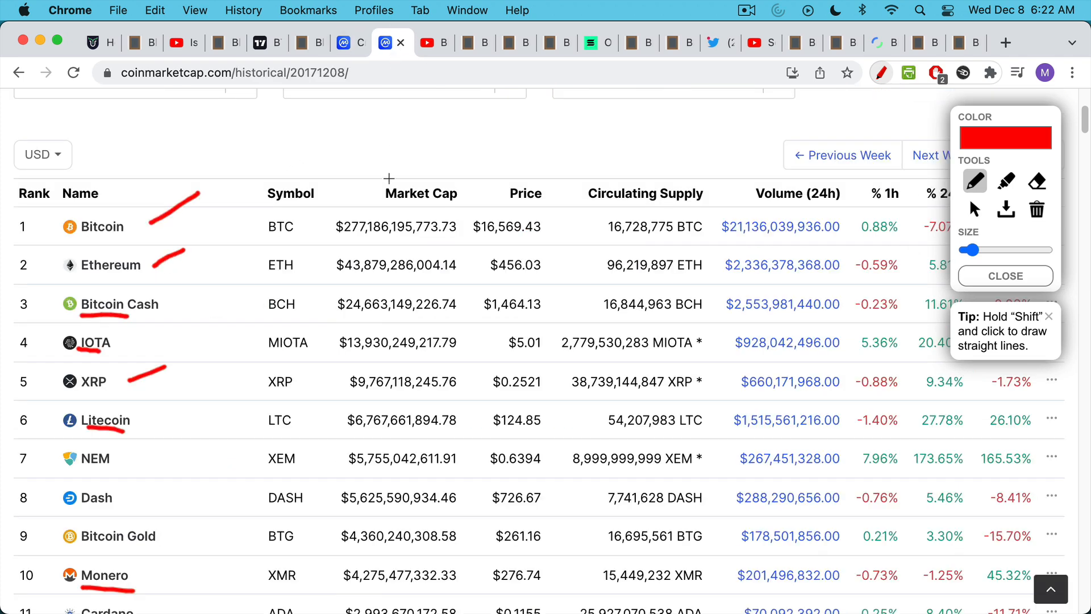
mouse_move(358, 233)
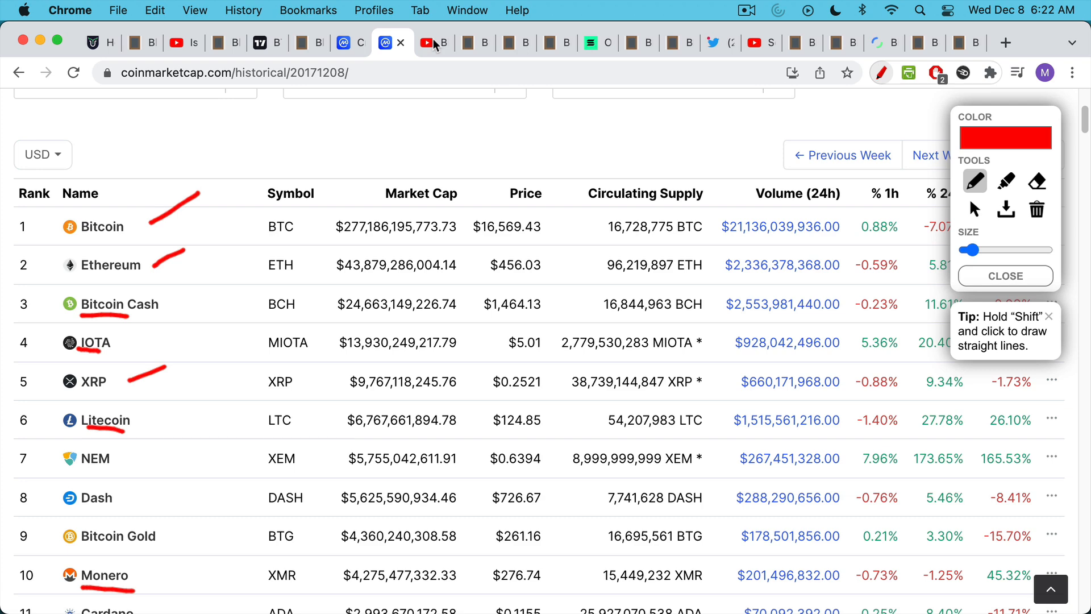
- Switch to the YouTube tab with the 'Bitcoin Exit Strategy?' video
left_click(428, 43)
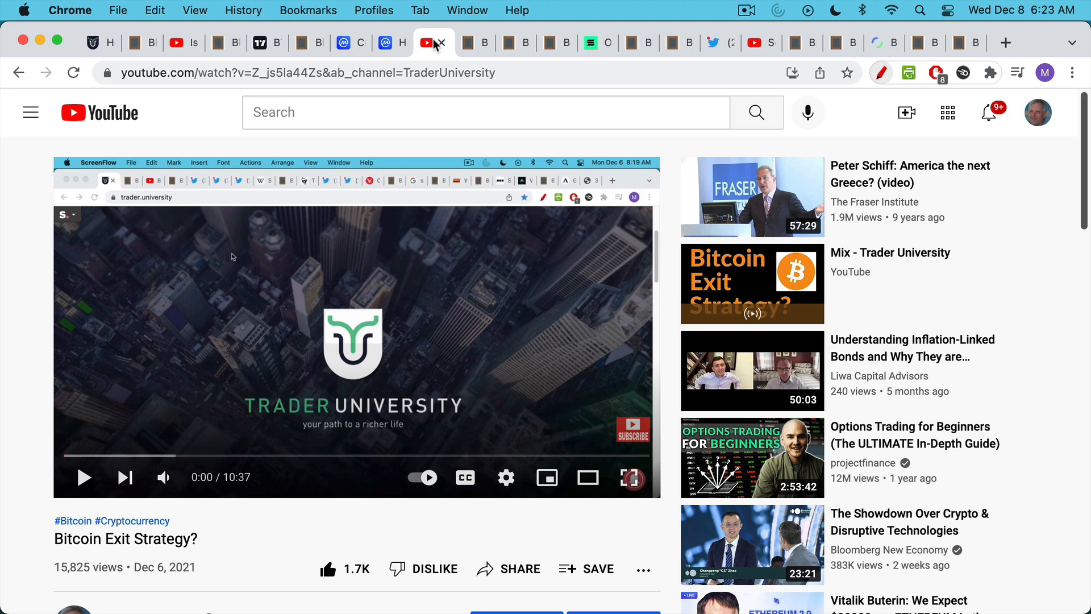
mouse_move(478, 47)
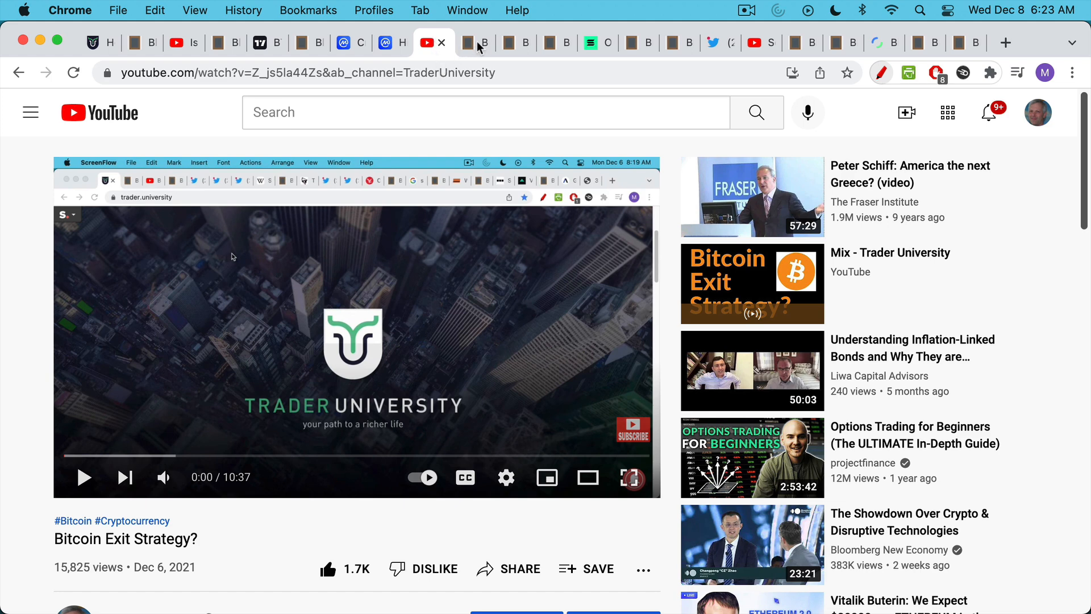
mouse_move(485, 50)
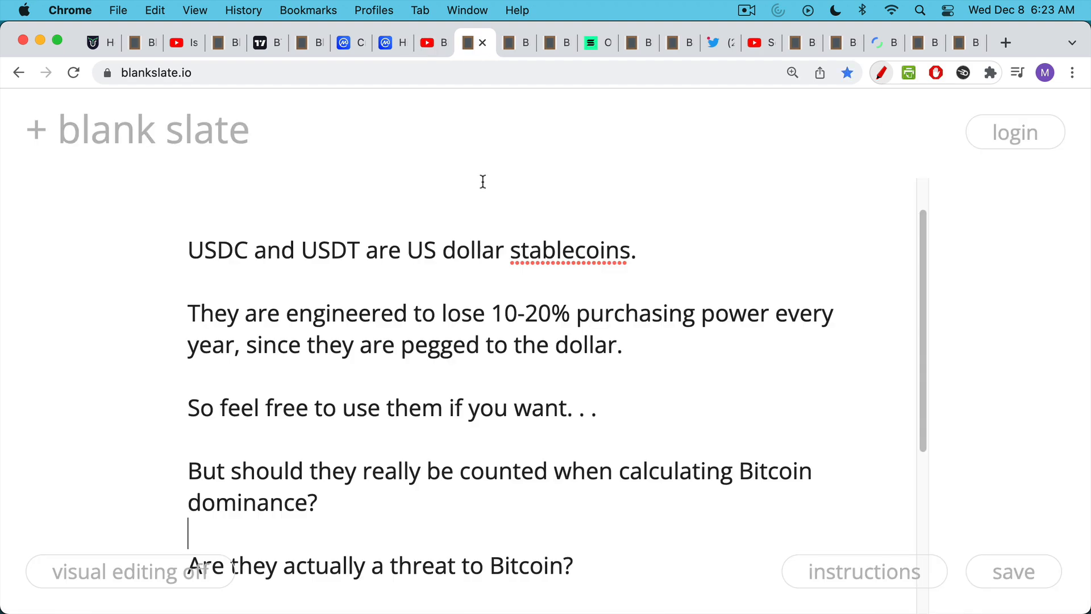
- Return to today's CoinMarketCap ranking, then show the blankslate.io note calling XRP illiquid
left_click(341, 42)
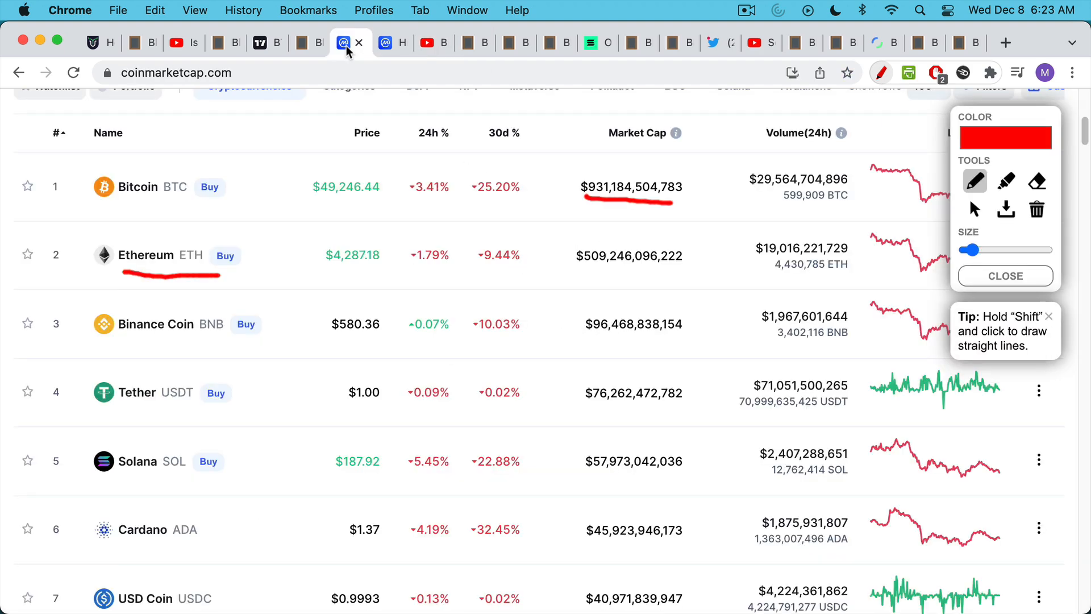
left_click(473, 43)
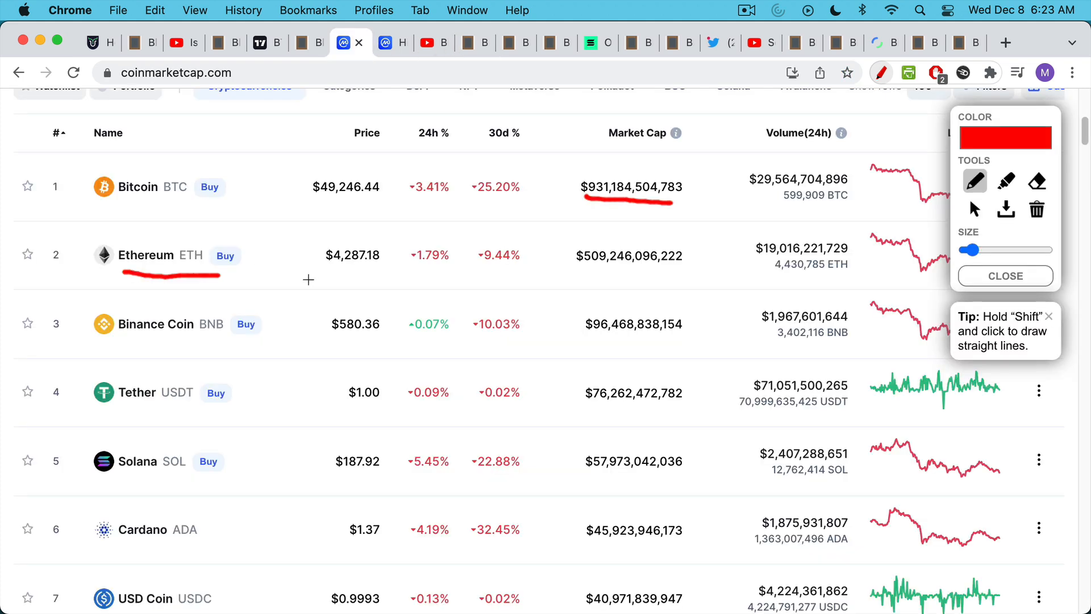
mouse_move(251, 436)
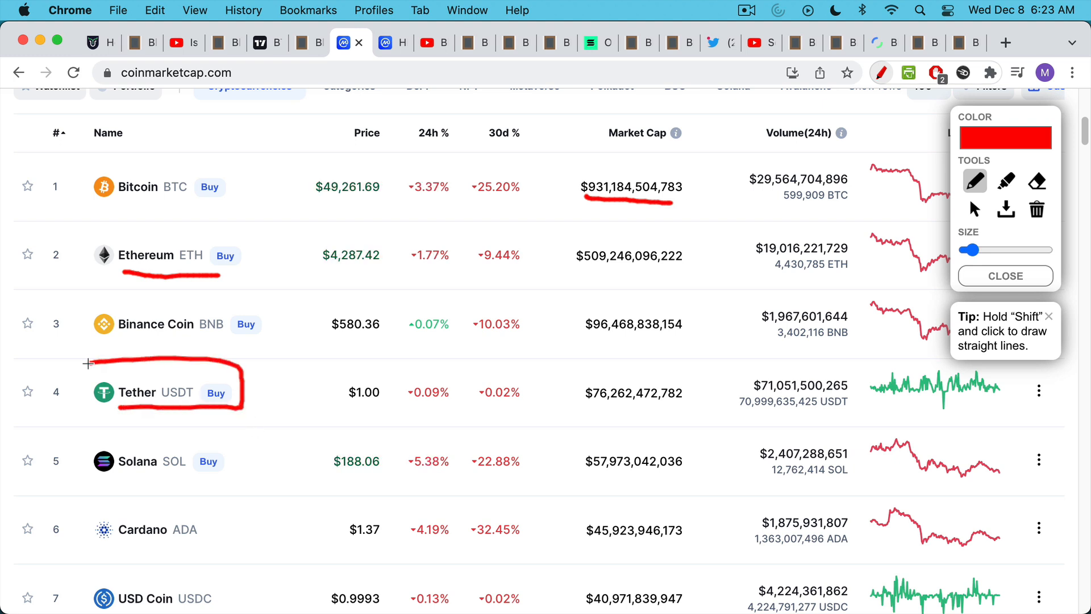
scroll("down", 3)
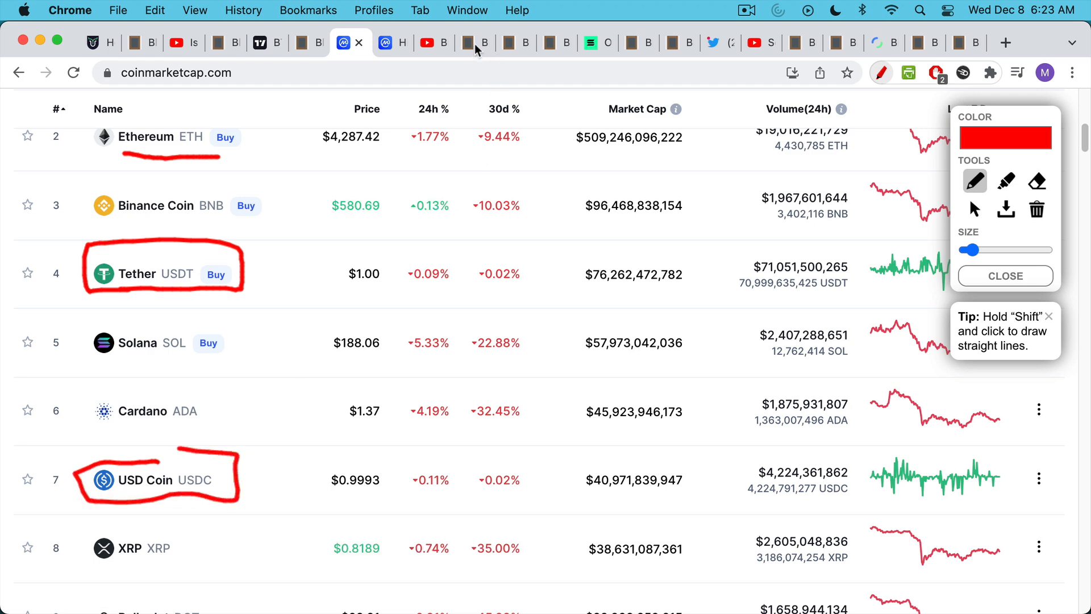
left_click(474, 42)
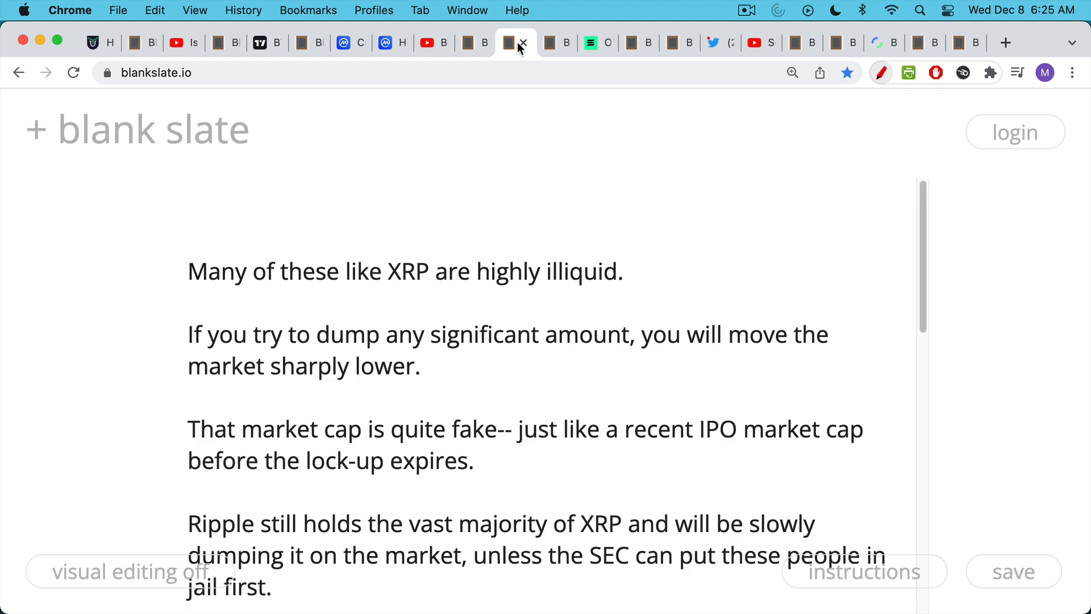
mouse_move(437, 62)
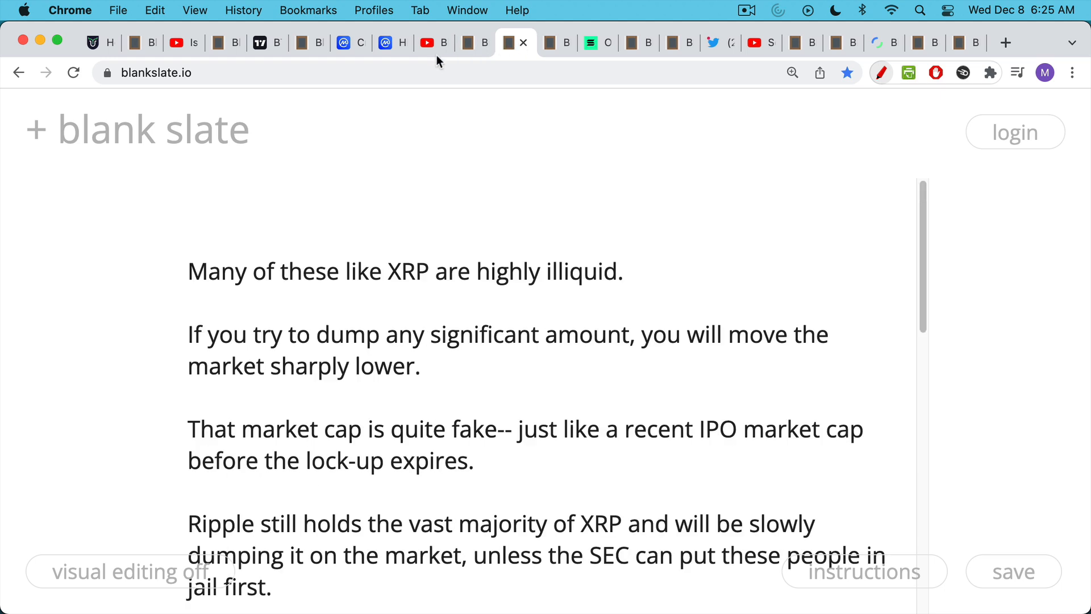
- Scroll the note past the XRP paragraphs to 'By contrast, Bitcoin...' on liquid markets
left_click(342, 42)
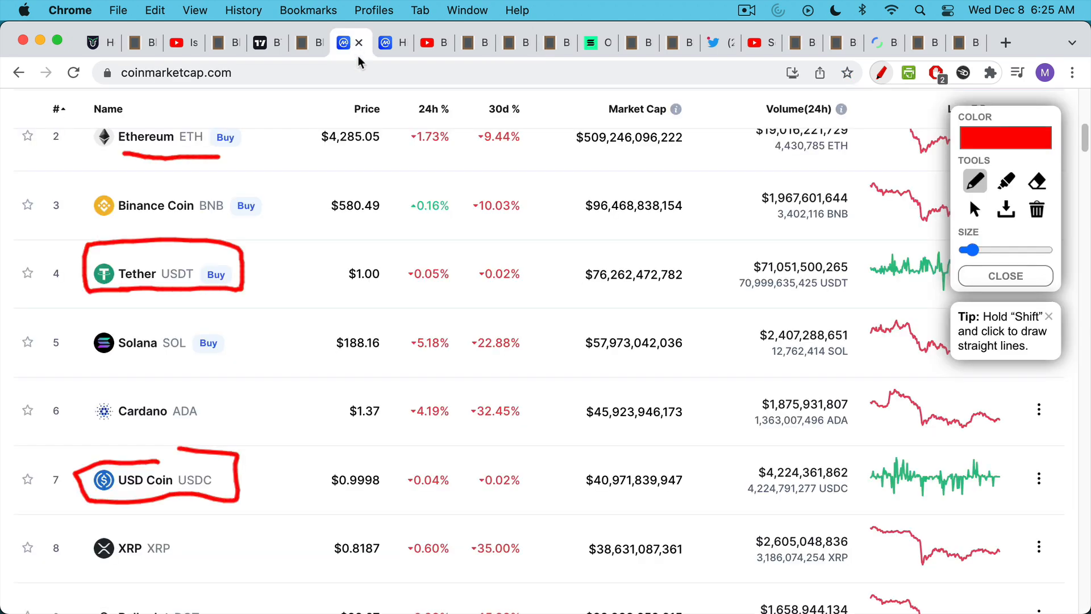
left_click(508, 43)
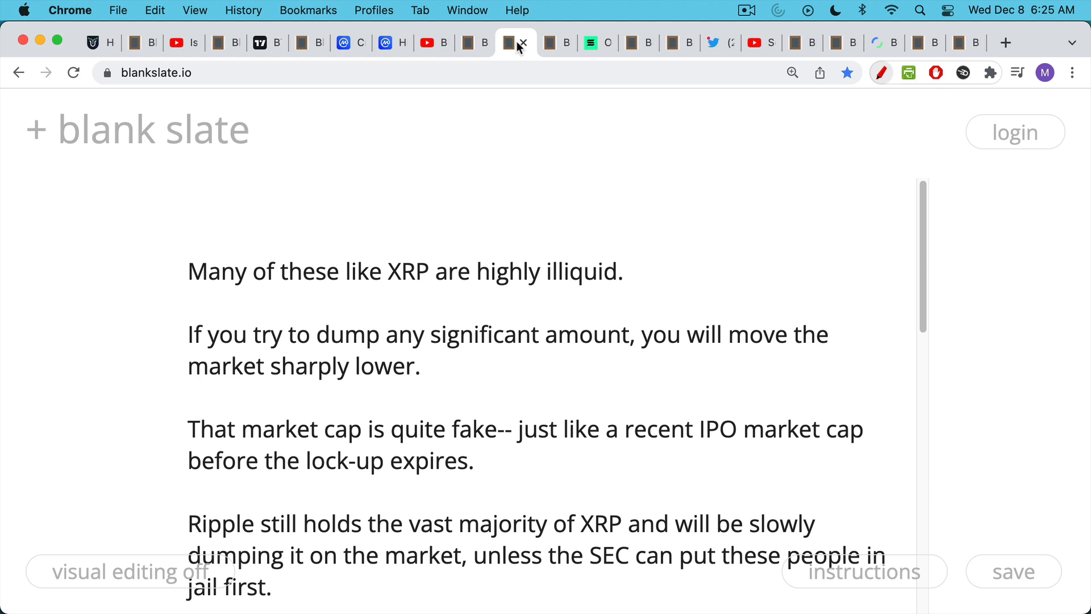
mouse_move(508, 95)
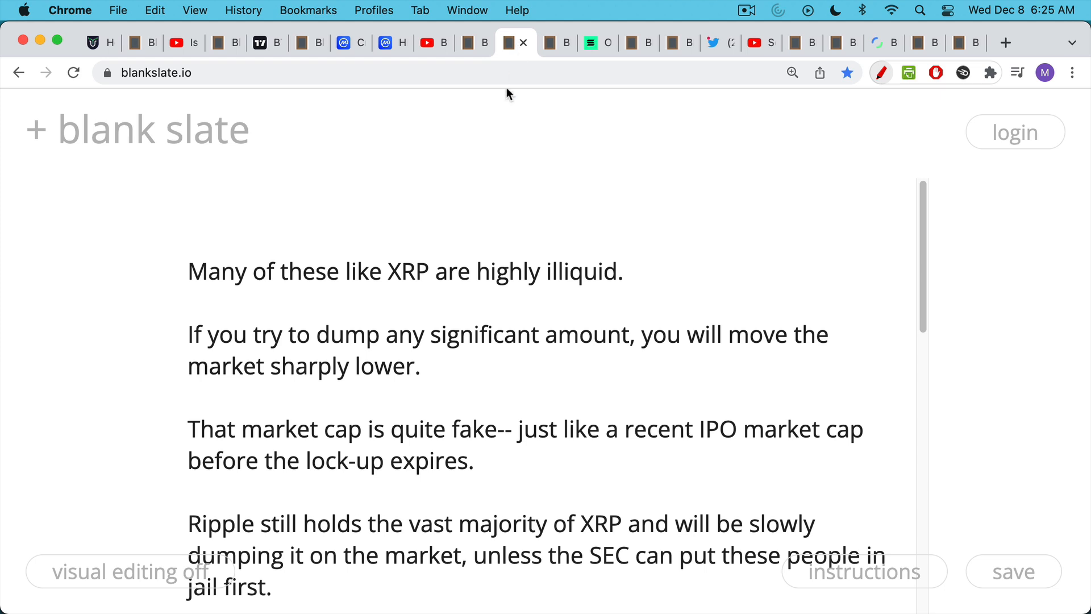
mouse_move(482, 228)
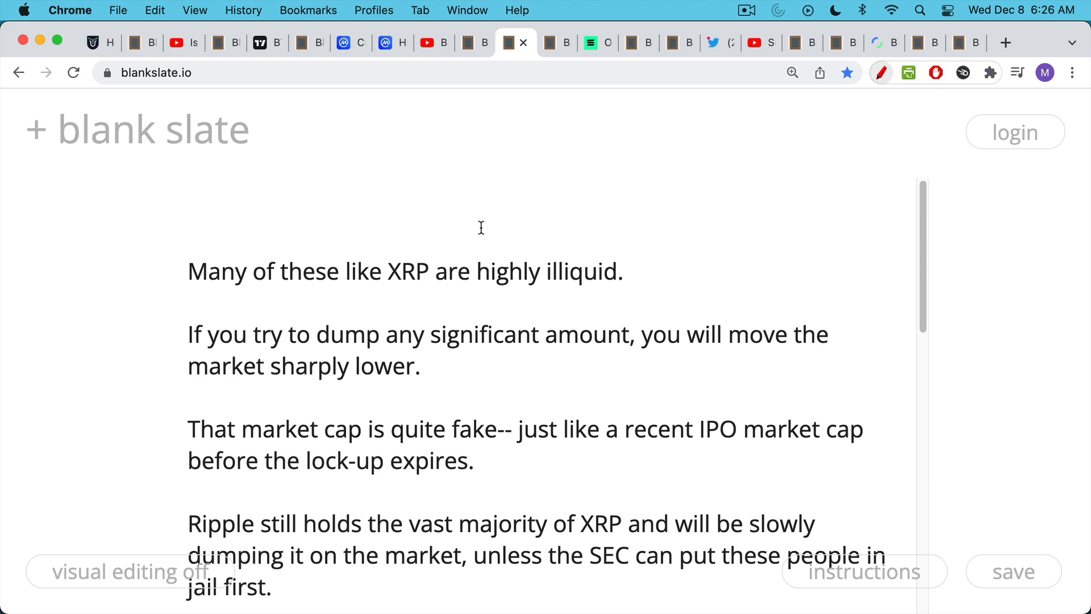
mouse_move(478, 253)
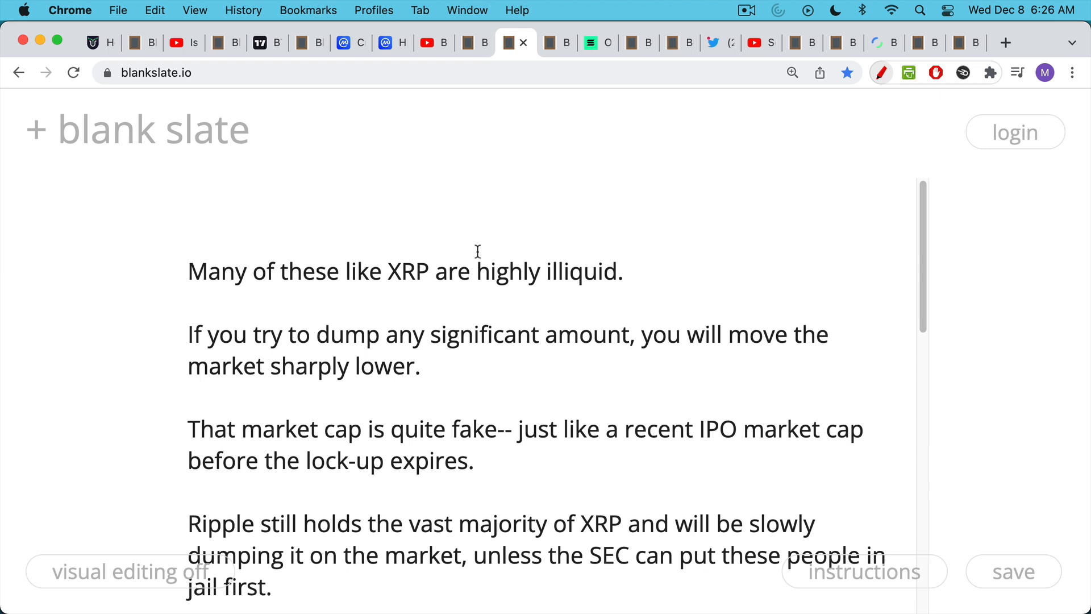
mouse_move(481, 285)
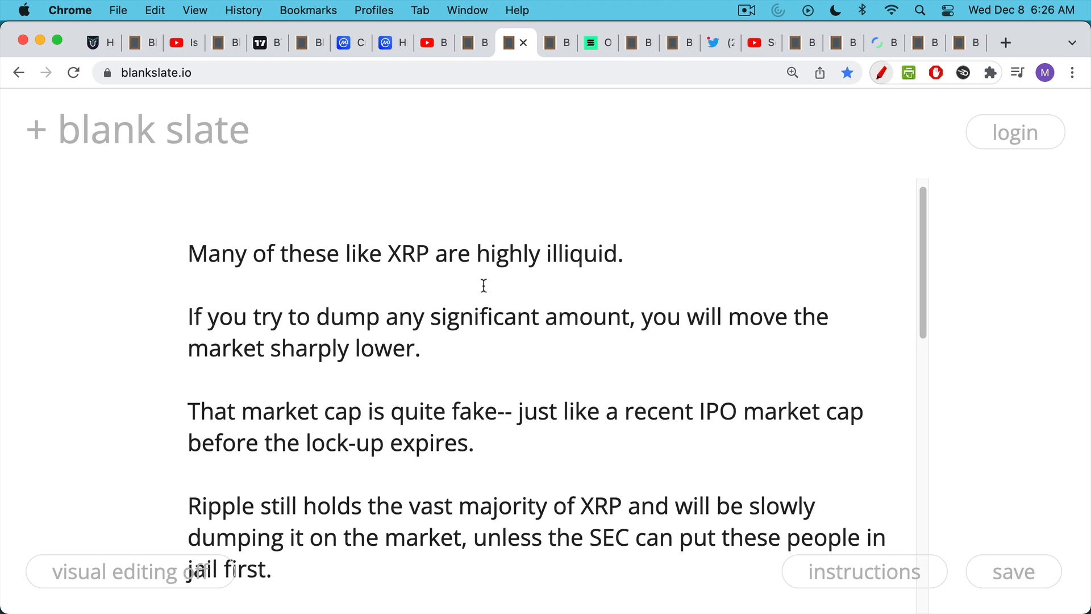
scroll("down", 3)
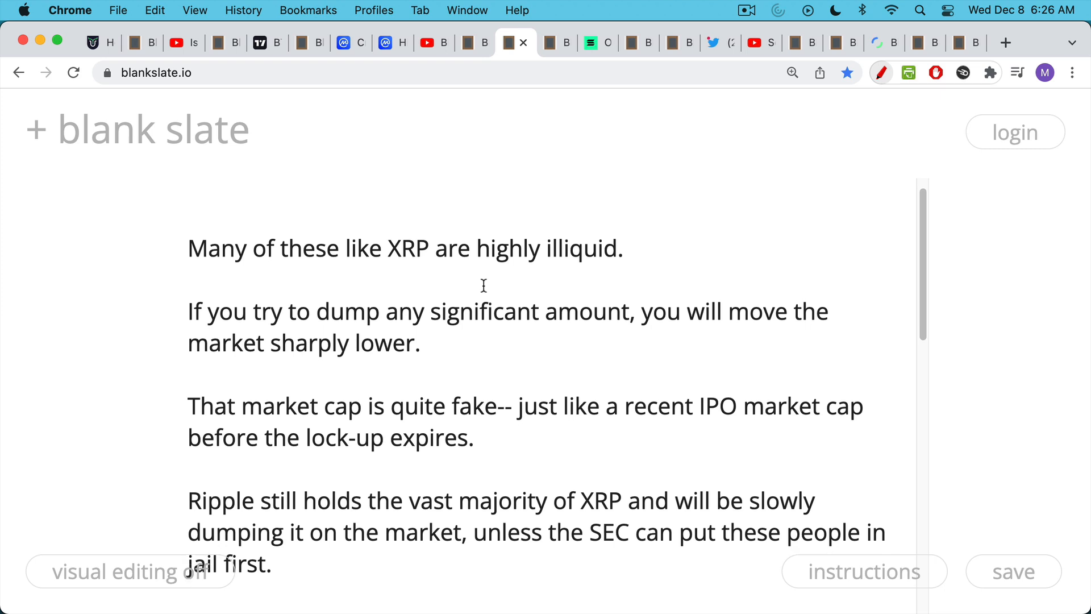
scroll("down", 3)
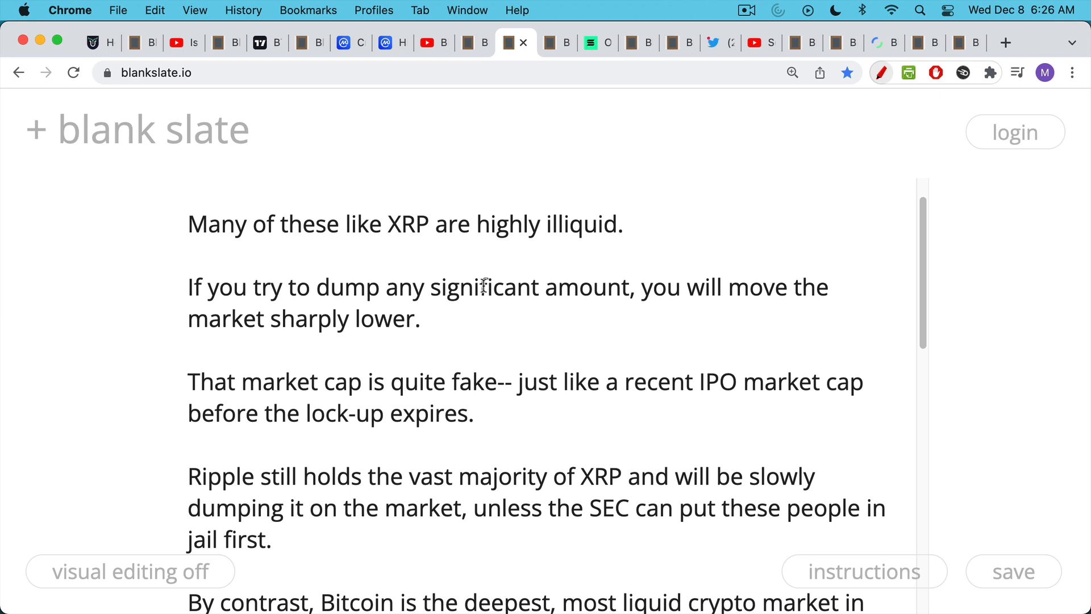
scroll("down", 3)
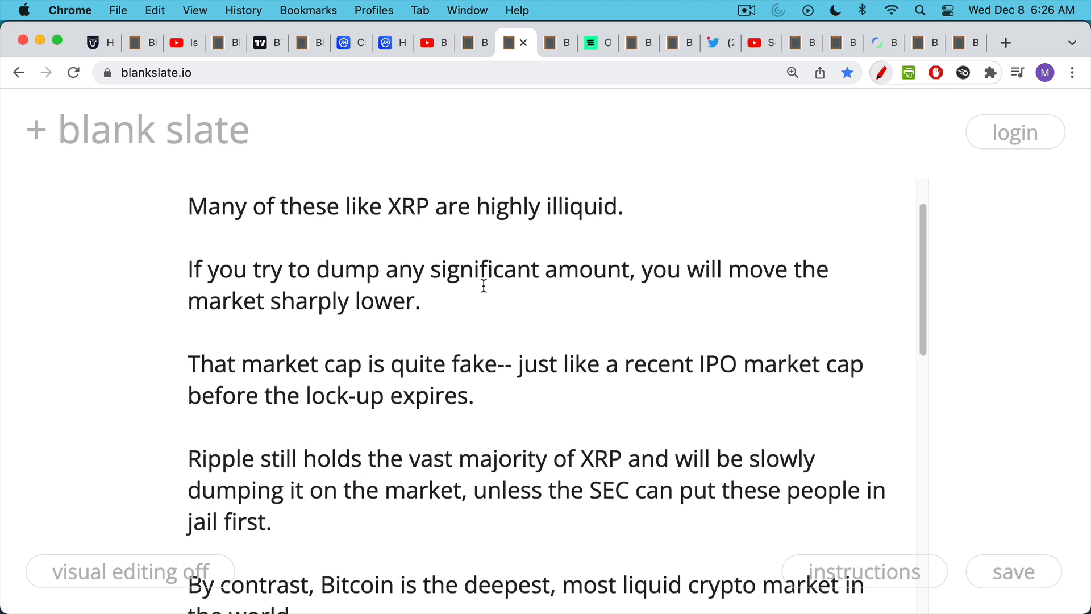
scroll("down", 3)
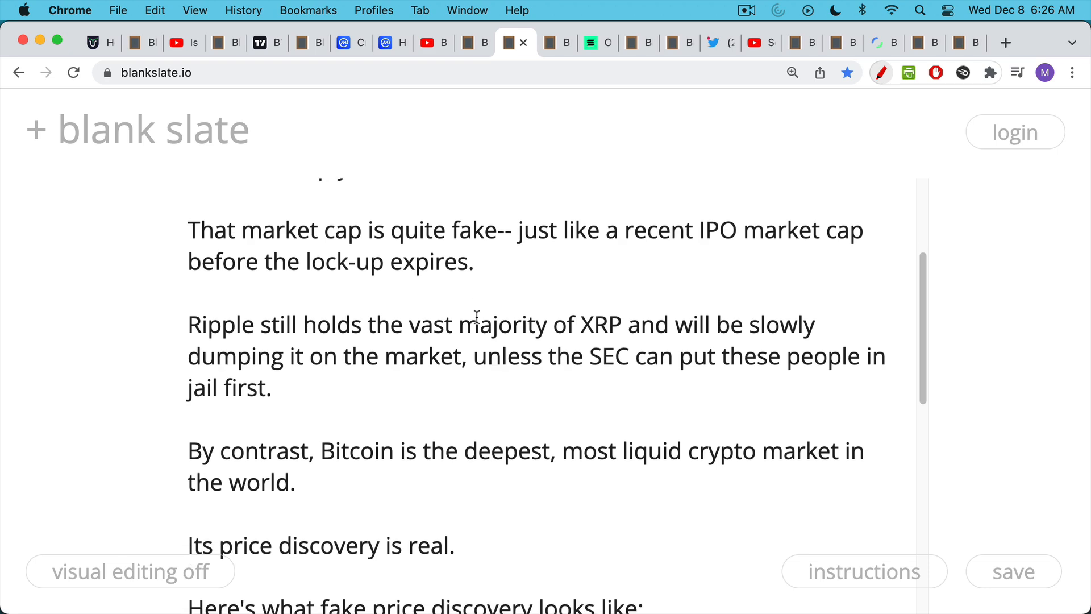
- Circle XRP's $38,631,087,361 market cap in red on CoinMarketCap, then return to the notes
left_click(342, 43)
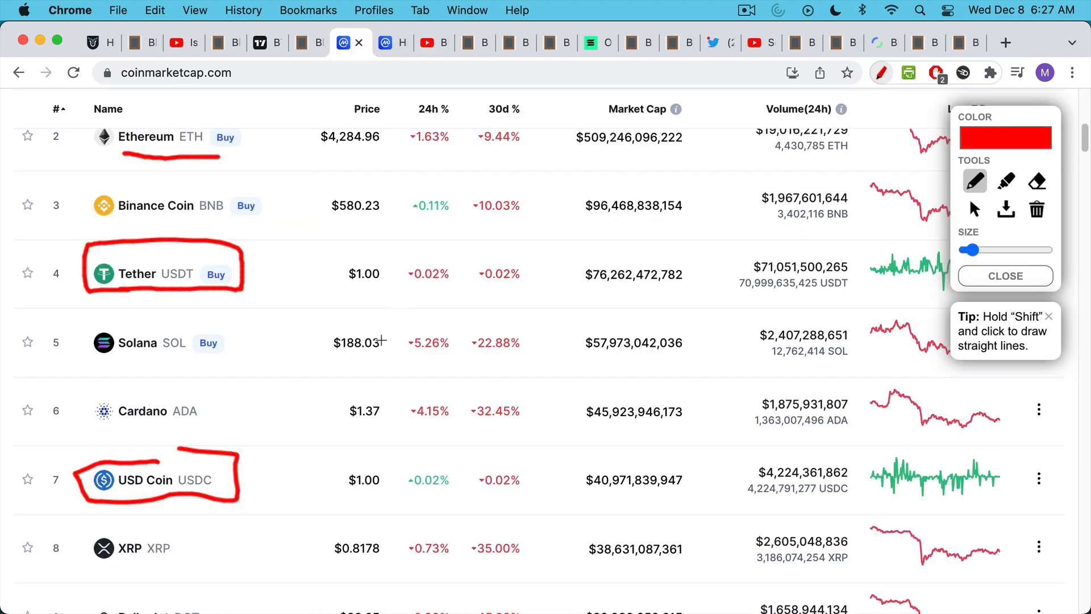
scroll("down", 3)
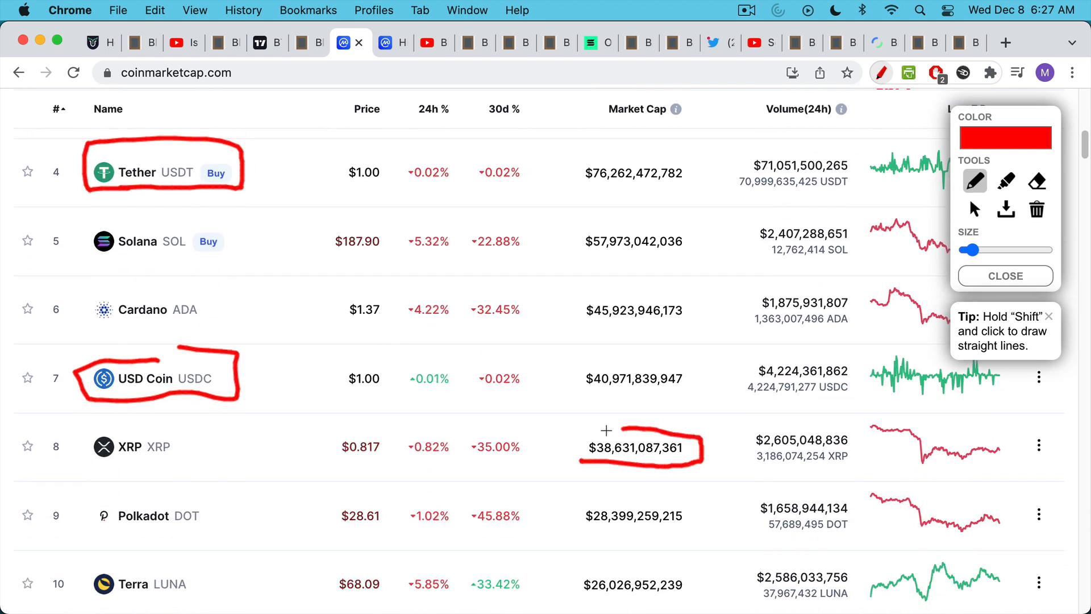
left_click_drag(605, 430, 585, 459)
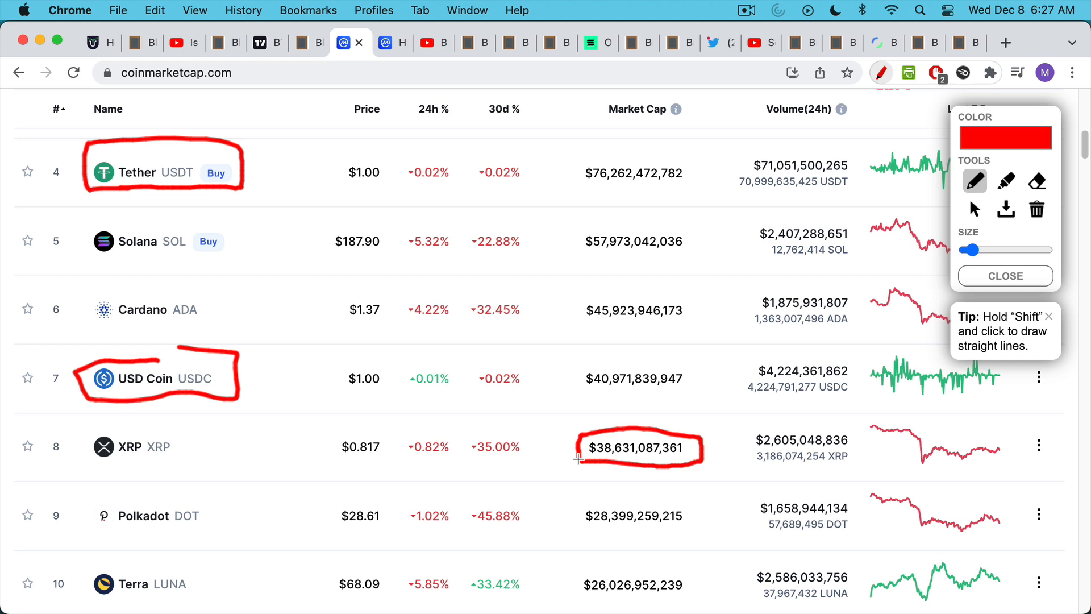
mouse_move(581, 430)
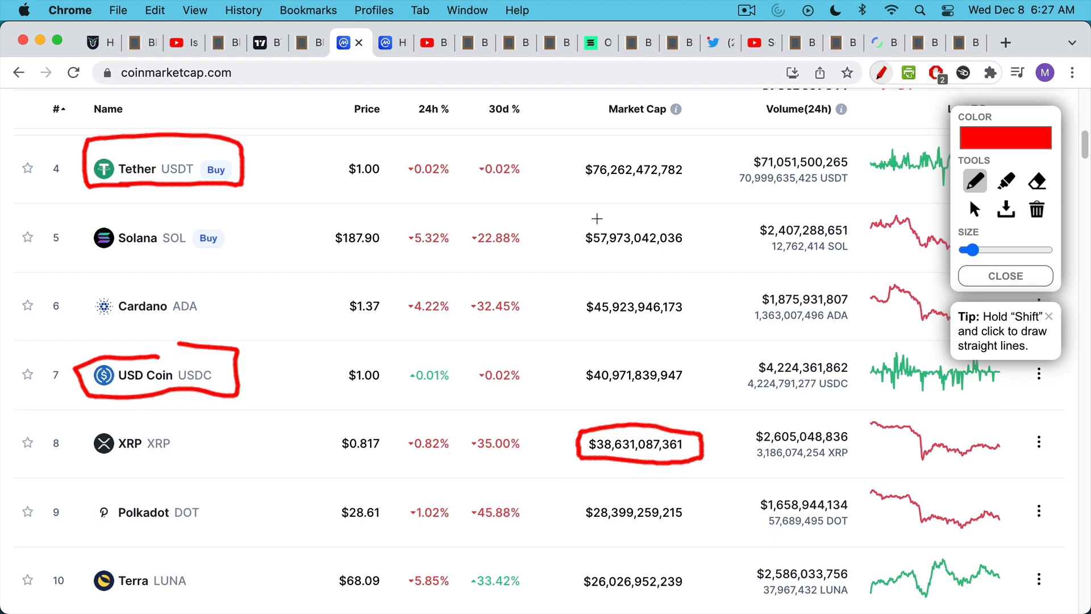
left_click(515, 43)
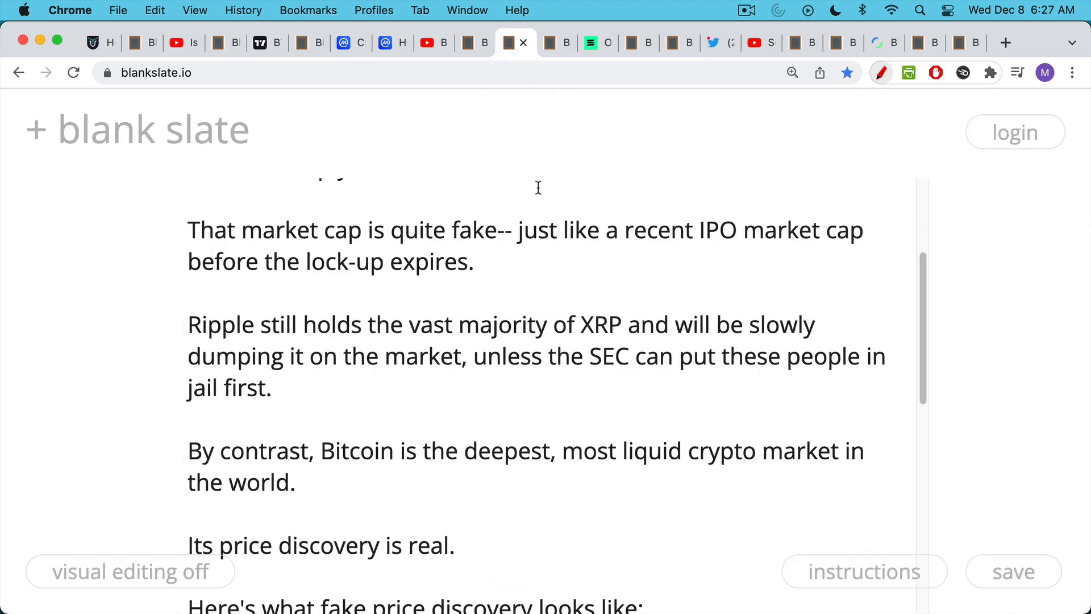
mouse_move(531, 229)
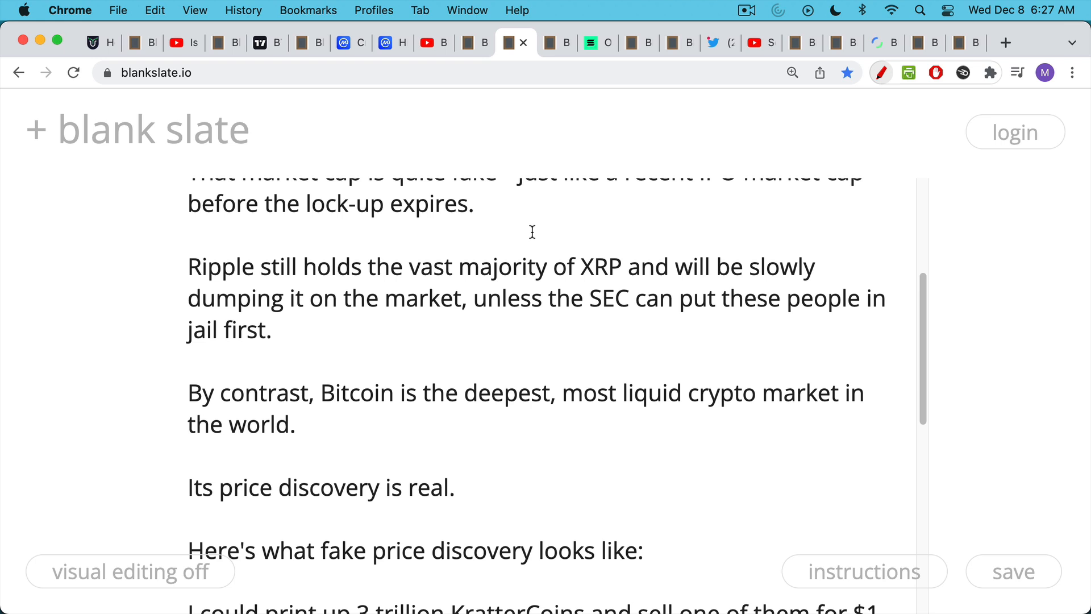
- Scroll to the KratterCoin example, ending with most of the 15,000 cryptos being like KratterCoin
scroll("down", 3)
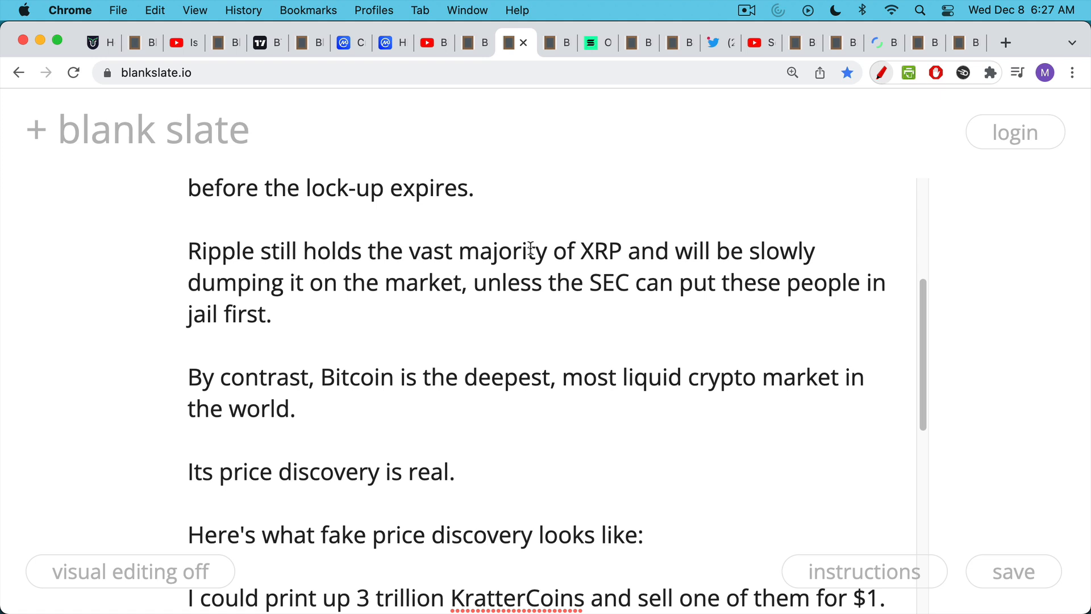
mouse_move(527, 303)
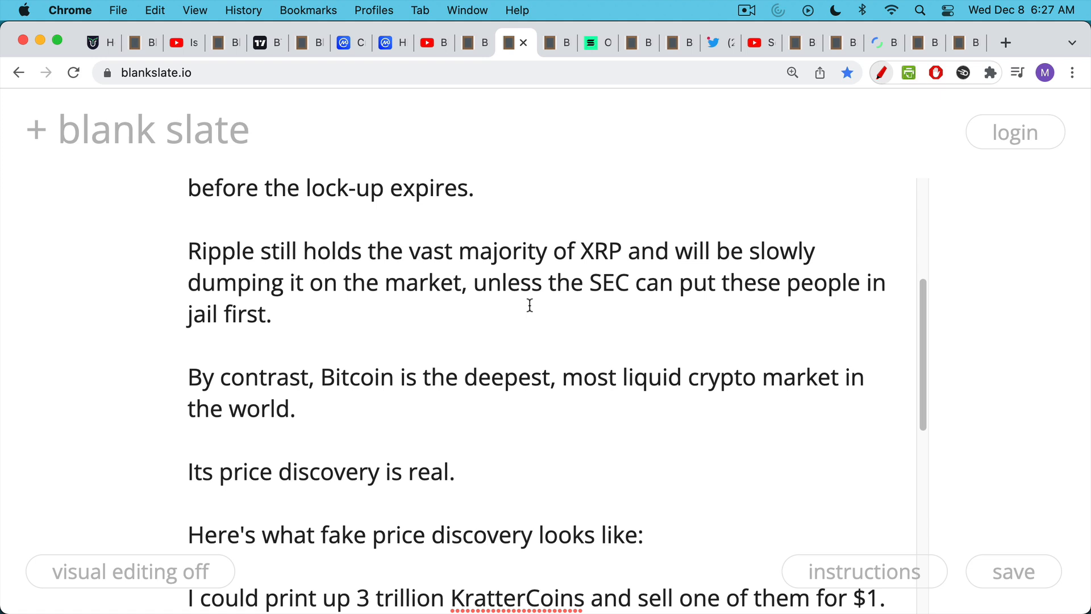
mouse_move(528, 304)
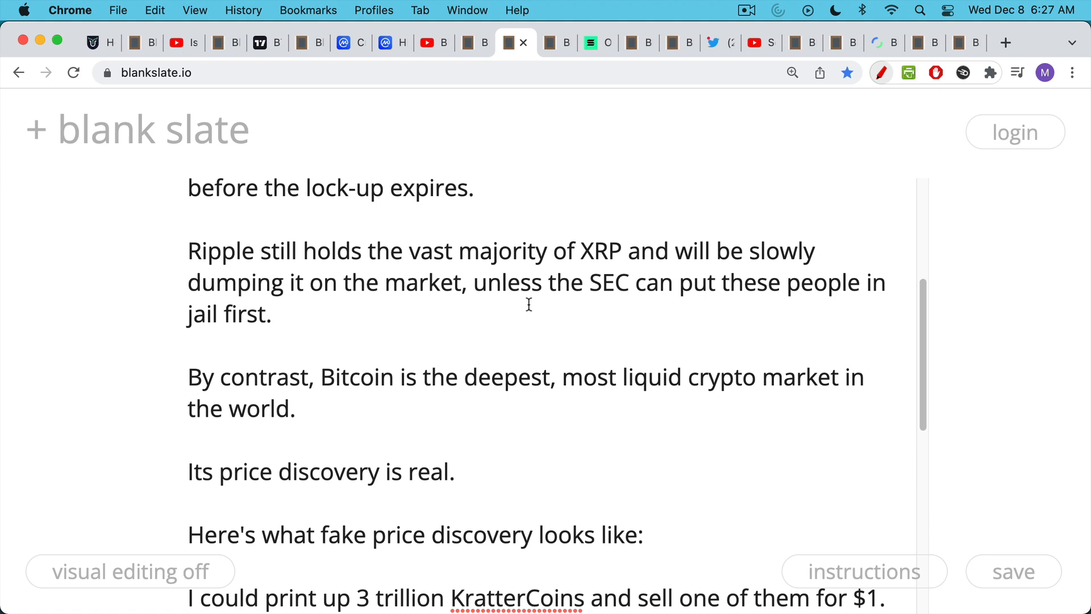
scroll("down", 3)
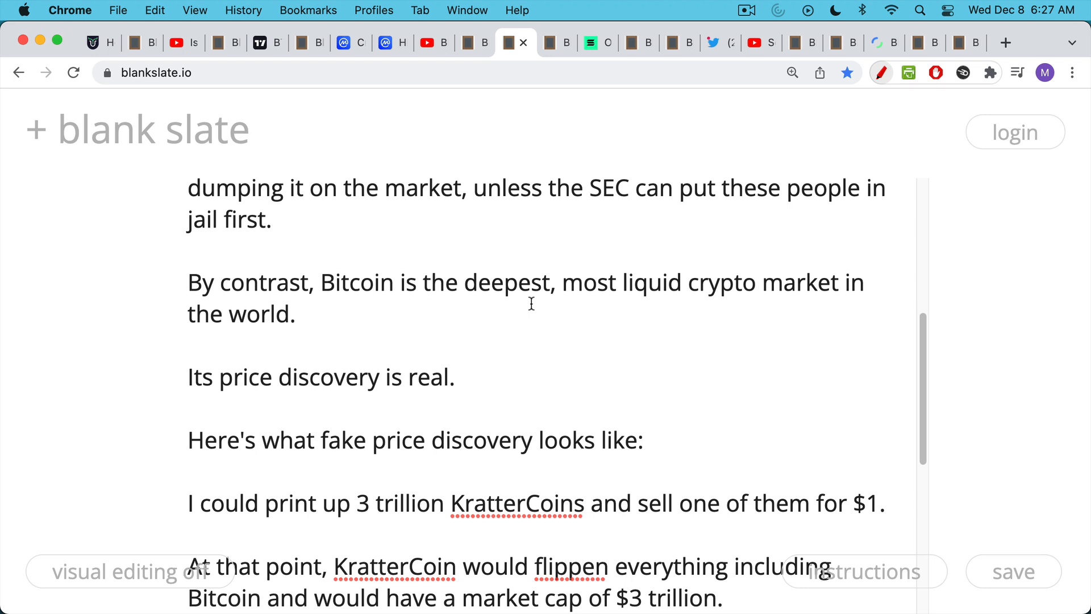
mouse_move(530, 304)
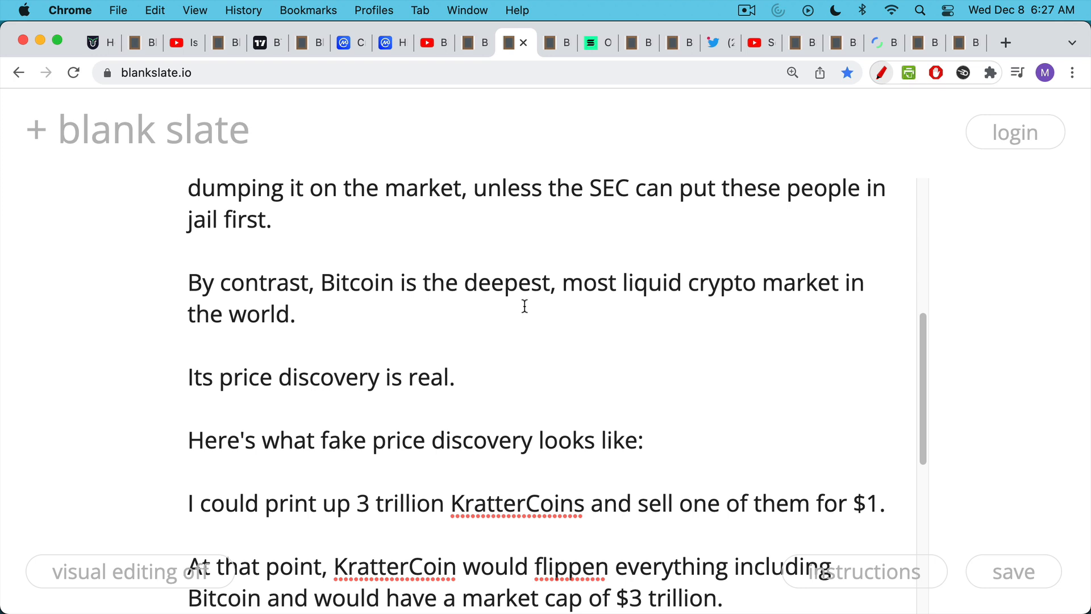
scroll("down", 3)
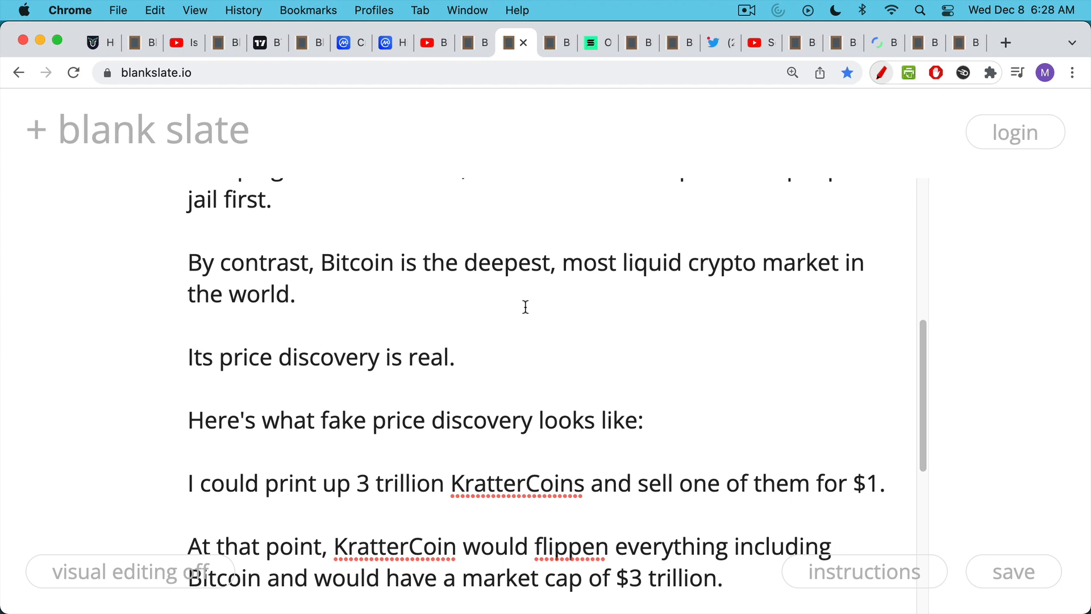
mouse_move(524, 307)
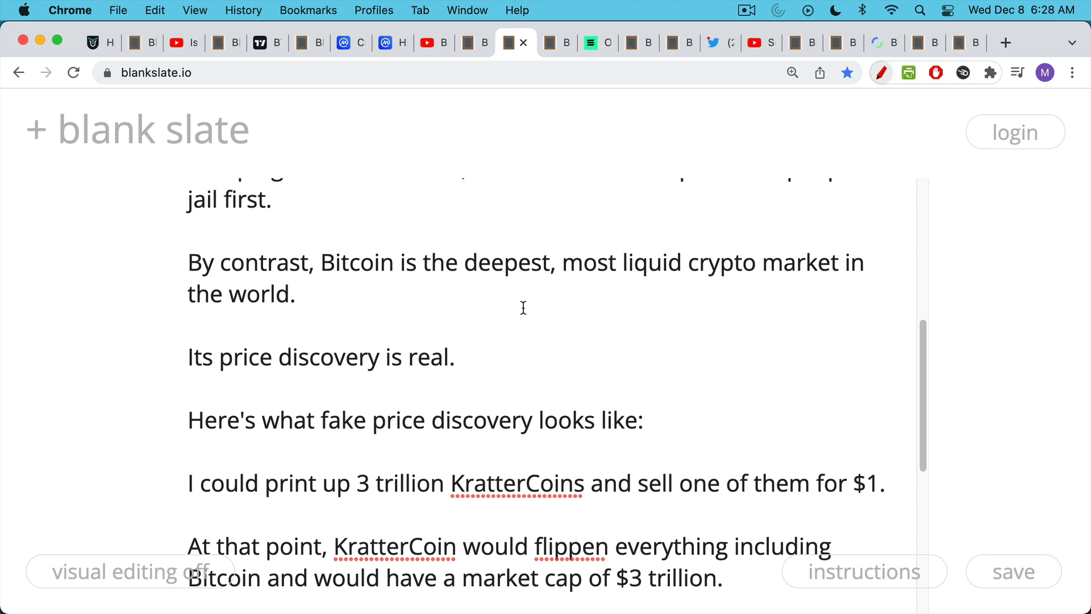
mouse_move(521, 308)
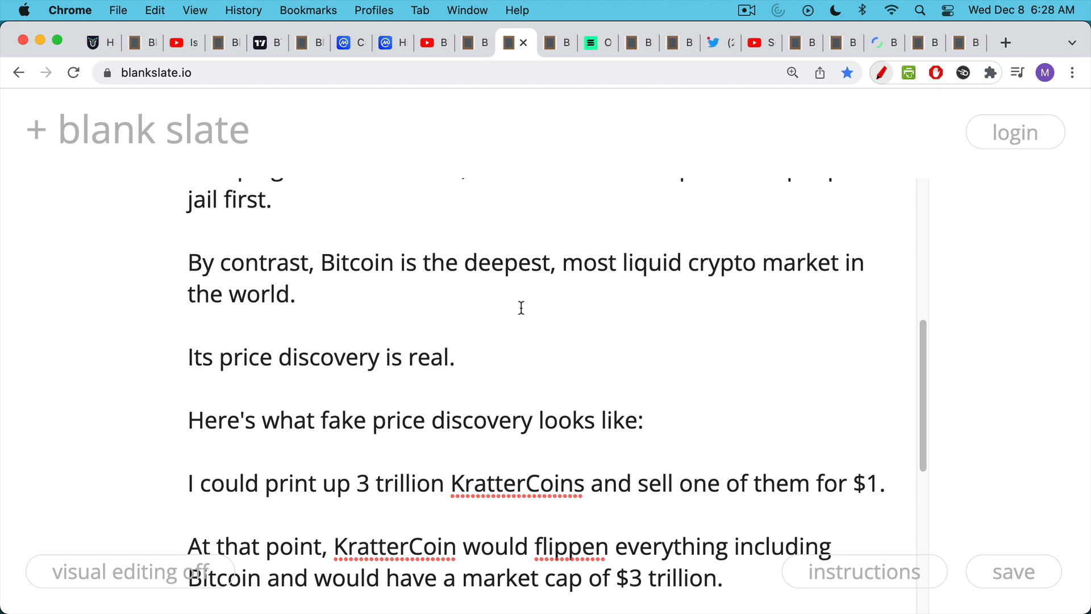
scroll("down", 3)
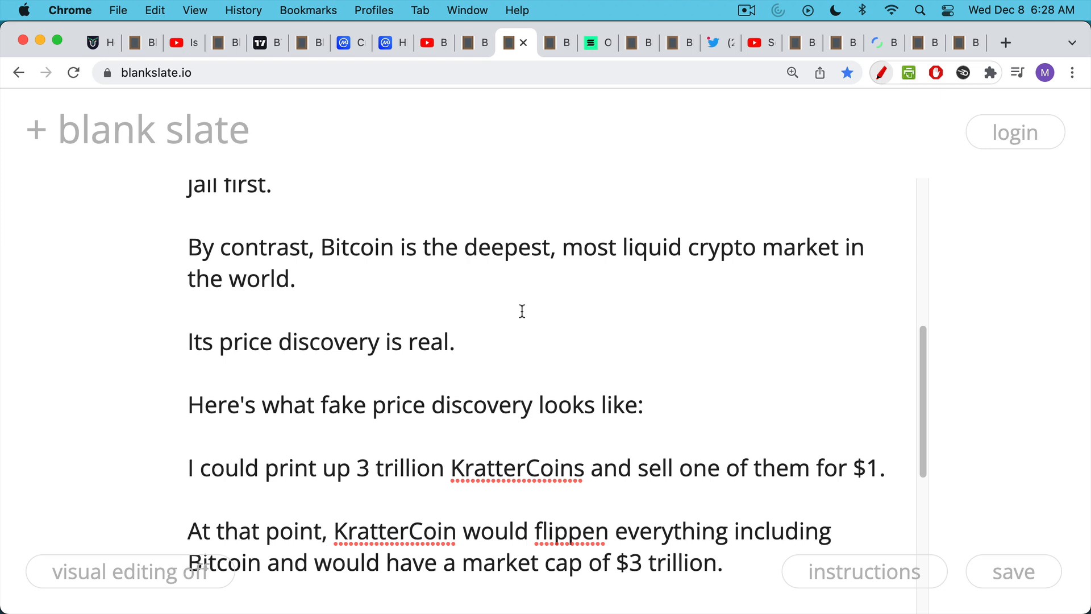
scroll("down", 3)
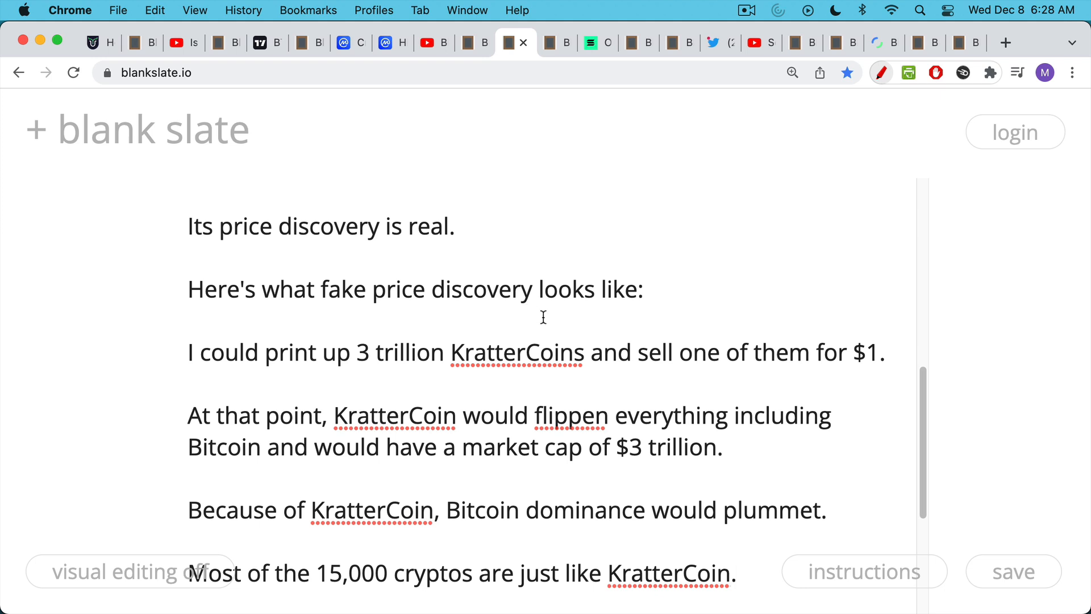
scroll("down", 3)
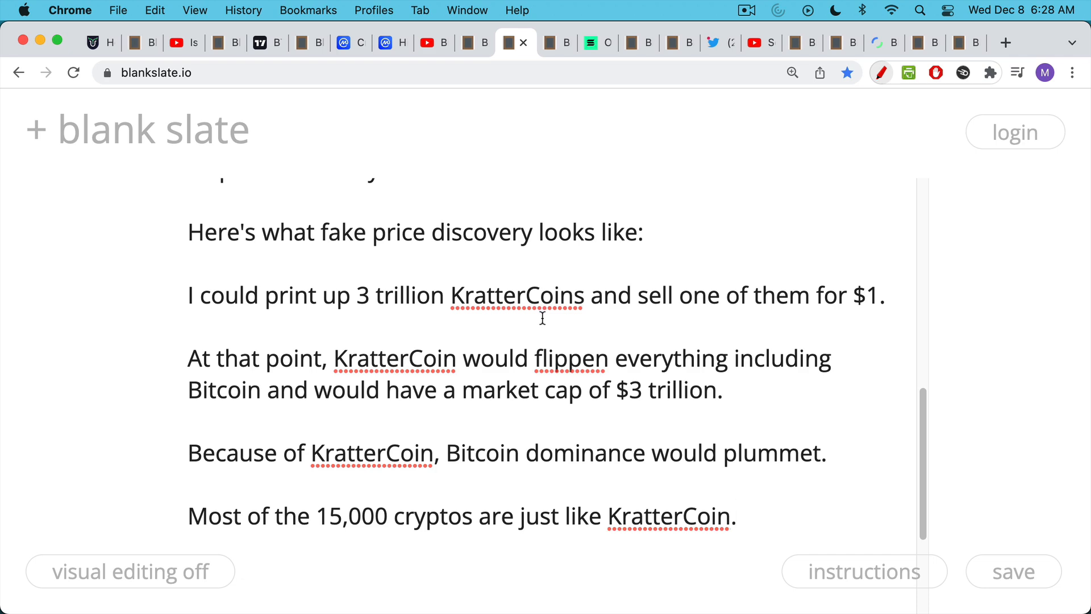
left_click(342, 43)
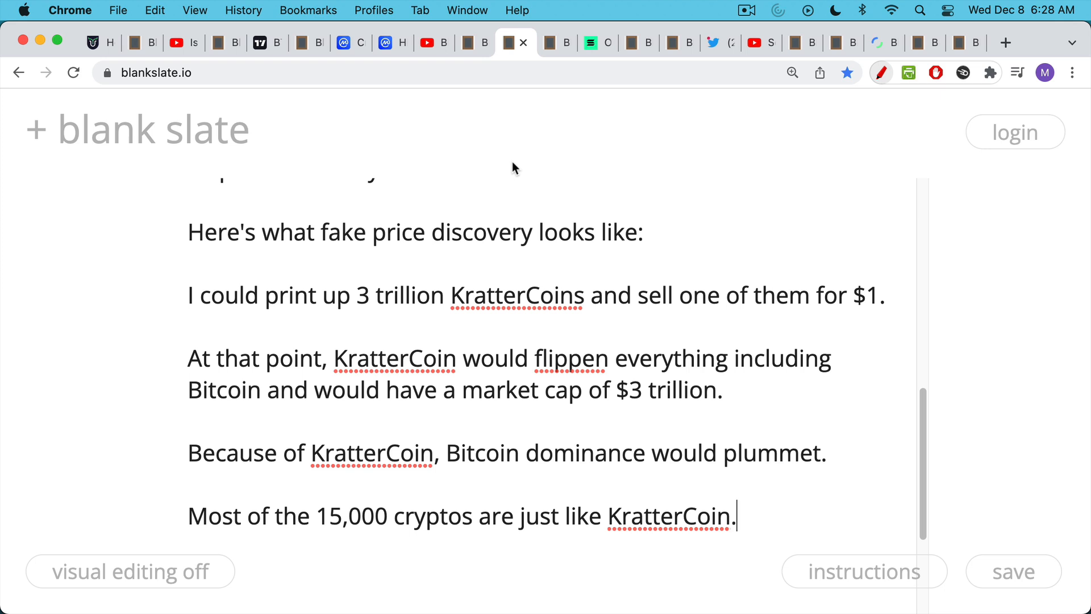
mouse_move(521, 171)
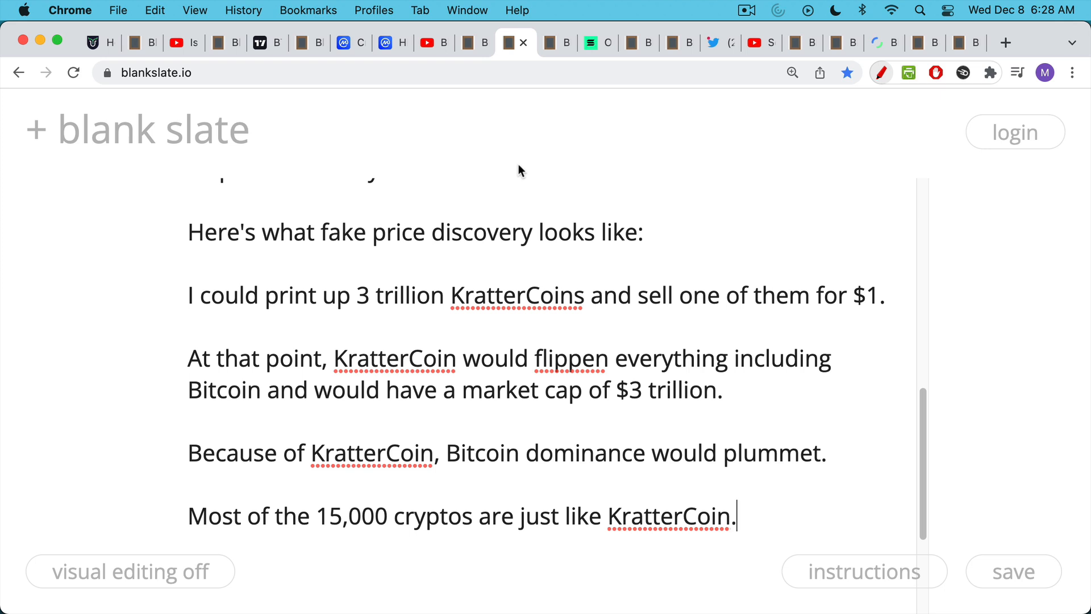
mouse_move(557, 42)
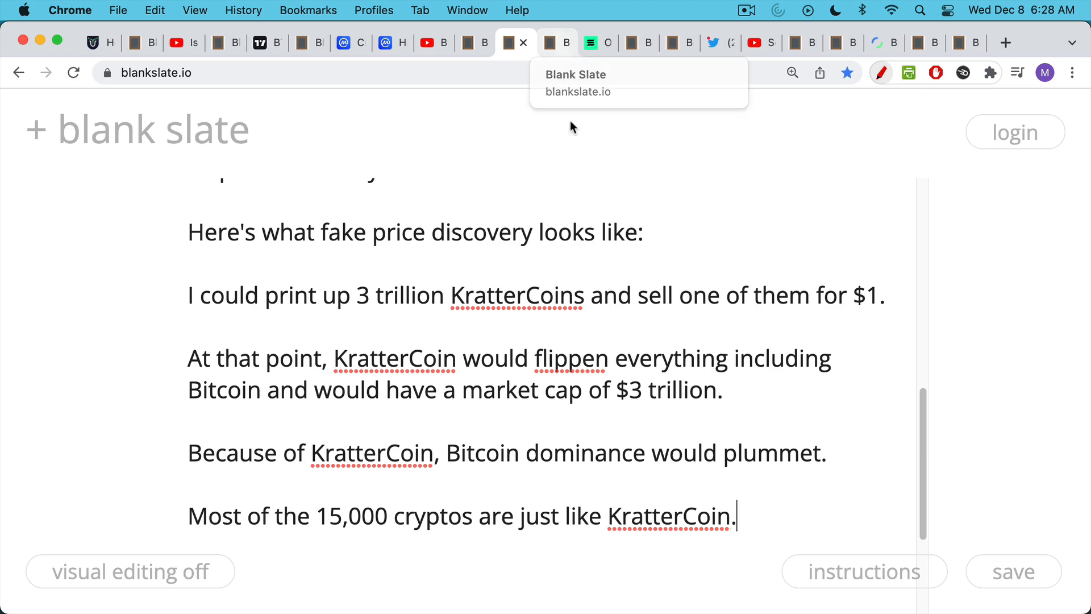
- Scroll the 'Ethereum killers' note through BNB, SOL, DOT, LUNA to Solana's manual slashing
left_click(557, 43)
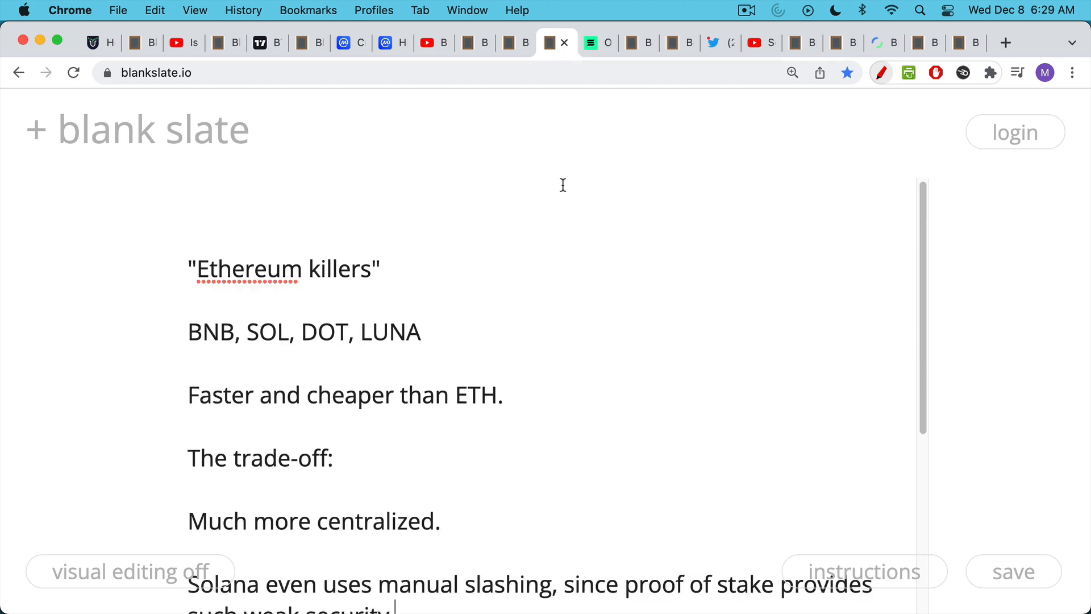
left_click(341, 42)
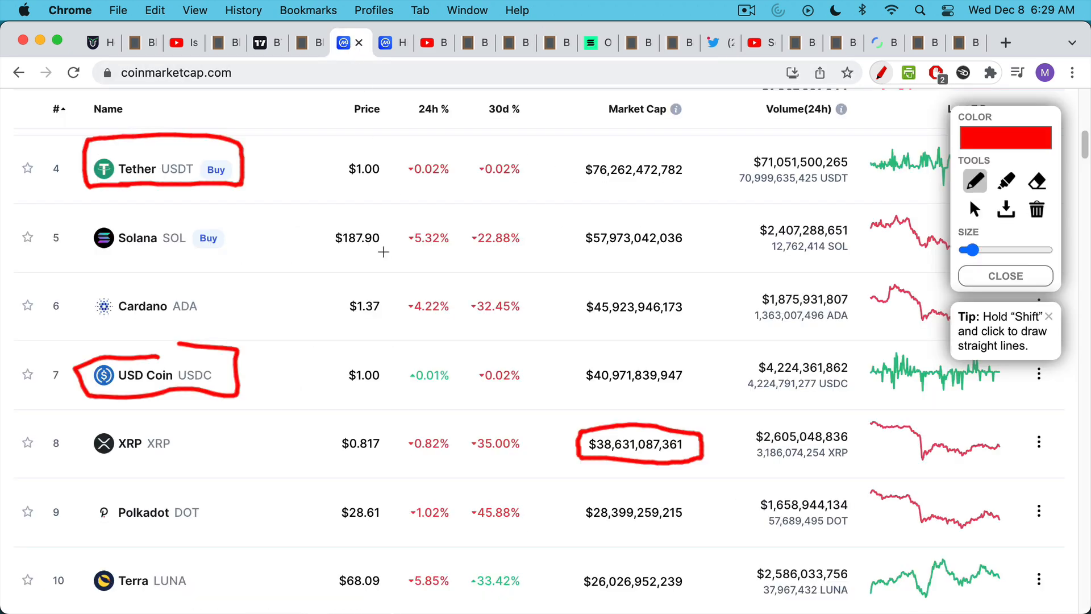
left_click(557, 42)
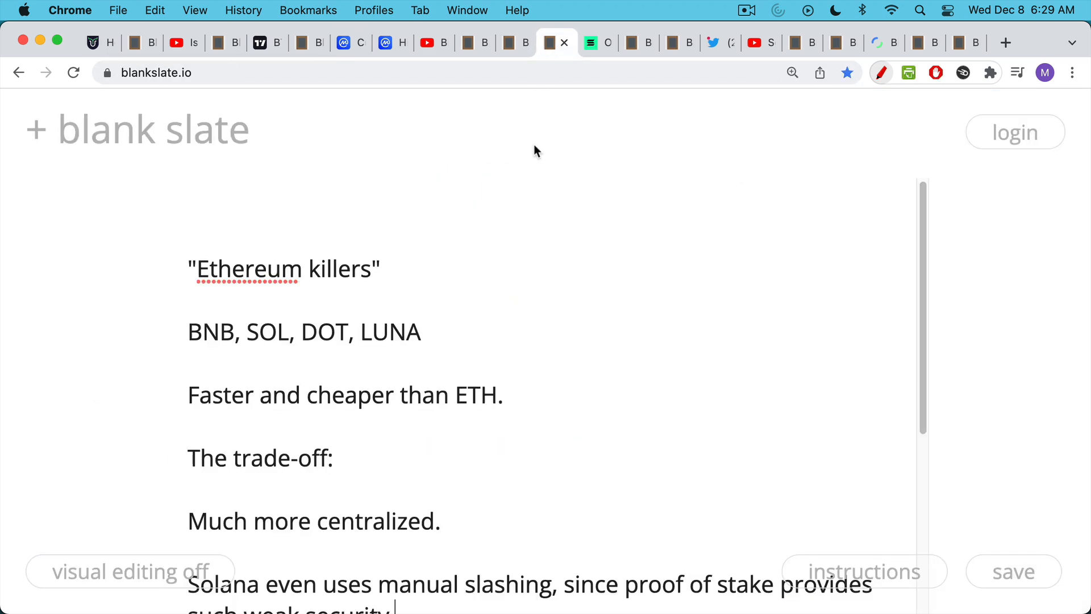
mouse_move(536, 177)
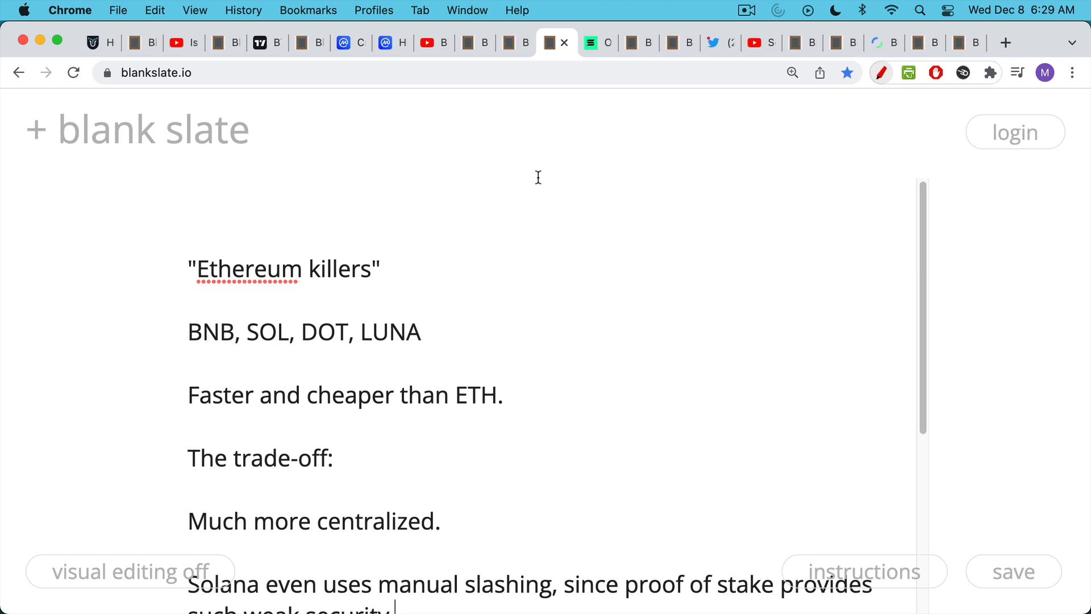
mouse_move(553, 216)
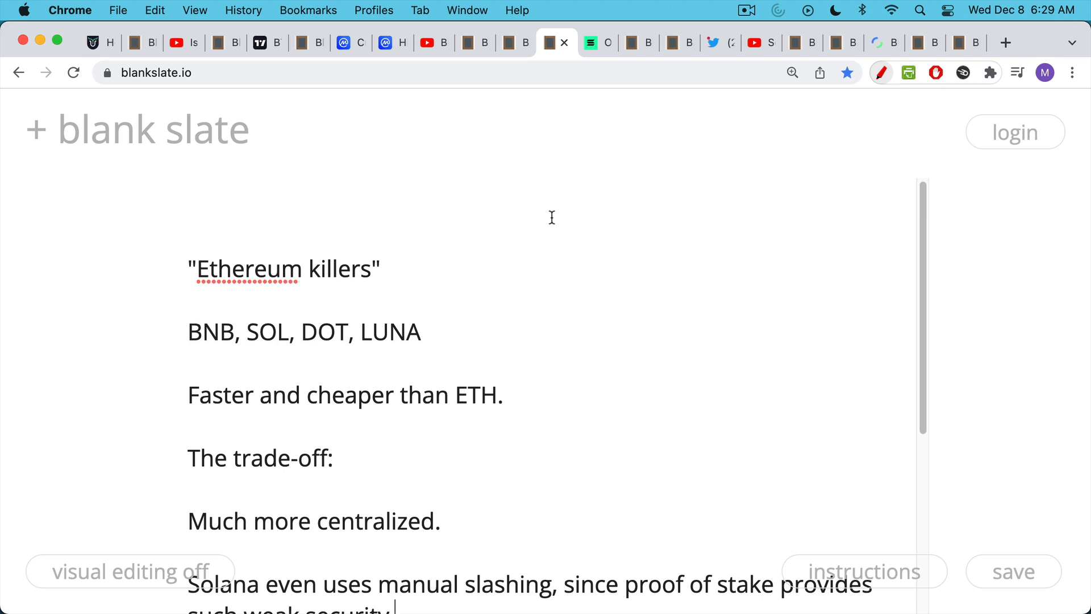
mouse_move(552, 279)
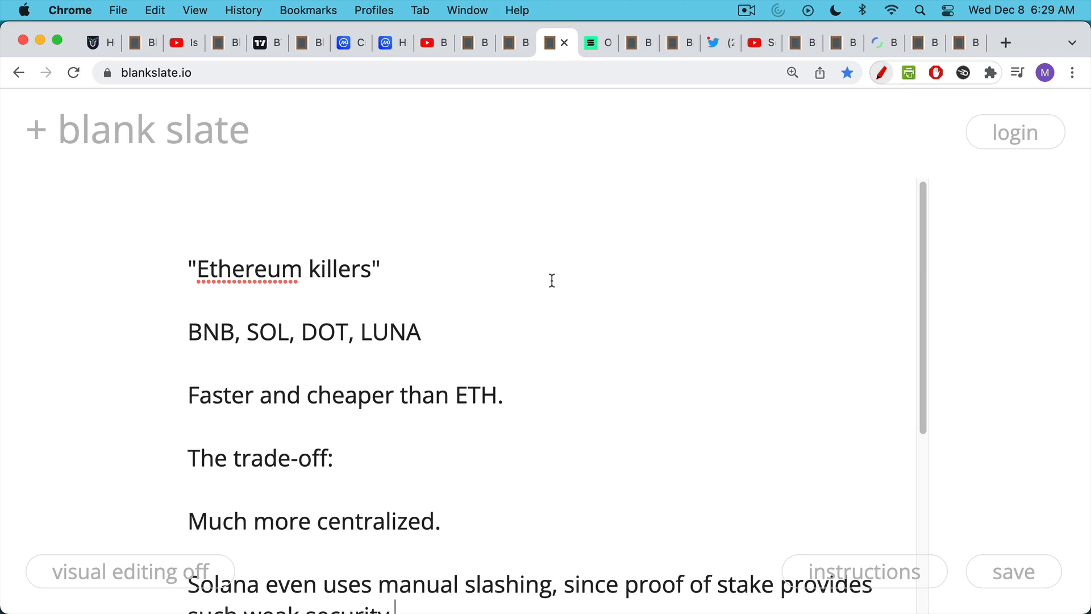
scroll("down", 3)
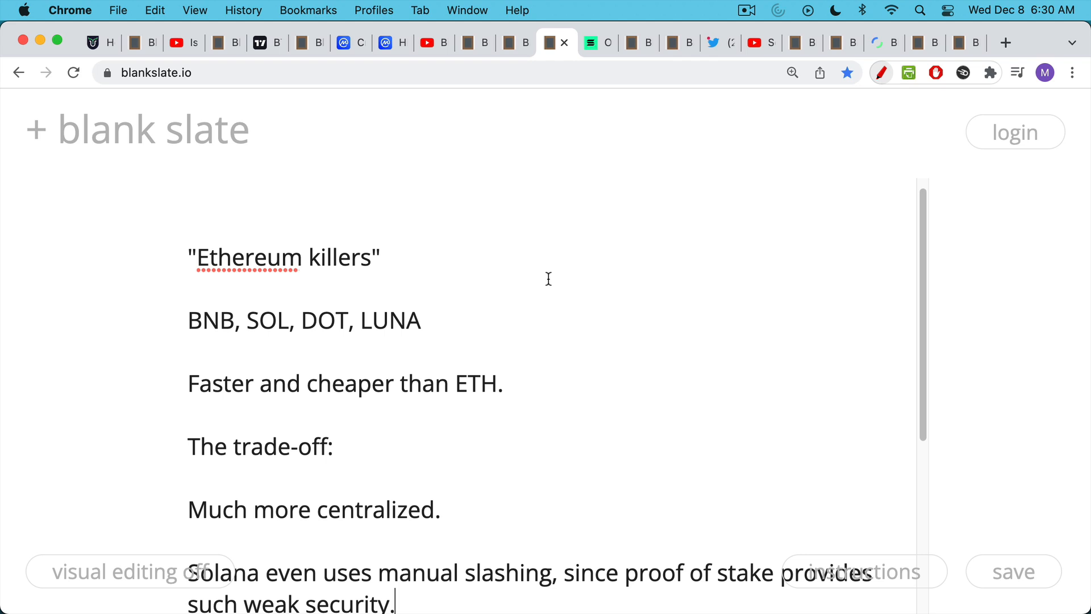
mouse_move(545, 292)
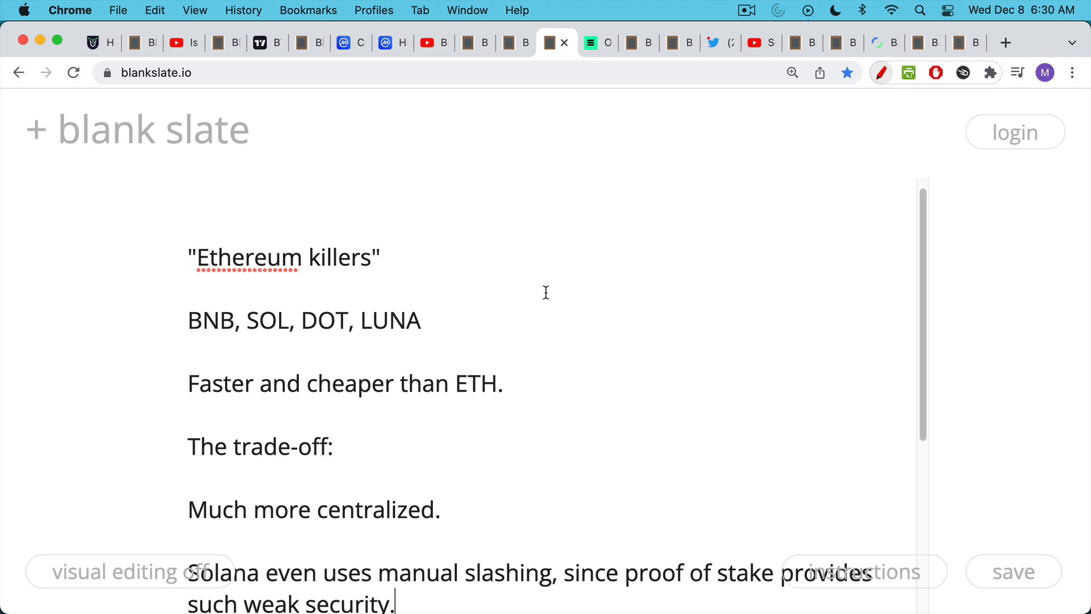
mouse_move(535, 297)
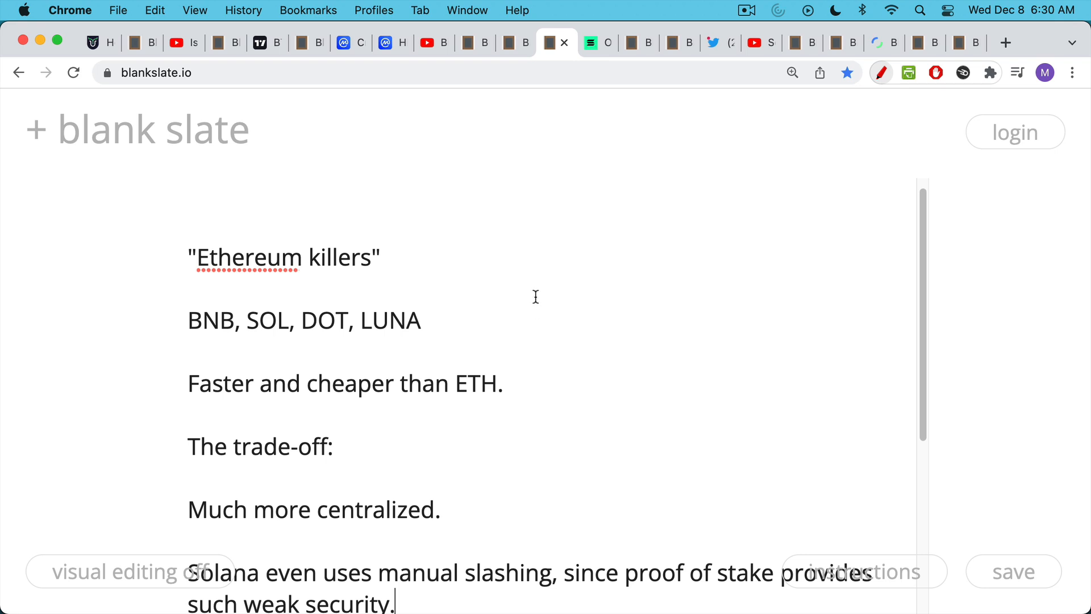
scroll("down", 3)
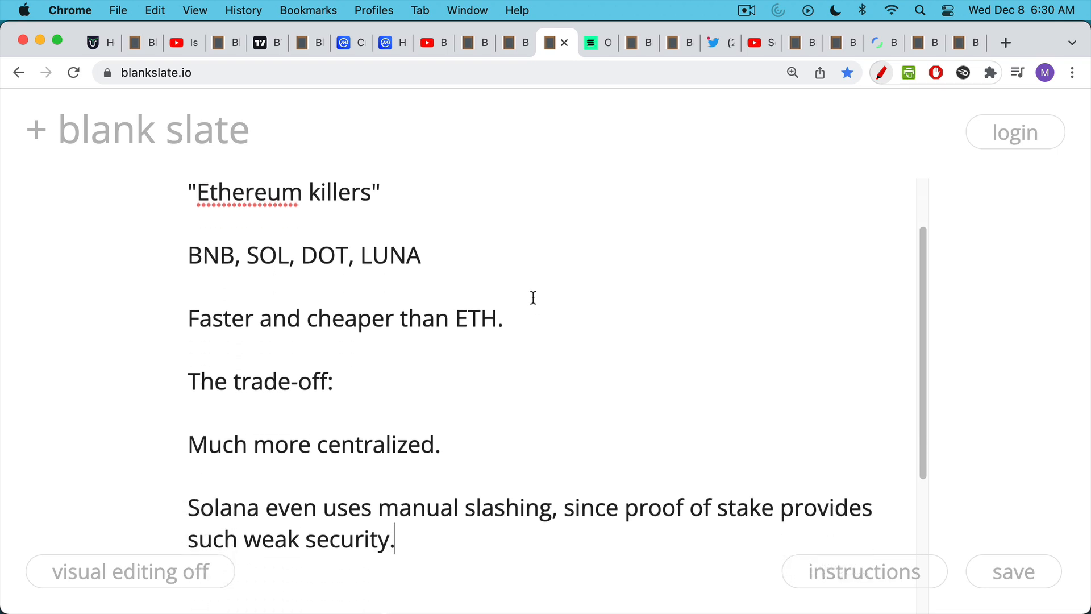
scroll("down", 3)
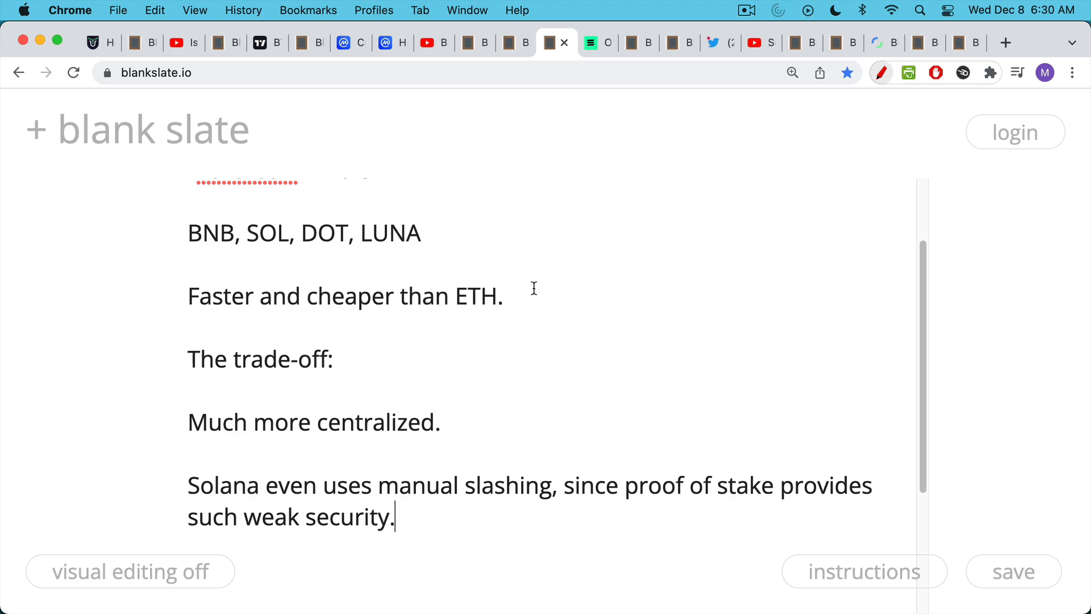
mouse_move(539, 209)
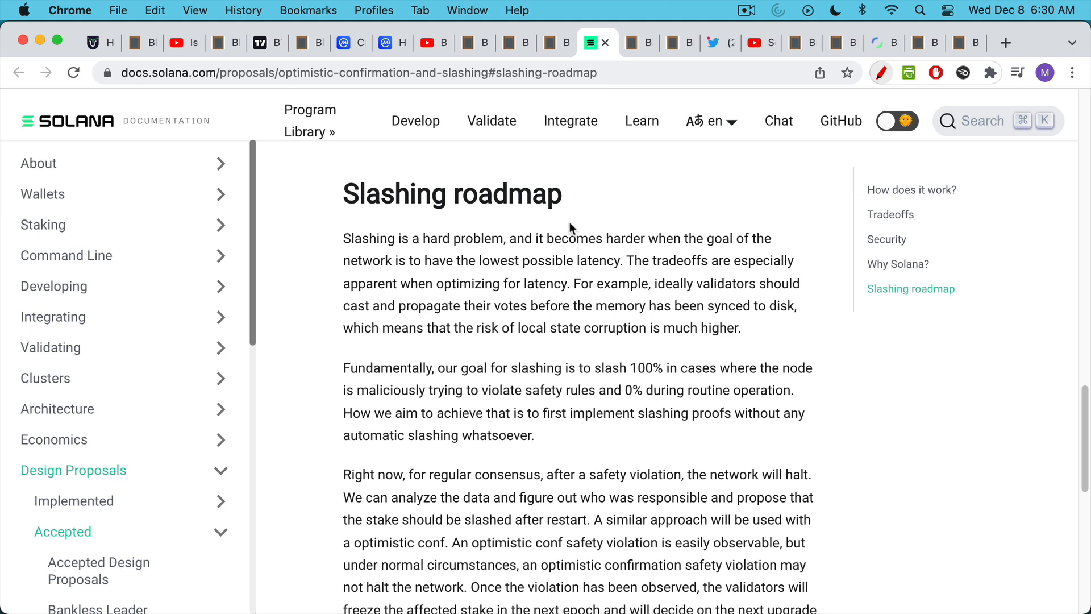
mouse_move(574, 172)
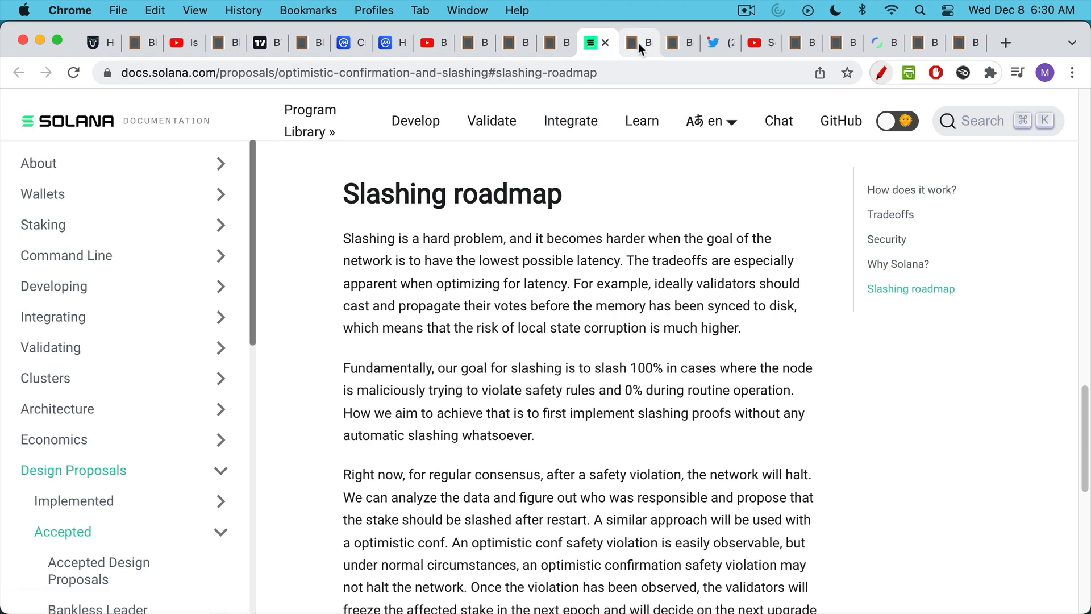
- Show the centralization-critique note and scroll through it
left_click(637, 43)
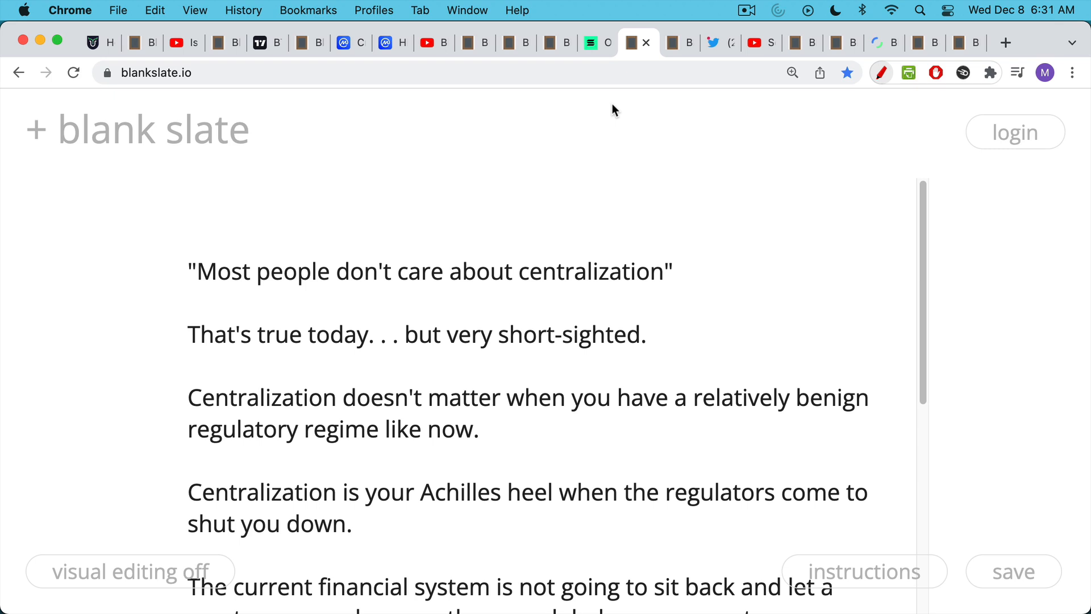
mouse_move(641, 194)
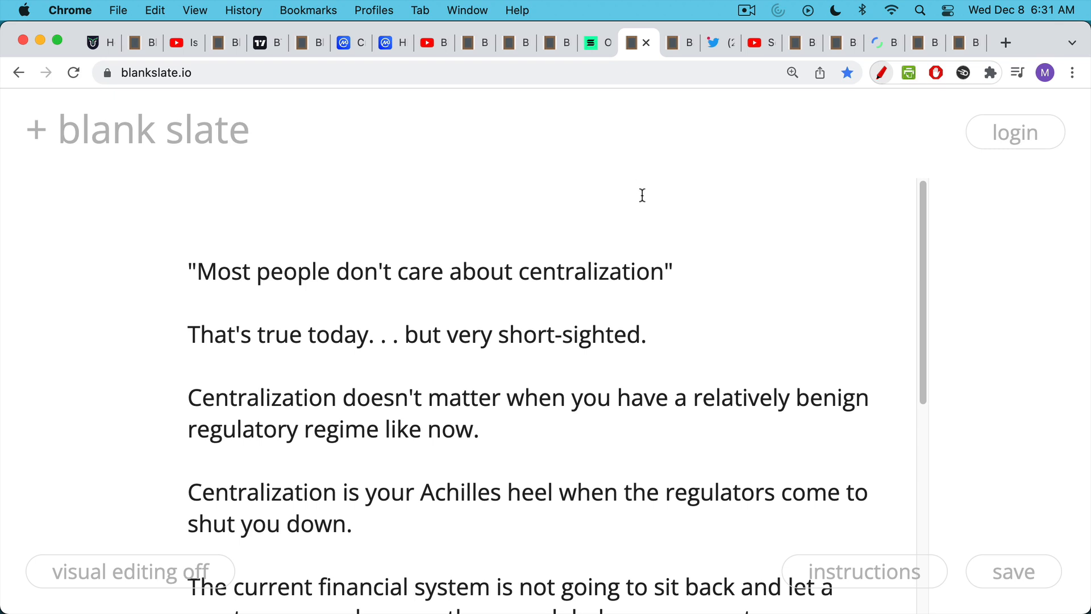
mouse_move(627, 216)
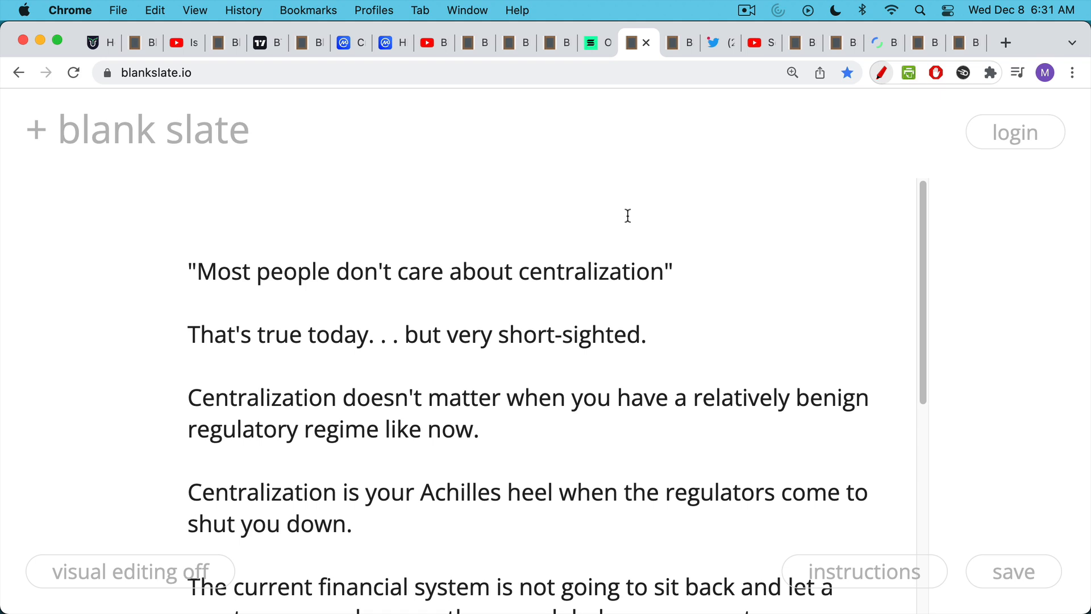
scroll("down", 3)
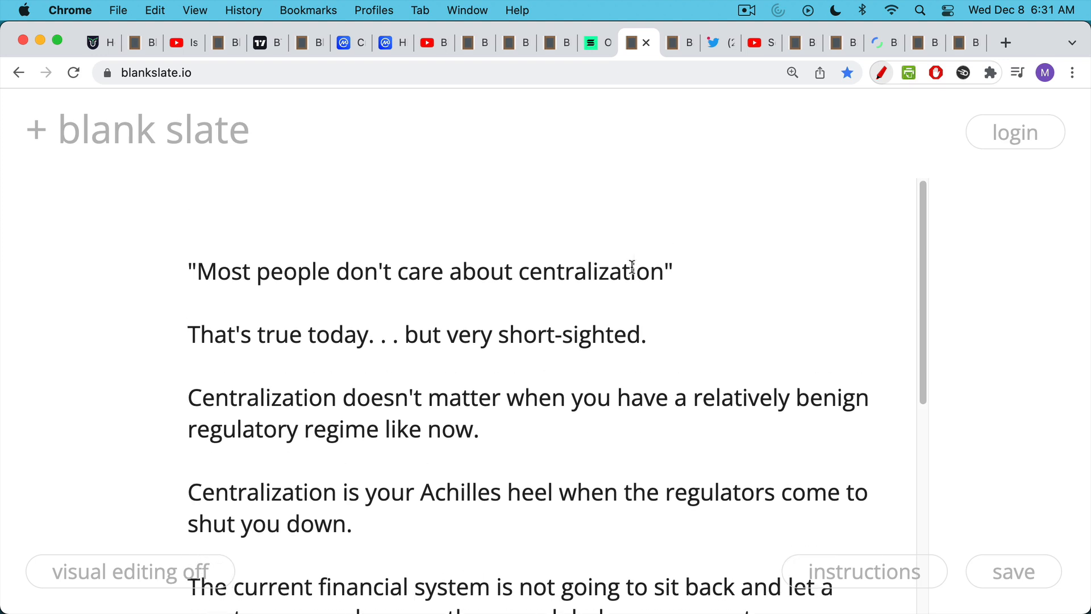
scroll("down", 3)
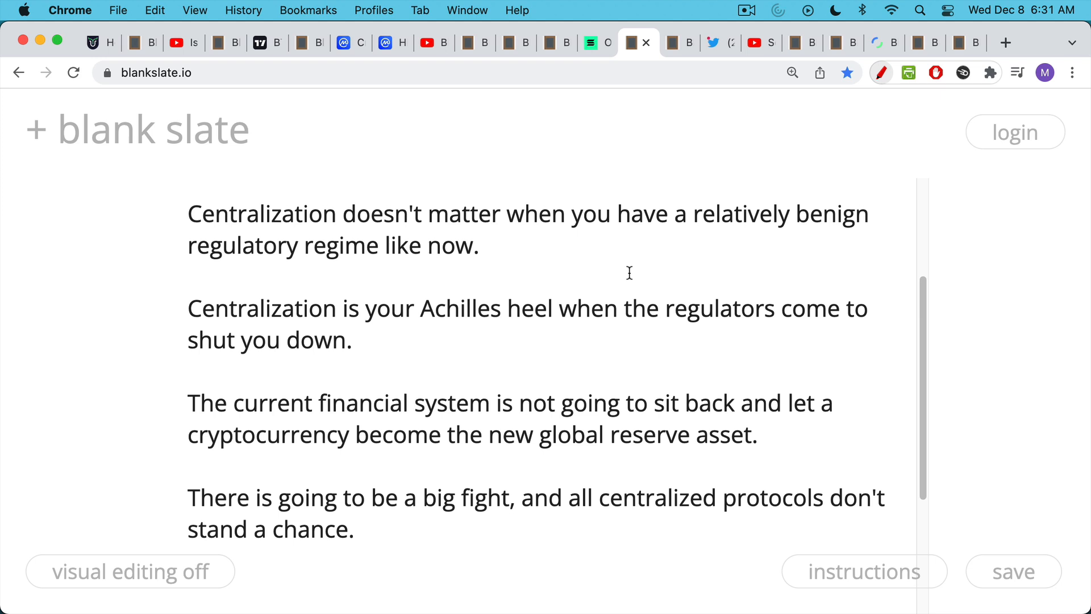
mouse_move(635, 285)
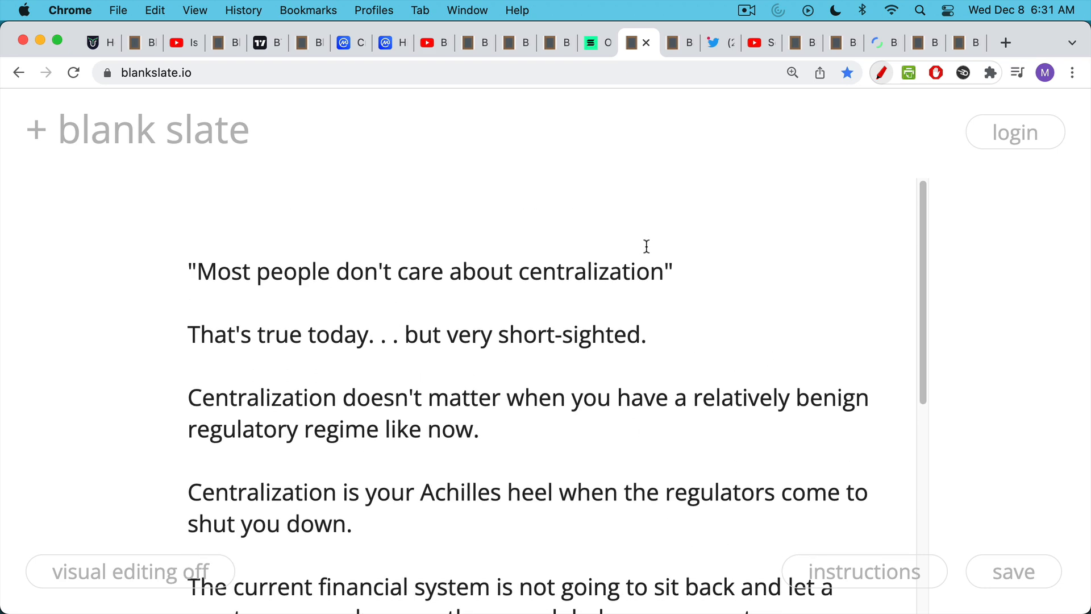
mouse_move(648, 265)
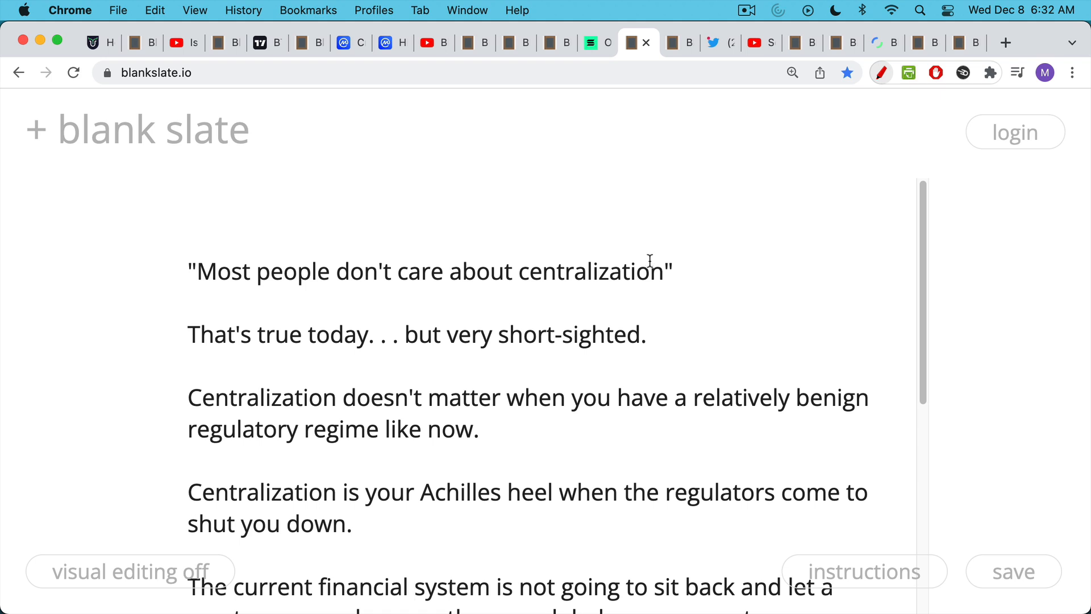
mouse_move(649, 259)
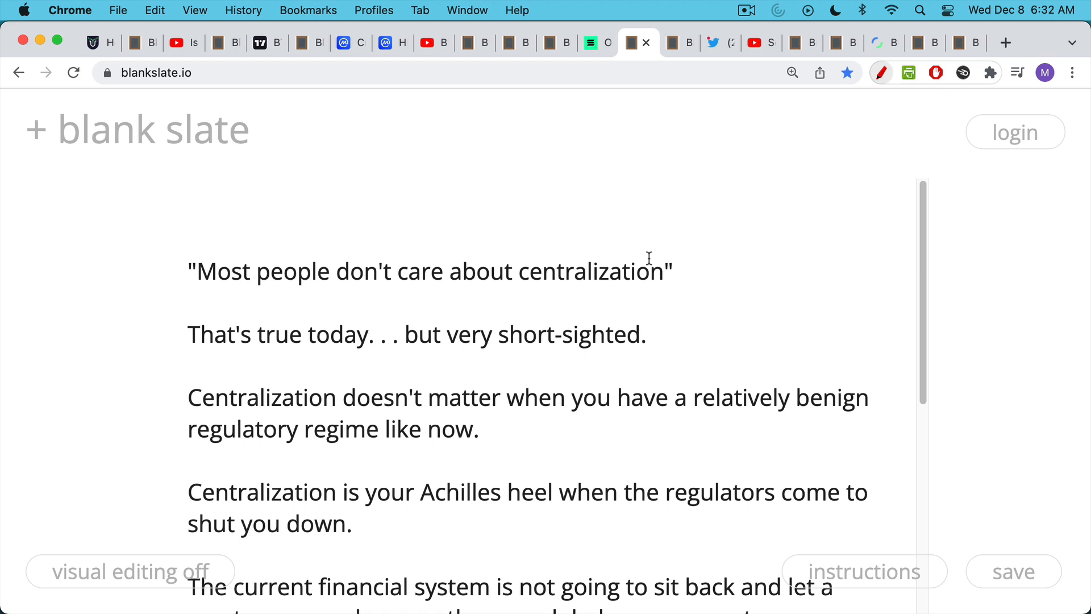
mouse_move(651, 282)
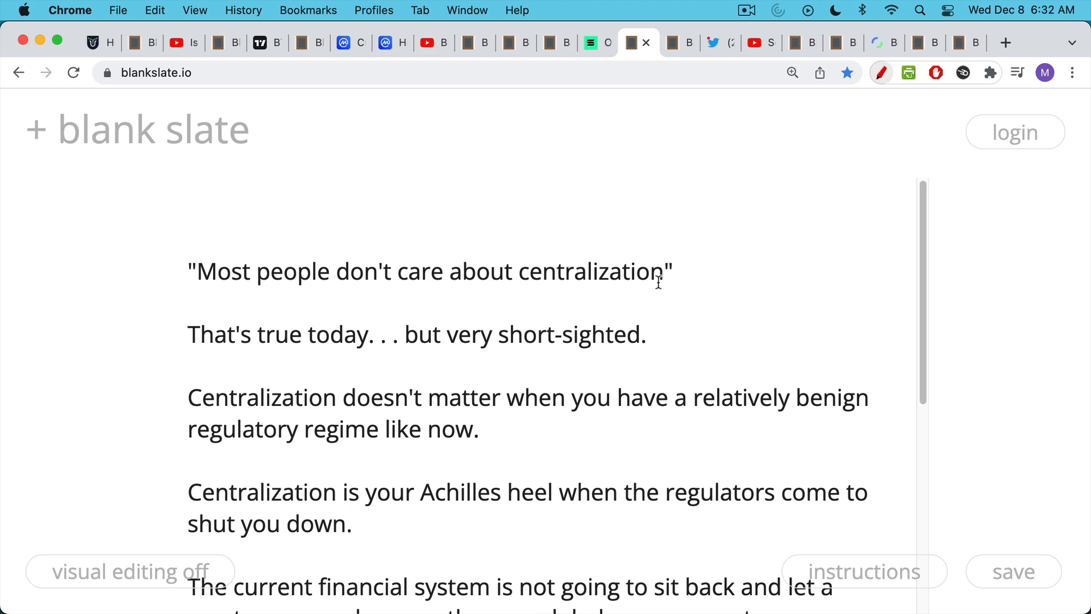
scroll("down", 3)
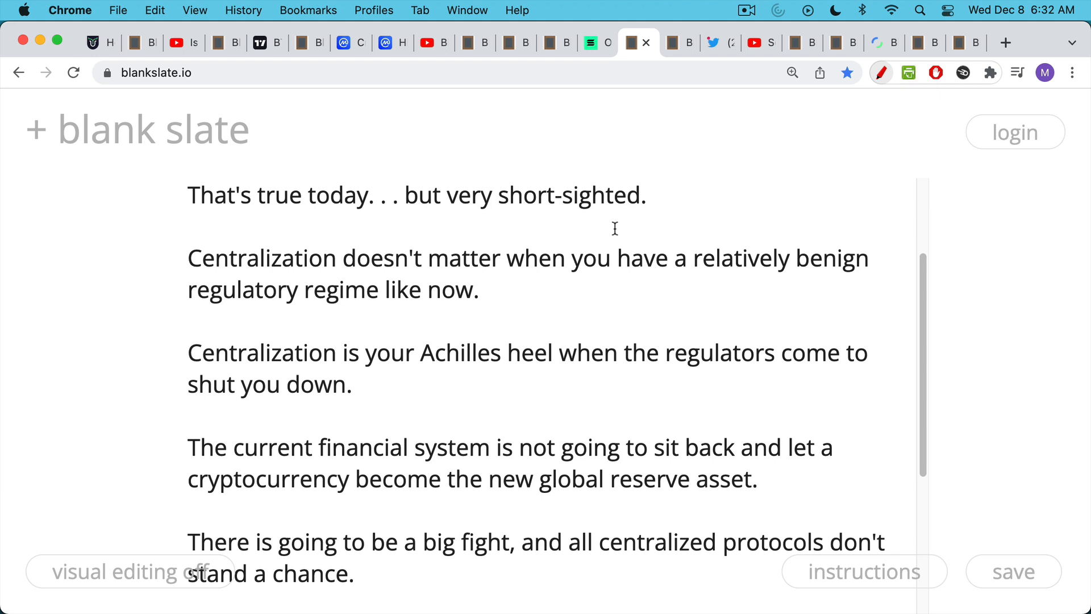
scroll("down", 3)
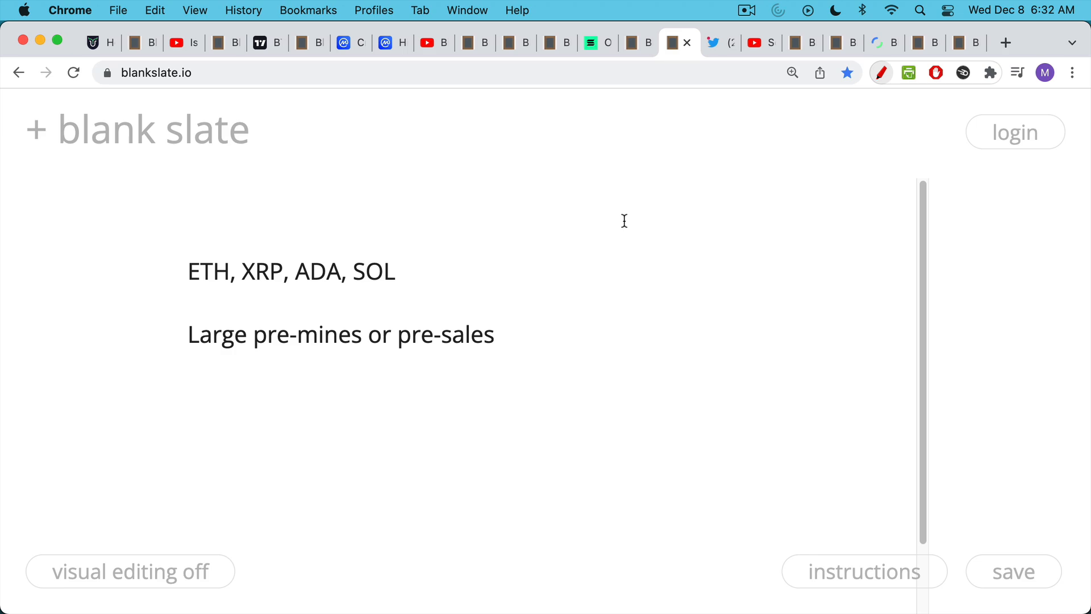
mouse_move(720, 43)
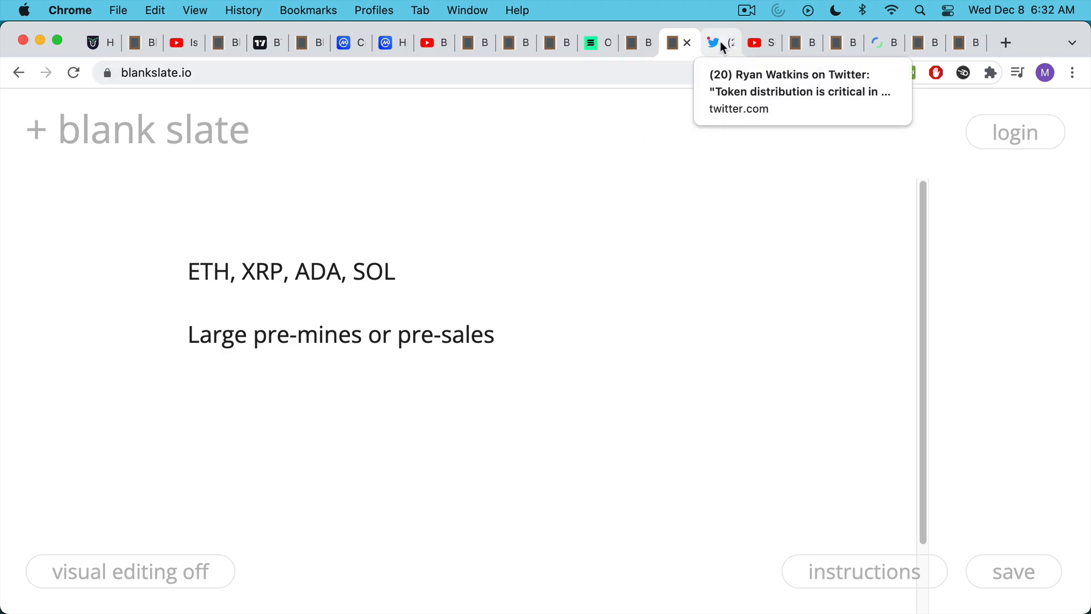
- On Messari's allocation chart, circle Insiders in red and arrow Solana's and Polkadot's insider slices
left_click(712, 42)
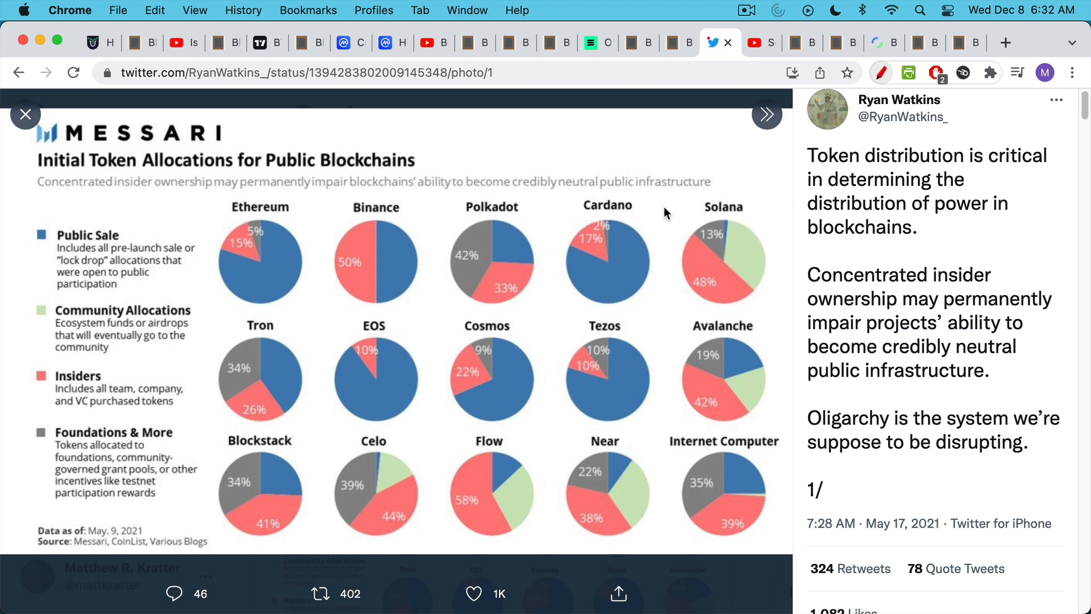
mouse_move(642, 230)
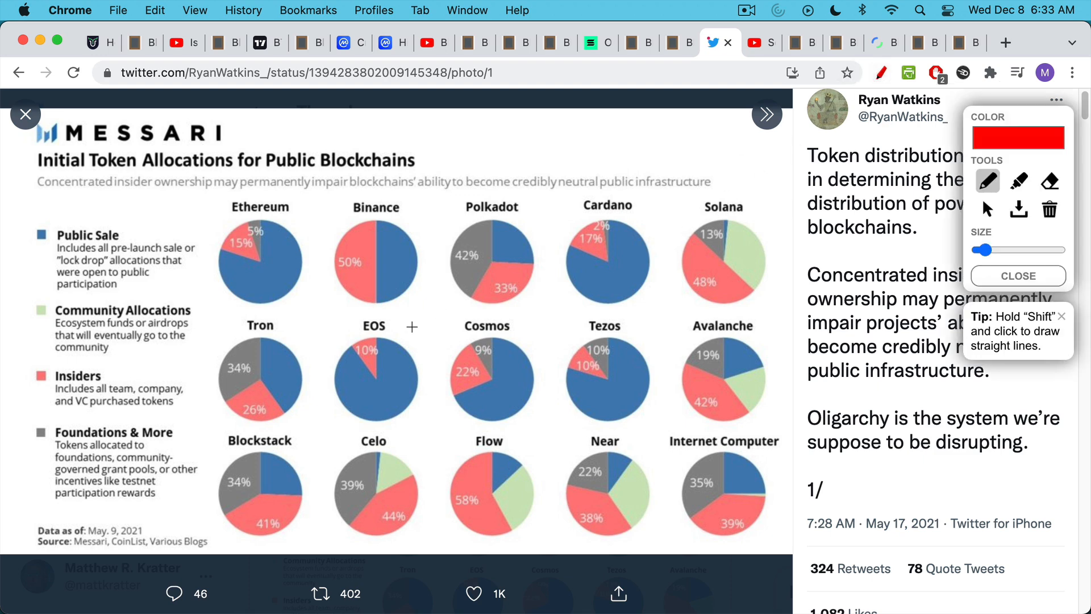
left_click_drag(23, 368, 102, 358)
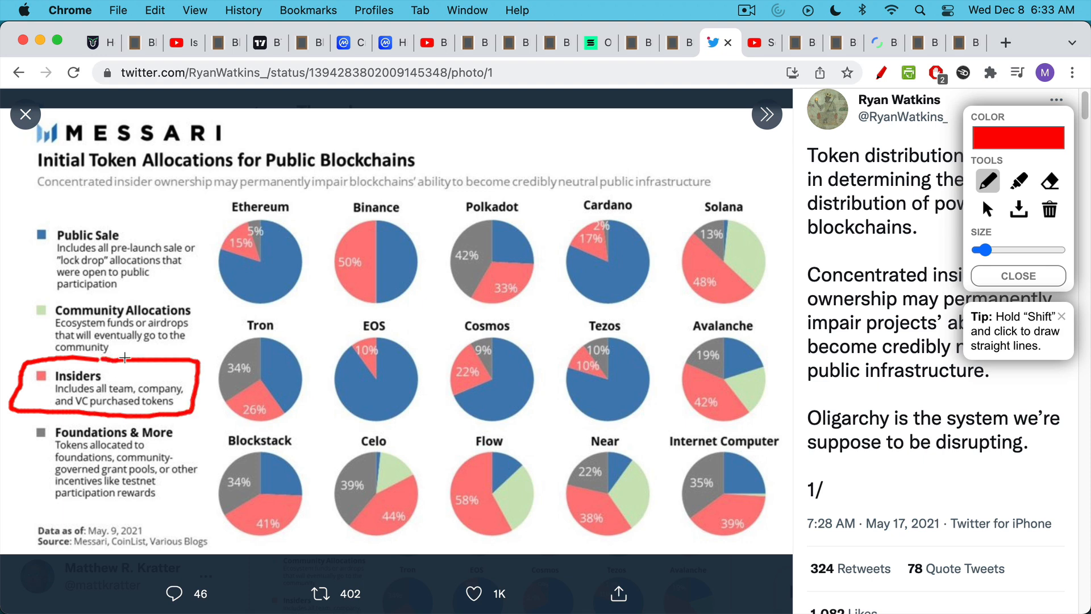
mouse_move(128, 368)
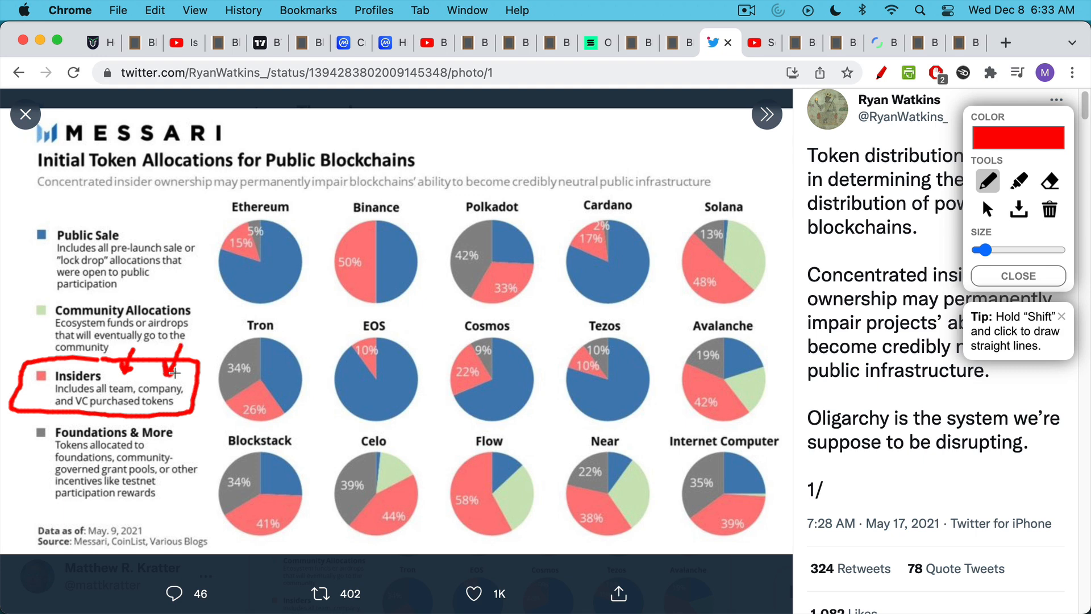
mouse_move(174, 372)
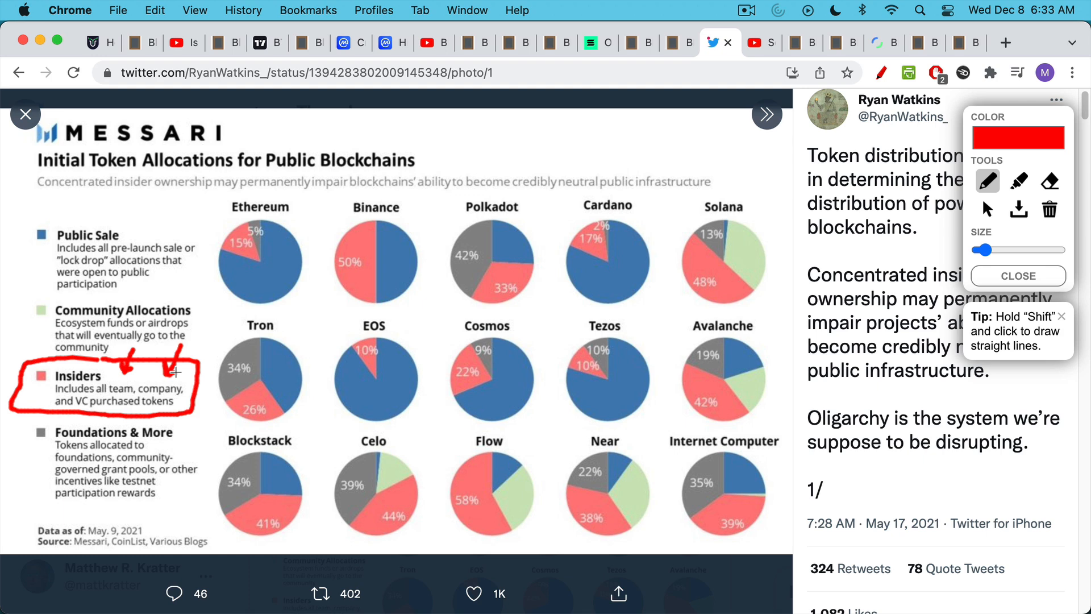
mouse_move(172, 386)
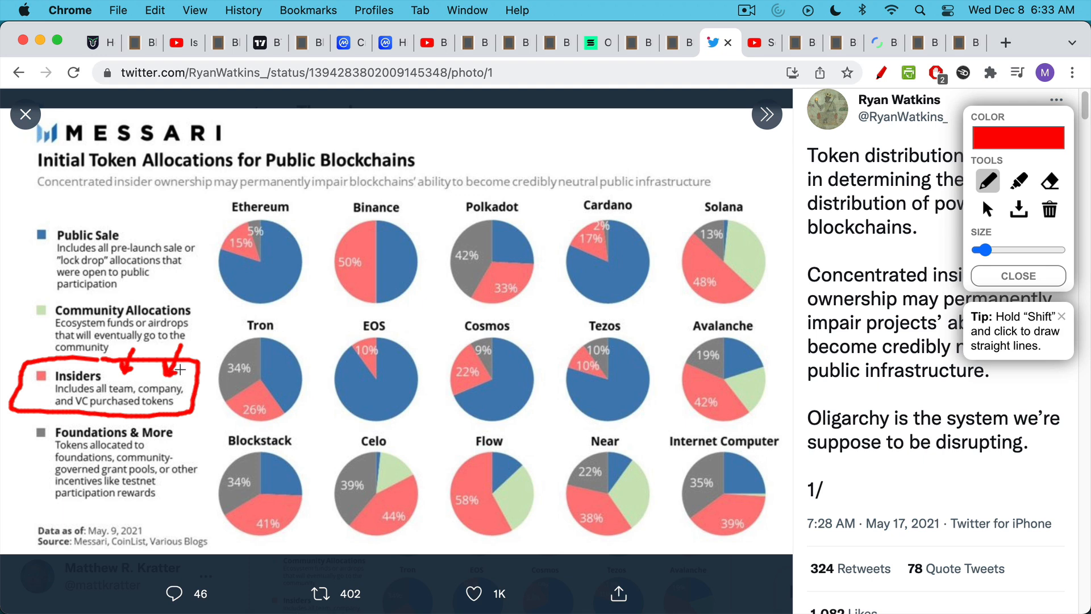
mouse_move(595, 308)
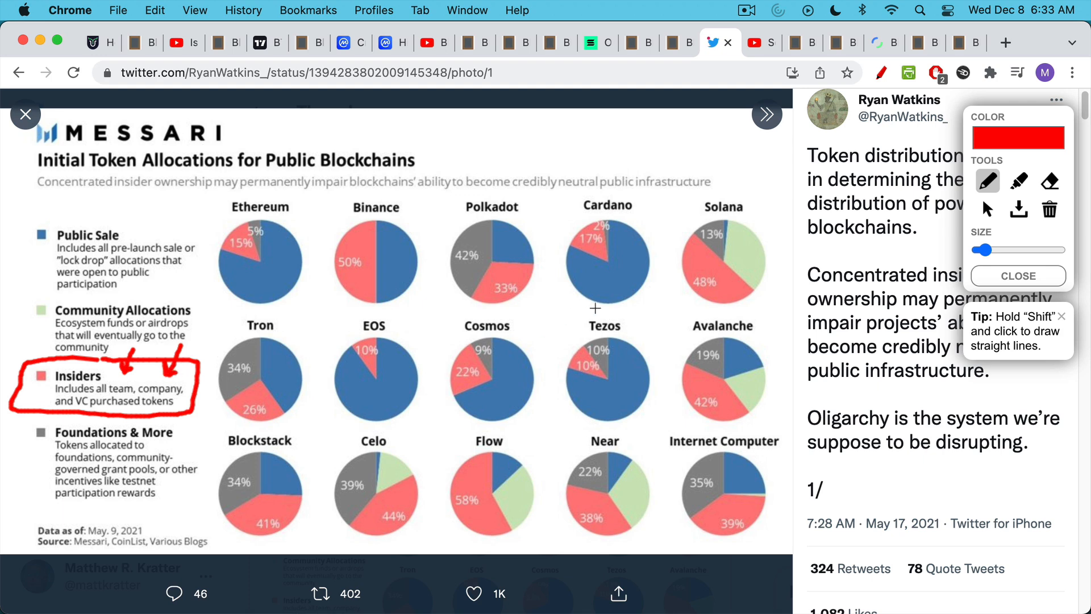
left_click_drag(657, 302, 692, 271)
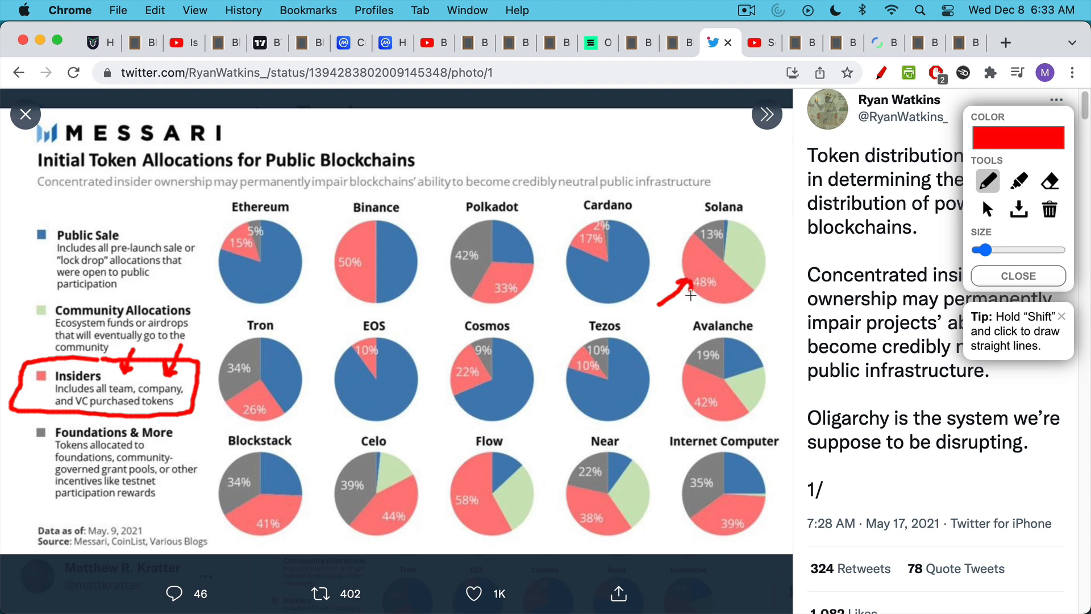
left_click_drag(560, 295, 501, 270)
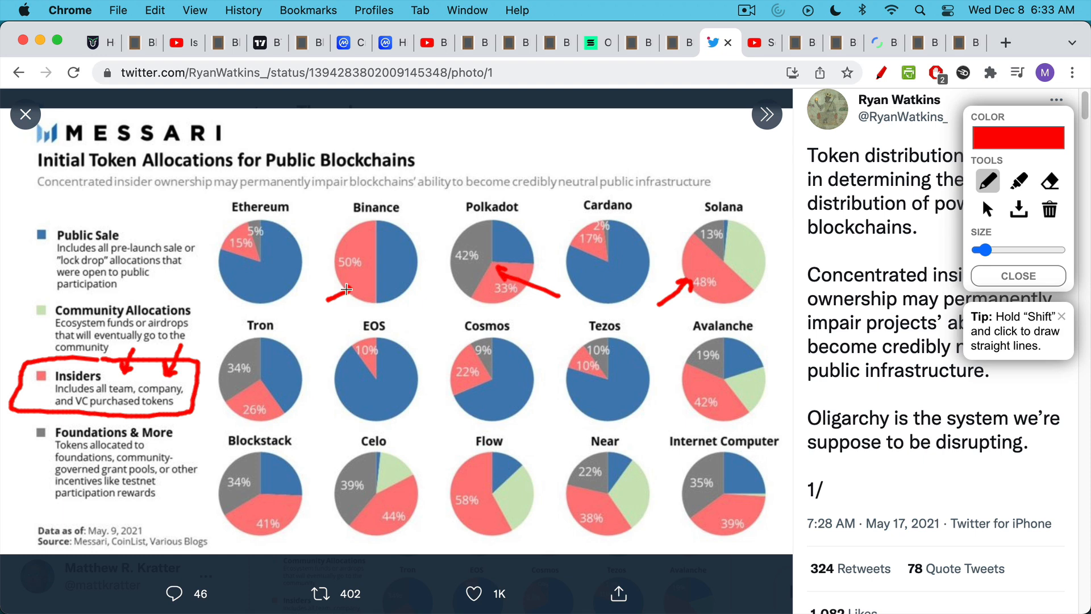
mouse_move(434, 313)
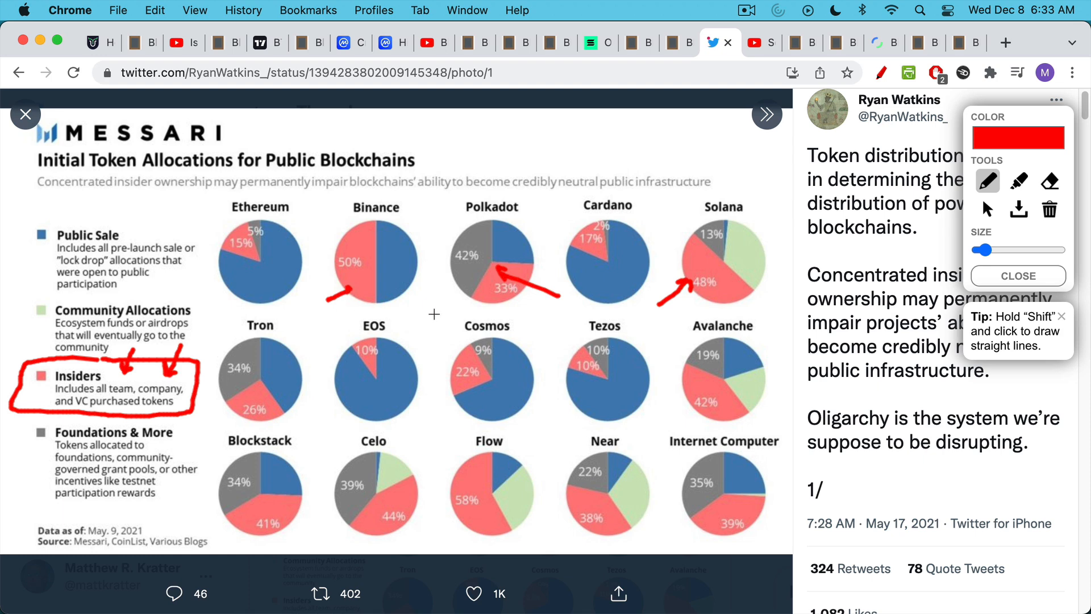
mouse_move(513, 280)
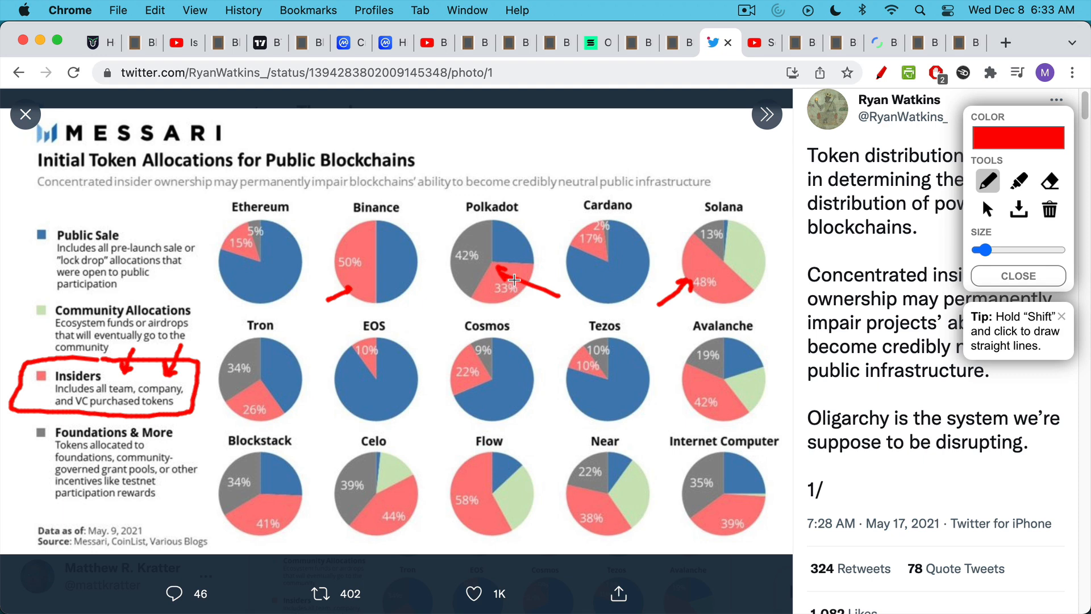
mouse_move(512, 297)
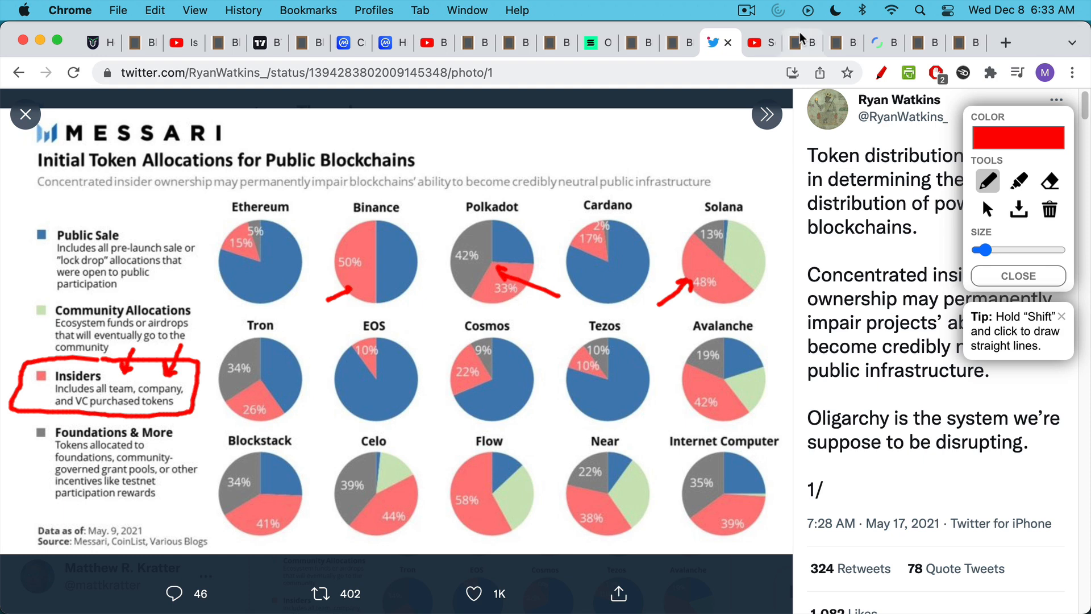
- Show Trader University's 'Solana Billionaire VC's Are Laughing At You' video on YouTube
left_click(754, 42)
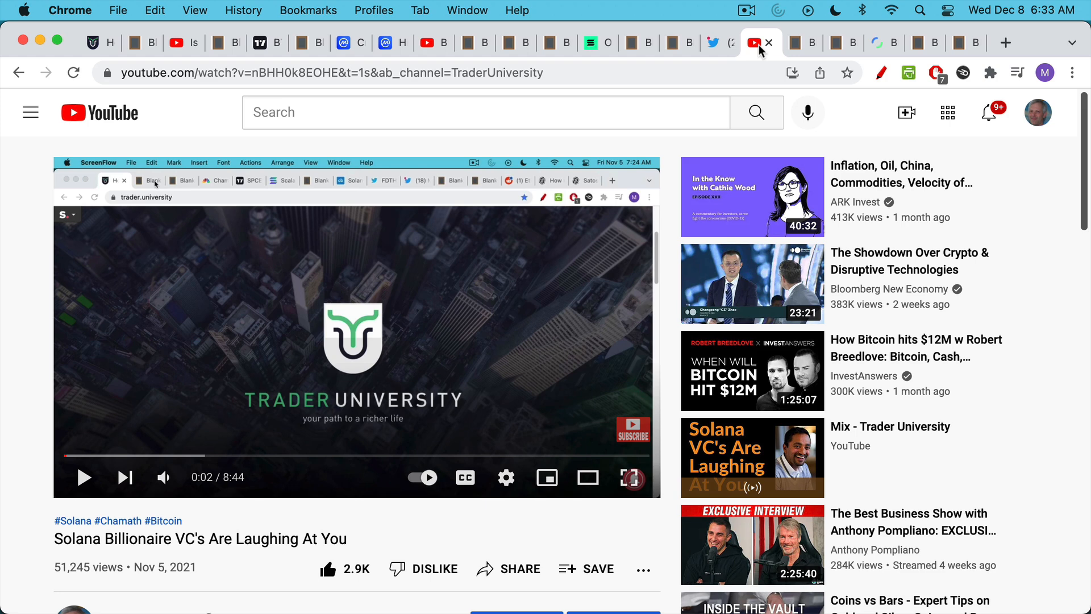
mouse_move(755, 55)
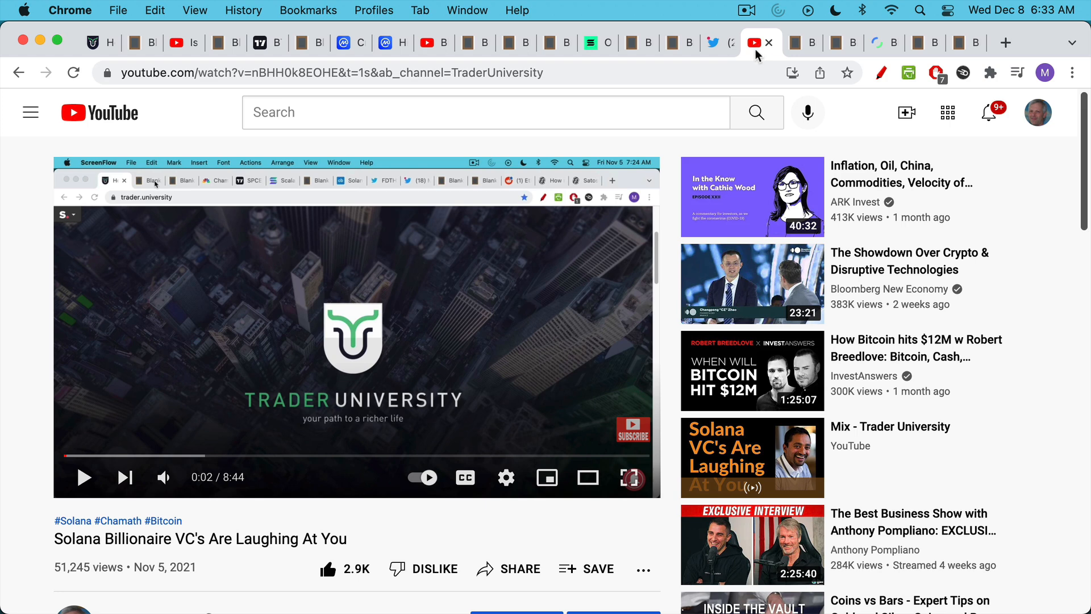
mouse_move(751, 197)
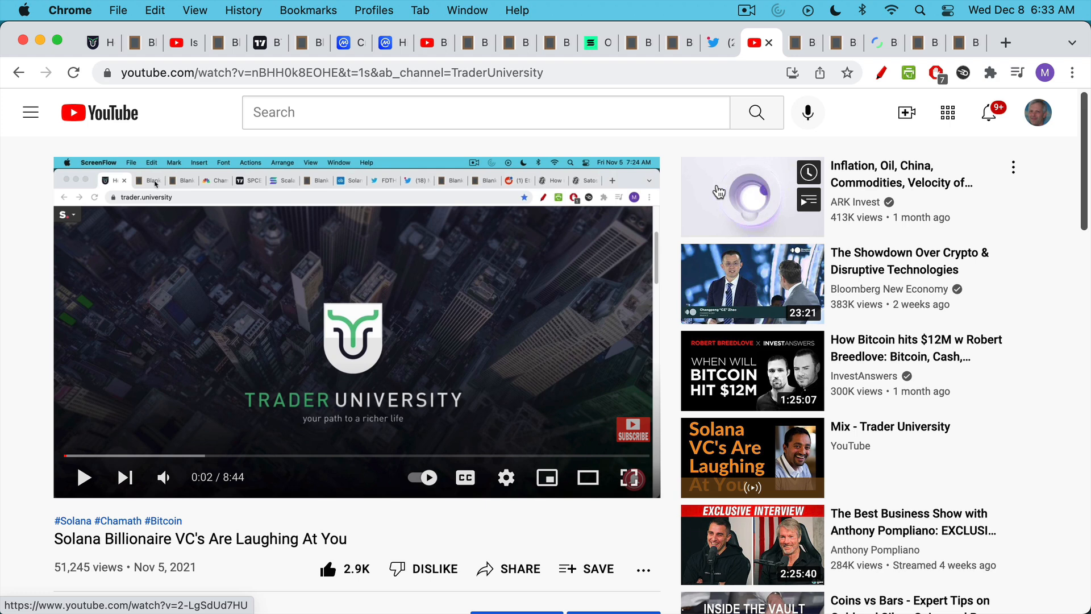
mouse_move(717, 184)
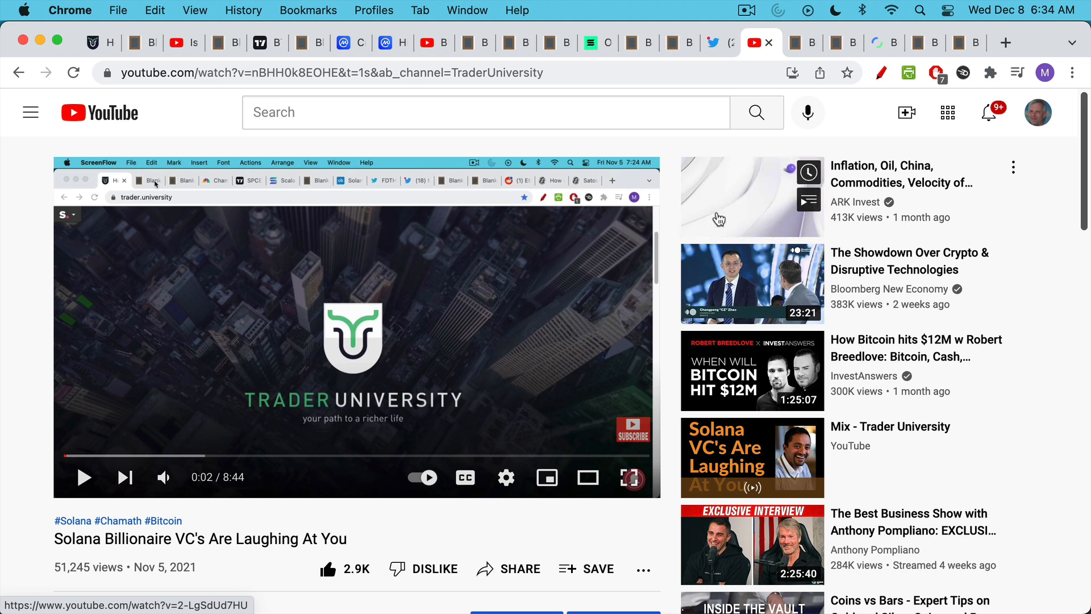
mouse_move(692, 95)
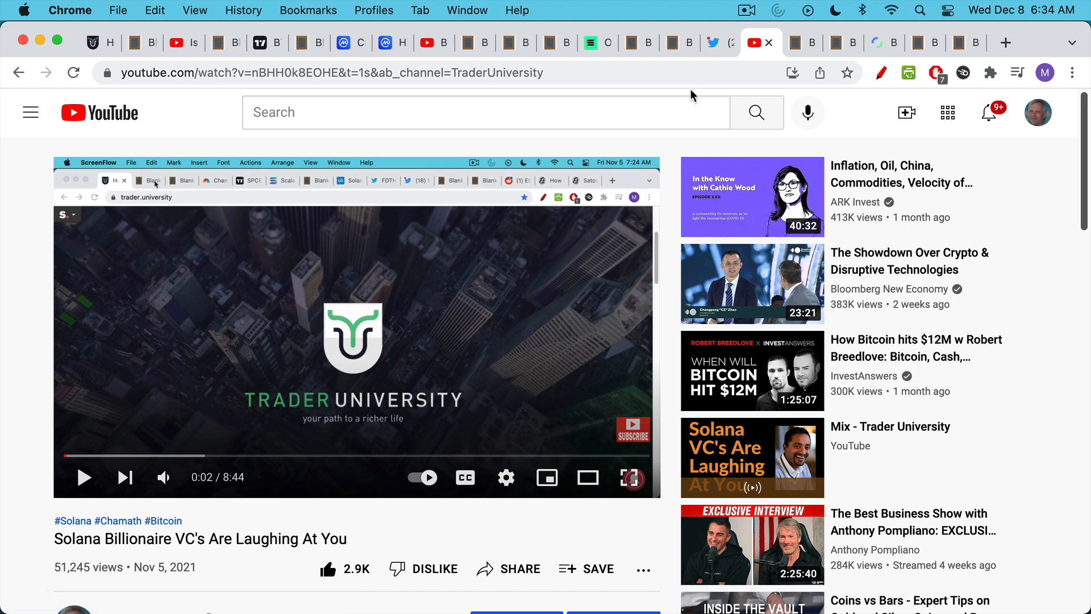
mouse_move(806, 43)
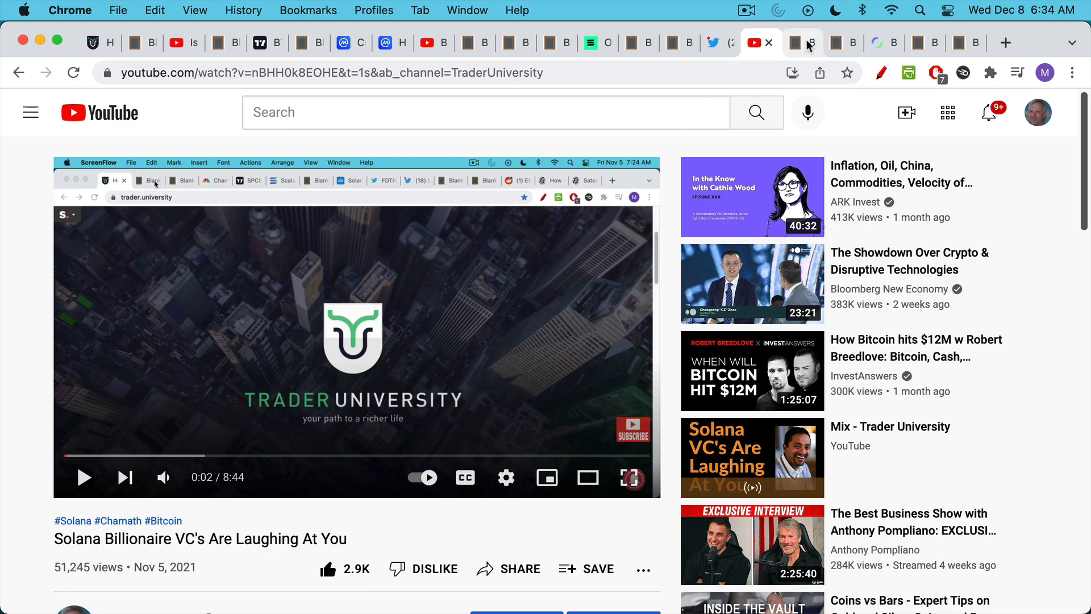
- Scroll the Ethereum insiders note to the Vitalik Buterin replacing Jerome Powell line
left_click(801, 43)
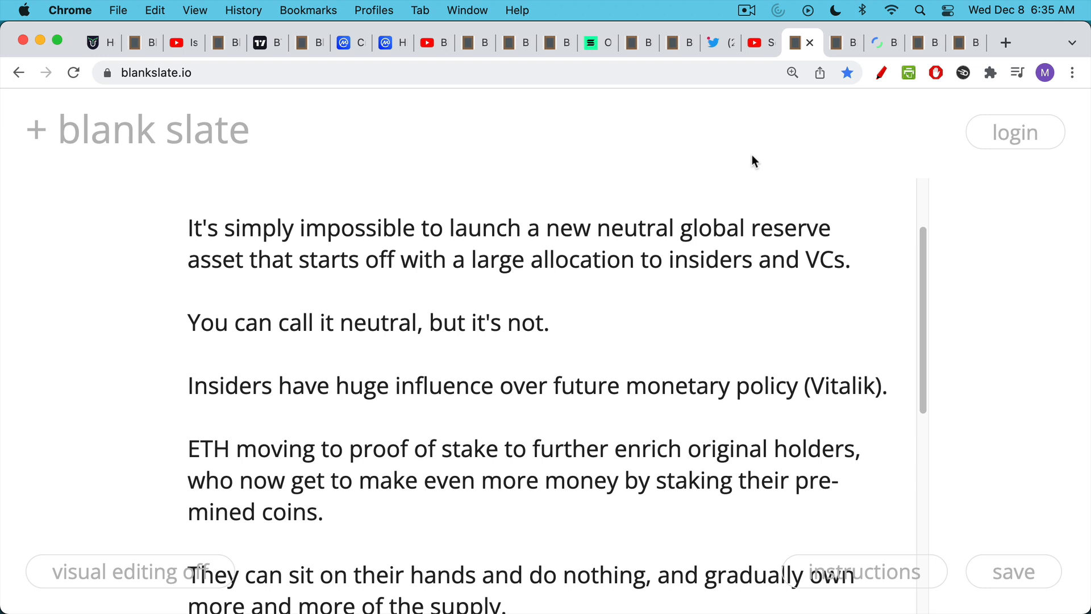
mouse_move(713, 201)
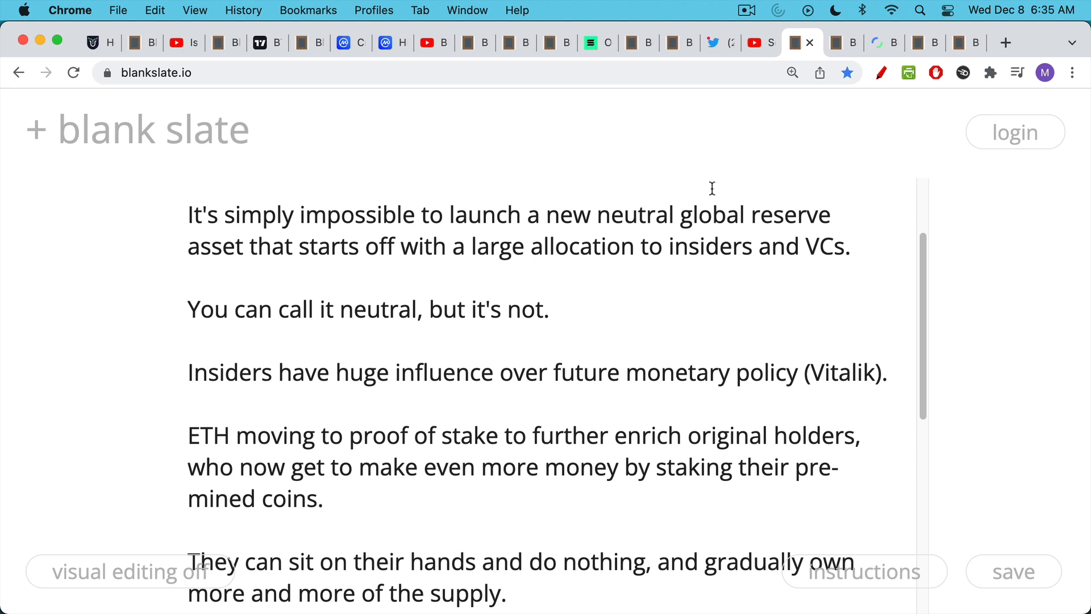
scroll("down", 3)
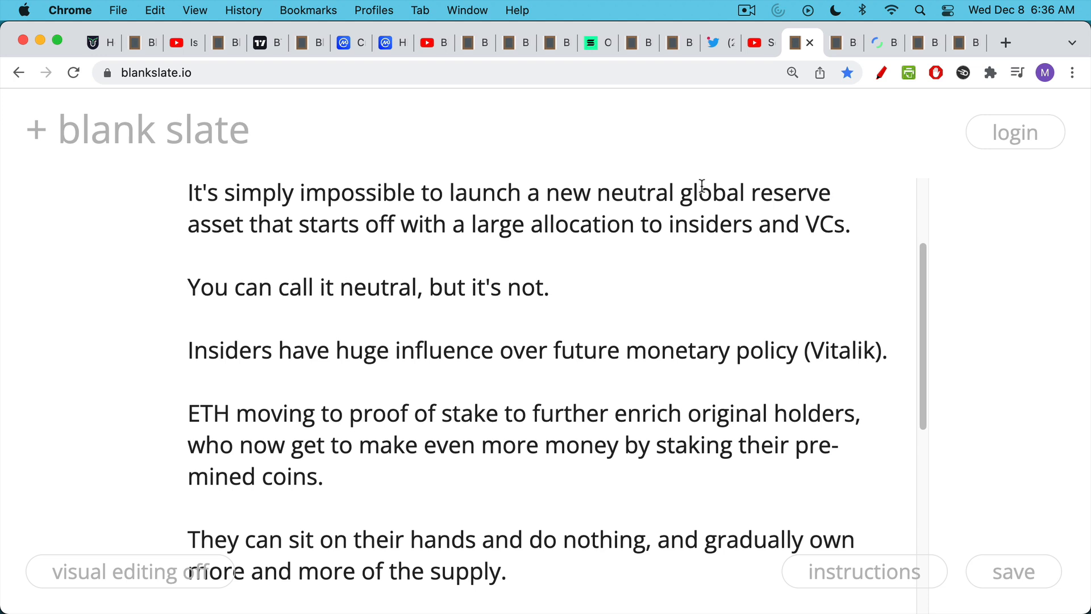
mouse_move(701, 210)
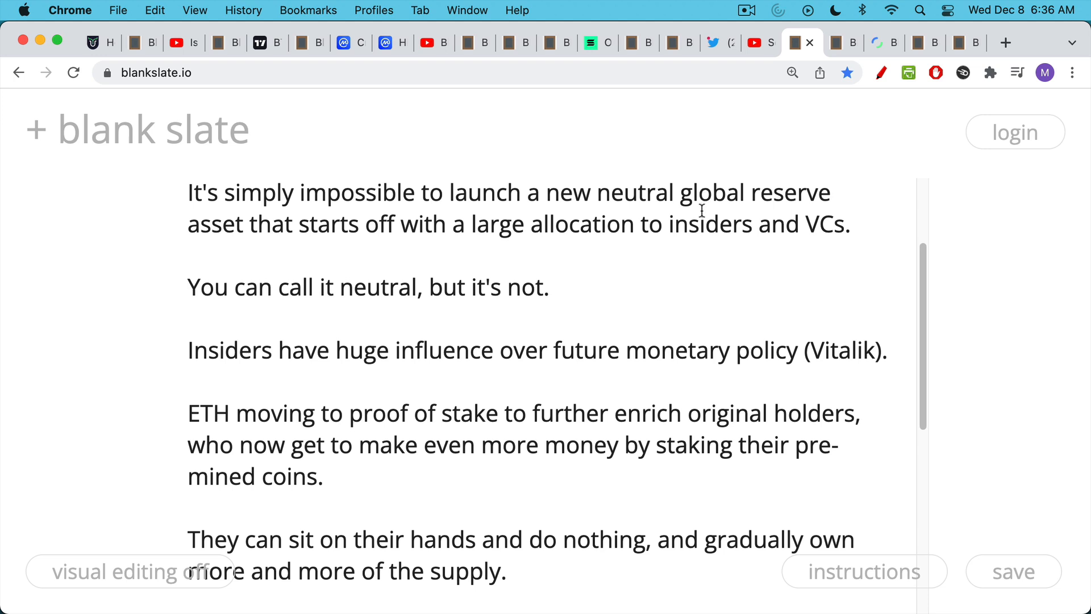
scroll("down", 3)
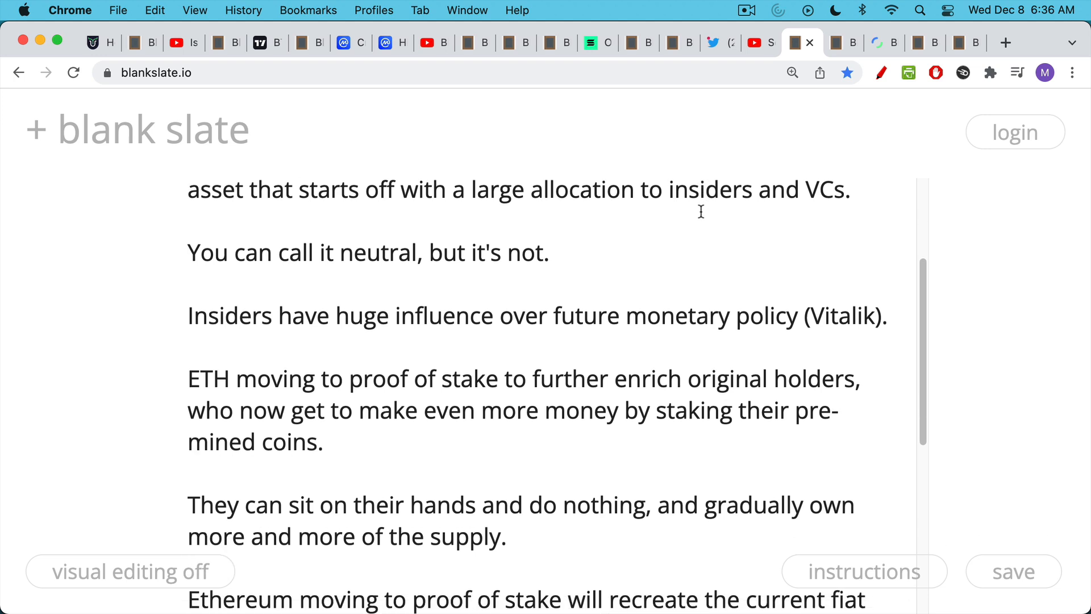
scroll("down", 3)
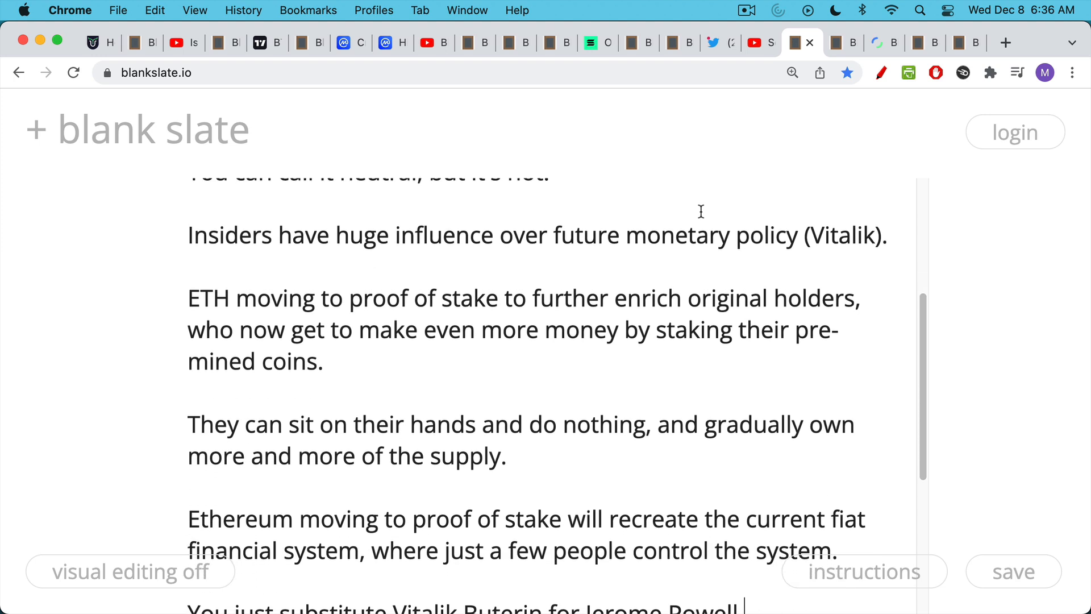
mouse_move(702, 205)
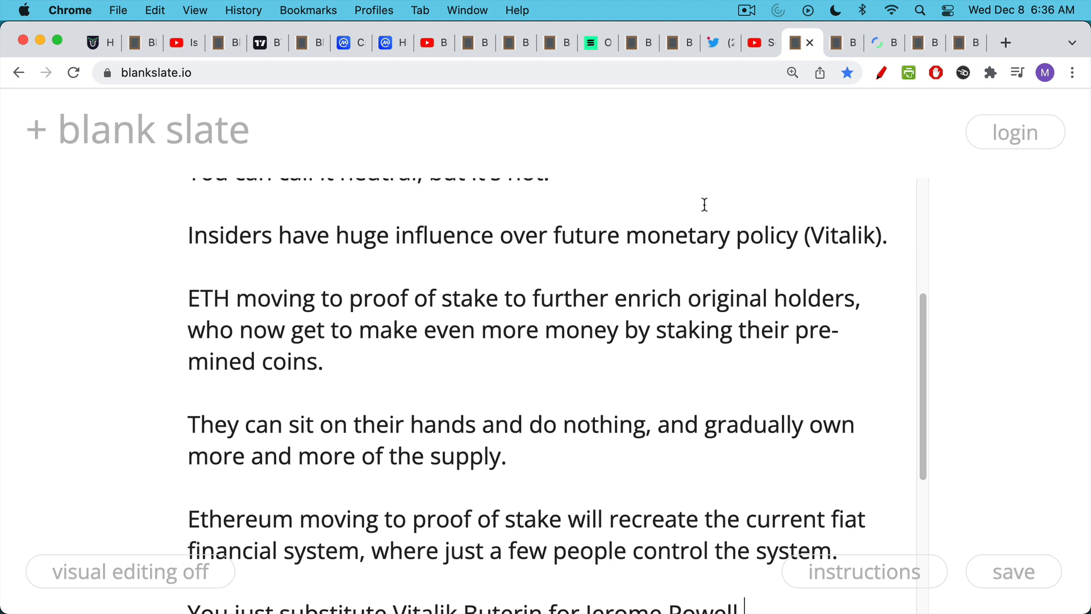
mouse_move(703, 245)
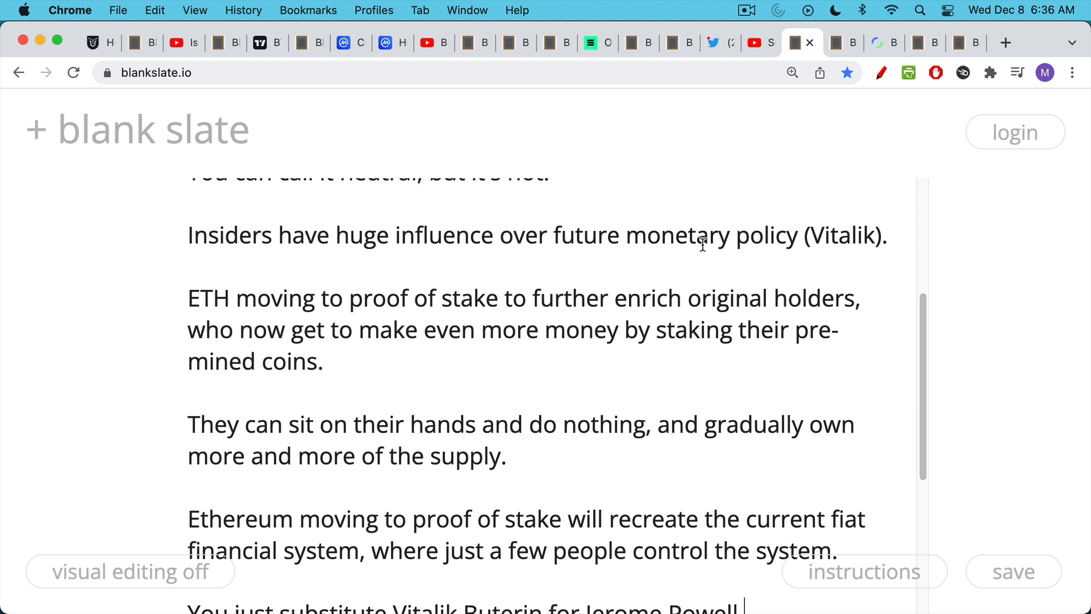
mouse_move(694, 289)
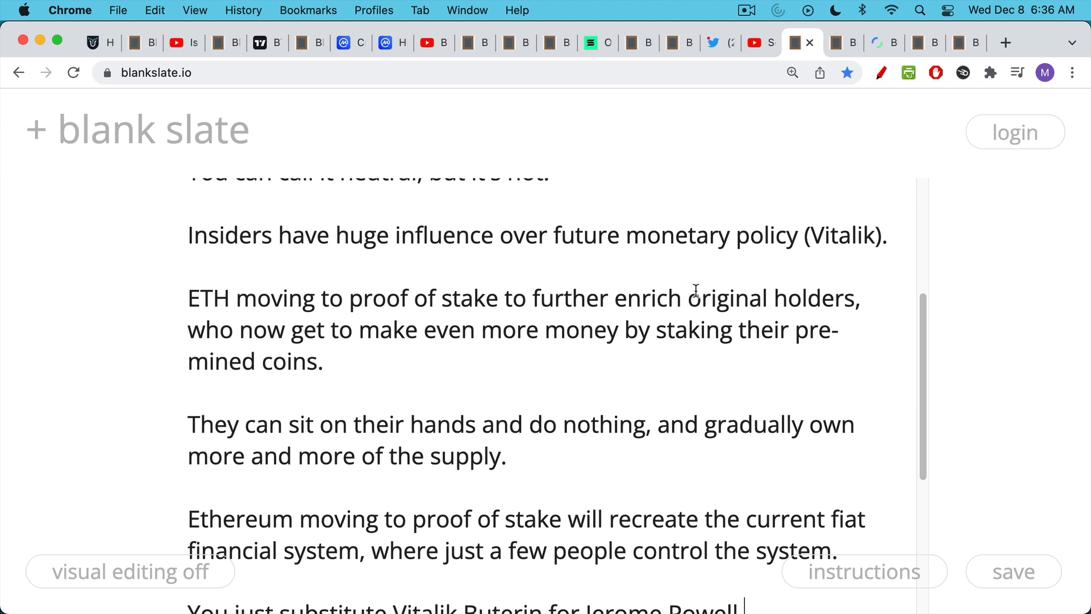
scroll("down", 3)
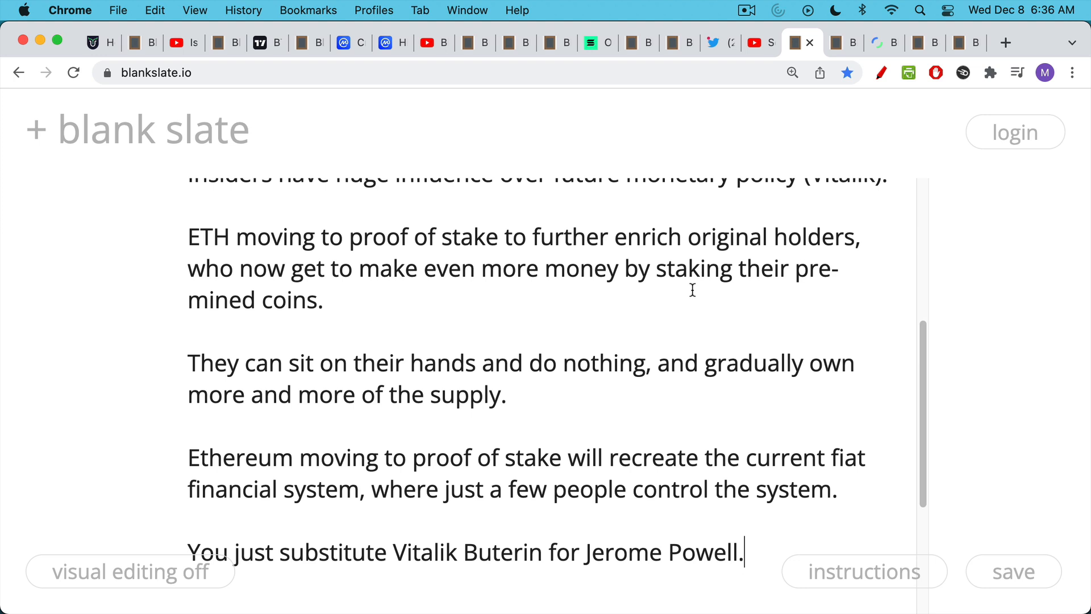
scroll("down", 3)
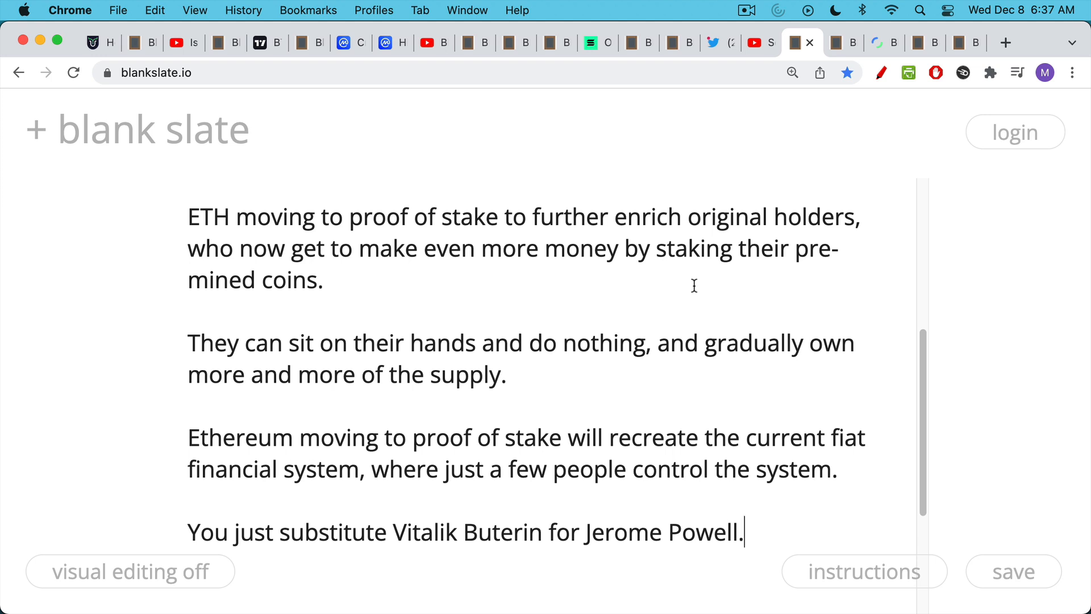
mouse_move(682, 291)
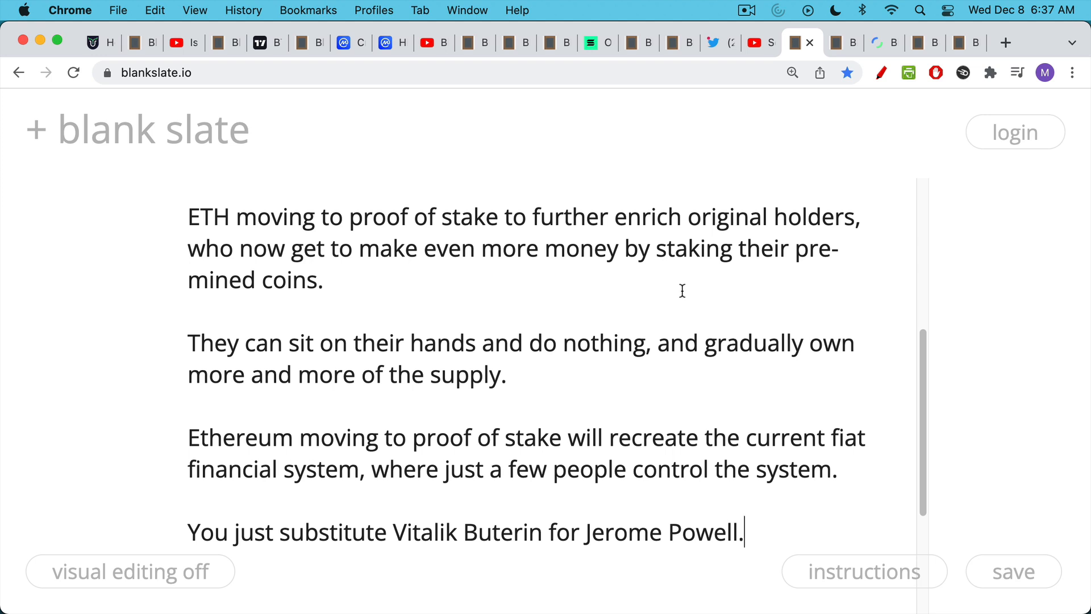
mouse_move(681, 293)
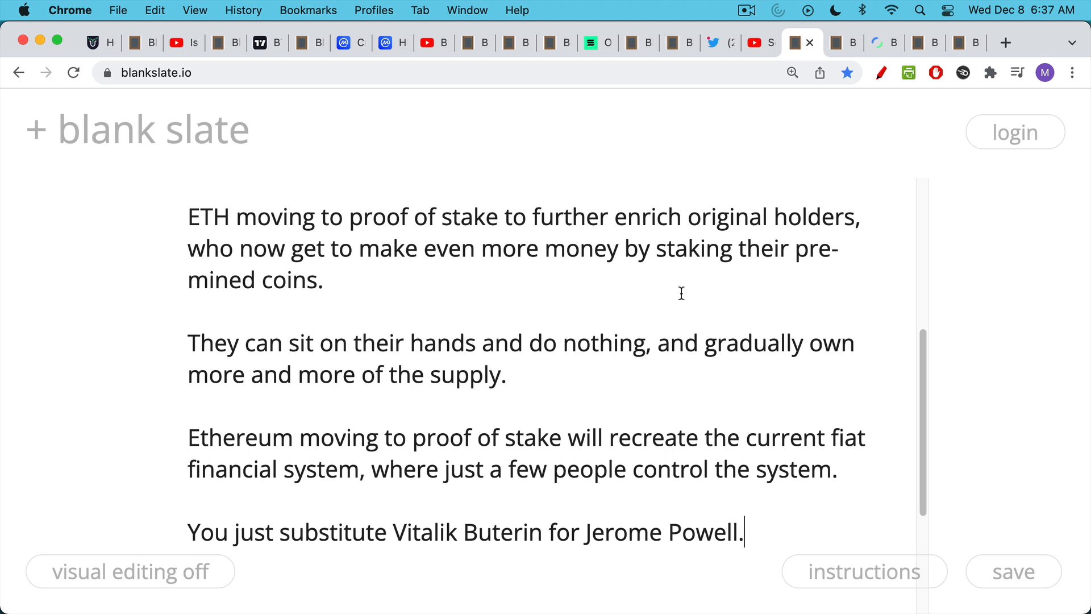
mouse_move(680, 292)
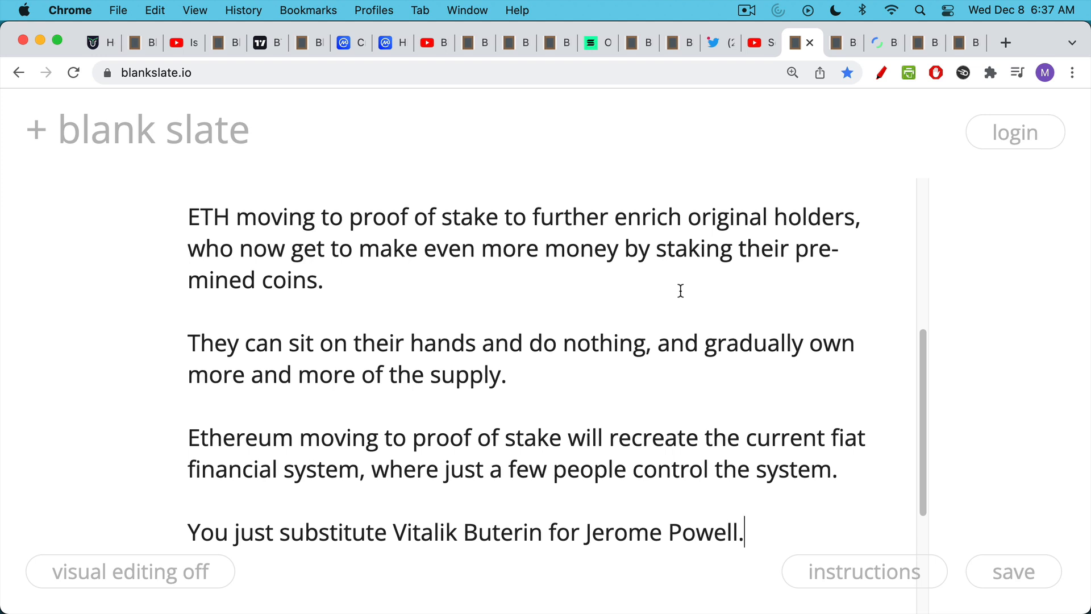
mouse_move(680, 322)
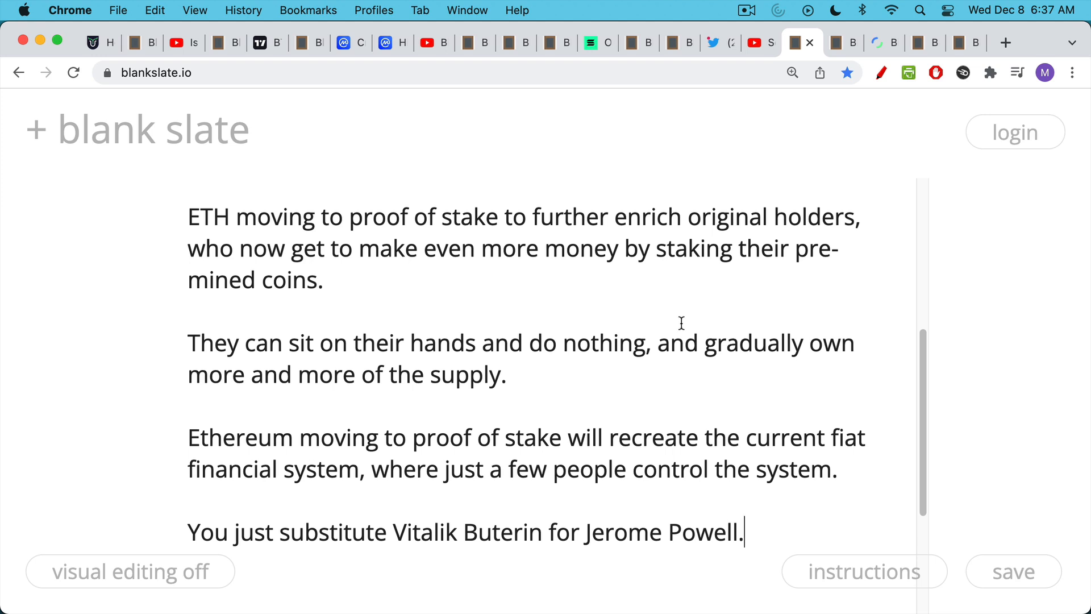
mouse_move(683, 318)
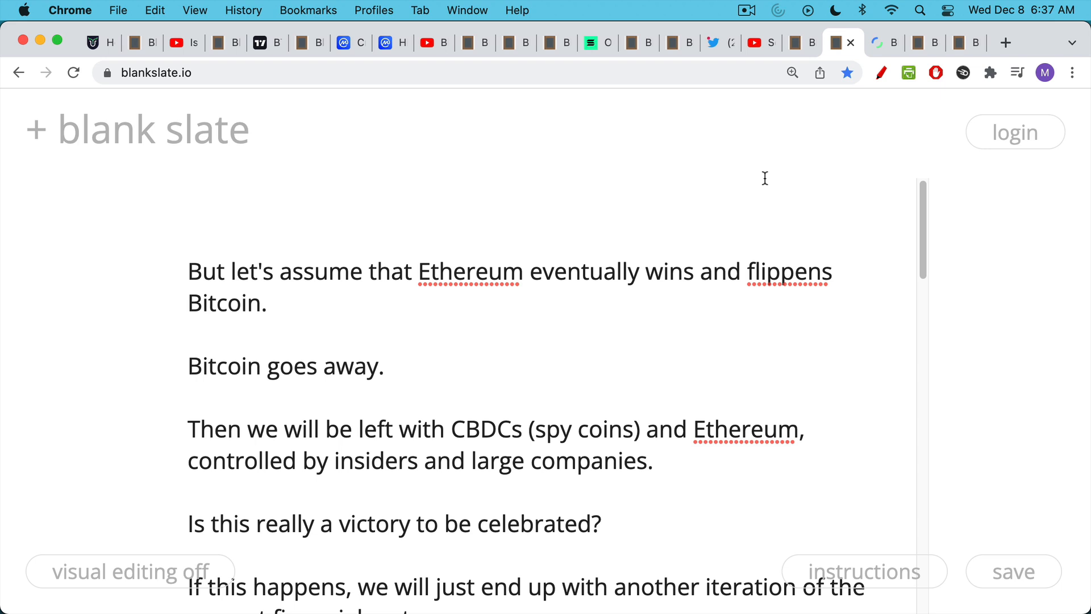
mouse_move(758, 230)
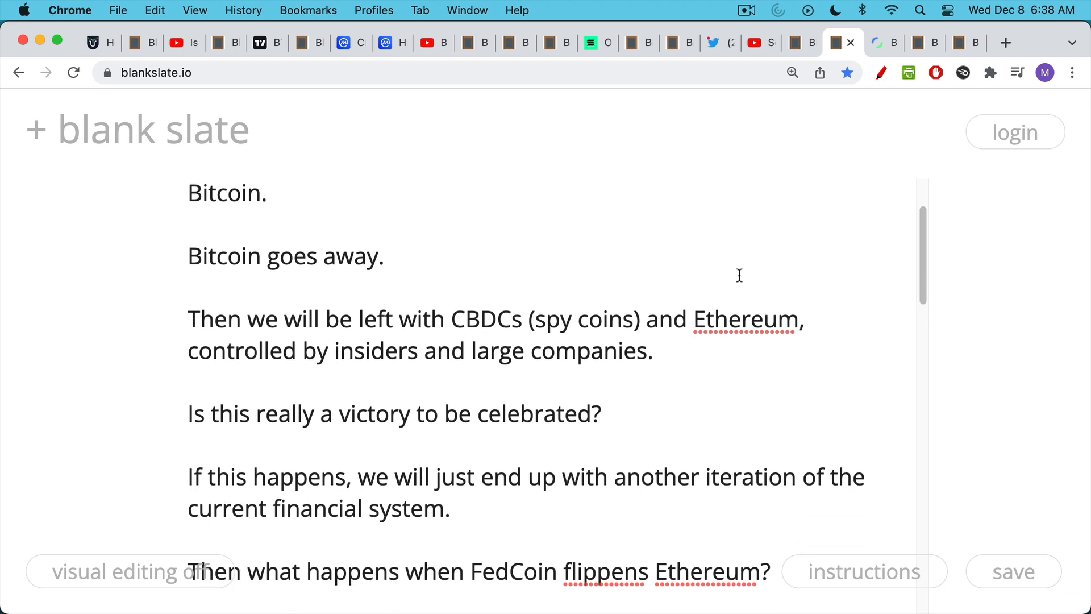
scroll("down", 3)
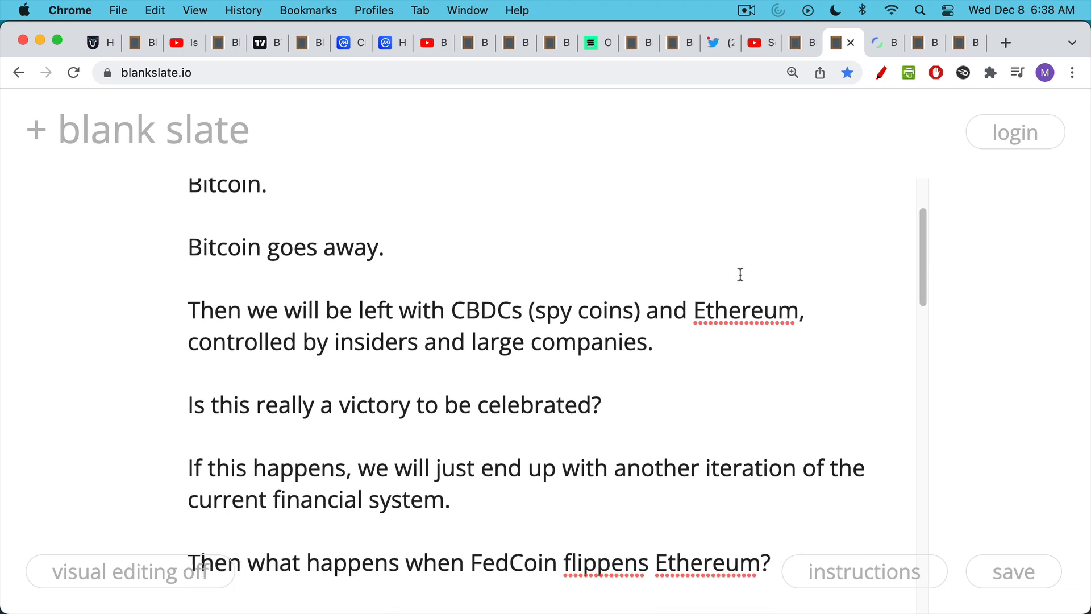
scroll("down", 3)
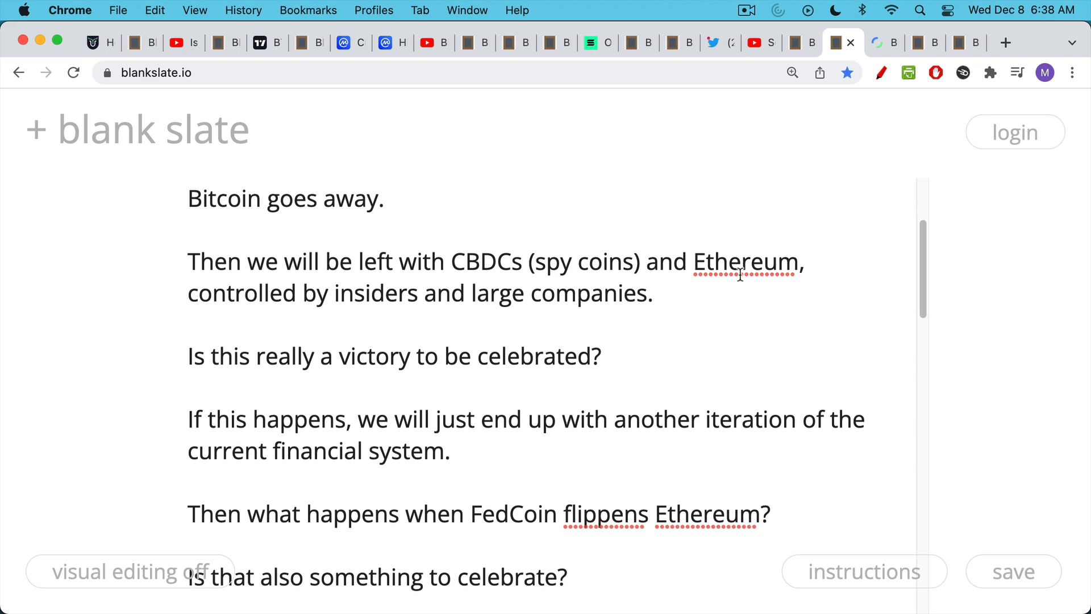
scroll("down", 3)
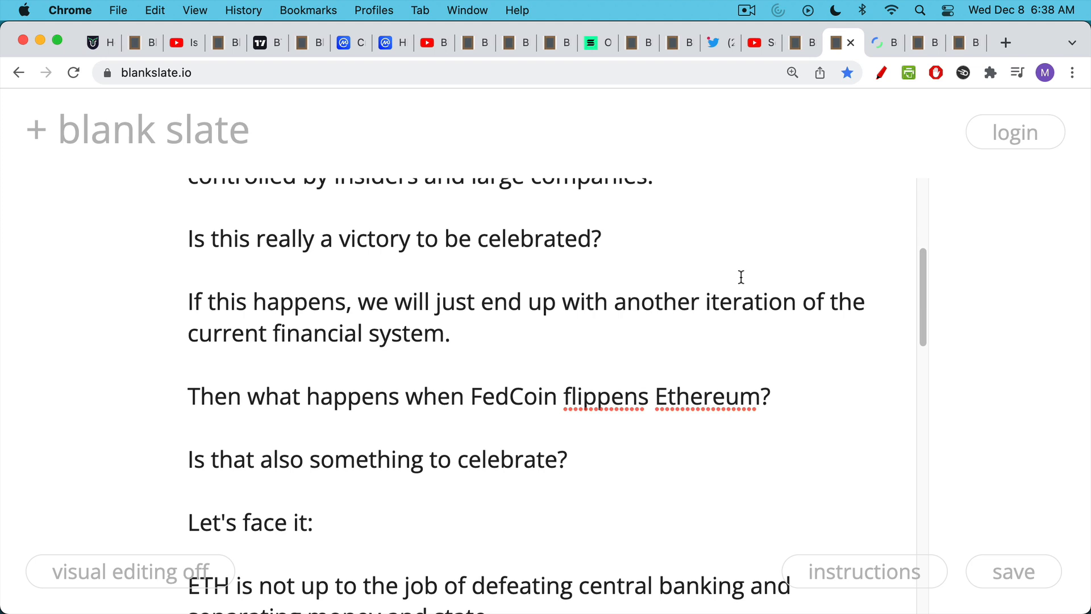
scroll("down", 3)
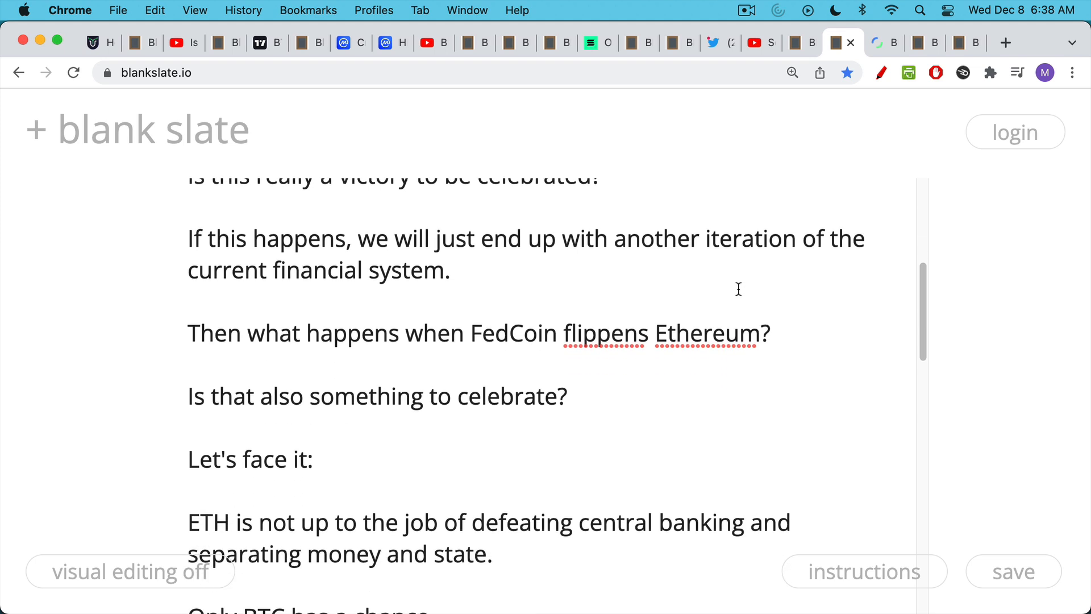
scroll("down", 3)
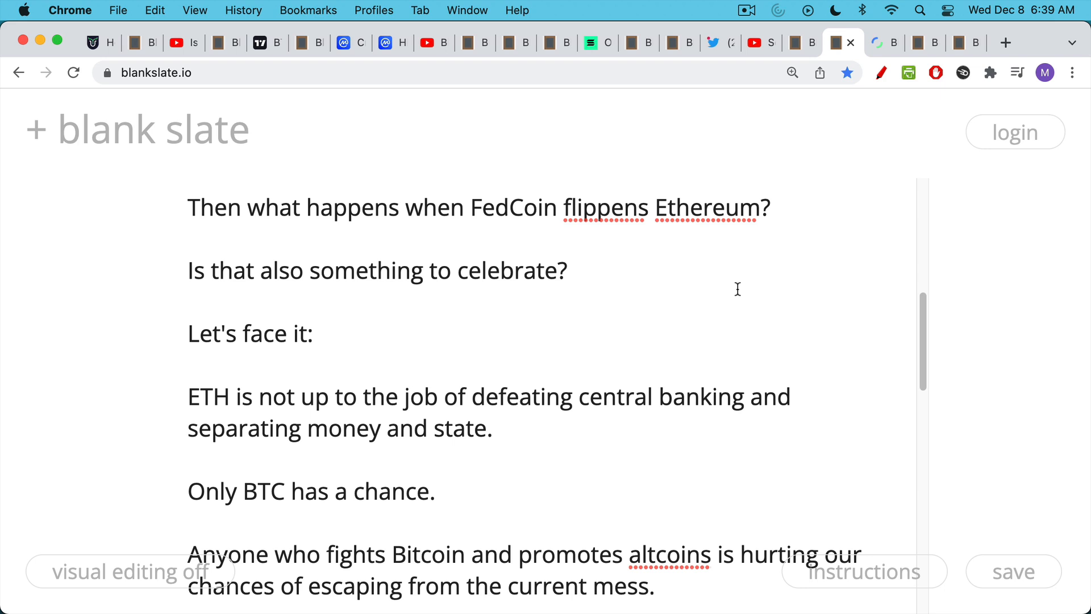
mouse_move(737, 287)
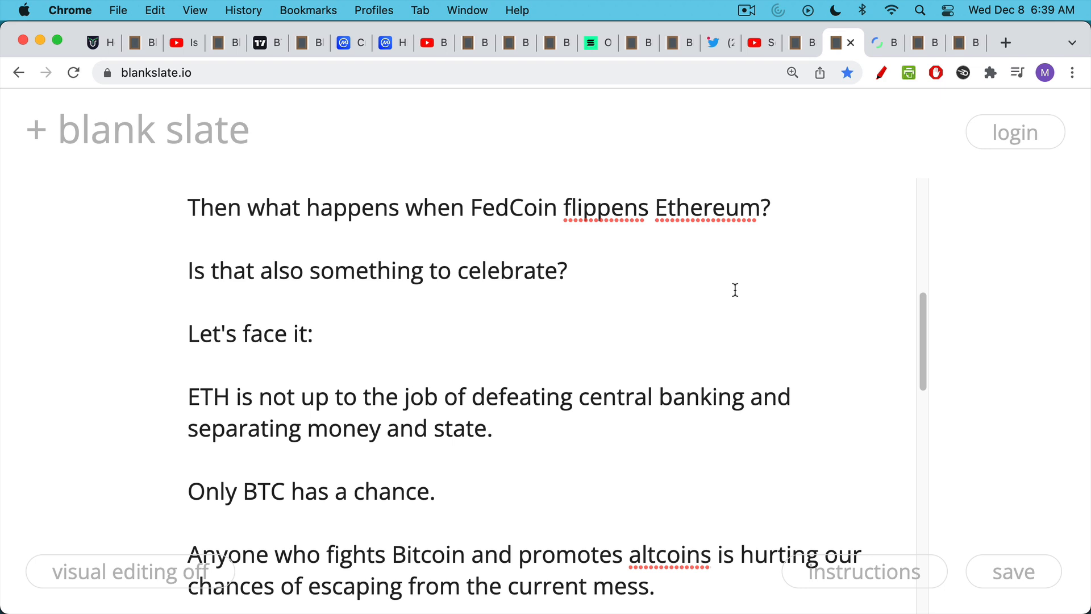
scroll("down", 3)
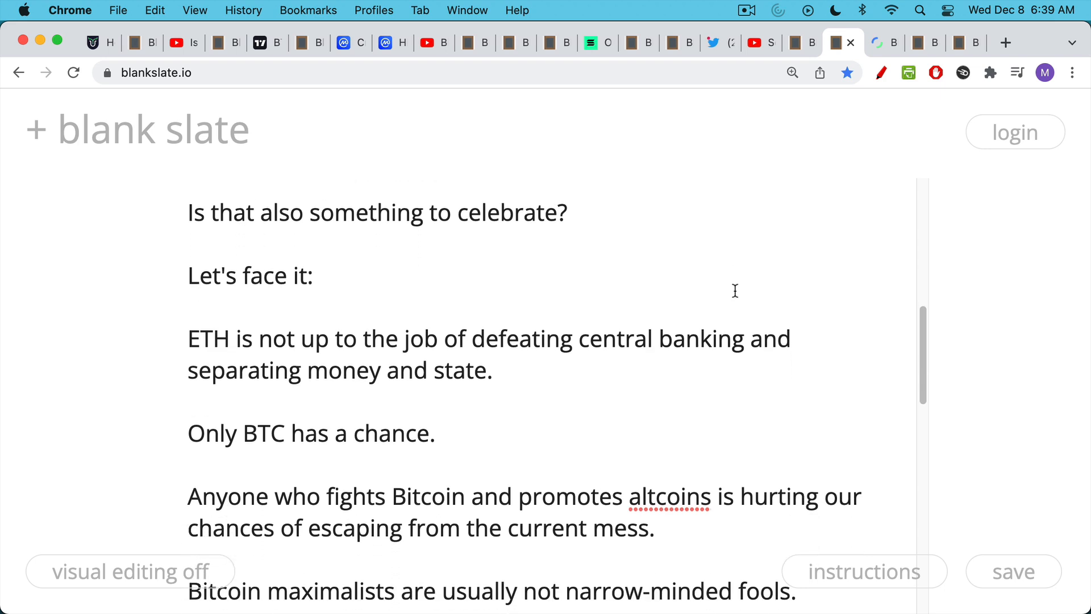
scroll("down", 3)
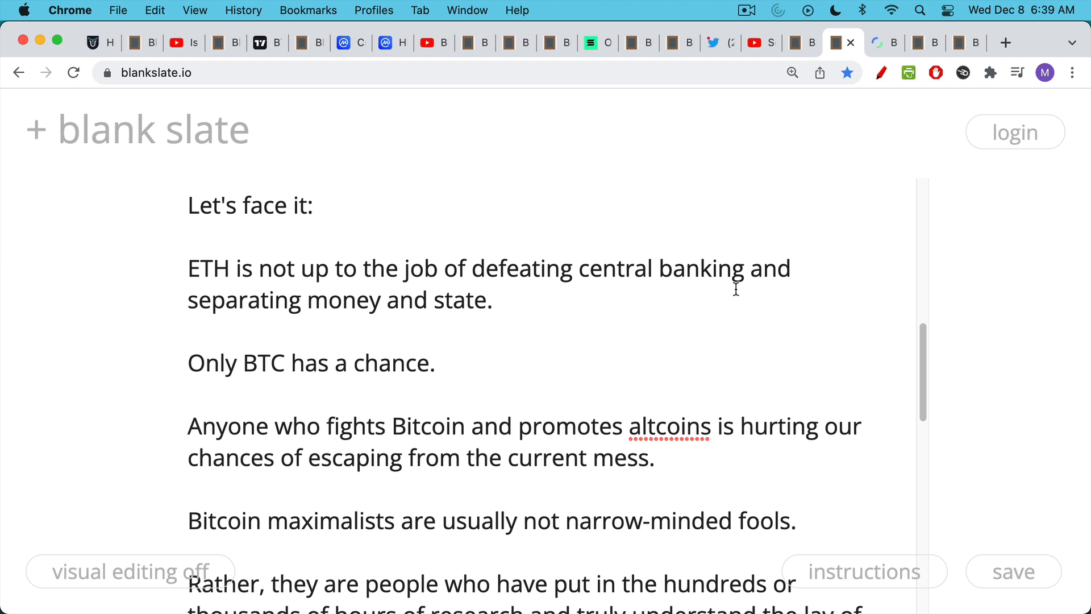
mouse_move(732, 292)
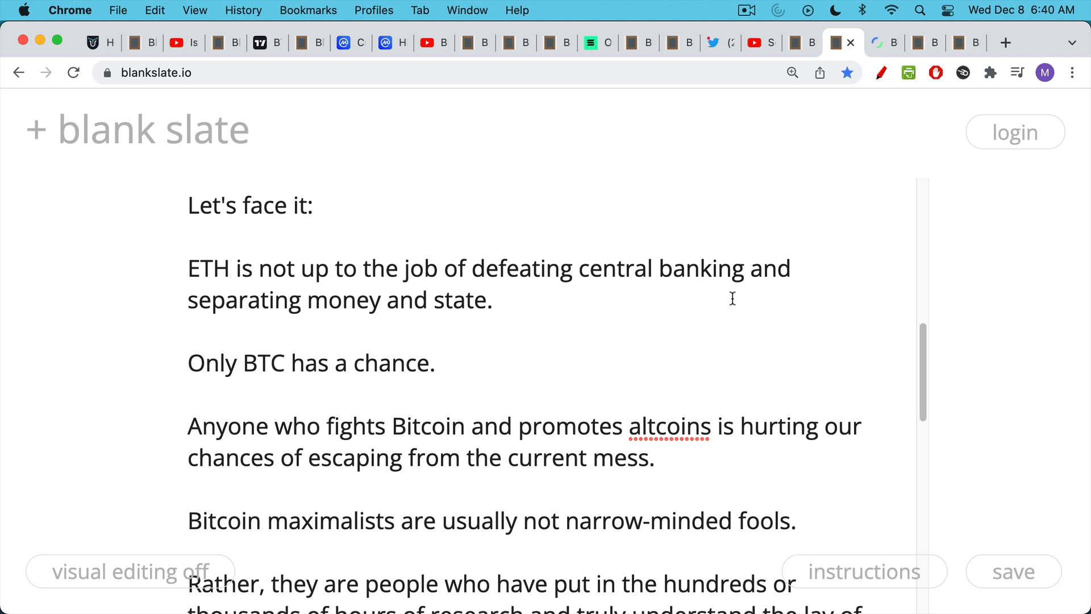
mouse_move(729, 302)
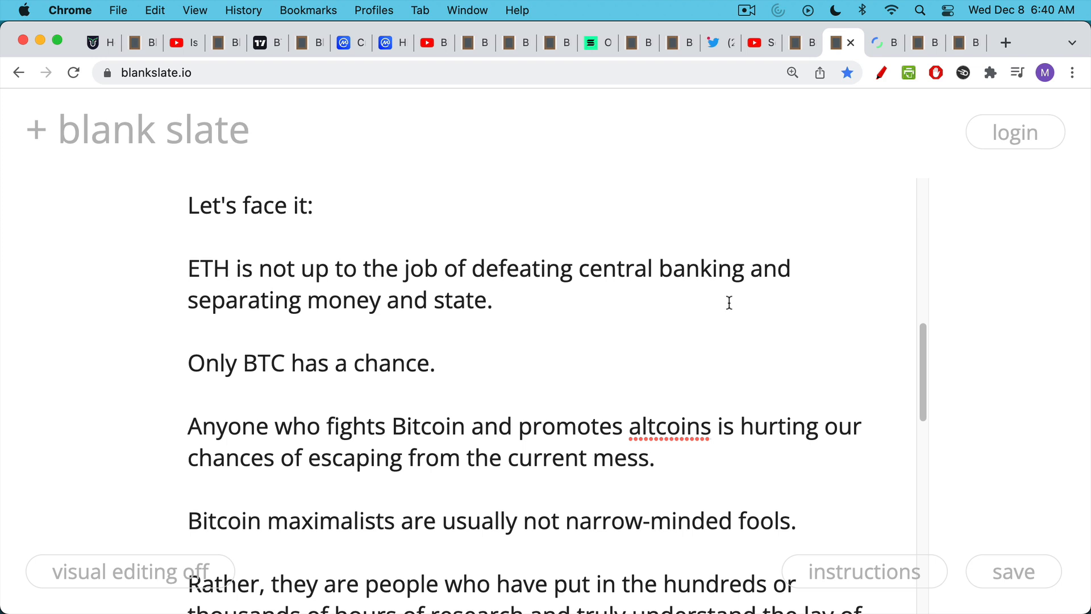
mouse_move(726, 307)
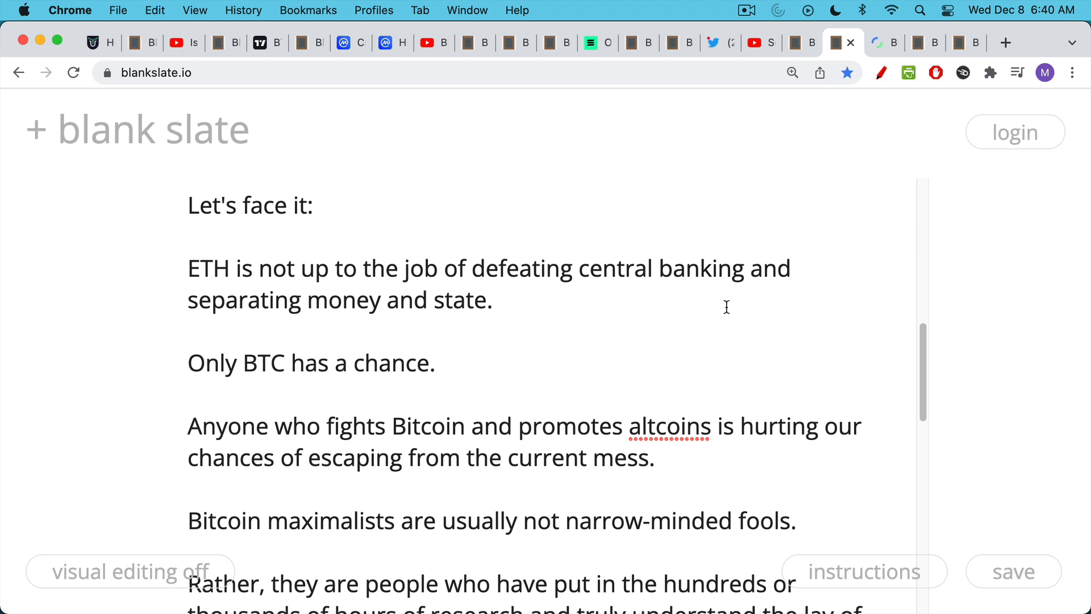
scroll("down", 3)
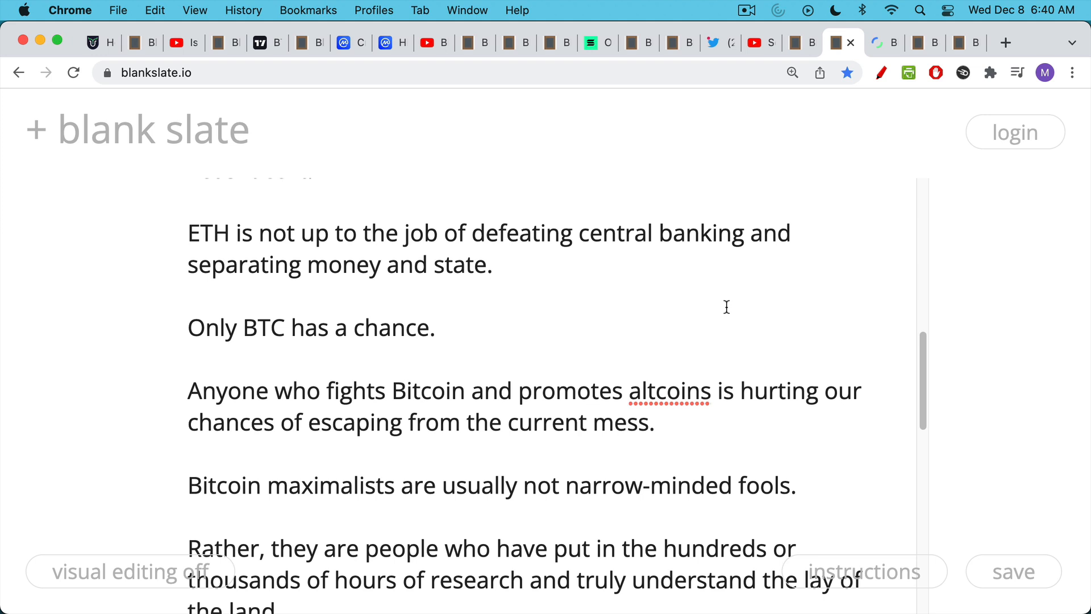
scroll("down", 3)
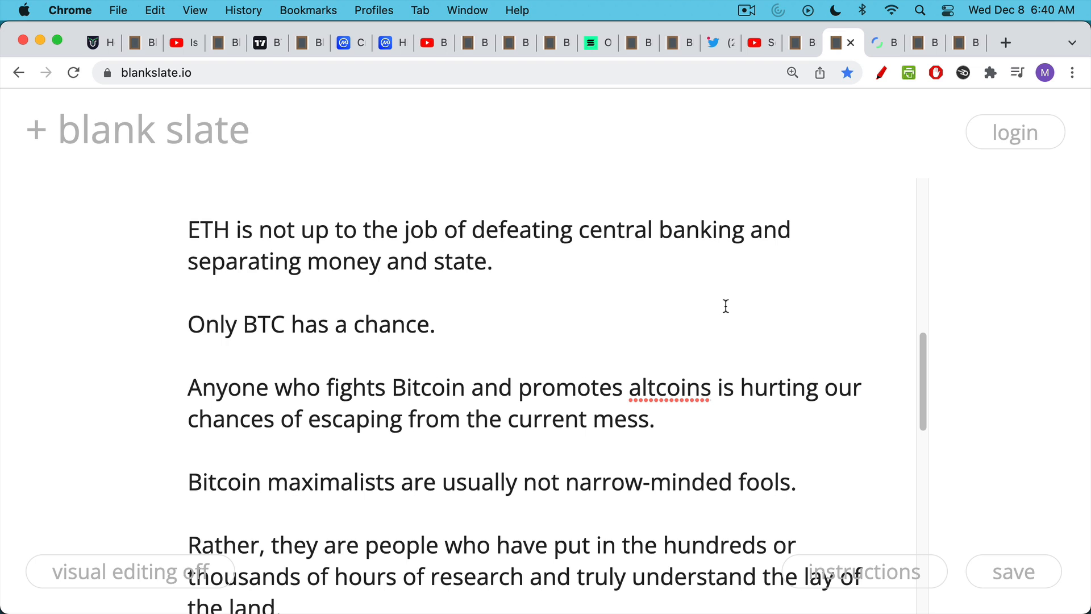
scroll("down", 3)
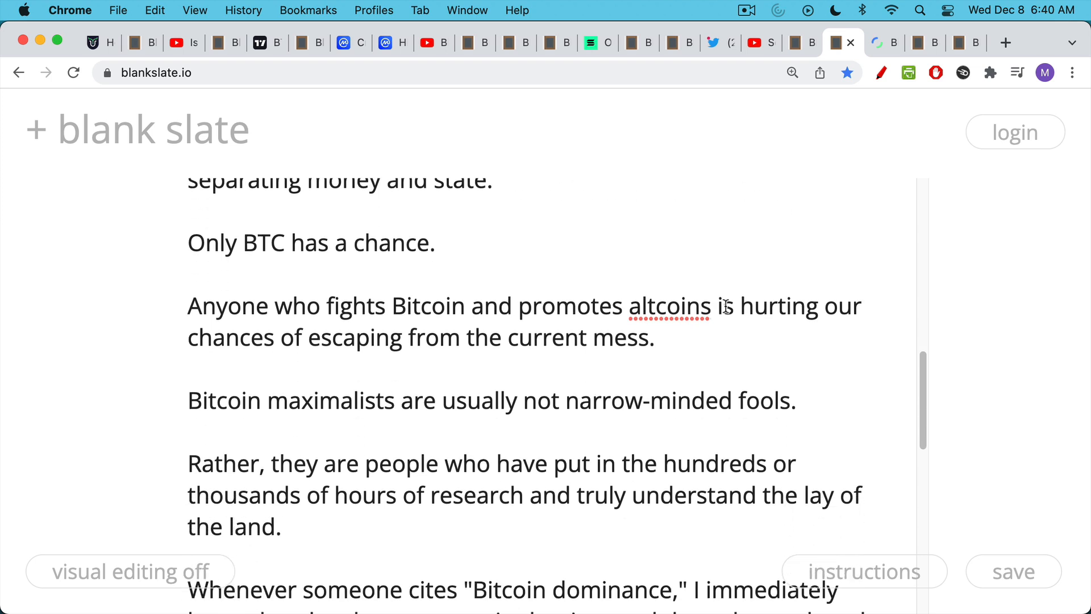
scroll("down", 3)
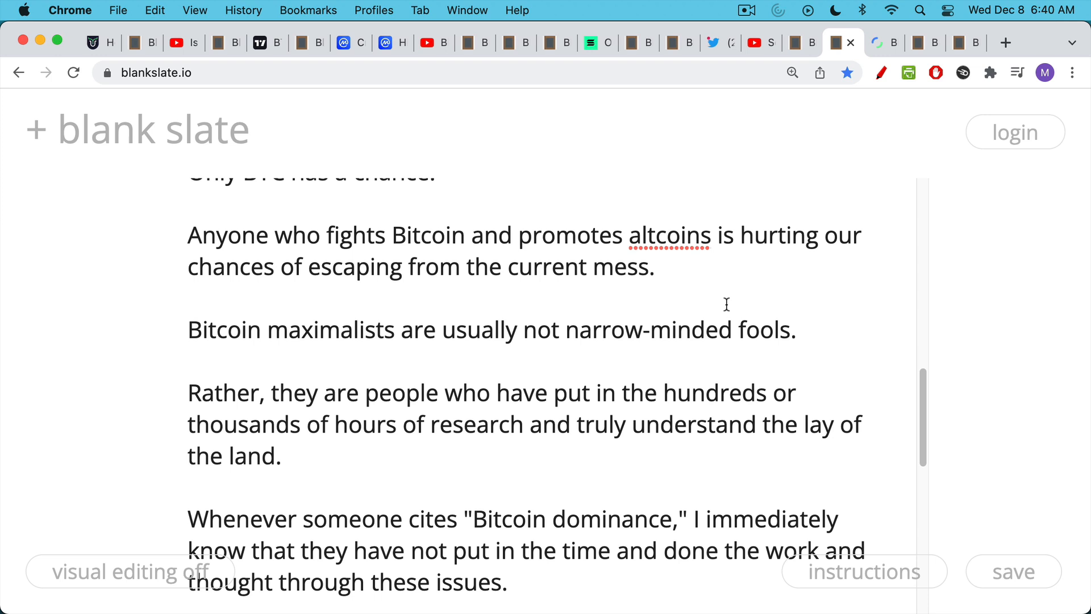
scroll("down", 3)
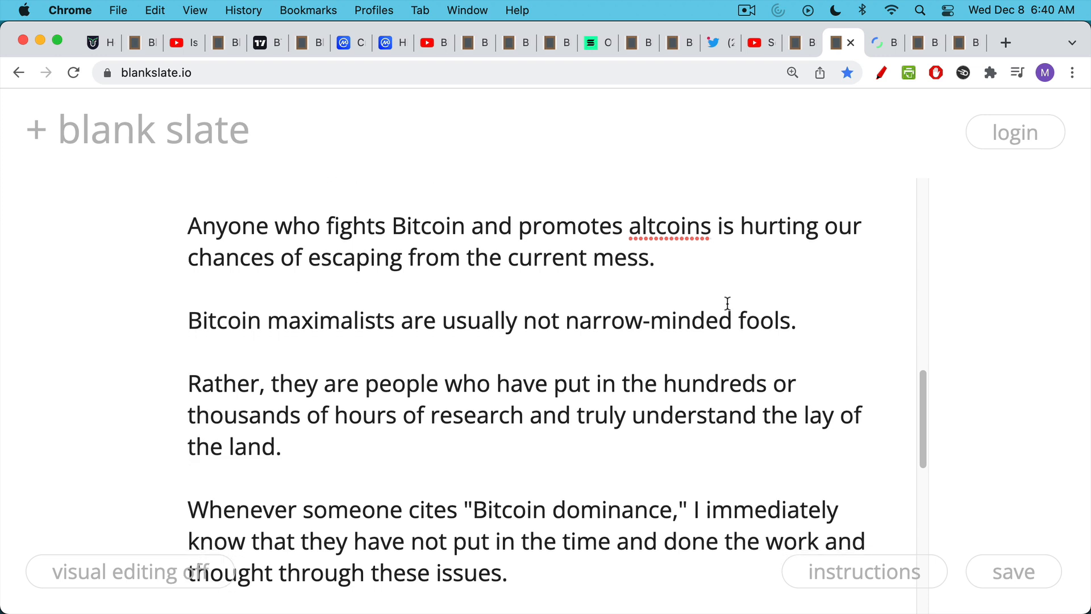
scroll("down", 3)
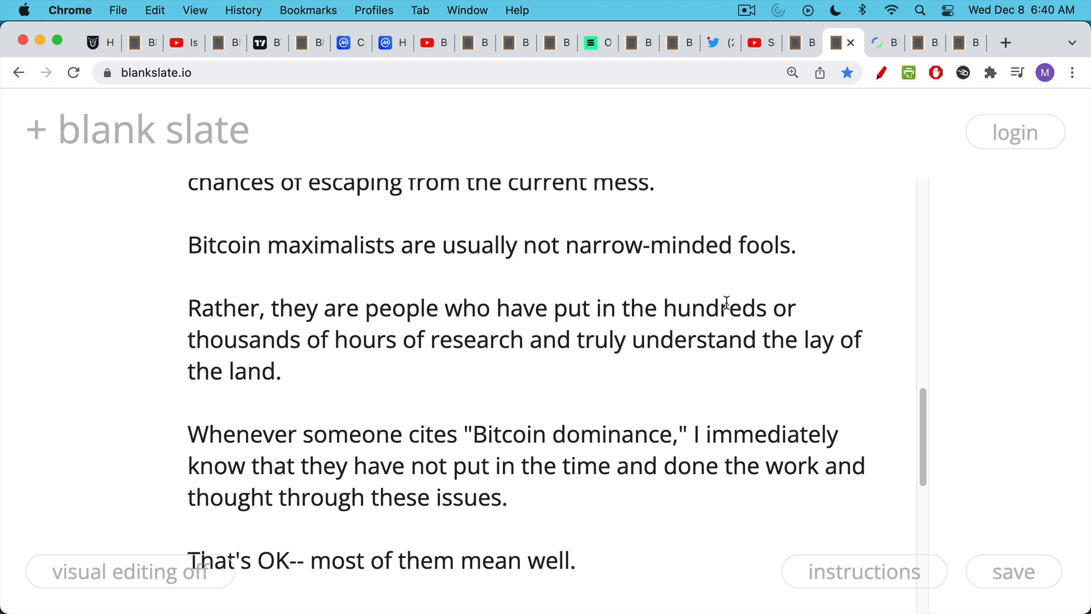
scroll("down", 3)
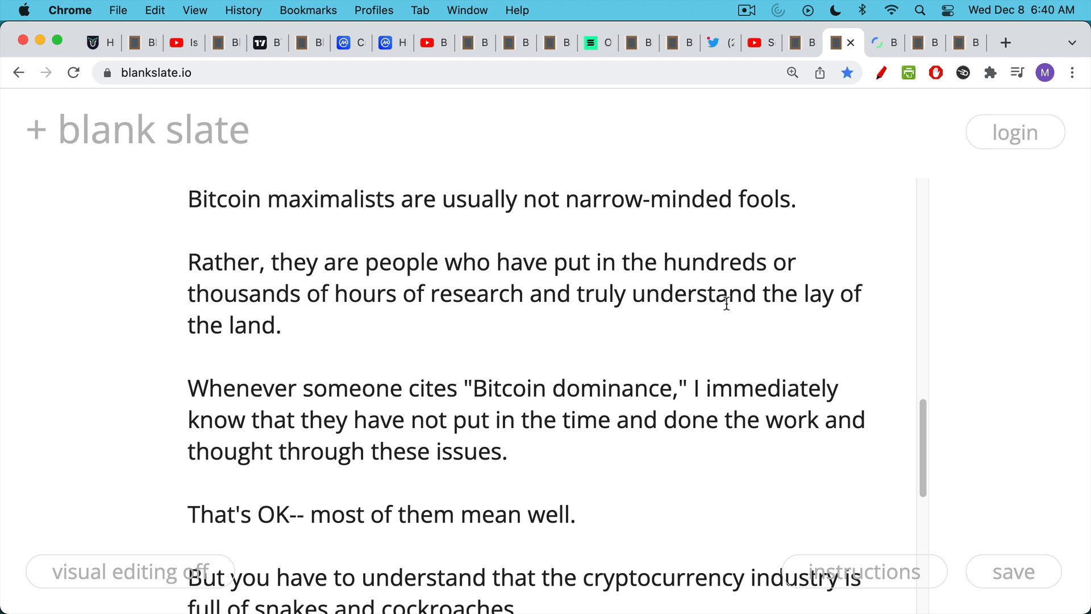
scroll("down", 3)
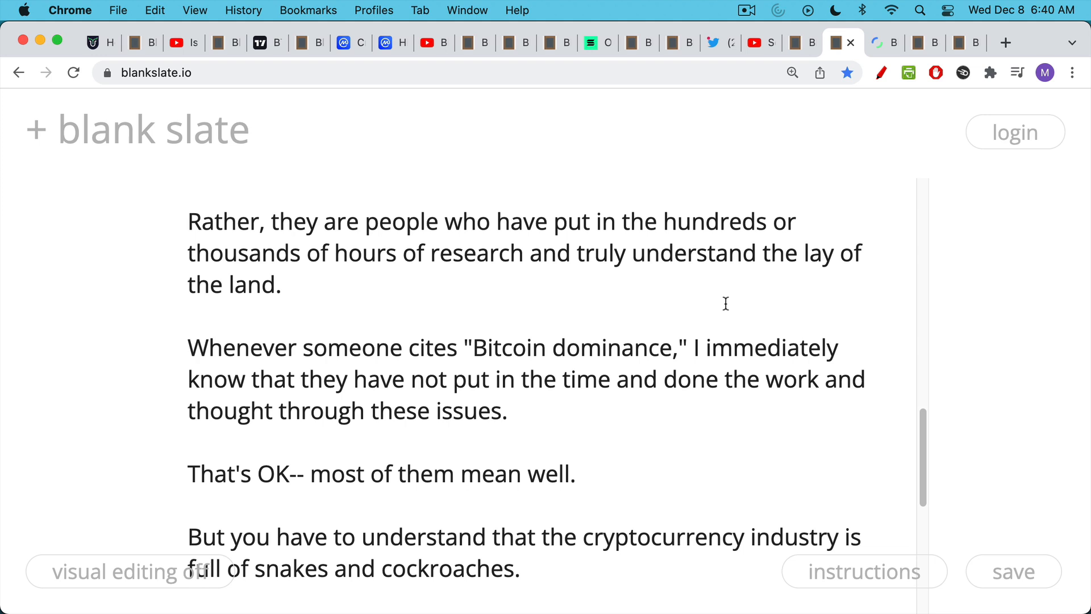
scroll("down", 3)
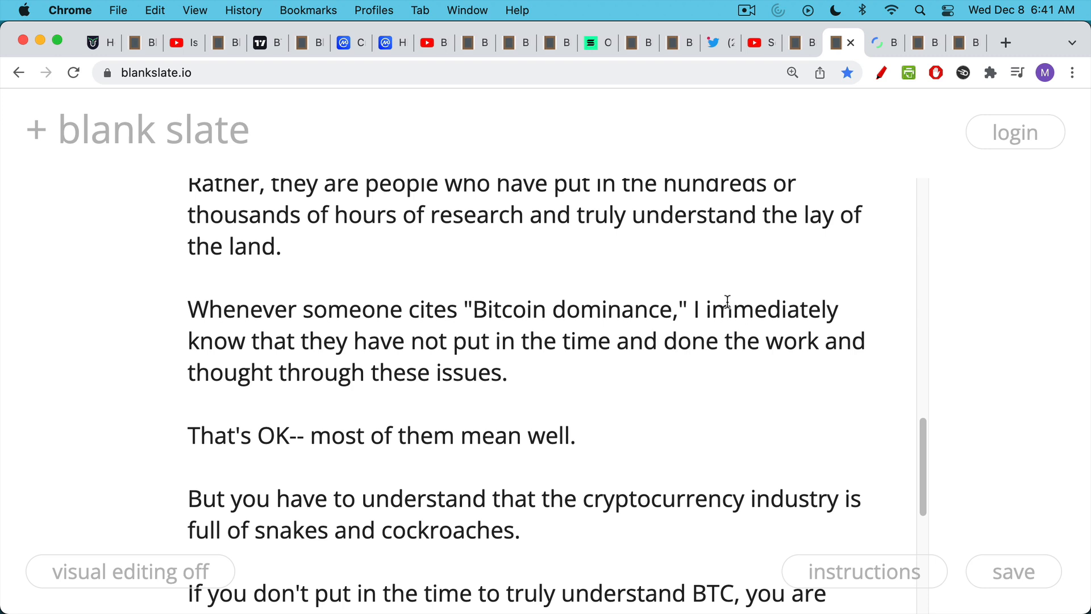
mouse_move(728, 308)
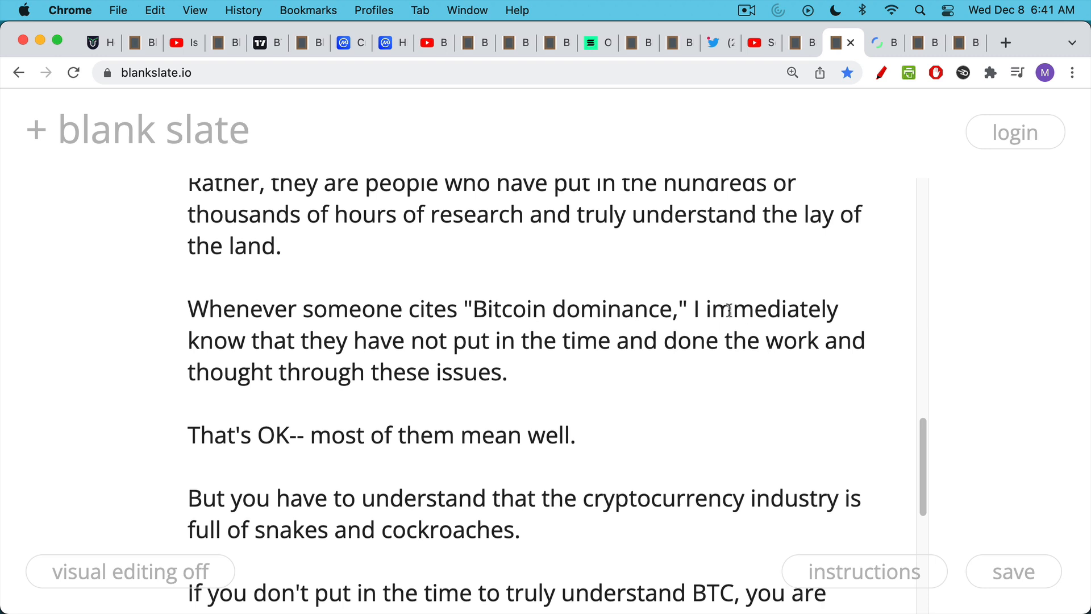
scroll("down", 3)
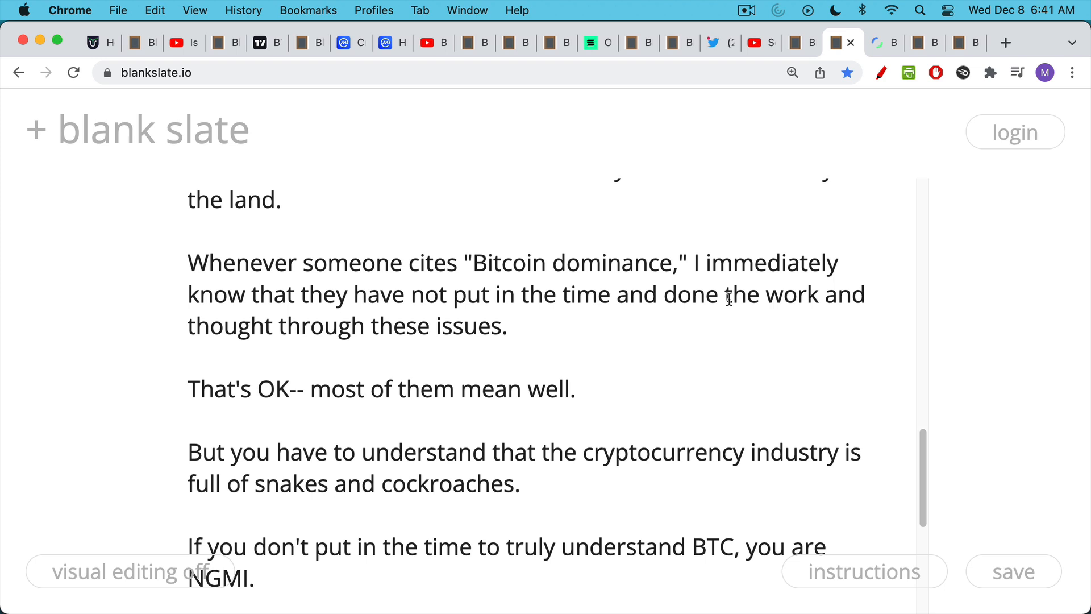
mouse_move(728, 300)
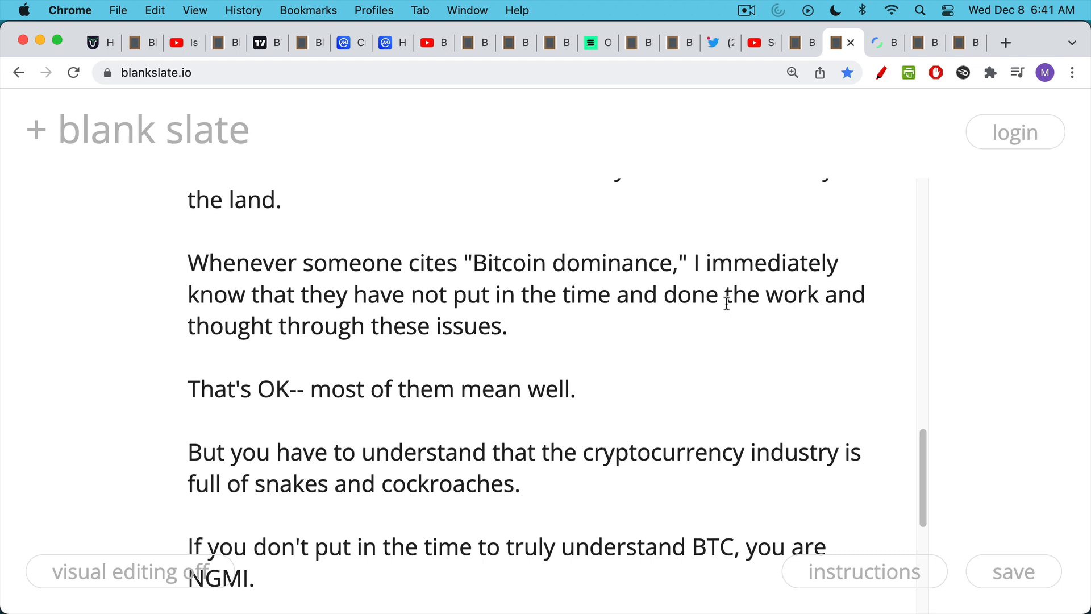
- Scroll the note to the paragraph ending 'these opinions about Bitcoin.'
scroll("down", 3)
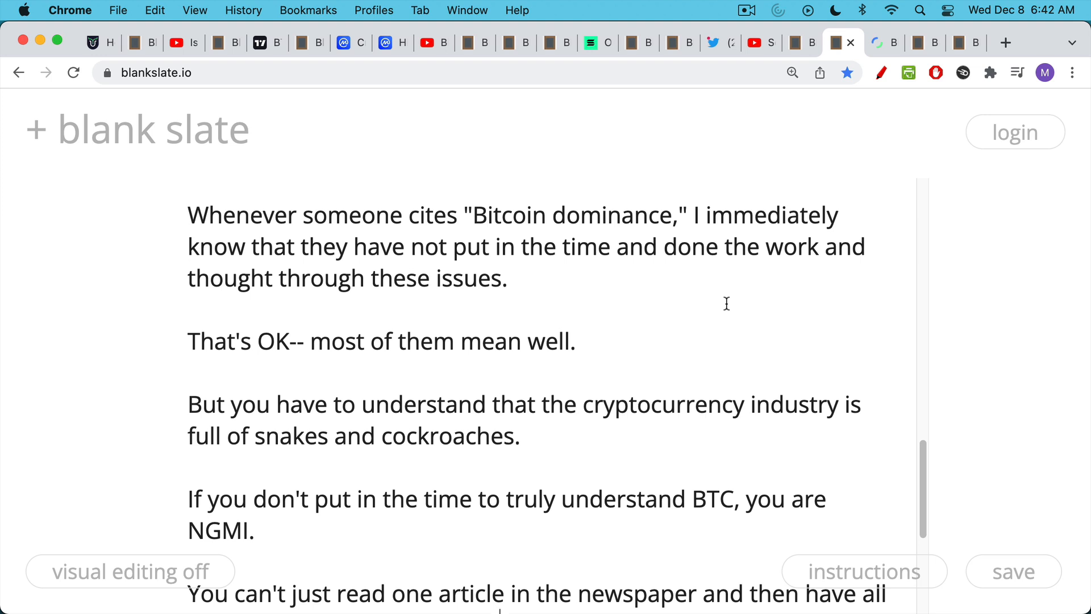
mouse_move(732, 328)
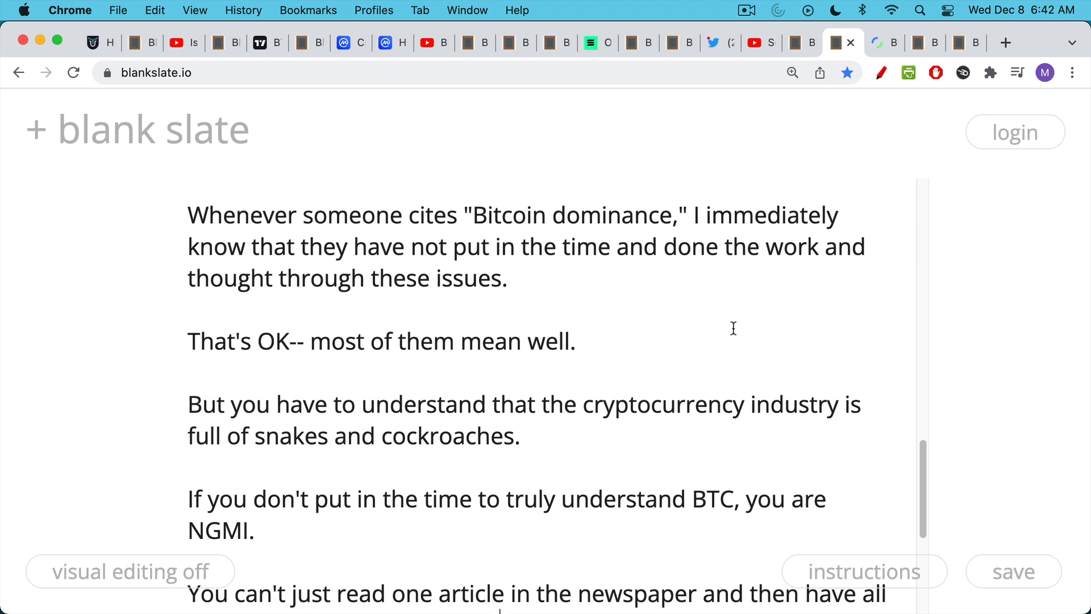
mouse_move(732, 334)
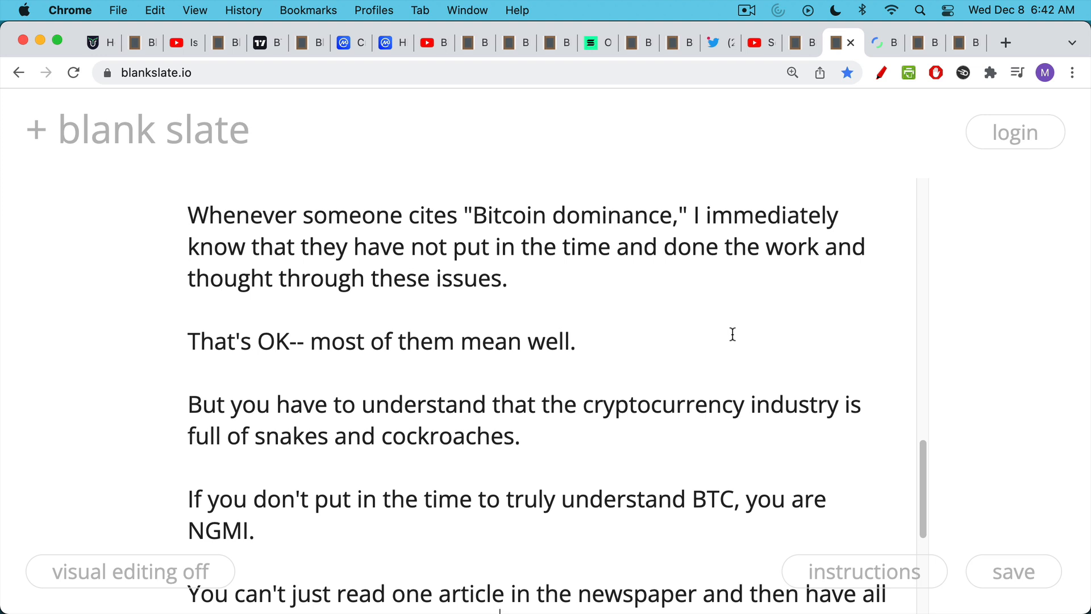
scroll("down", 3)
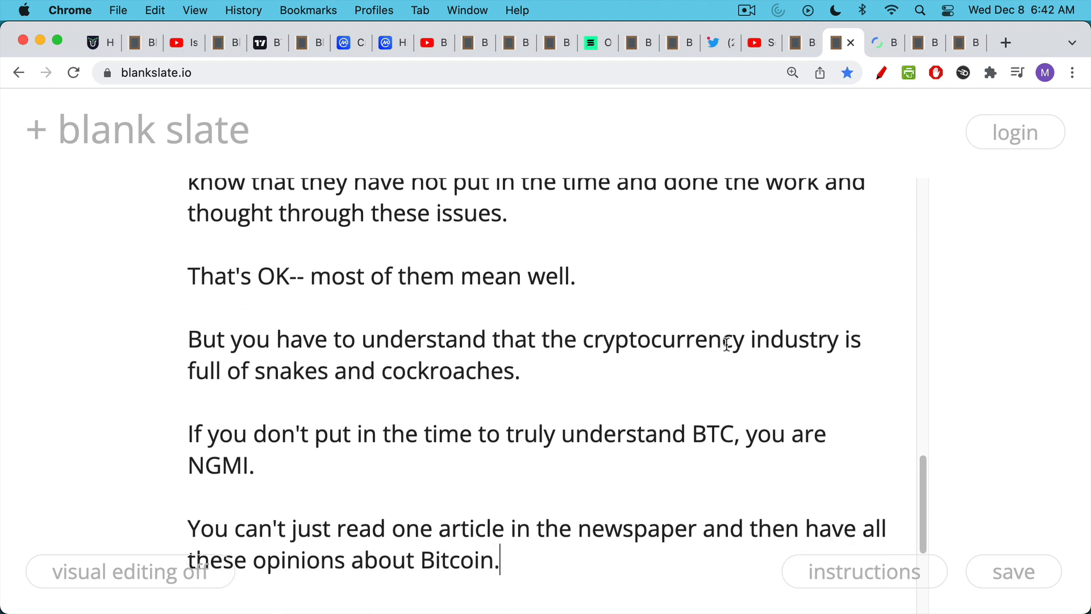
scroll("down", 3)
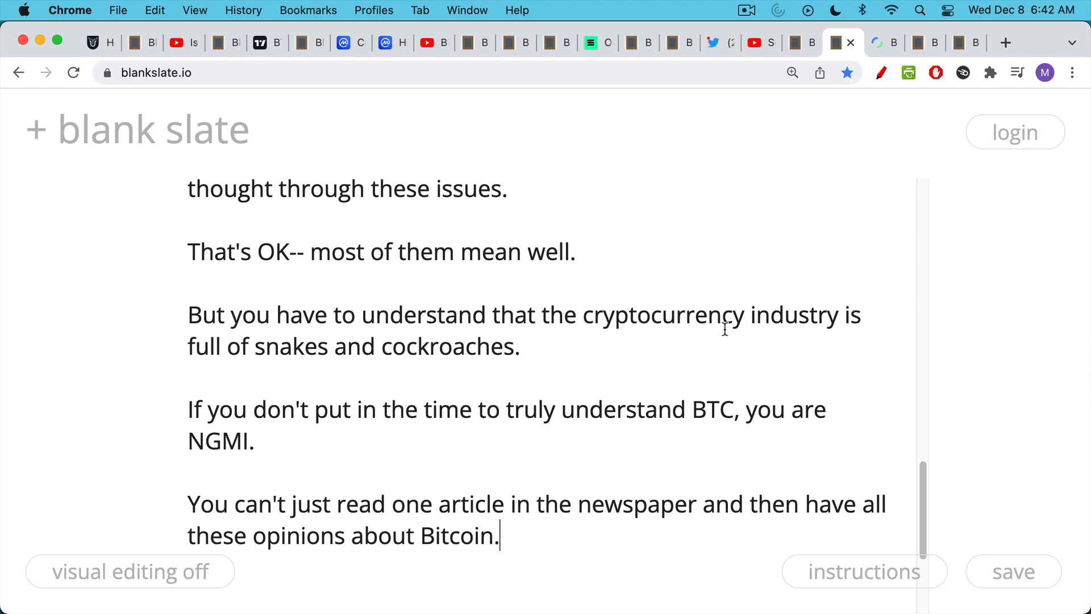
scroll("down", 3)
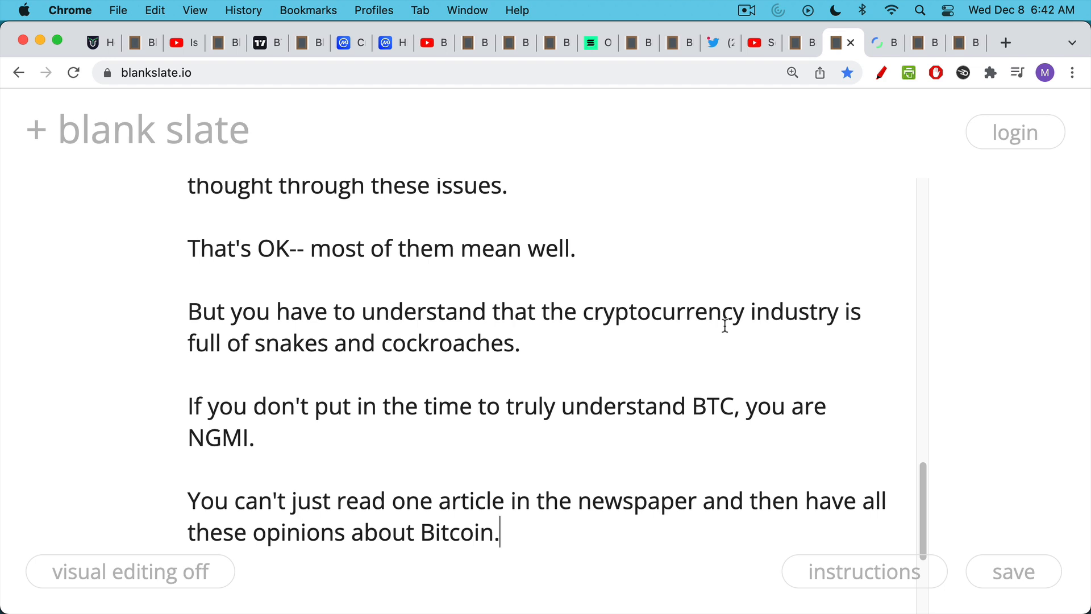
scroll("down", 3)
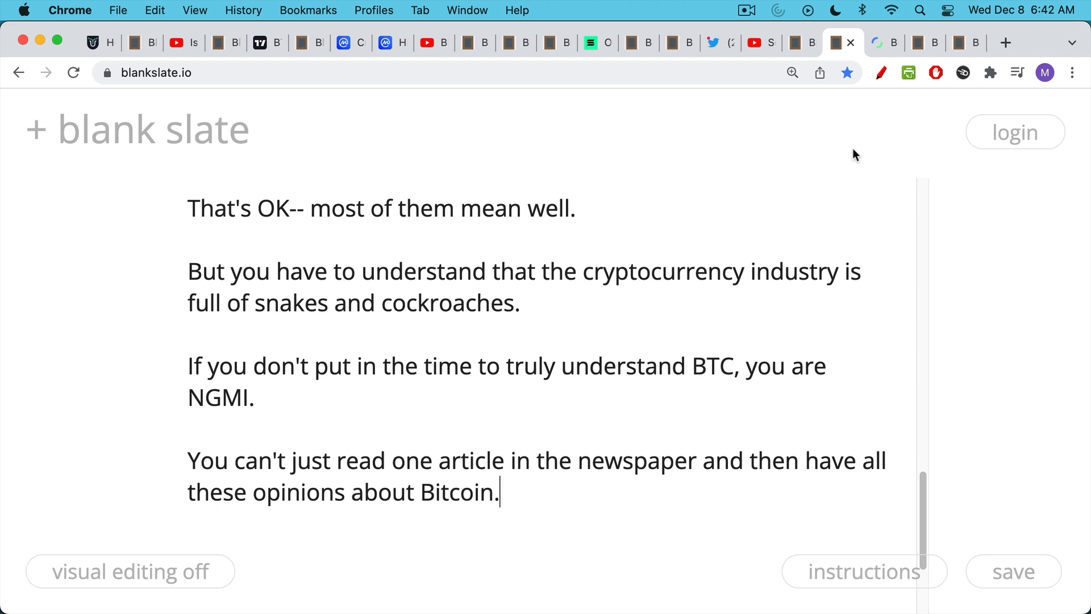
mouse_move(843, 163)
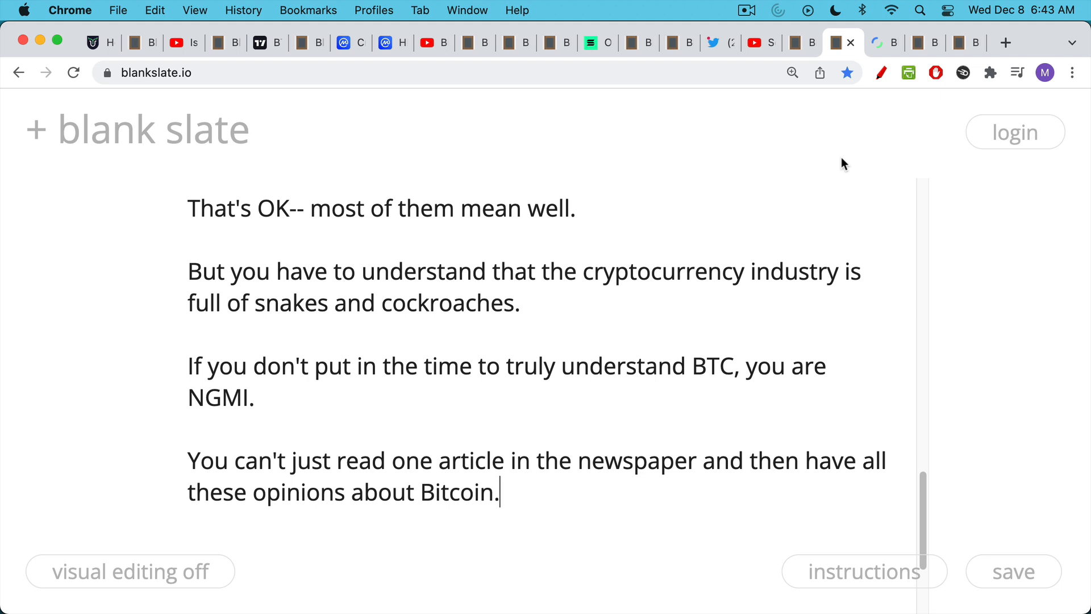
mouse_move(929, 61)
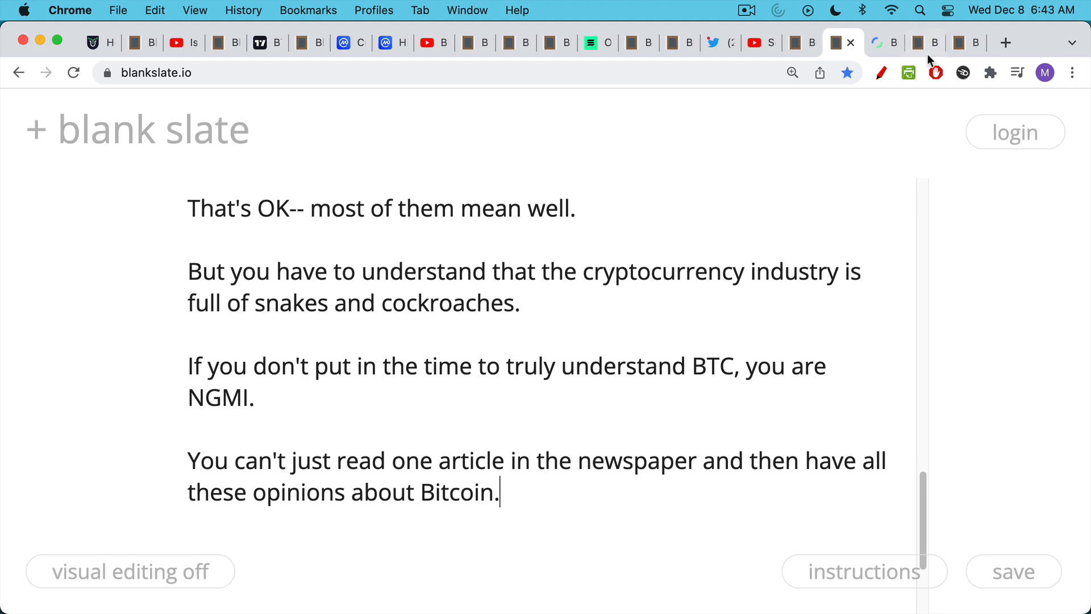
- Scroll the Real Bitcoin Dominance Index page to the TRBDI coin list, Bitcoin through Decred
left_click(880, 43)
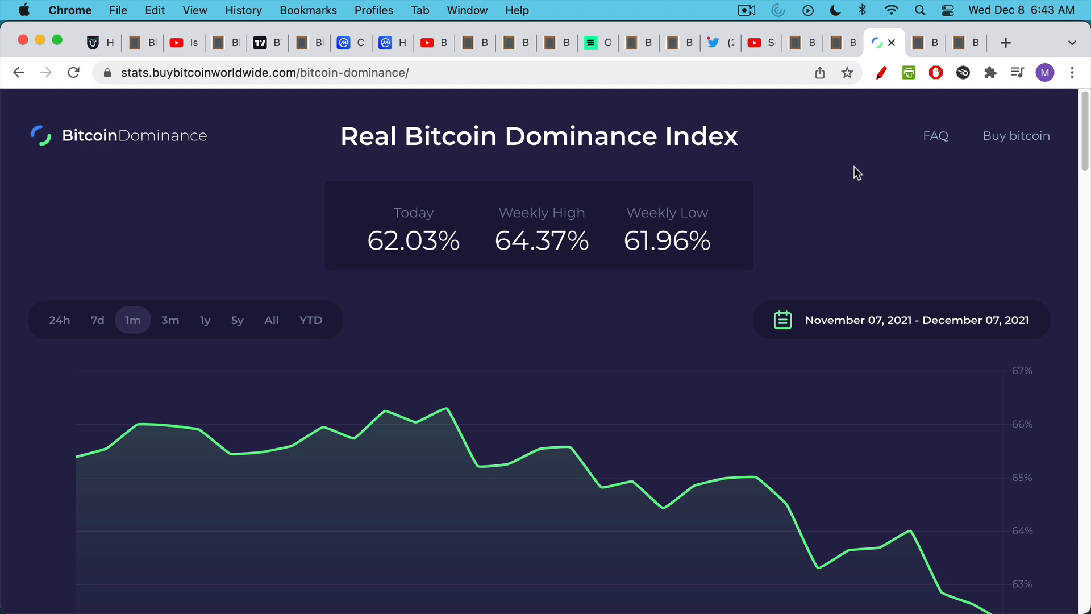
mouse_move(866, 213)
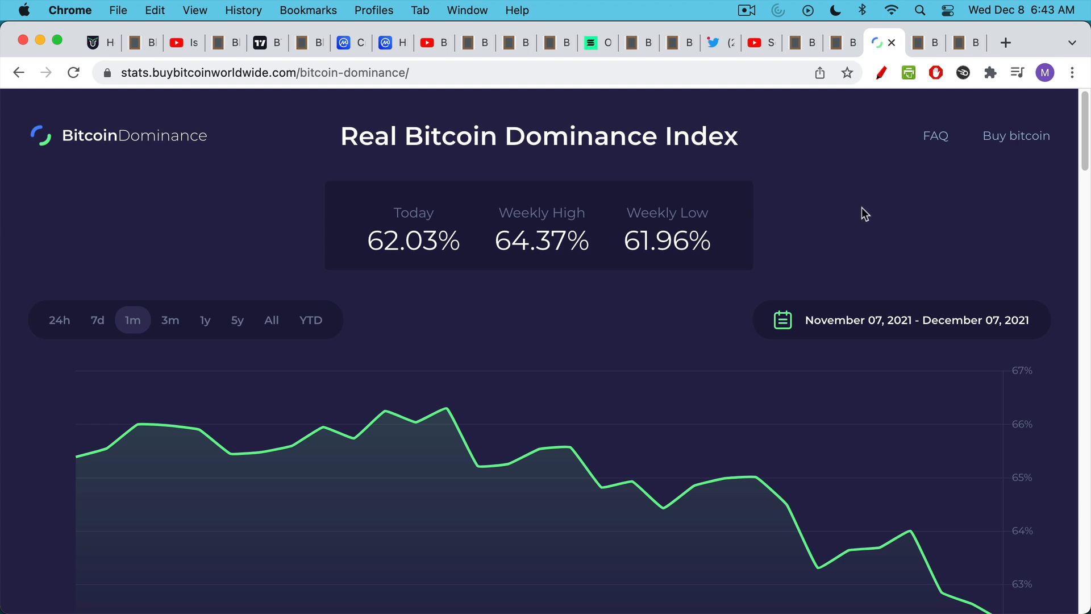
scroll("down", 3)
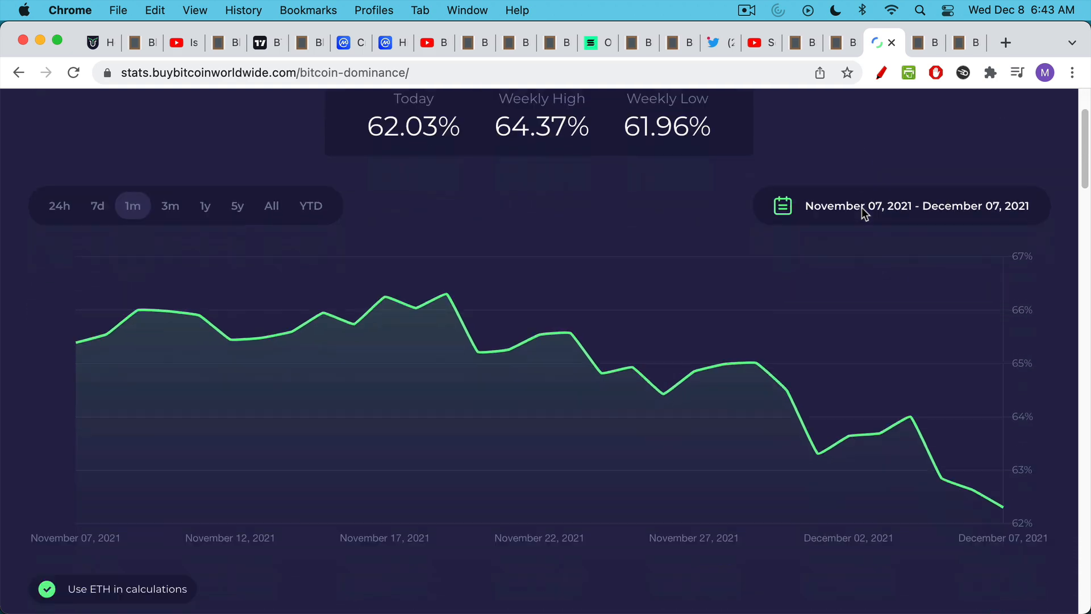
scroll("down", 3)
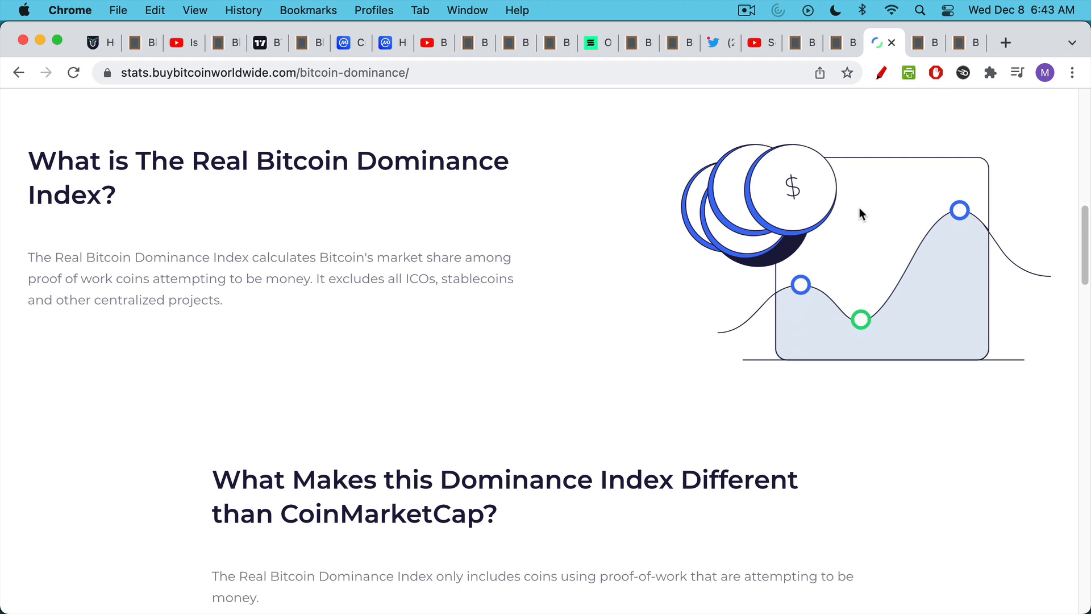
mouse_move(632, 204)
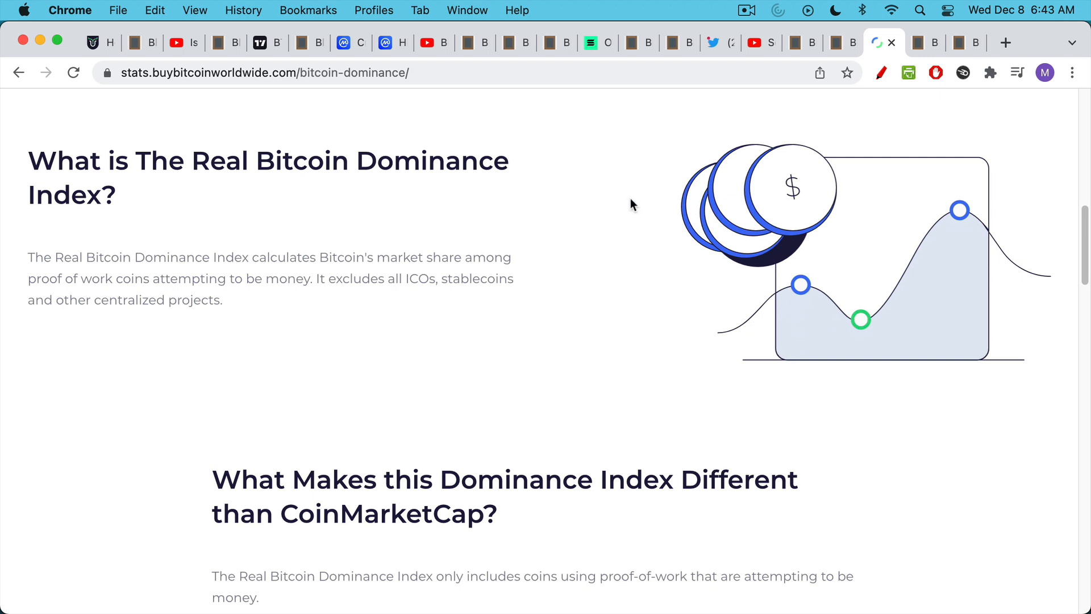
scroll("down", 3)
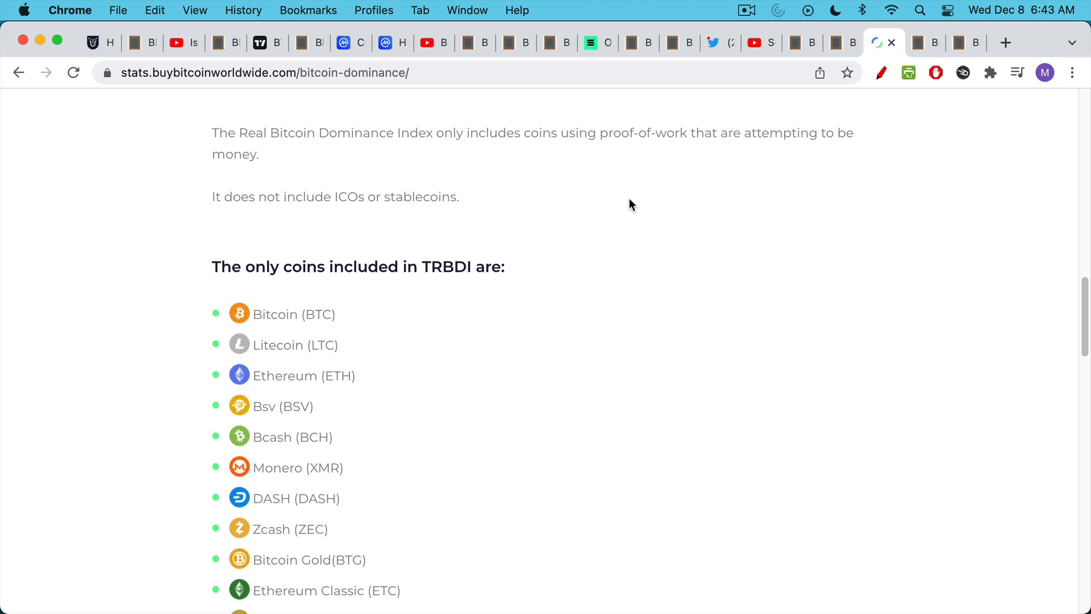
scroll("down", 3)
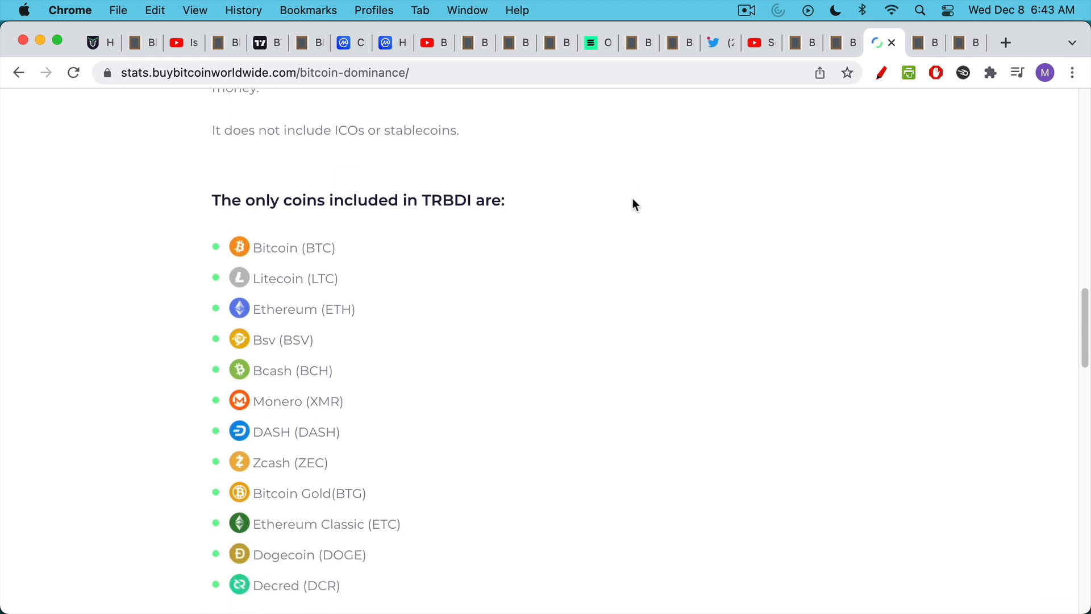
scroll("down", 3)
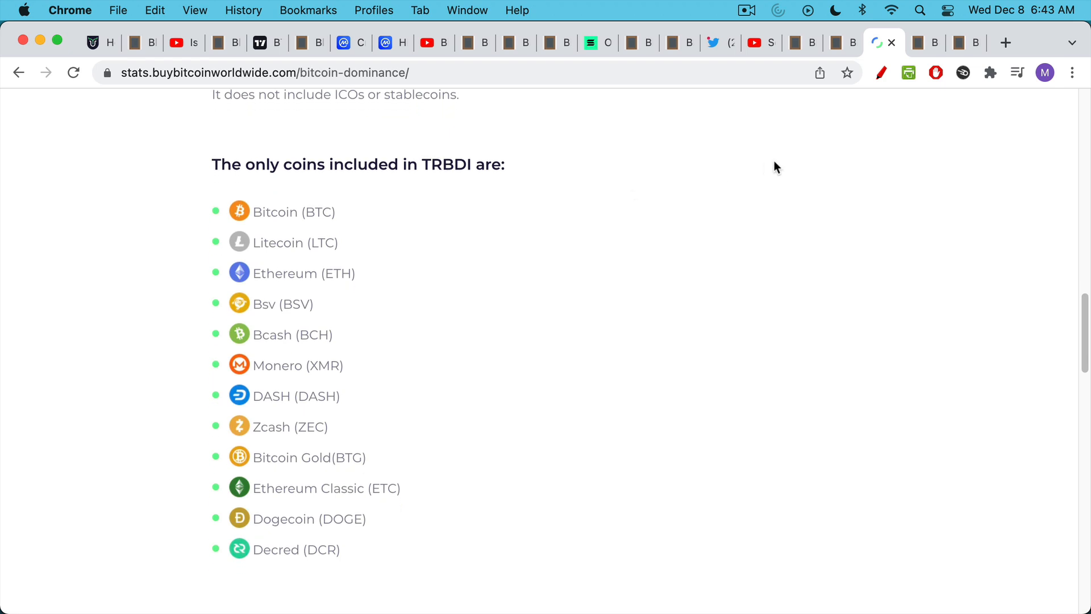
- With the red pen, bracket the coin list, mark Bsv/Bcash and Bitcoin Gold/Ethereum Classic, and circle Monero
left_click(880, 72)
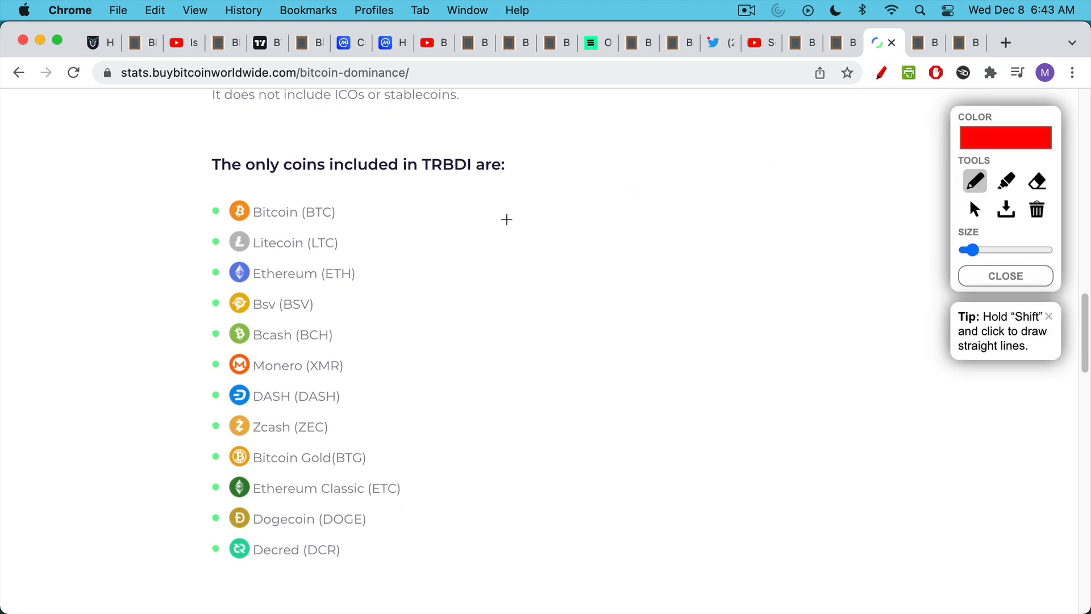
left_click_drag(255, 182, 217, 557)
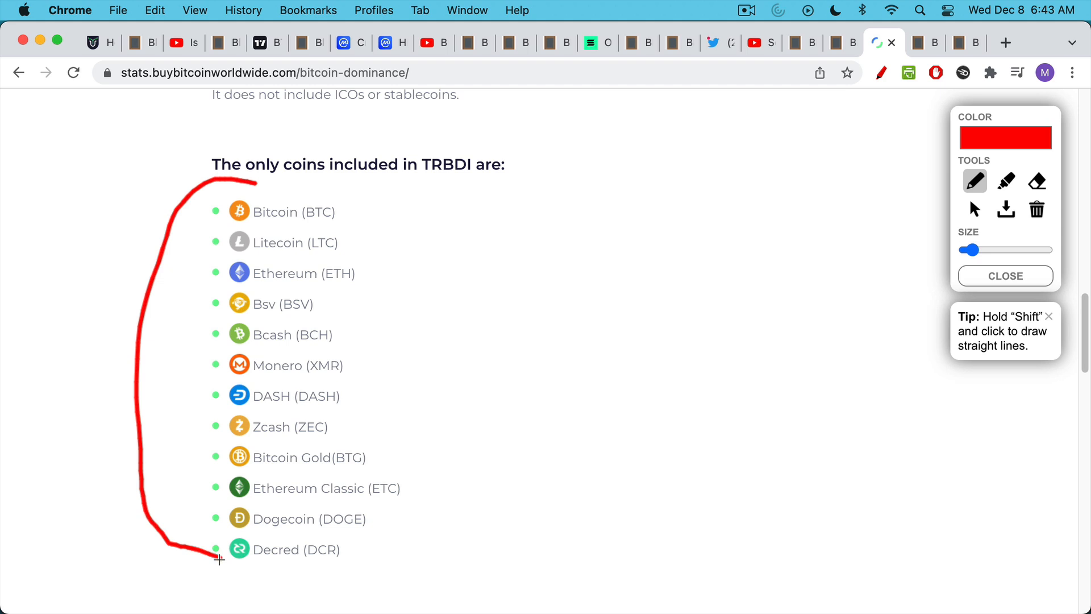
mouse_move(271, 271)
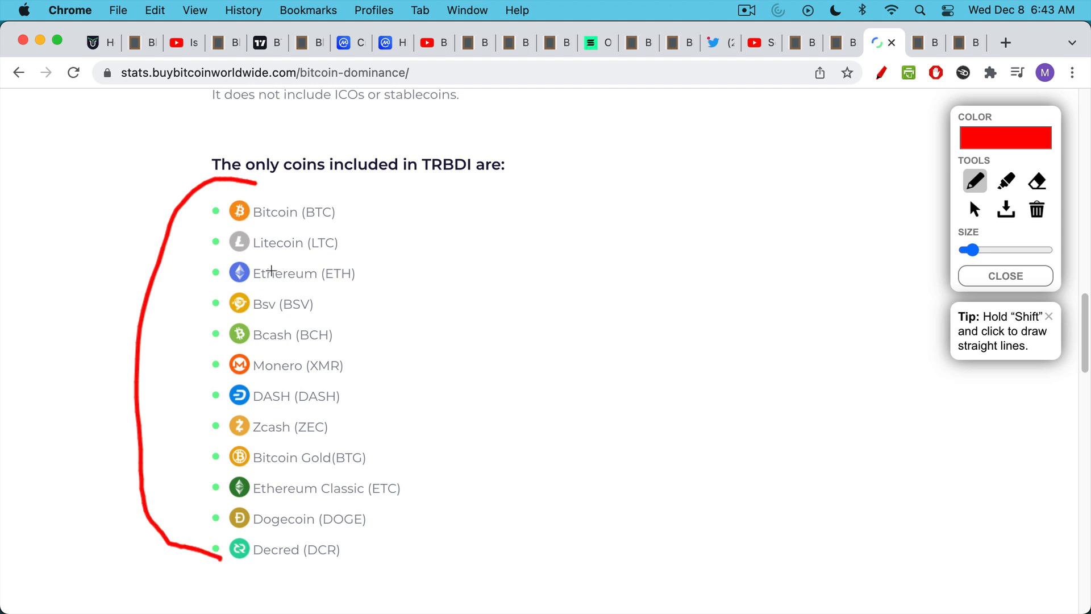
mouse_move(323, 228)
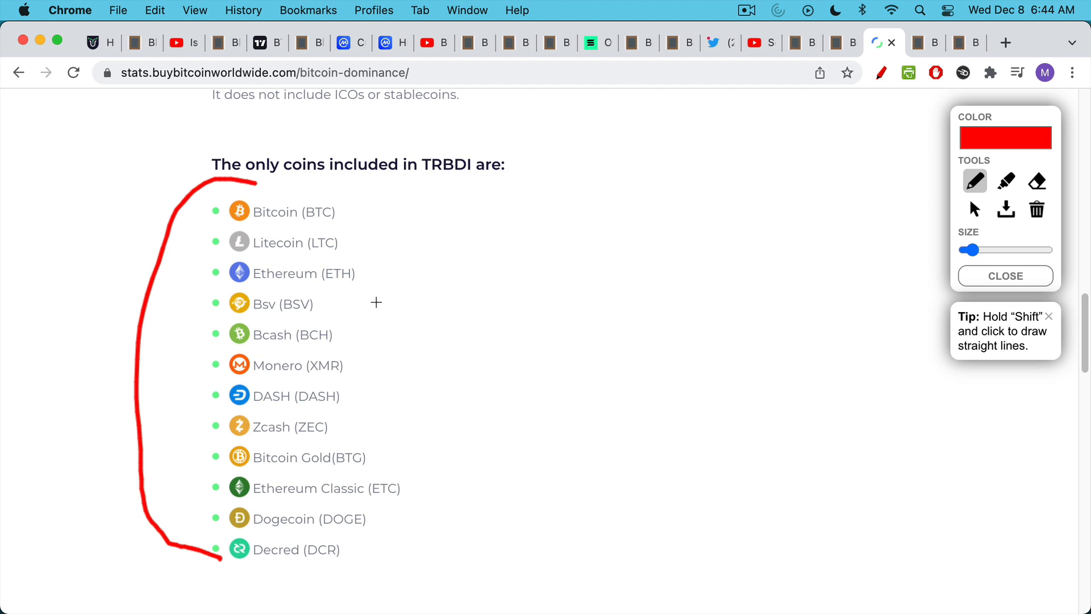
mouse_move(318, 292)
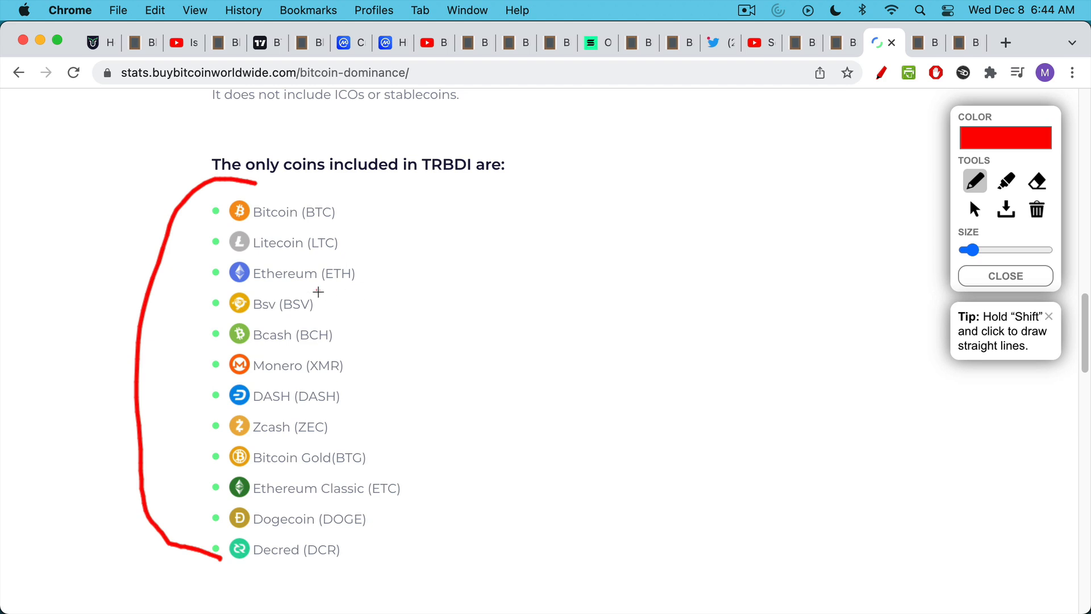
left_click_drag(313, 292, 337, 341)
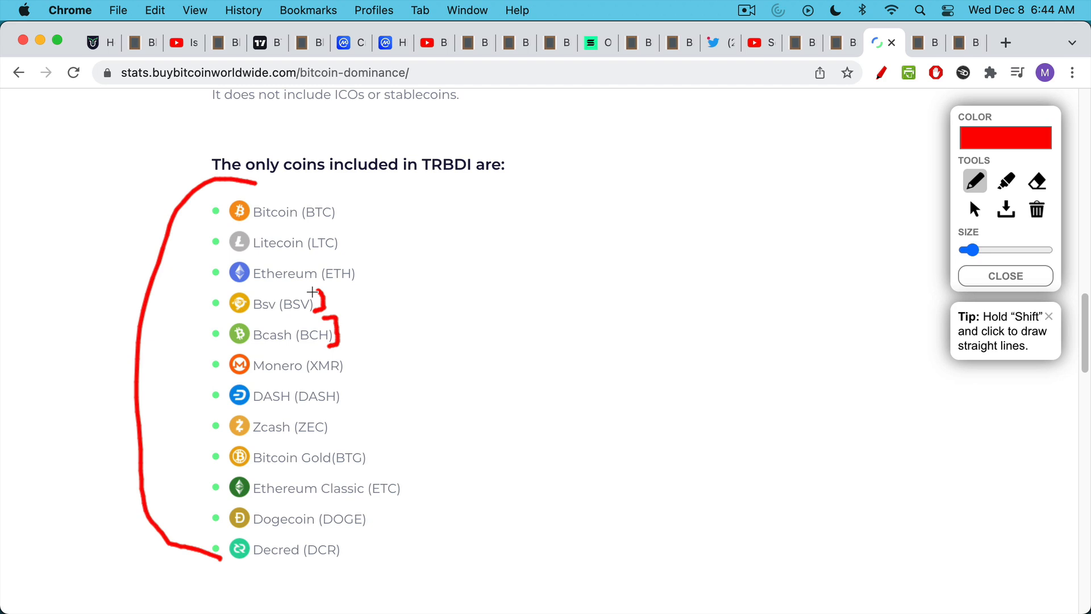
mouse_move(257, 375)
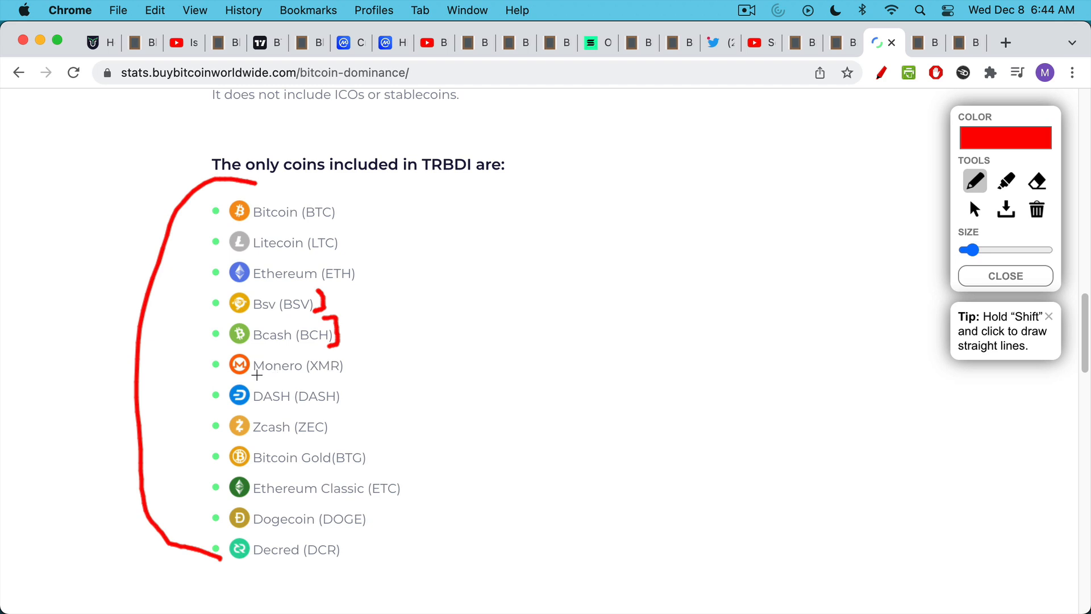
left_click_drag(222, 365, 354, 375)
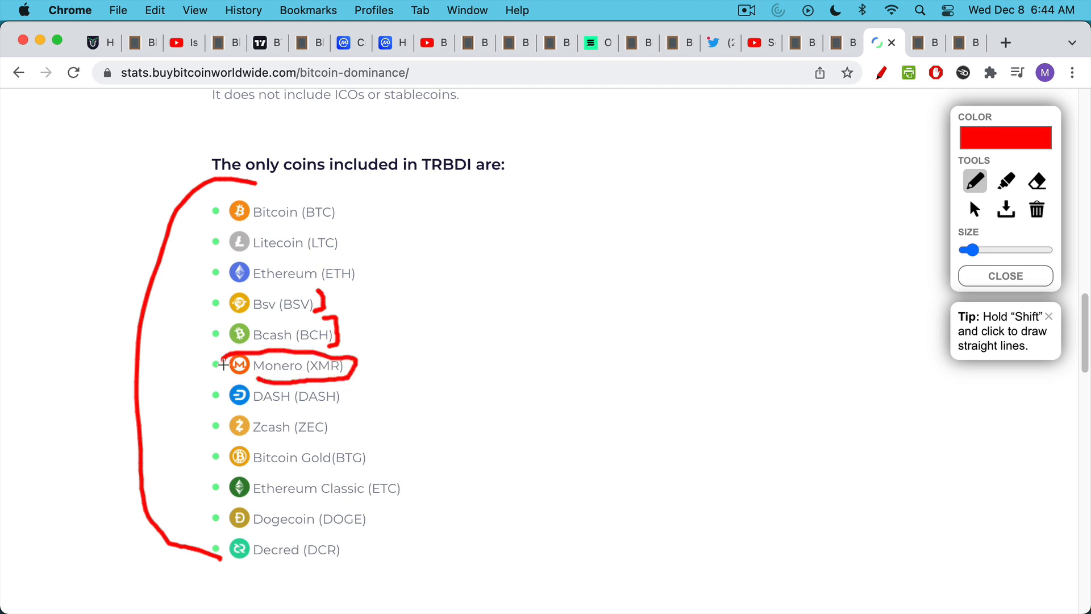
left_click_drag(223, 355, 251, 369)
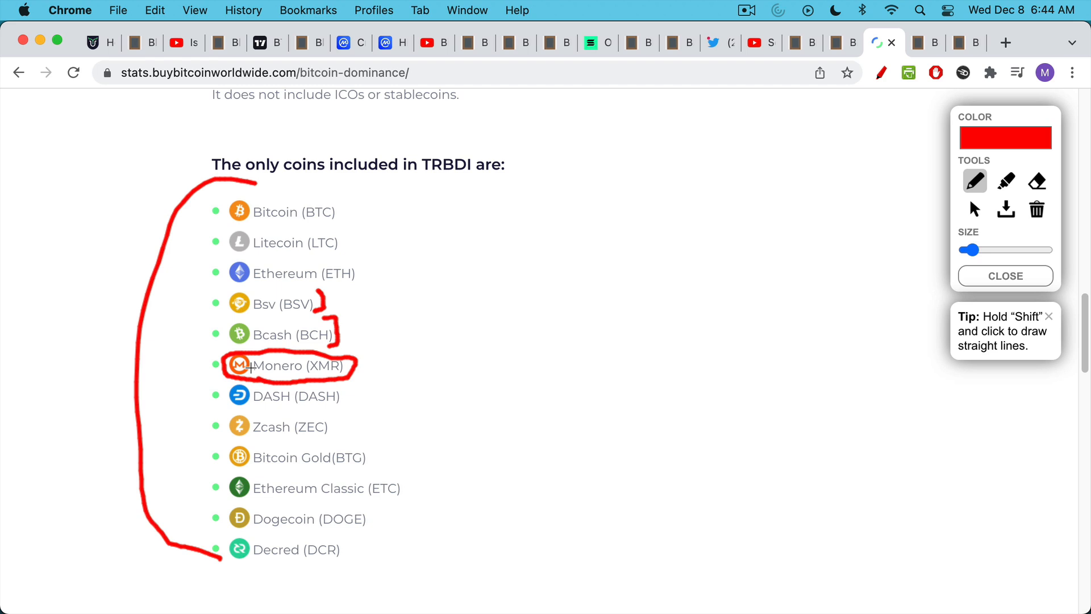
mouse_move(291, 357)
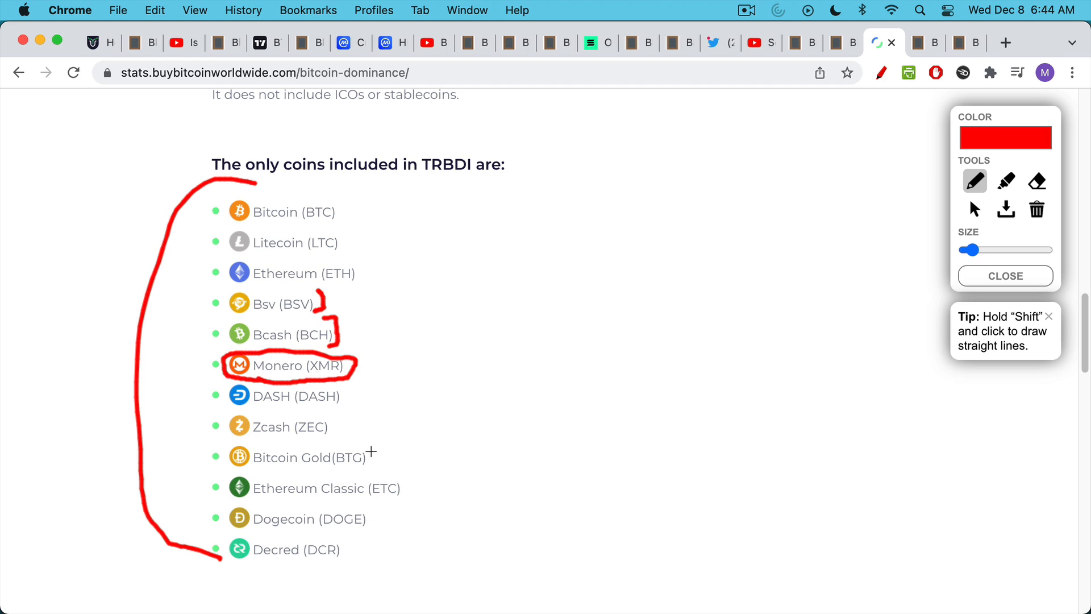
left_click_drag(366, 449, 406, 427)
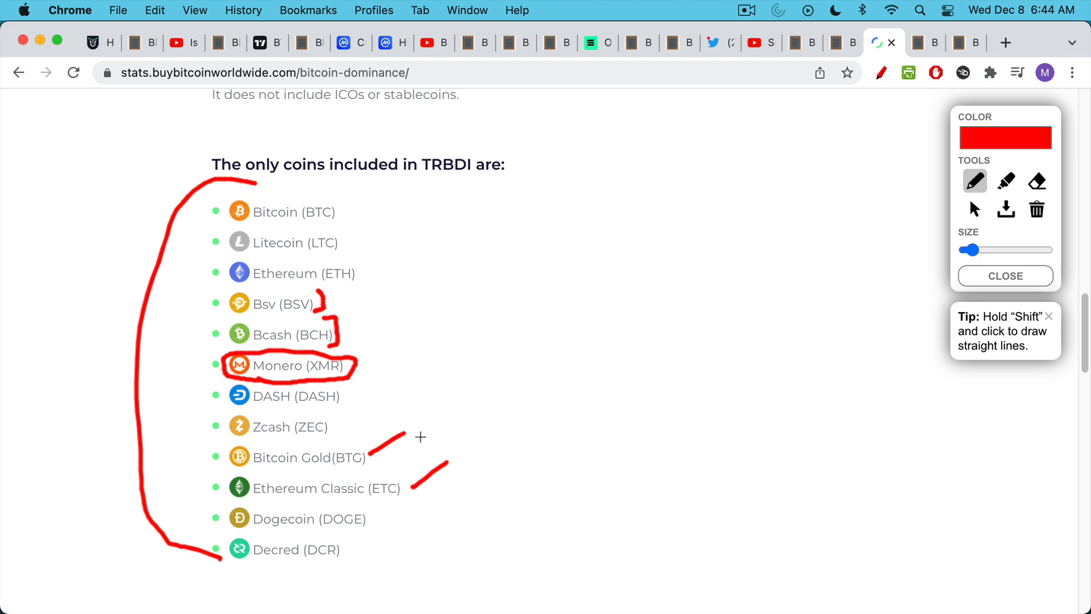
mouse_move(570, 434)
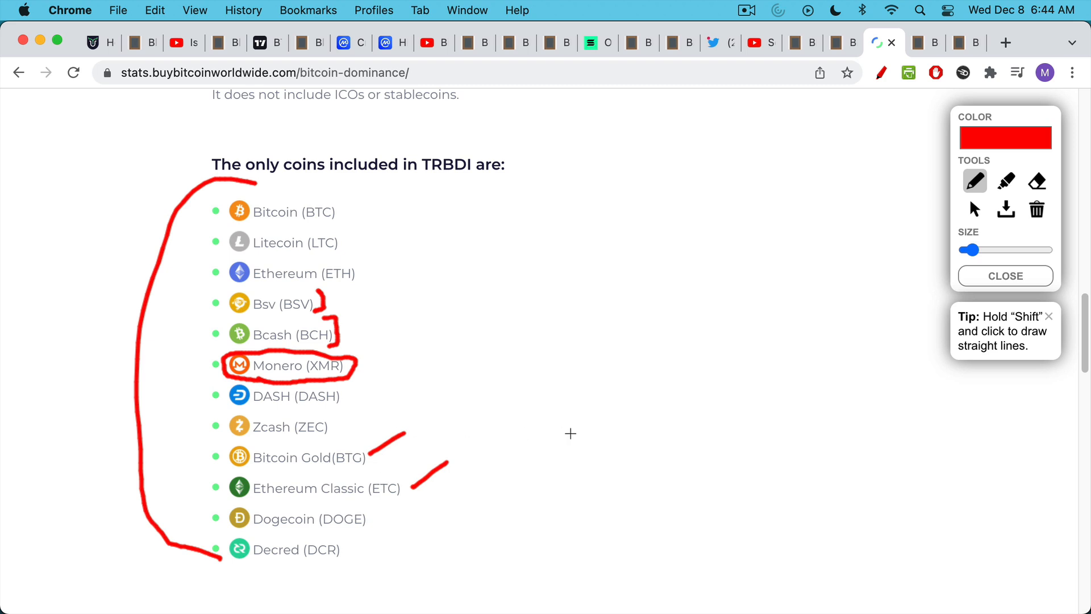
- Underline Litecoin, circle Ethereum, and draw an arrow from it to a handwritten 'PoS'
left_click_drag(220, 258, 284, 258)
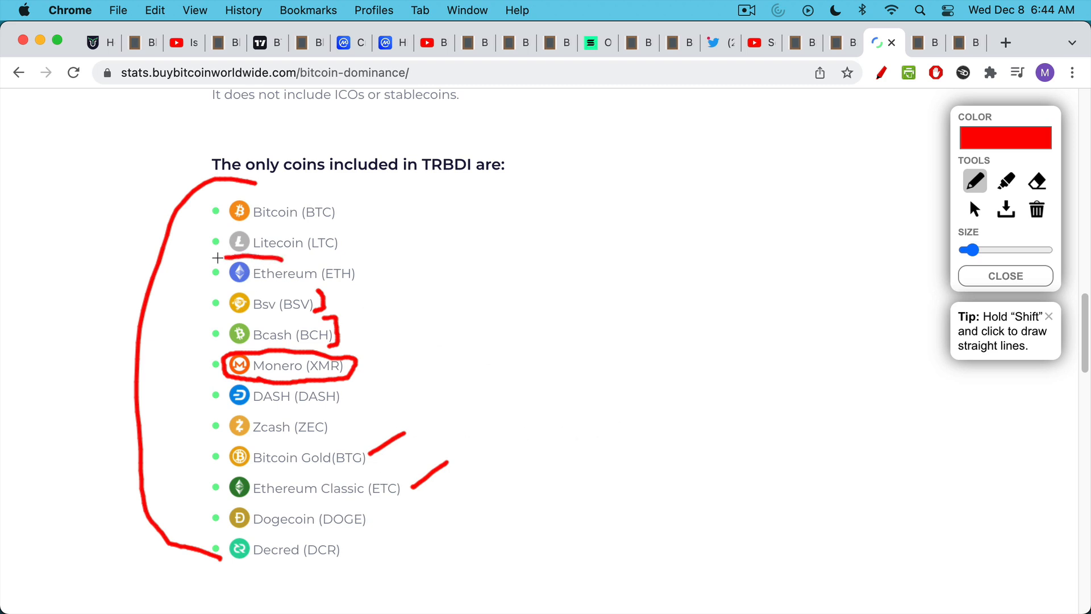
left_click_drag(216, 257, 373, 276)
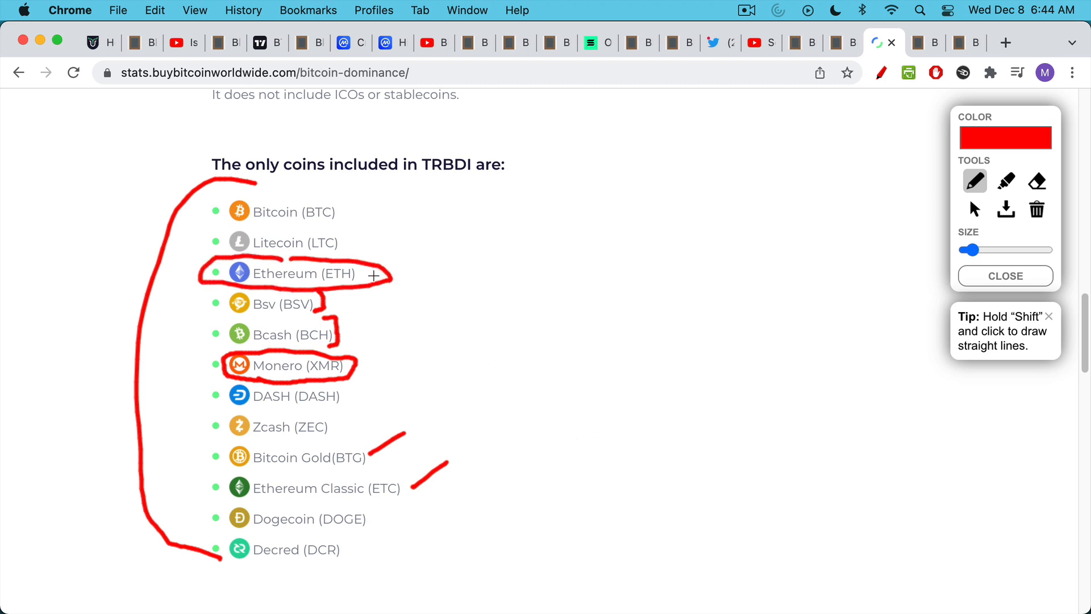
left_click_drag(376, 275, 459, 261)
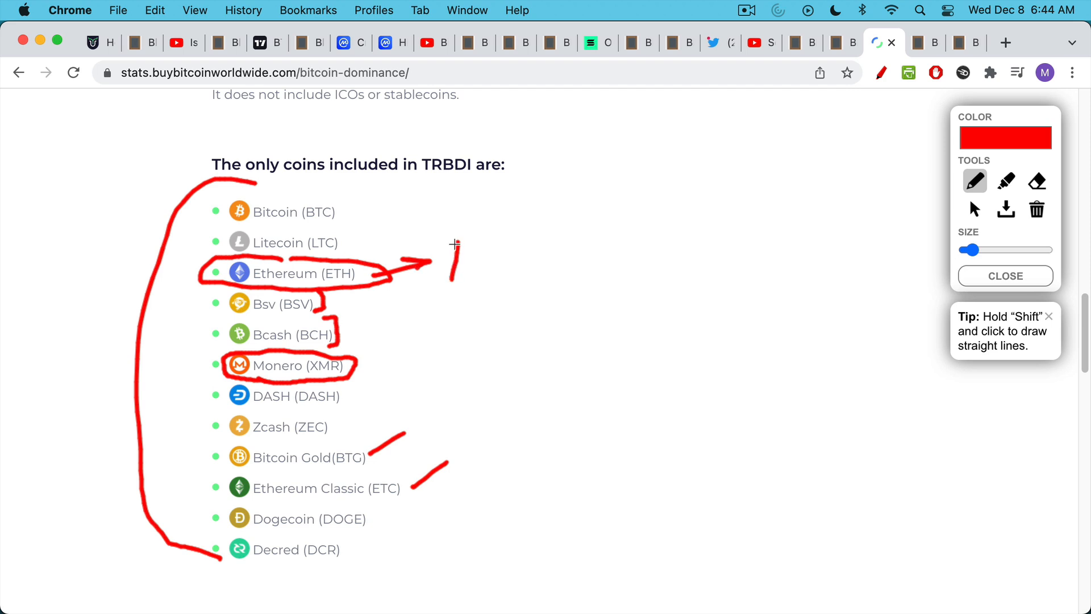
left_click_drag(452, 247, 477, 278)
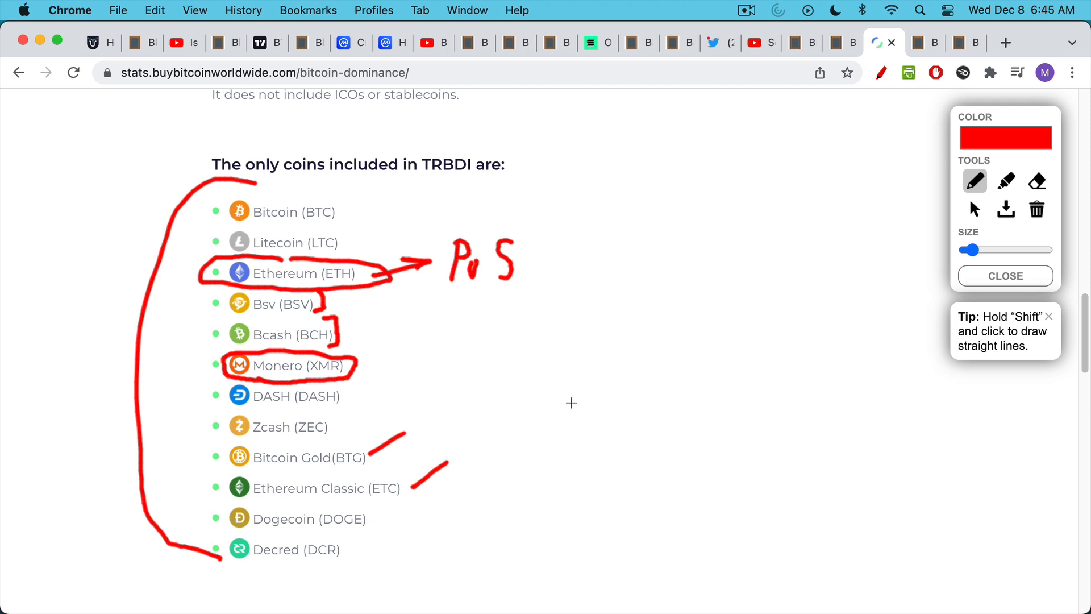
mouse_move(398, 382)
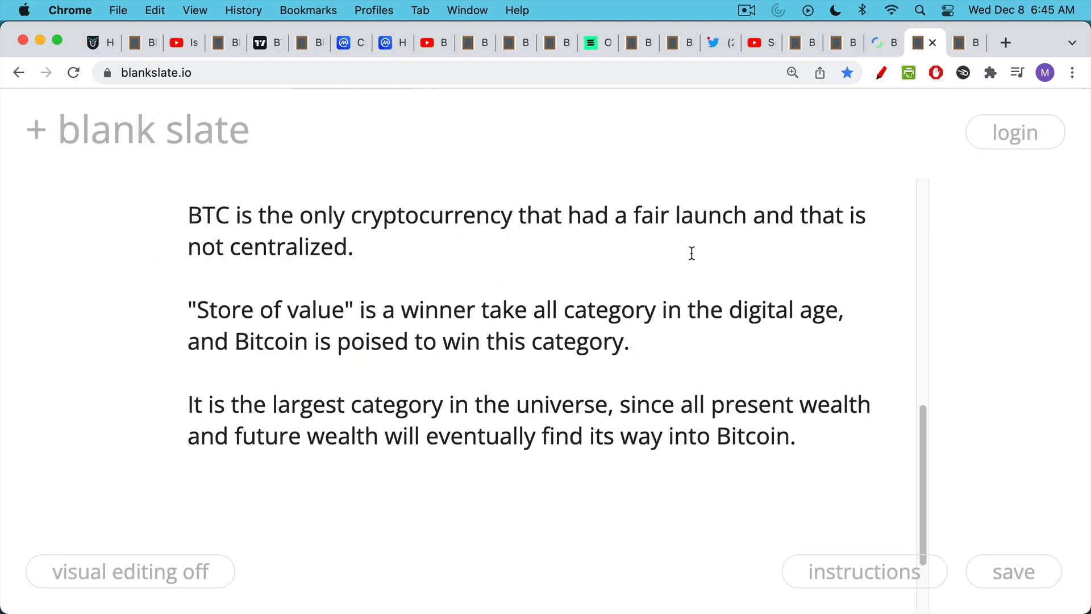
- Scroll the blankslate.io notes down to the Final thoughts section on bull and bear markets
scroll("down", 3)
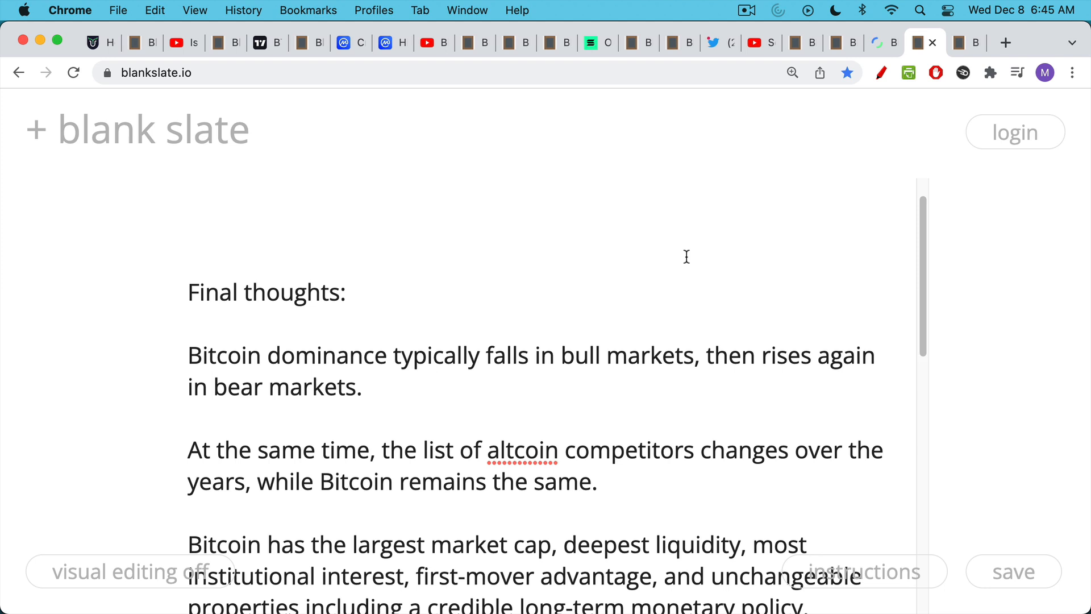
mouse_move(687, 260)
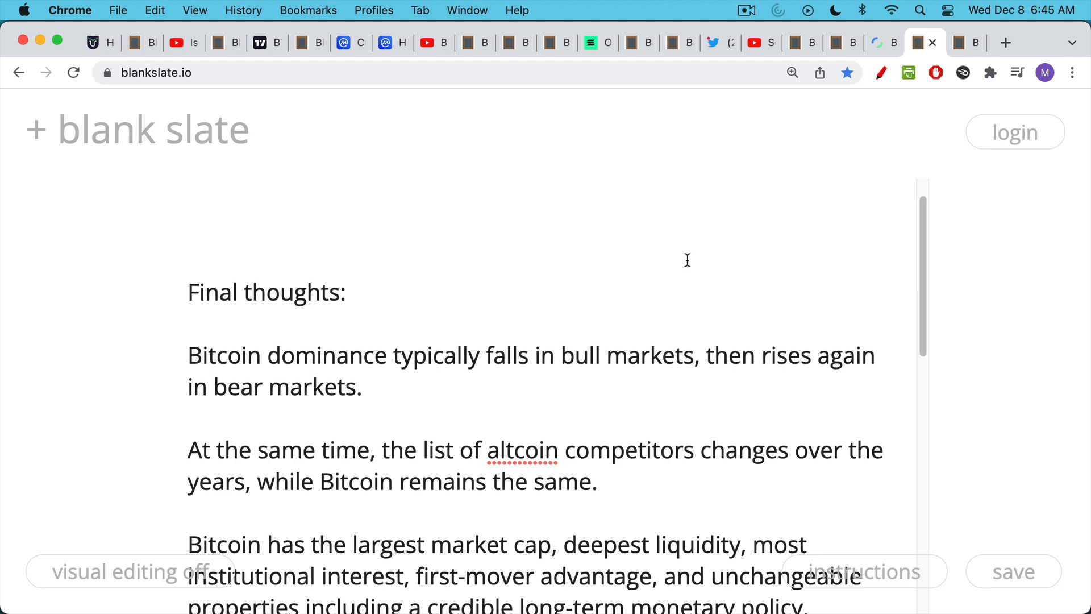
mouse_move(306, 42)
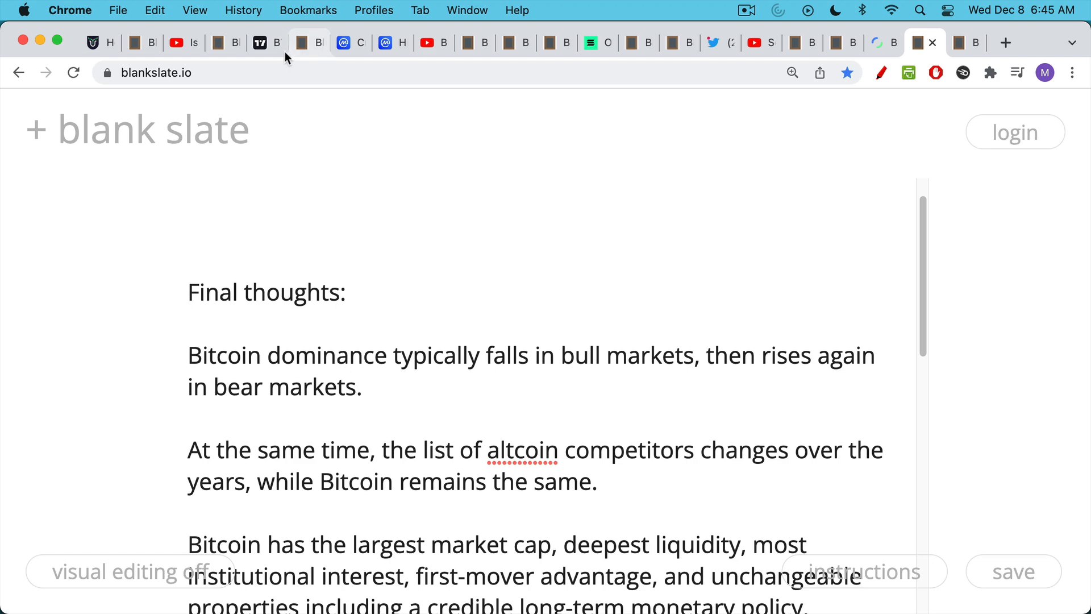
- Zoom the BTC dominance chart out twice and pan it so the history starts at 2019
left_click(266, 42)
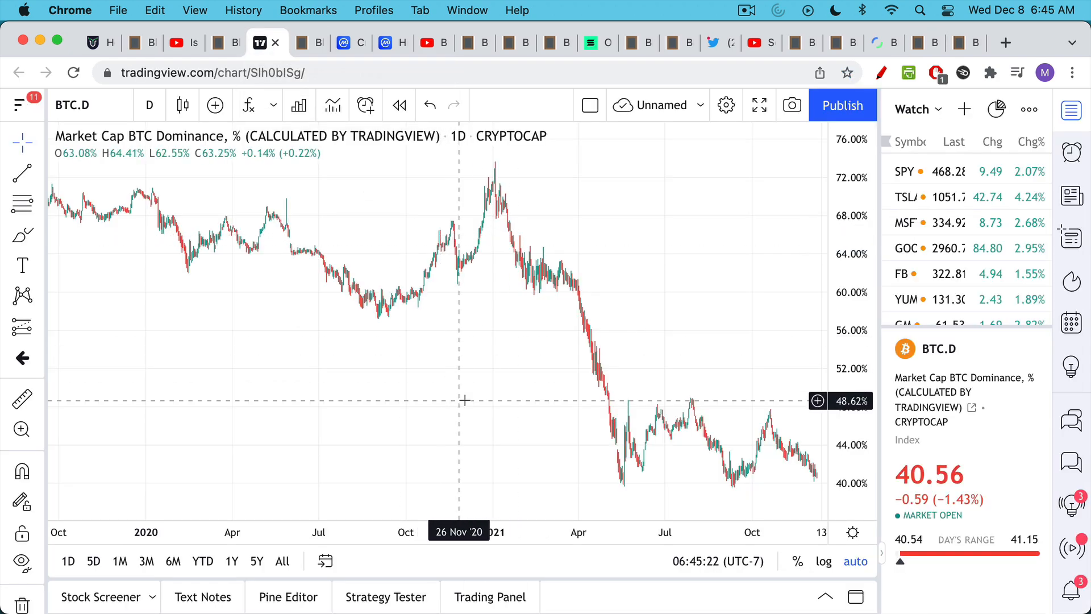
left_click(390, 480)
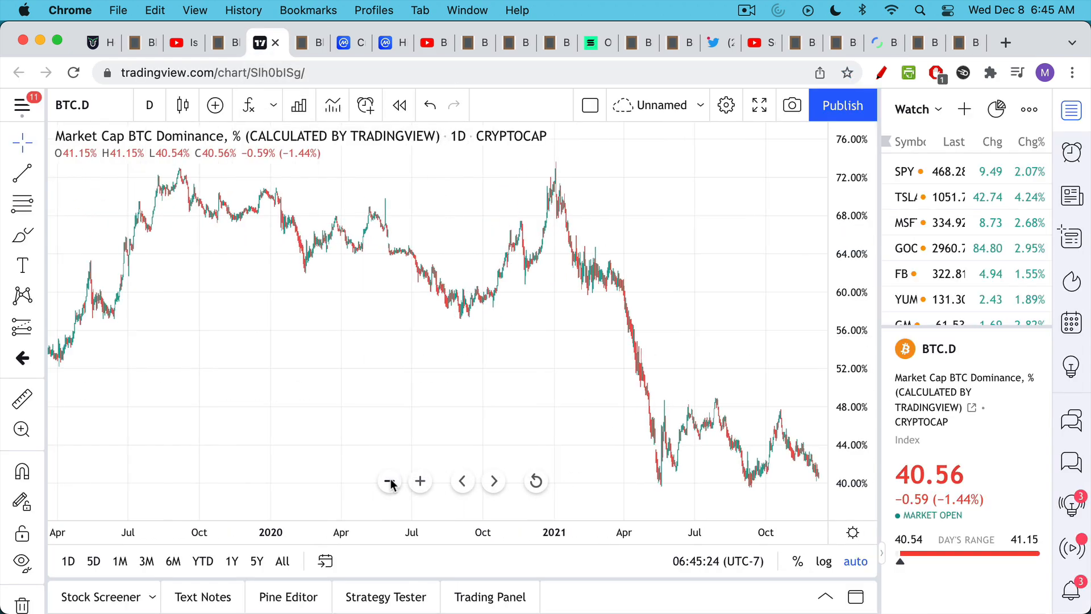
left_click(390, 480)
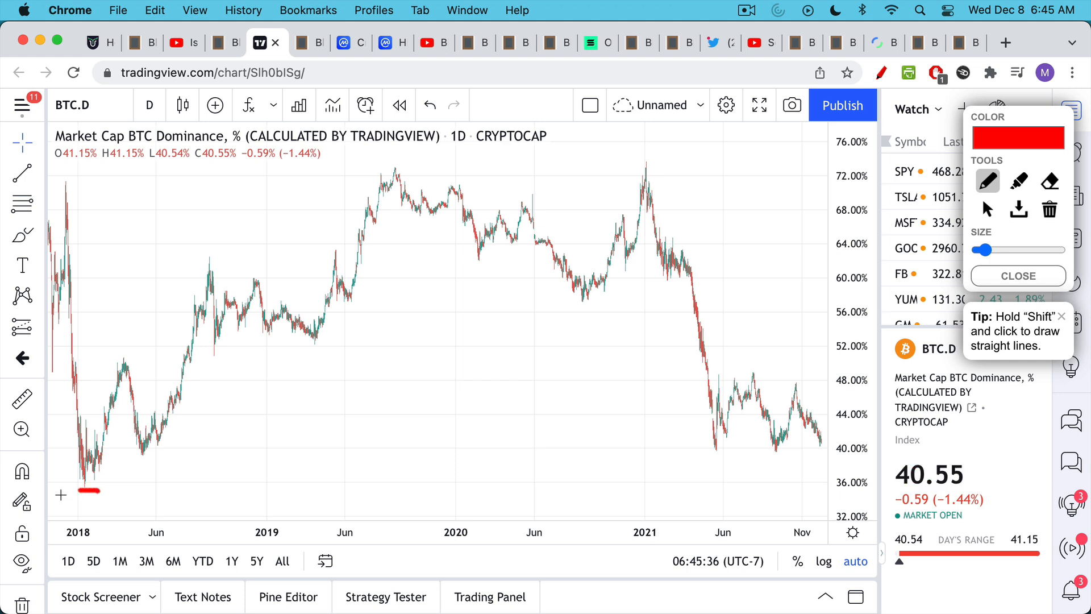
mouse_move(377, 167)
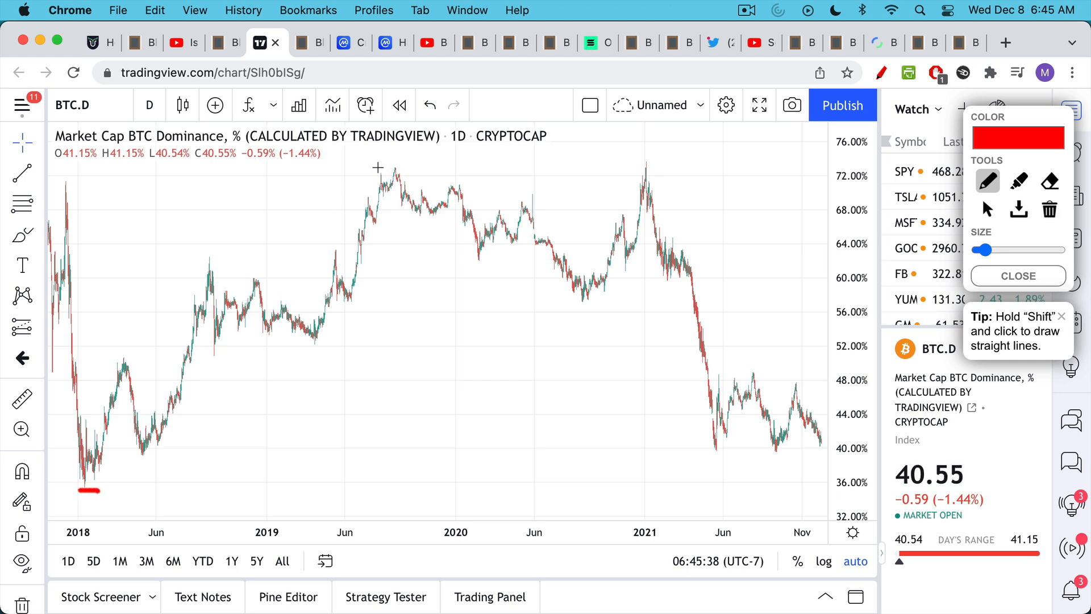
left_click_drag(374, 167, 414, 167)
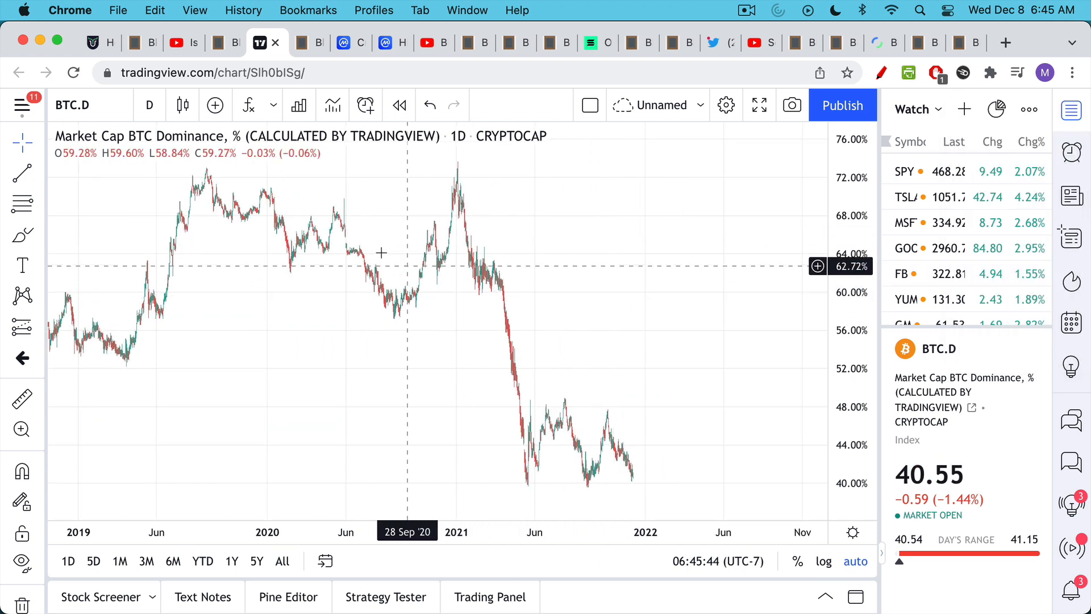
mouse_move(394, 219)
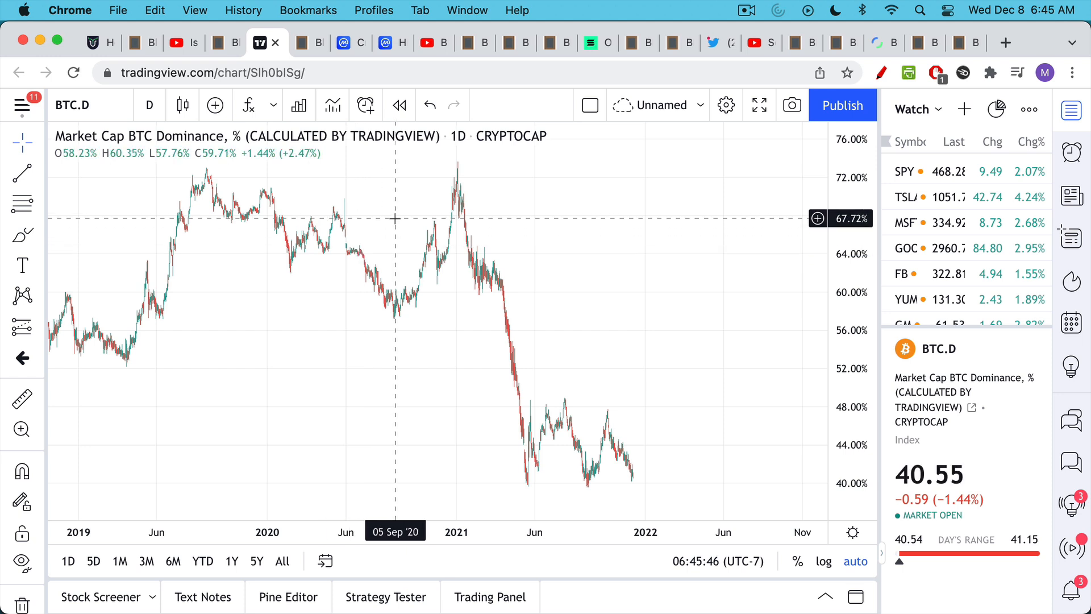
mouse_move(415, 229)
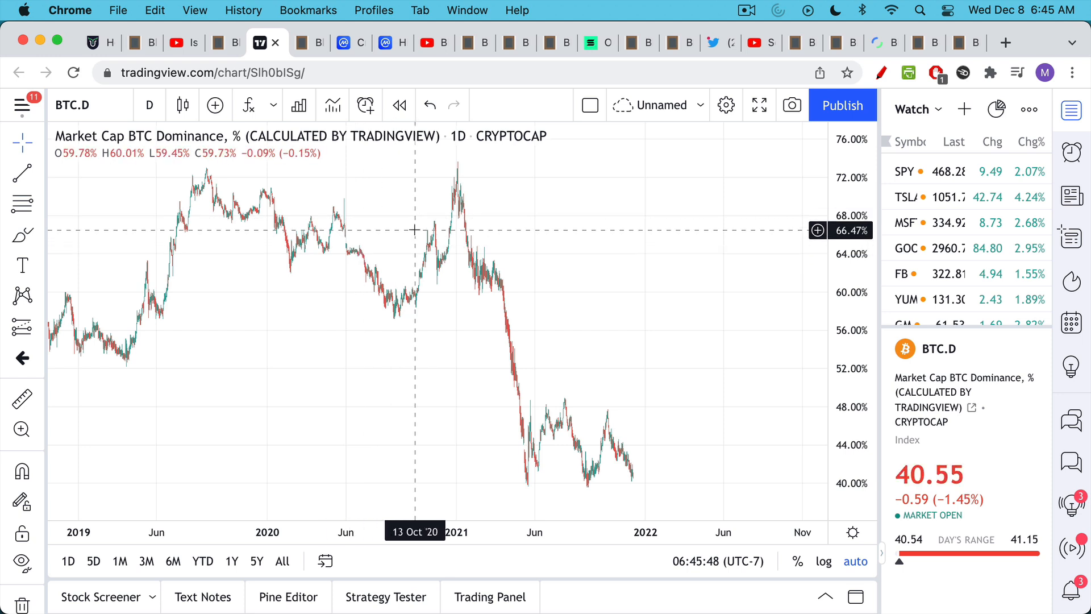
mouse_move(415, 226)
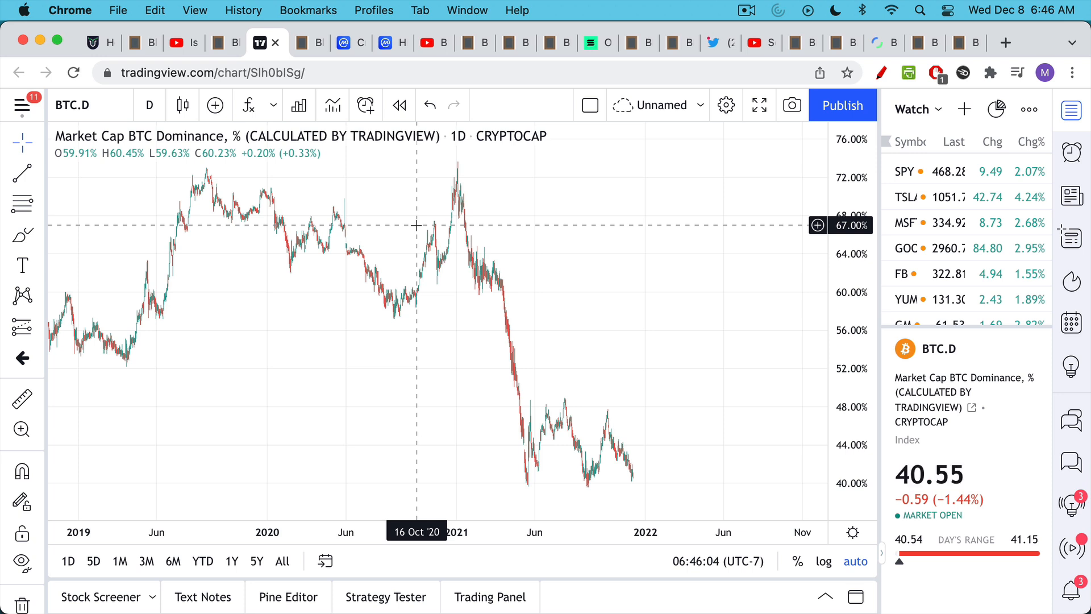
mouse_move(491, 247)
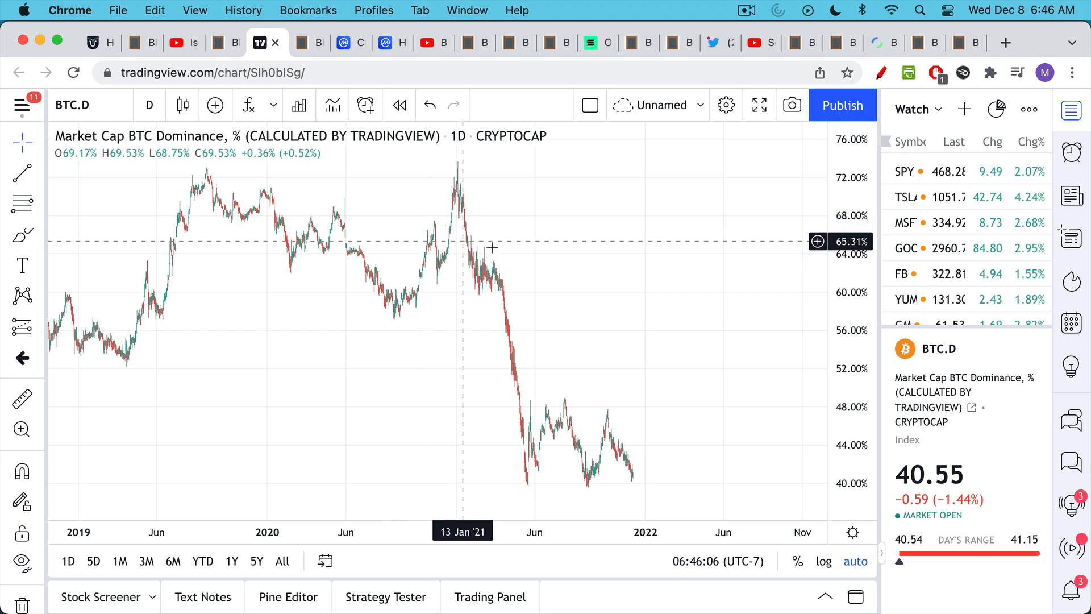
mouse_move(589, 256)
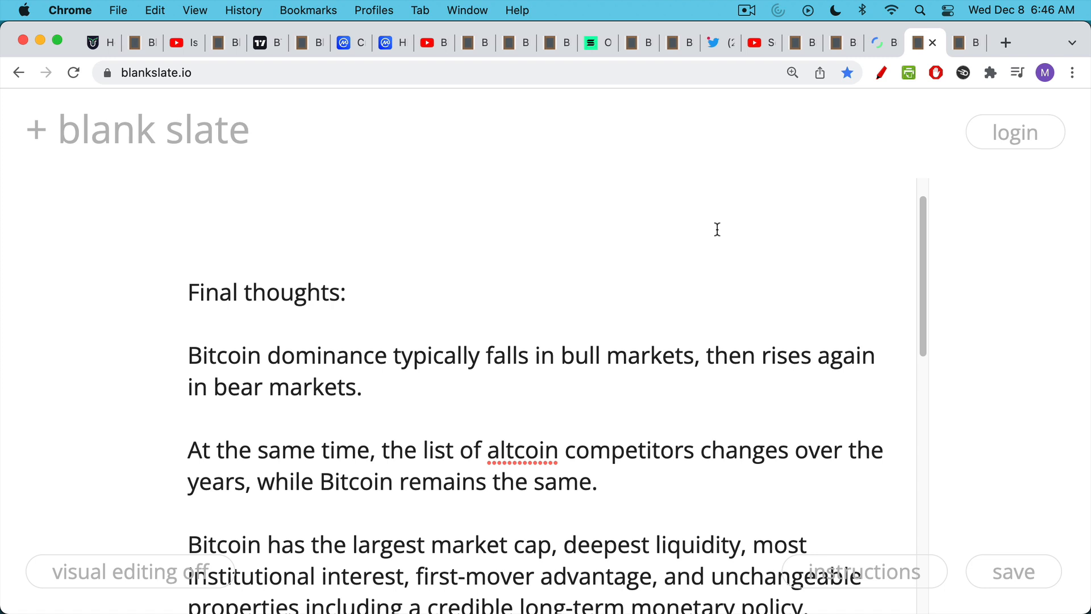
- Scroll through the Final thoughts text to the 'Bitcoin dominance and the flippening' note
scroll("down", 3)
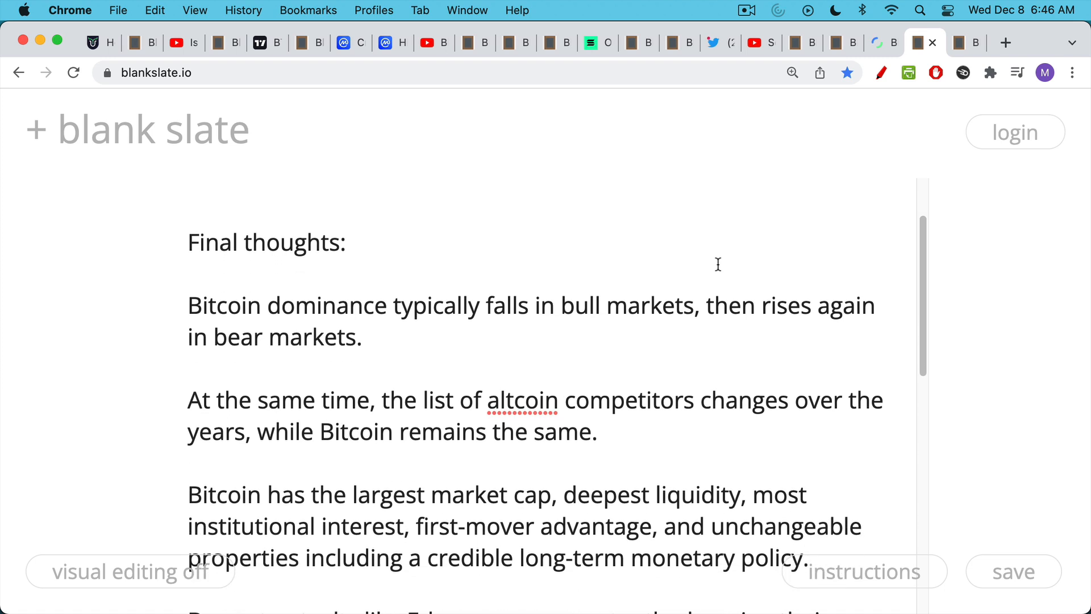
scroll("down", 3)
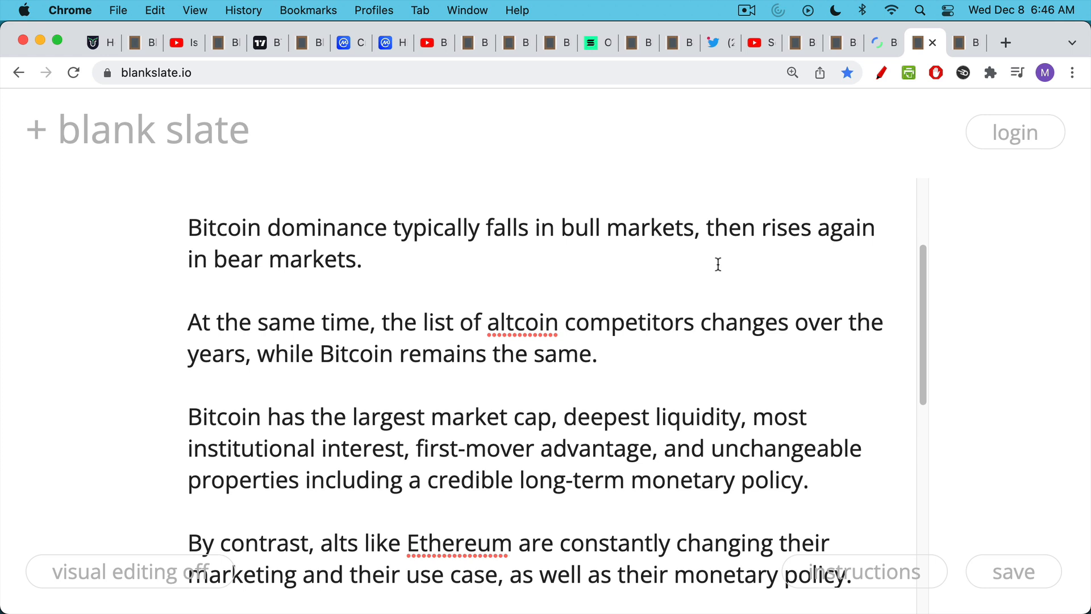
scroll("down", 3)
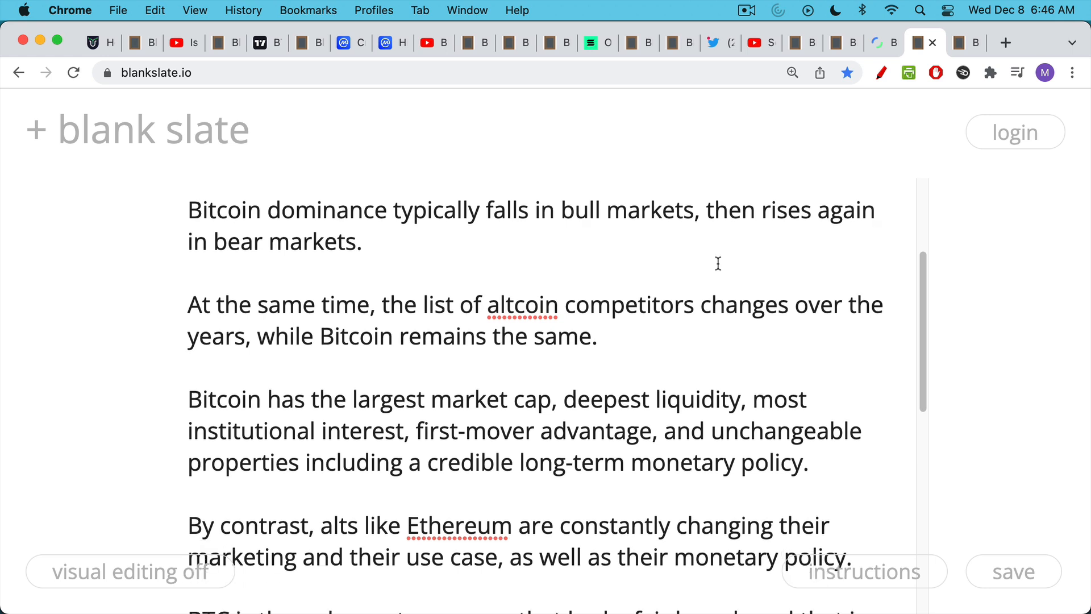
scroll("down", 3)
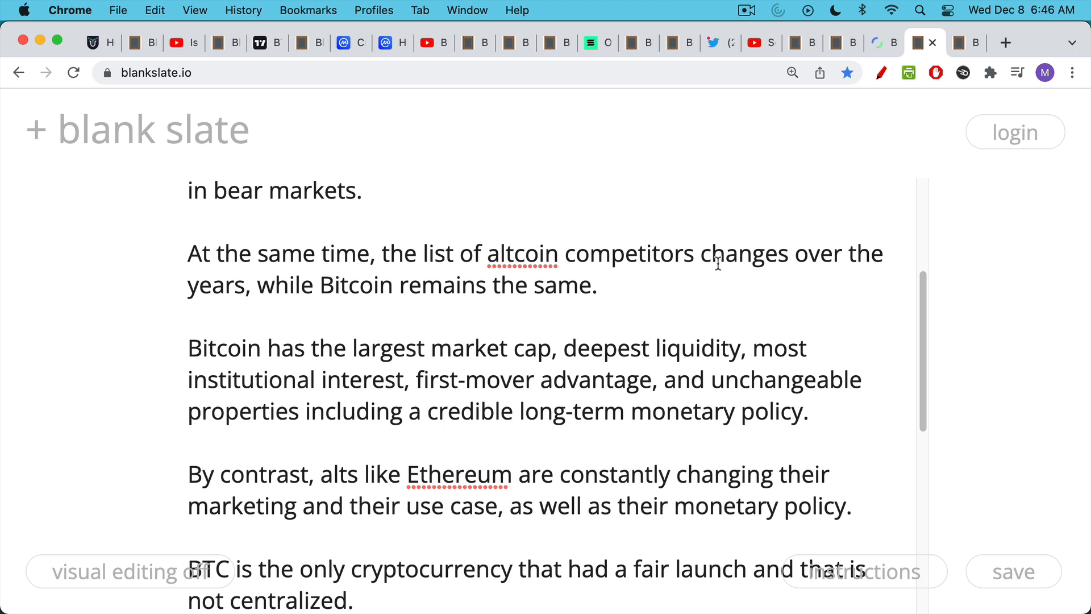
scroll("down", 3)
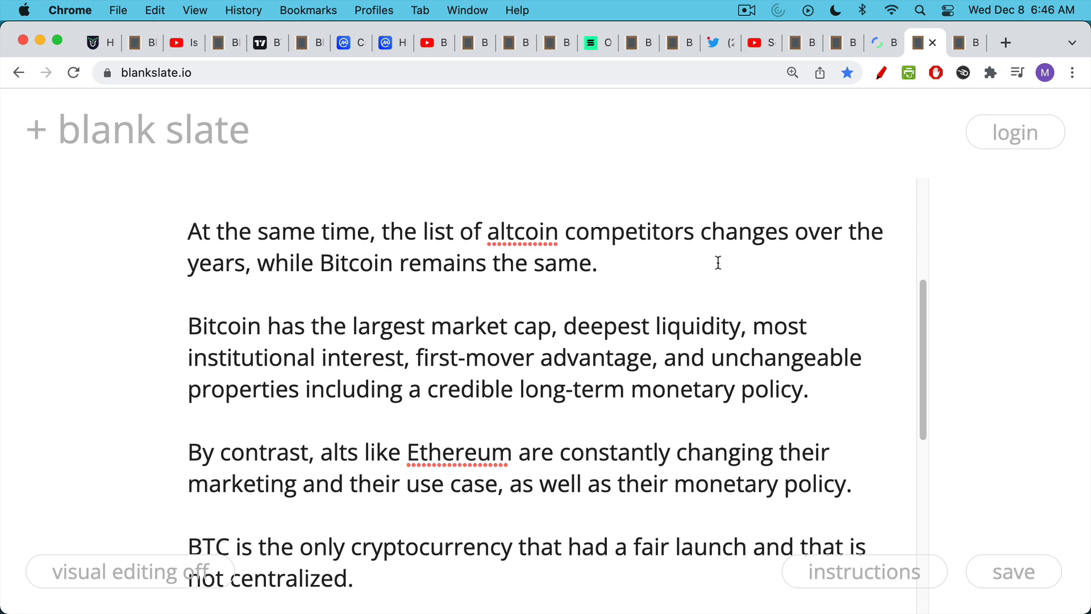
scroll("down", 3)
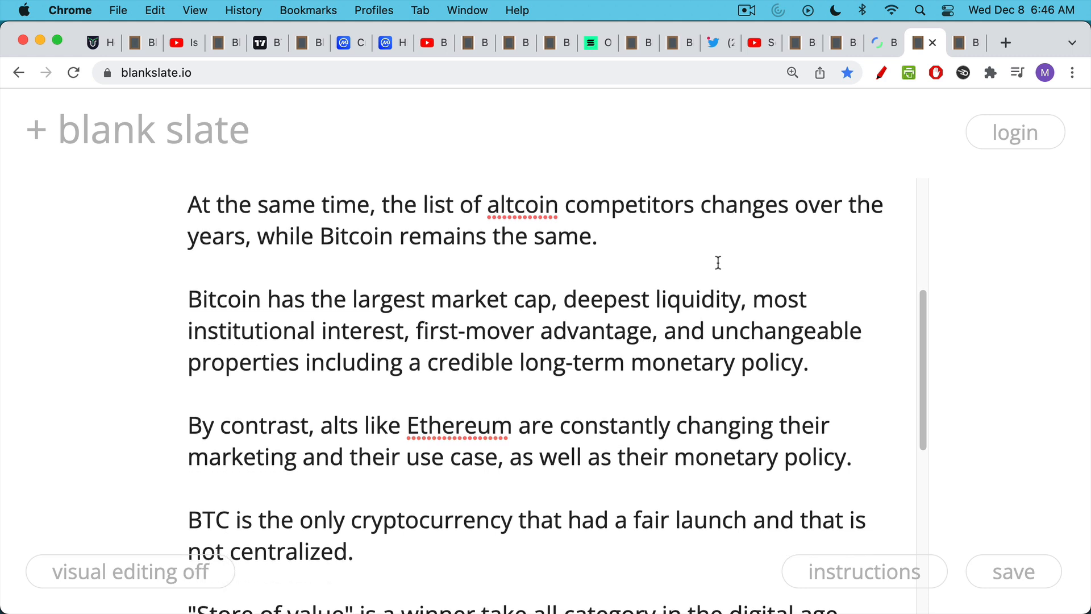
scroll("down", 3)
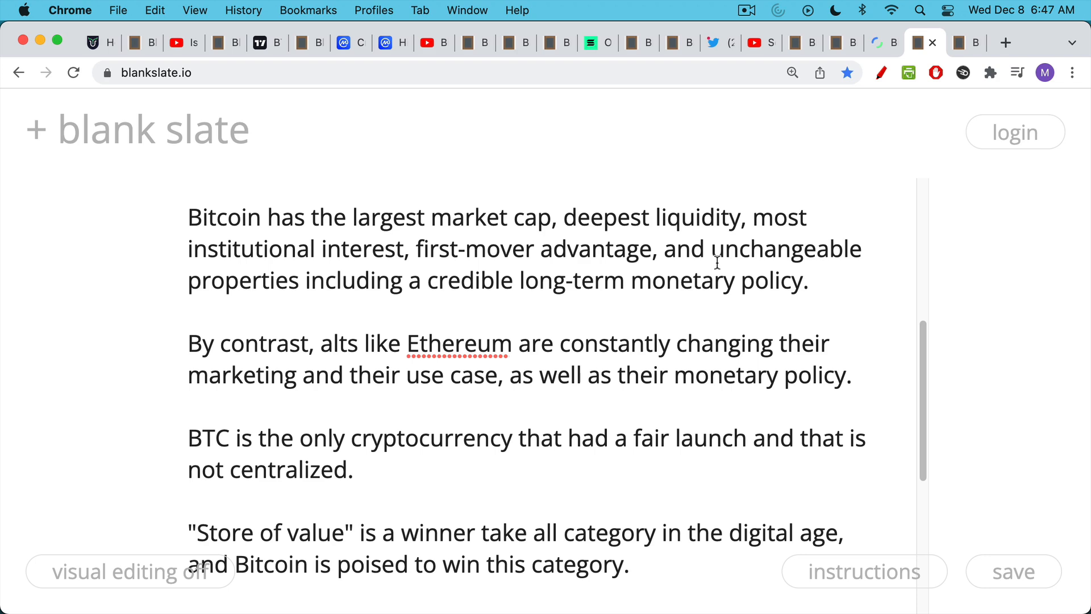
scroll("down", 3)
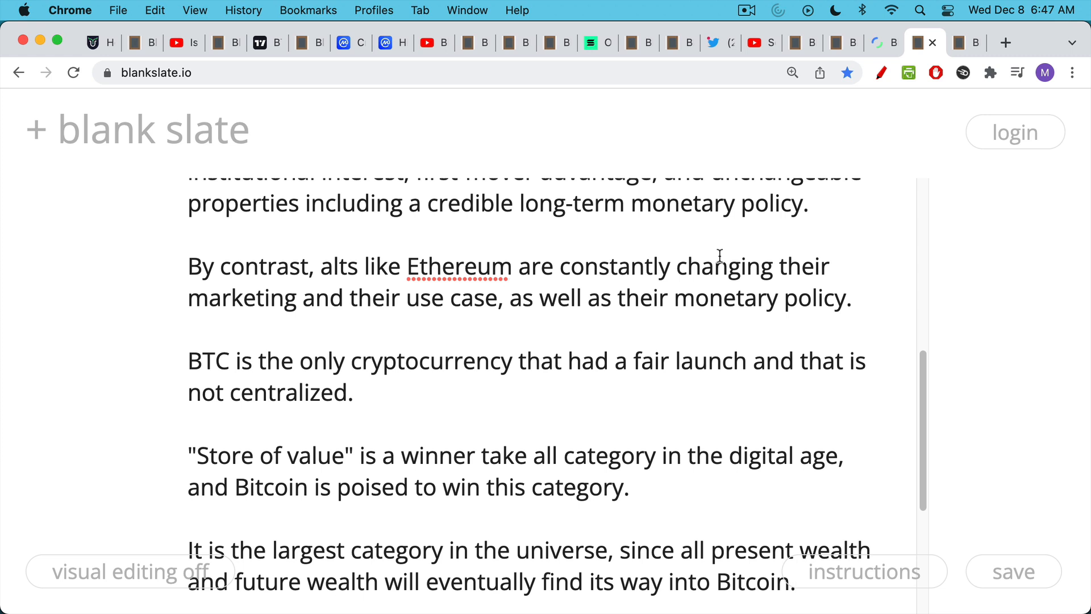
mouse_move(718, 254)
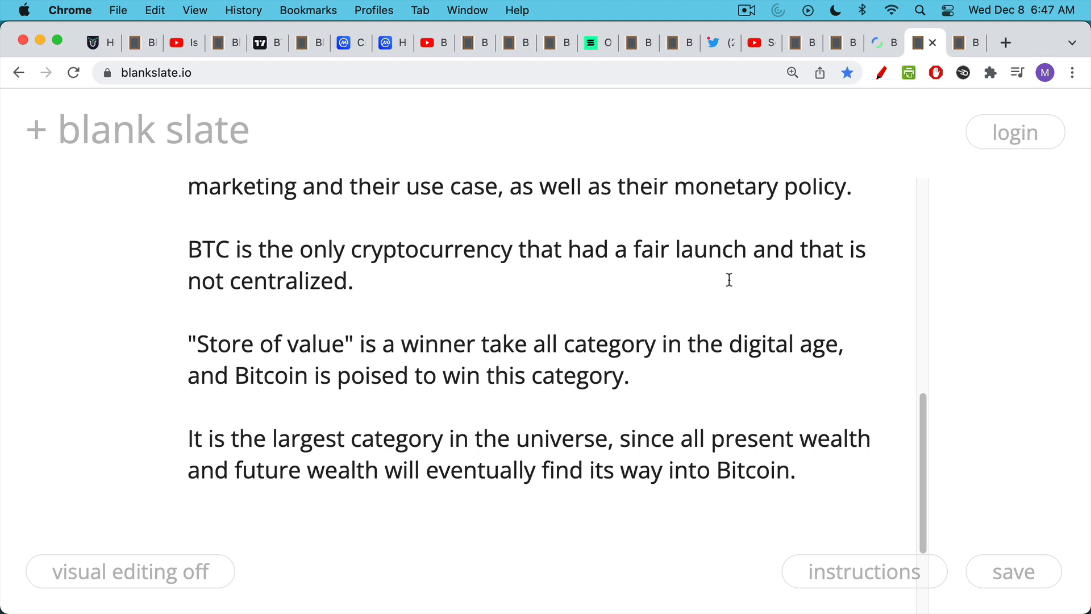
scroll("down", 3)
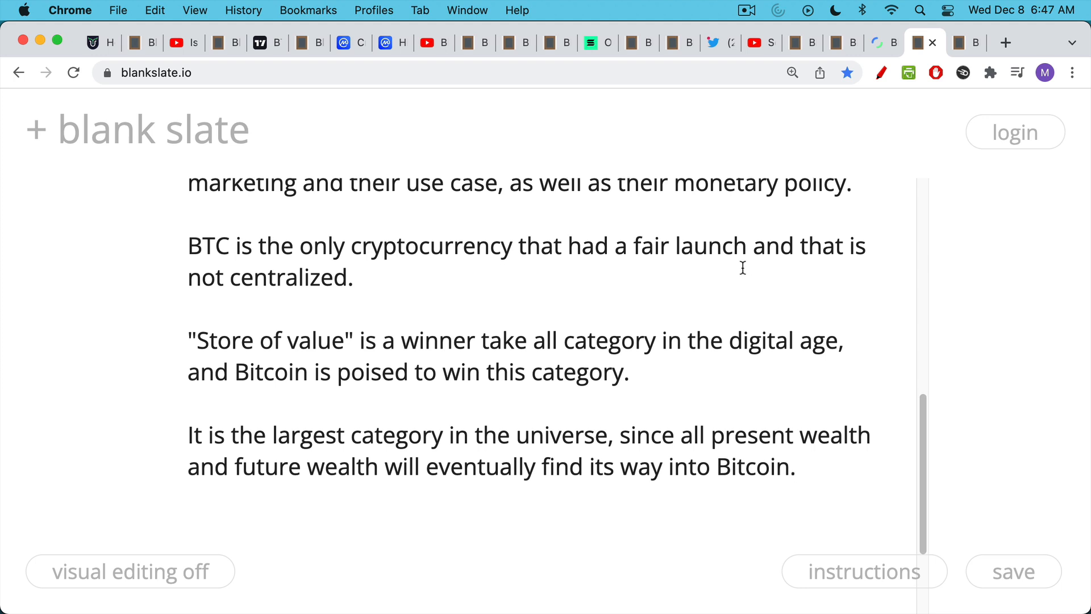
scroll("up", 3)
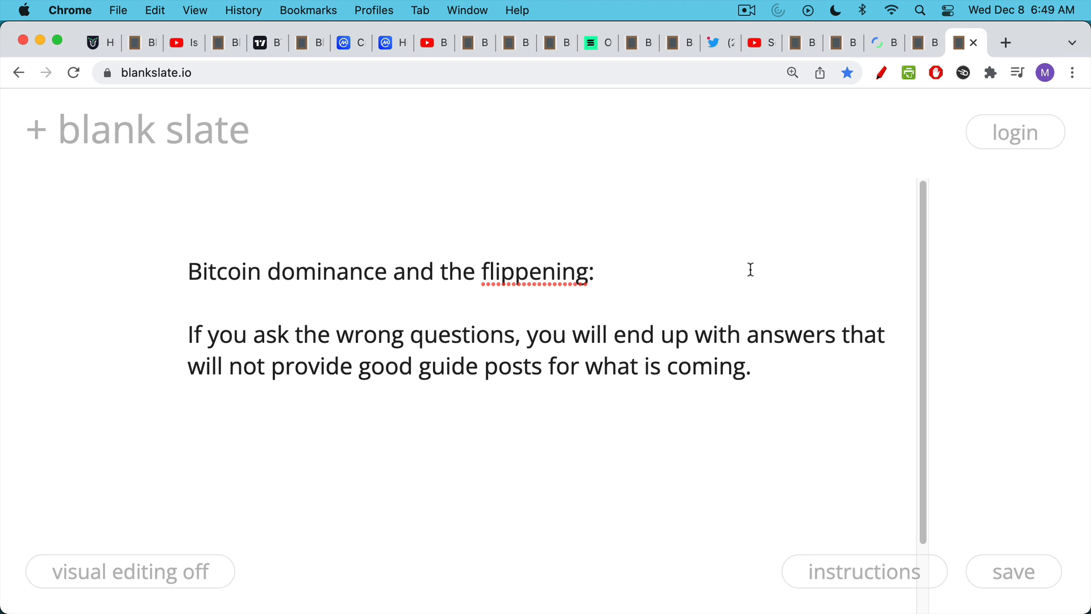
mouse_move(750, 297)
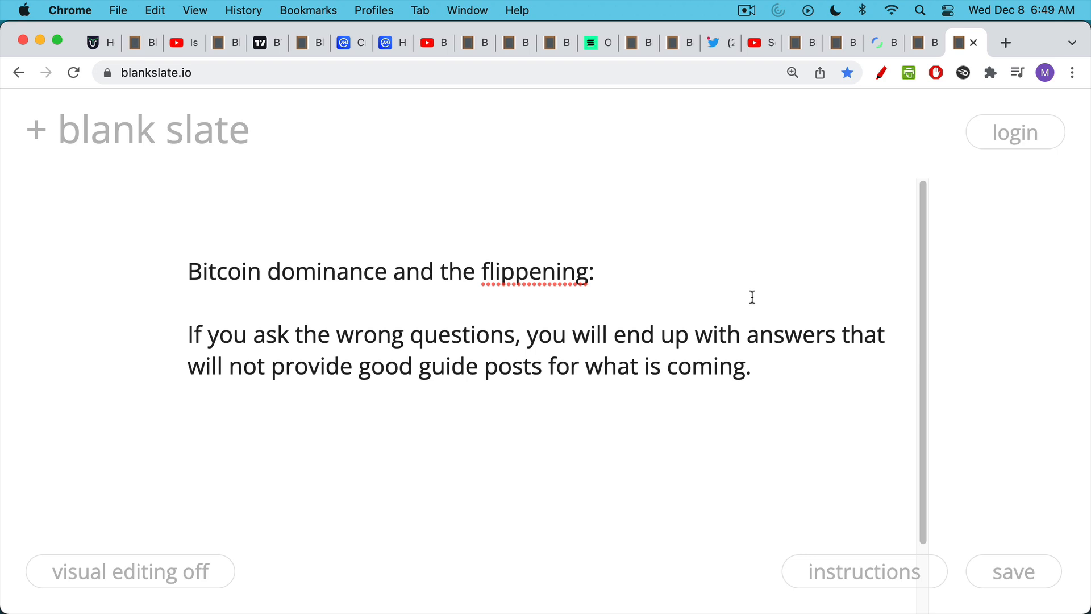